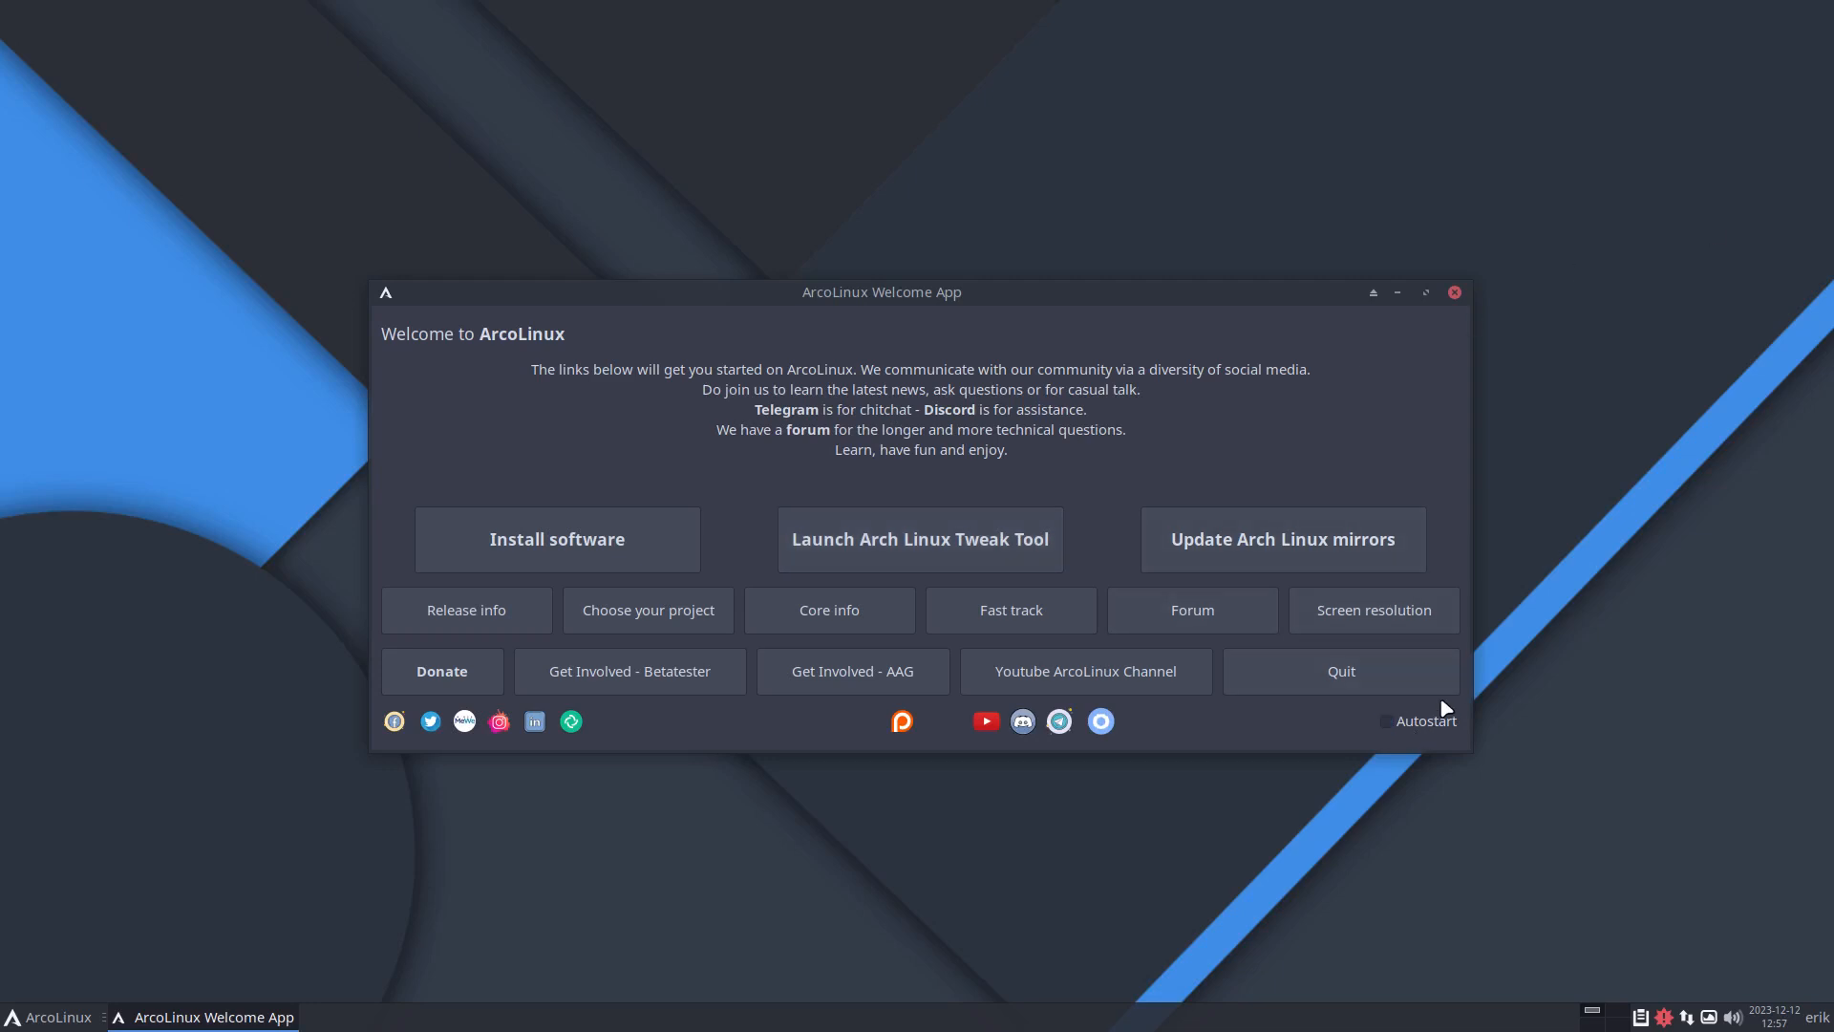
# Step: Launch Pamac from the Welcome App with authentication and check the Third Party AUR toggle
pyautogui.click(1340, 670)
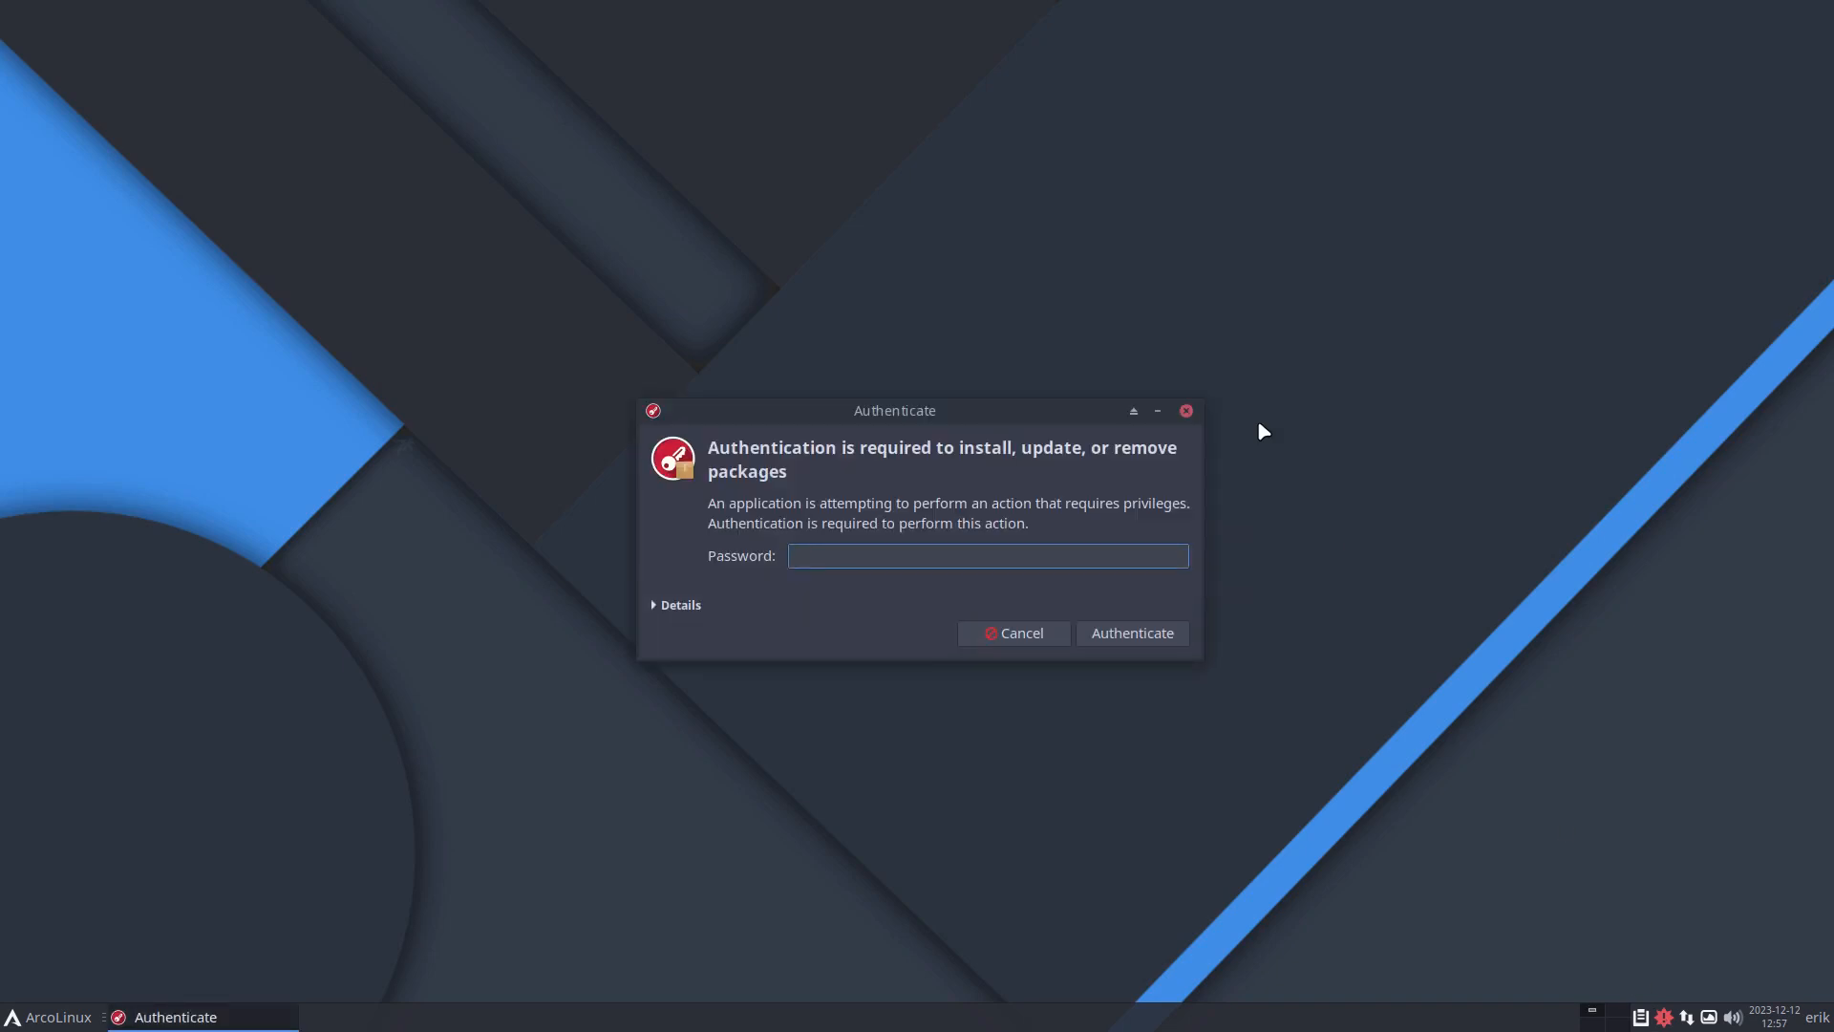
pyautogui.click(1012, 632)
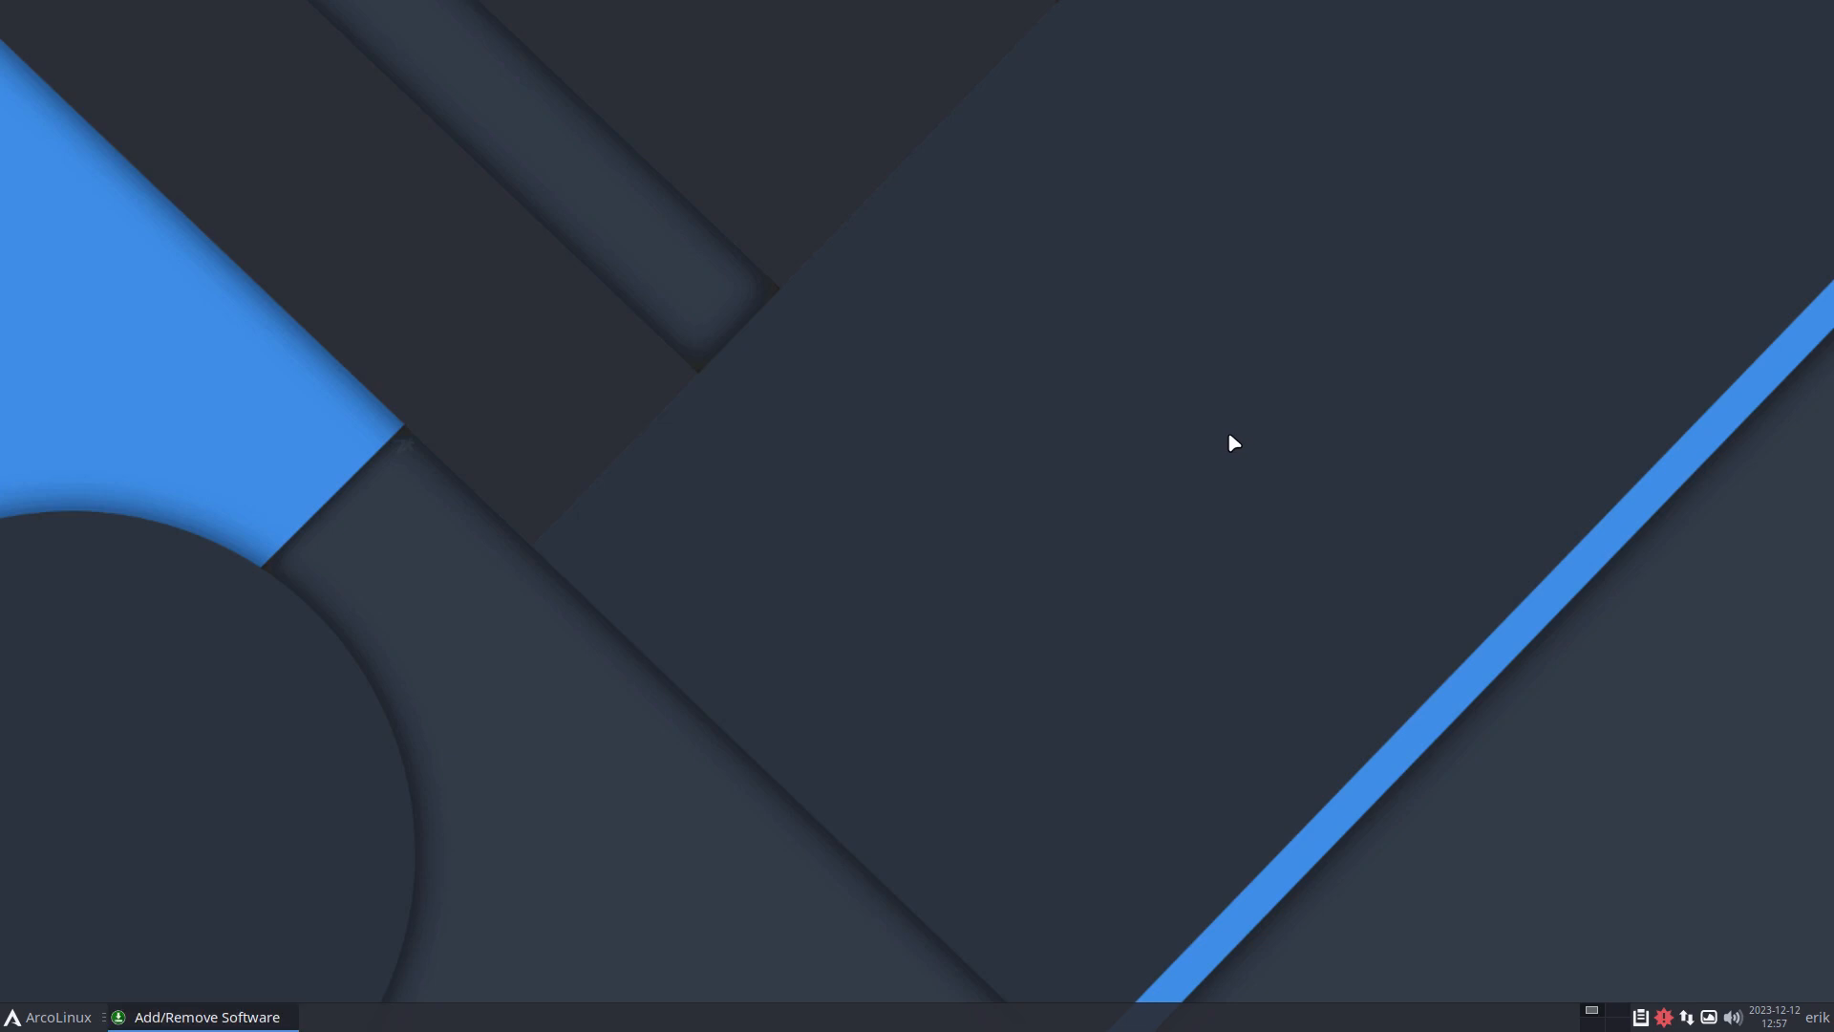
pyautogui.click(206, 1016)
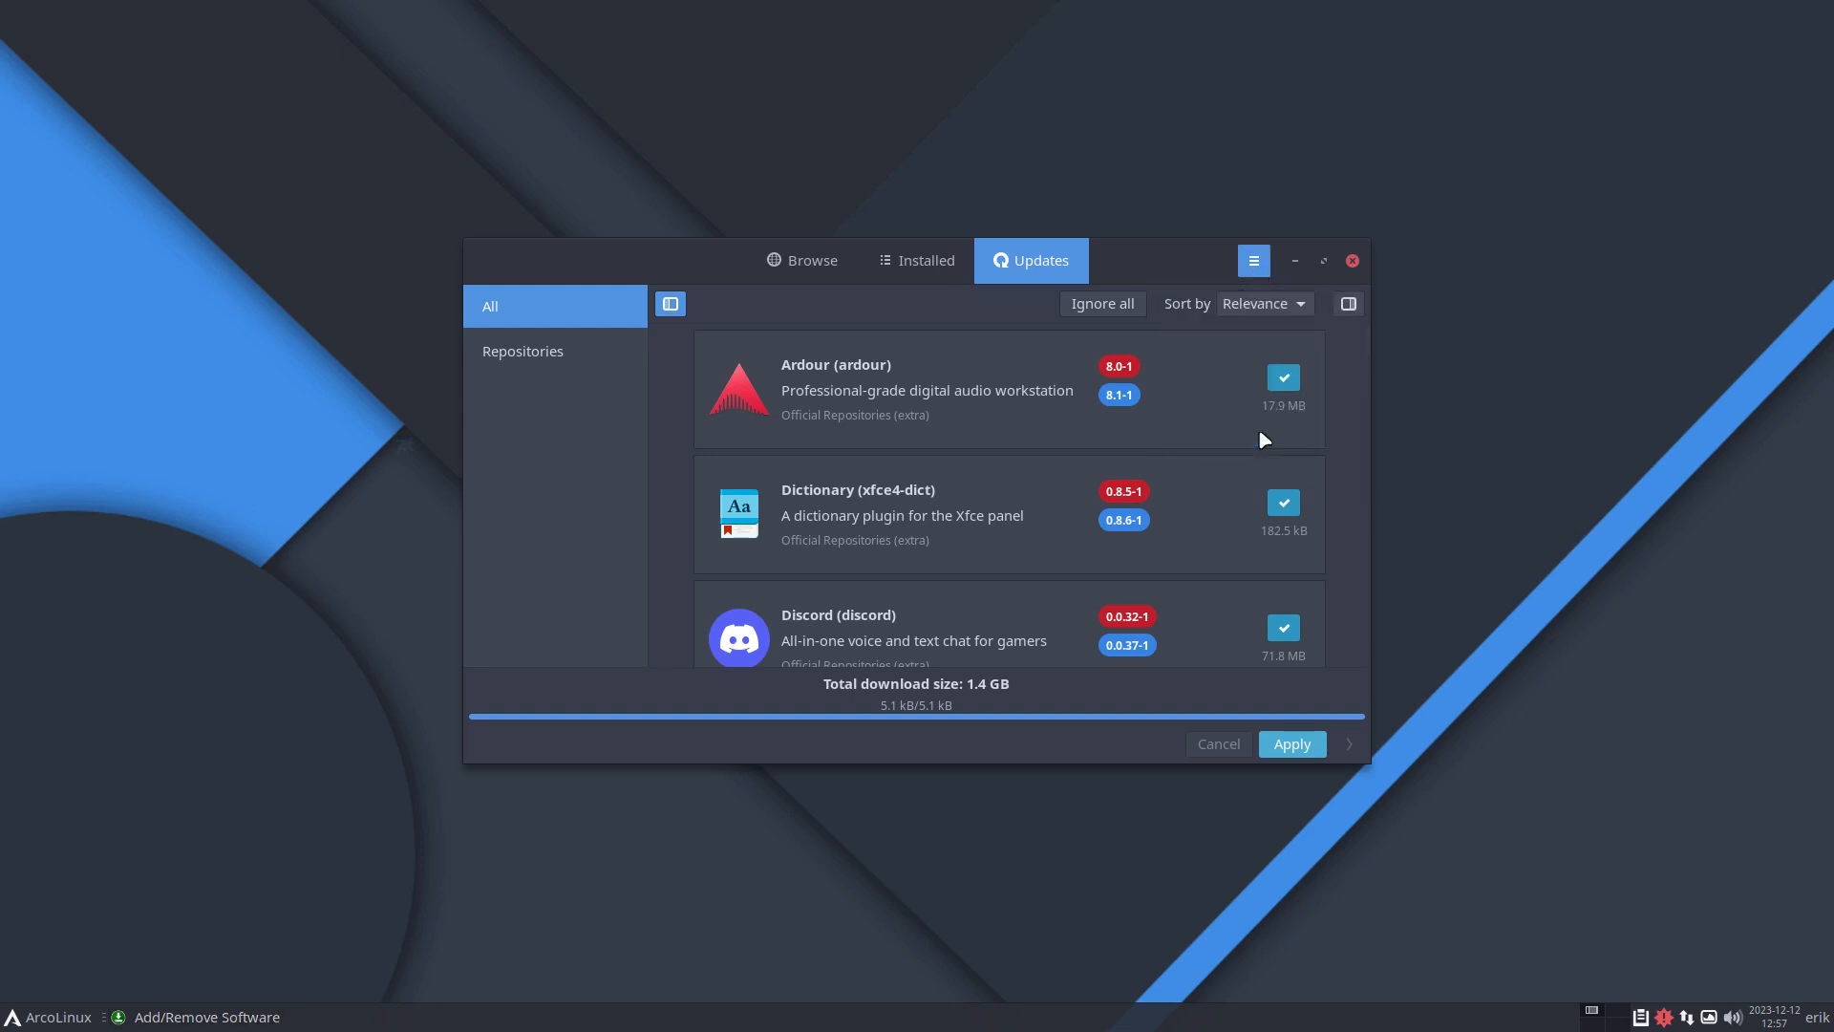
pyautogui.click(1253, 260)
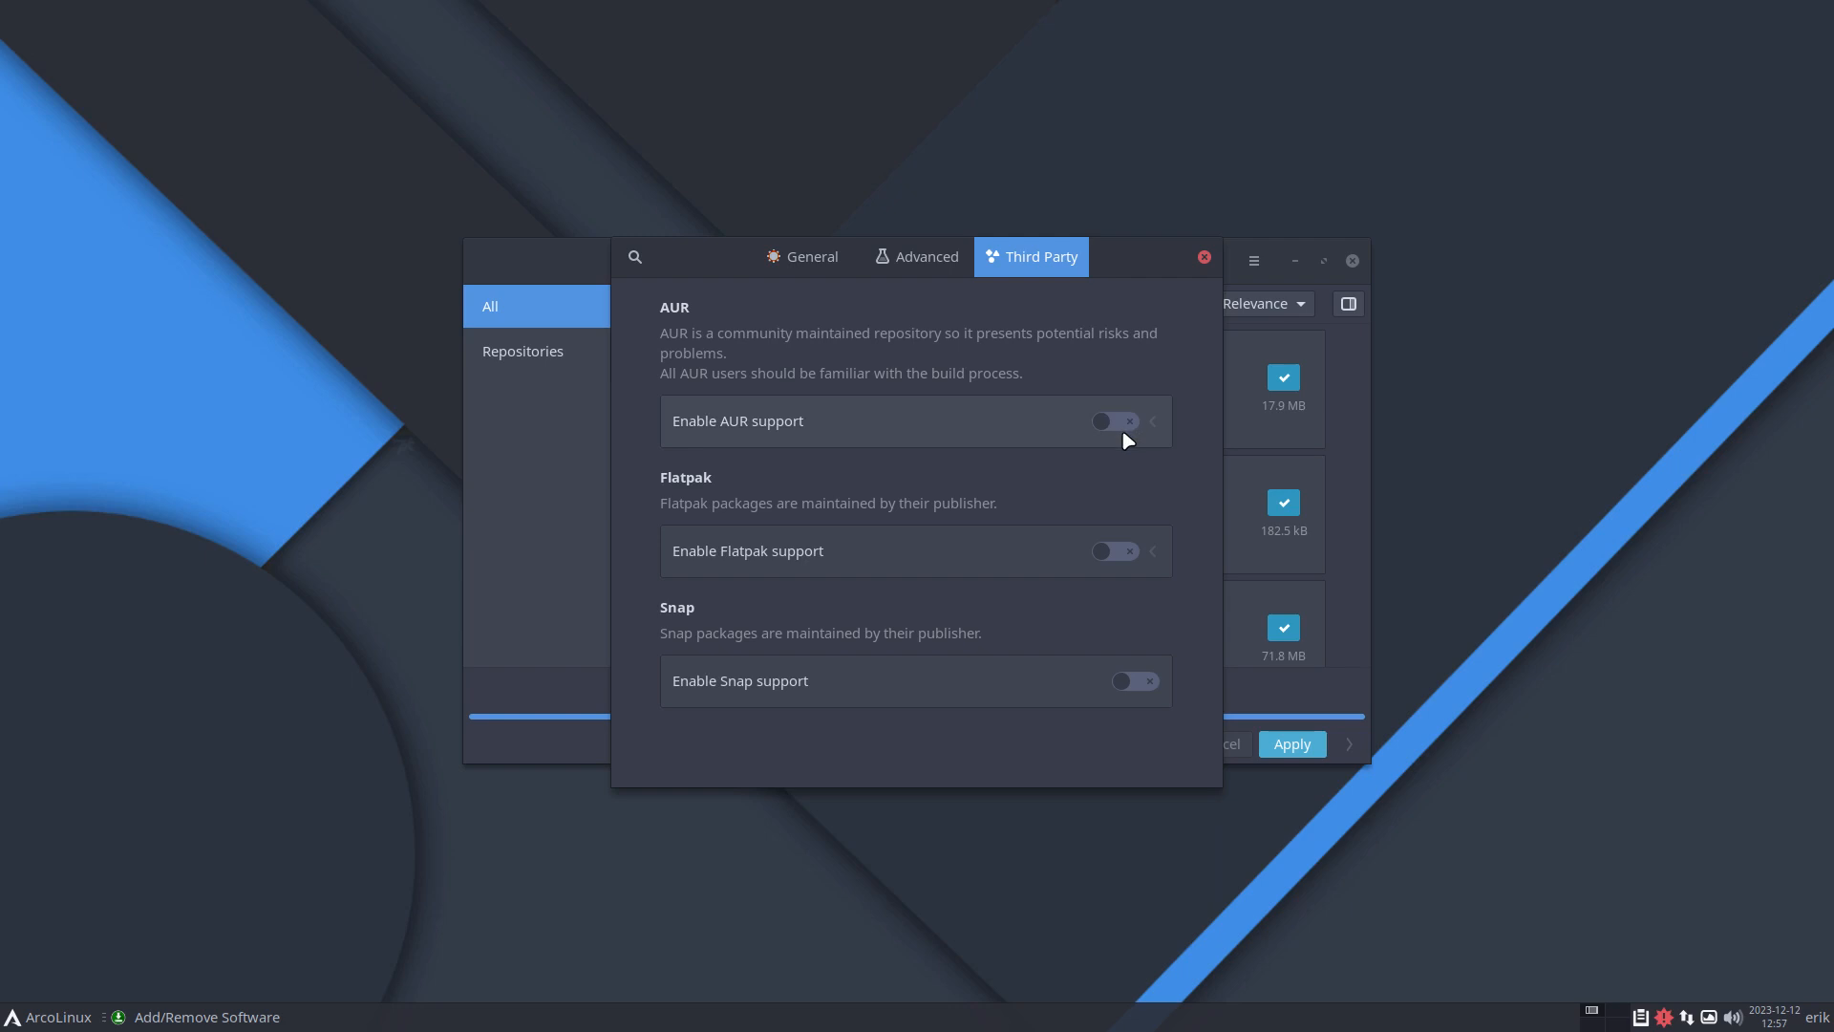
pyautogui.moveTo(699, 476)
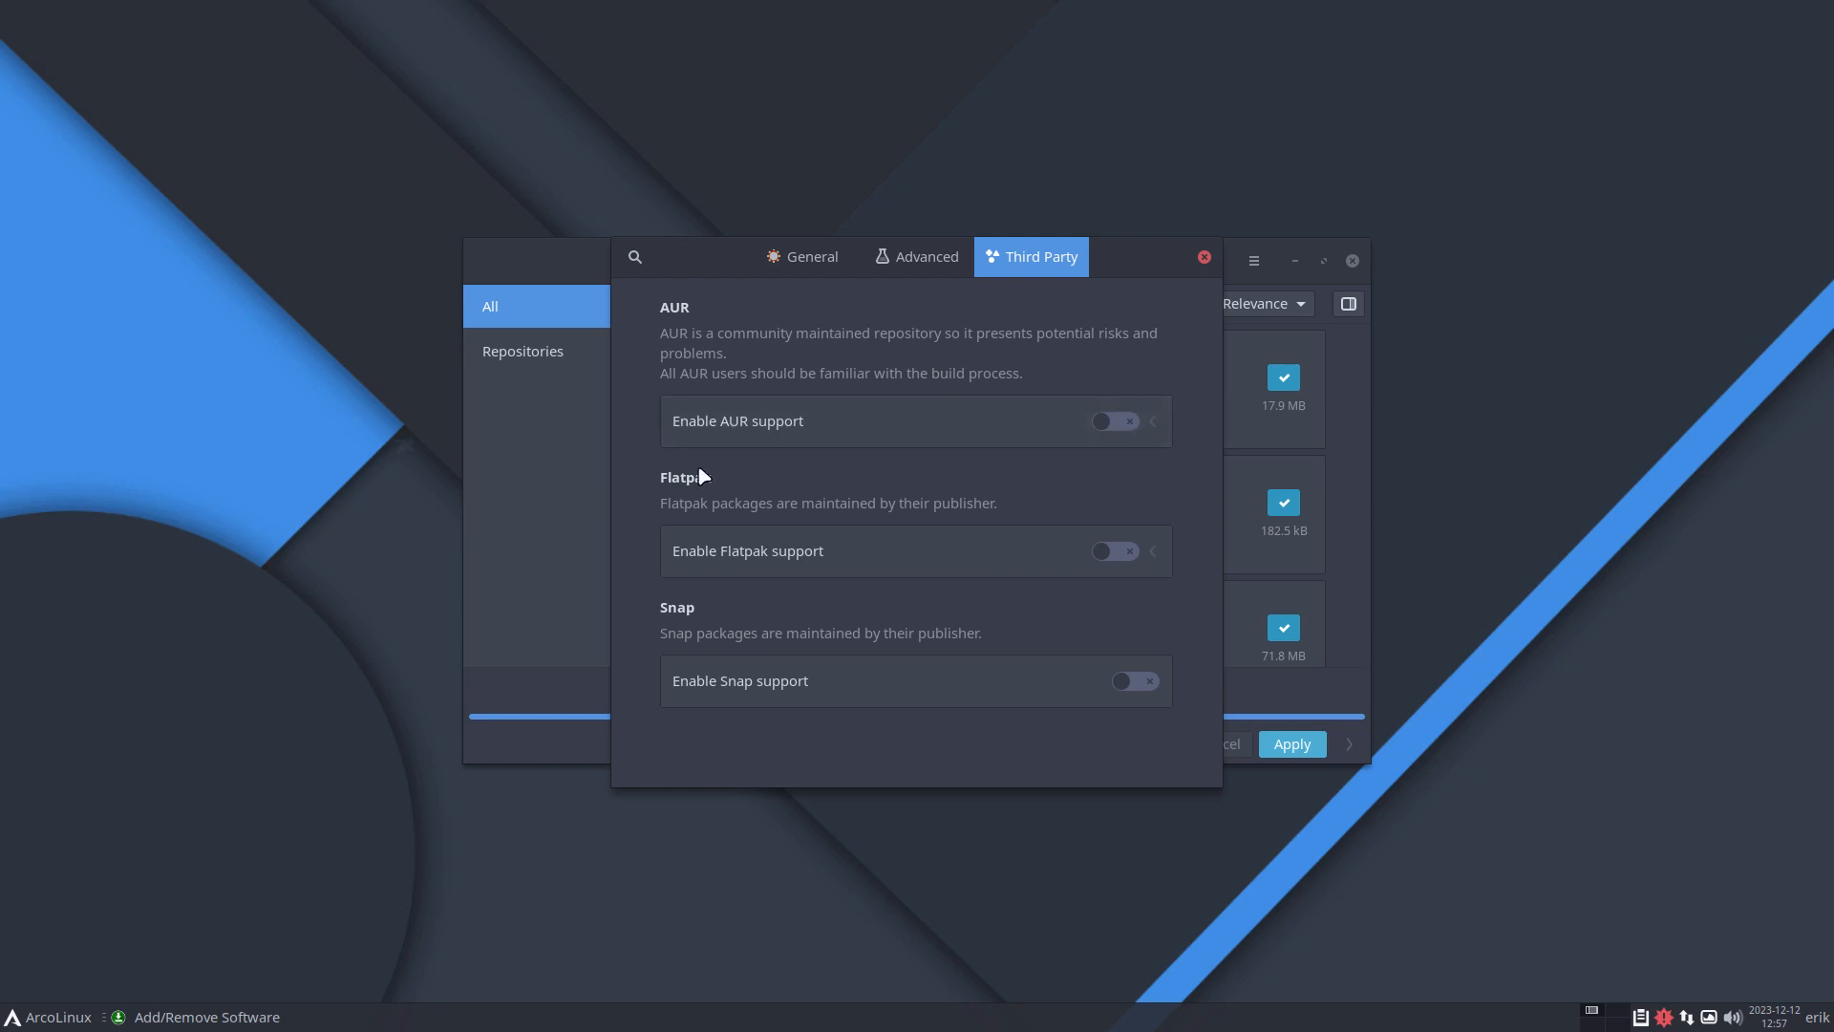
pyautogui.moveTo(979, 609)
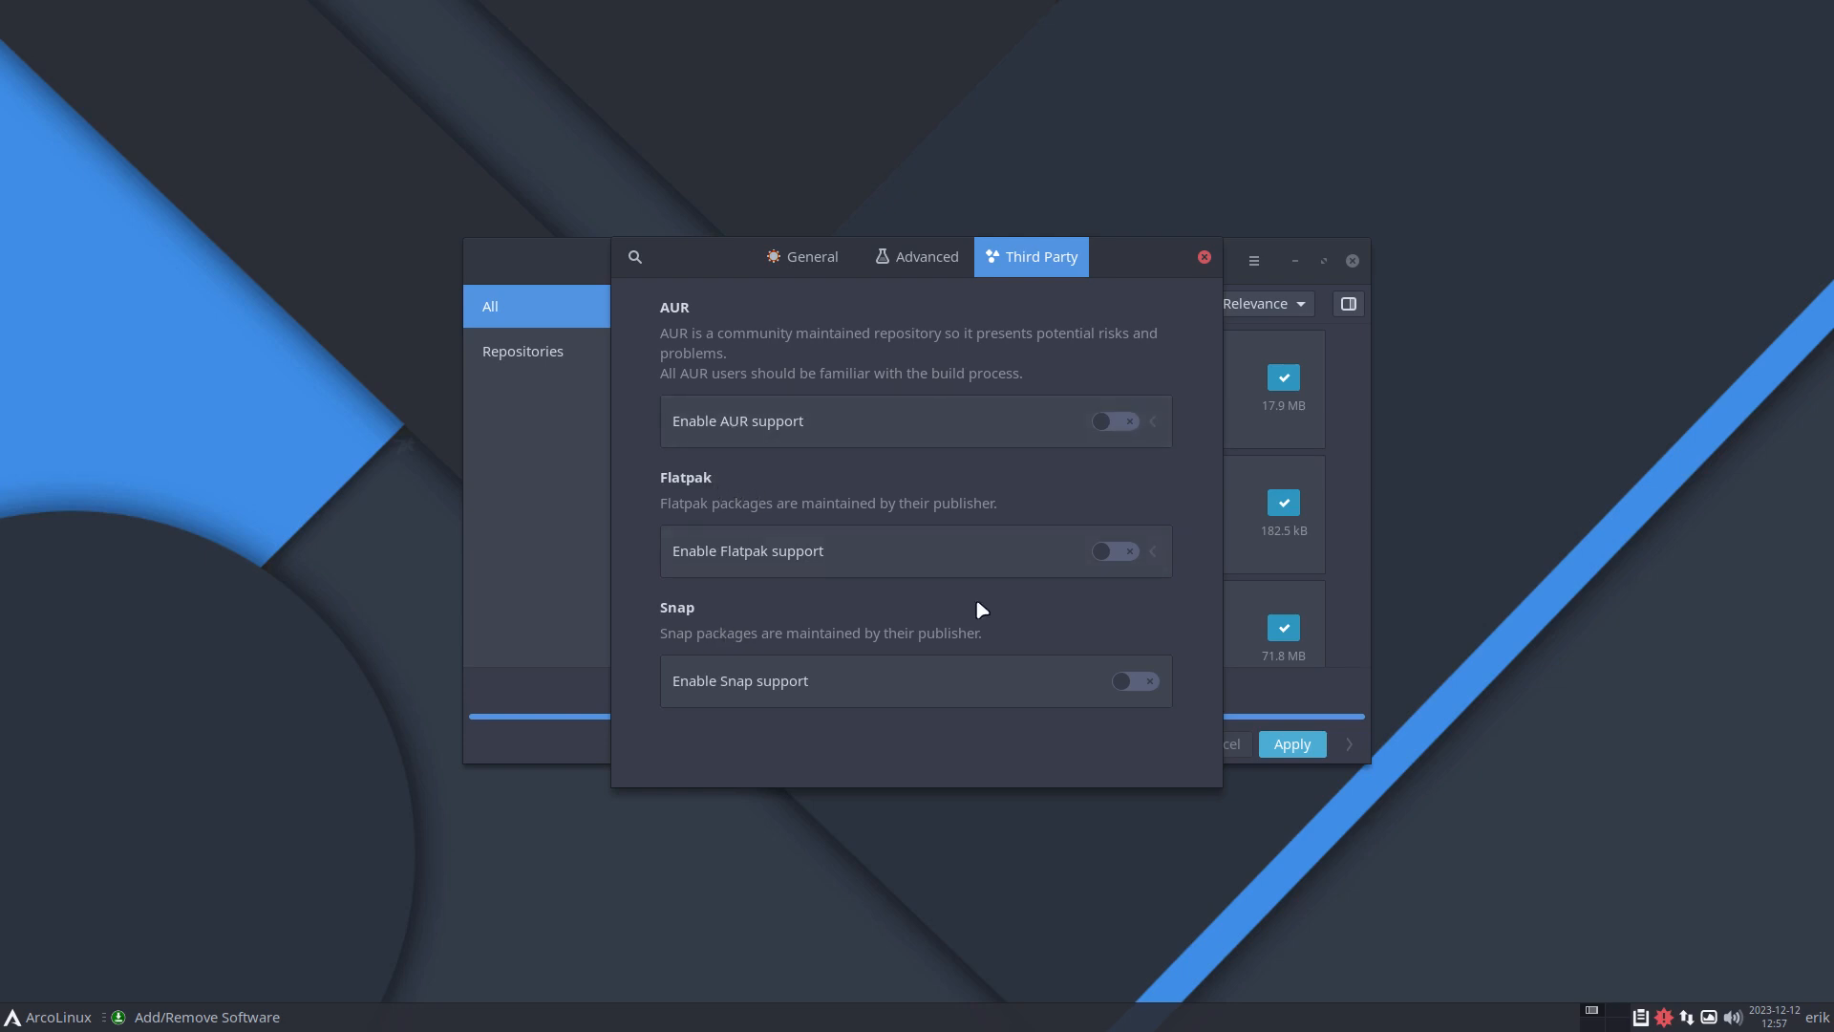
pyautogui.moveTo(1123, 421)
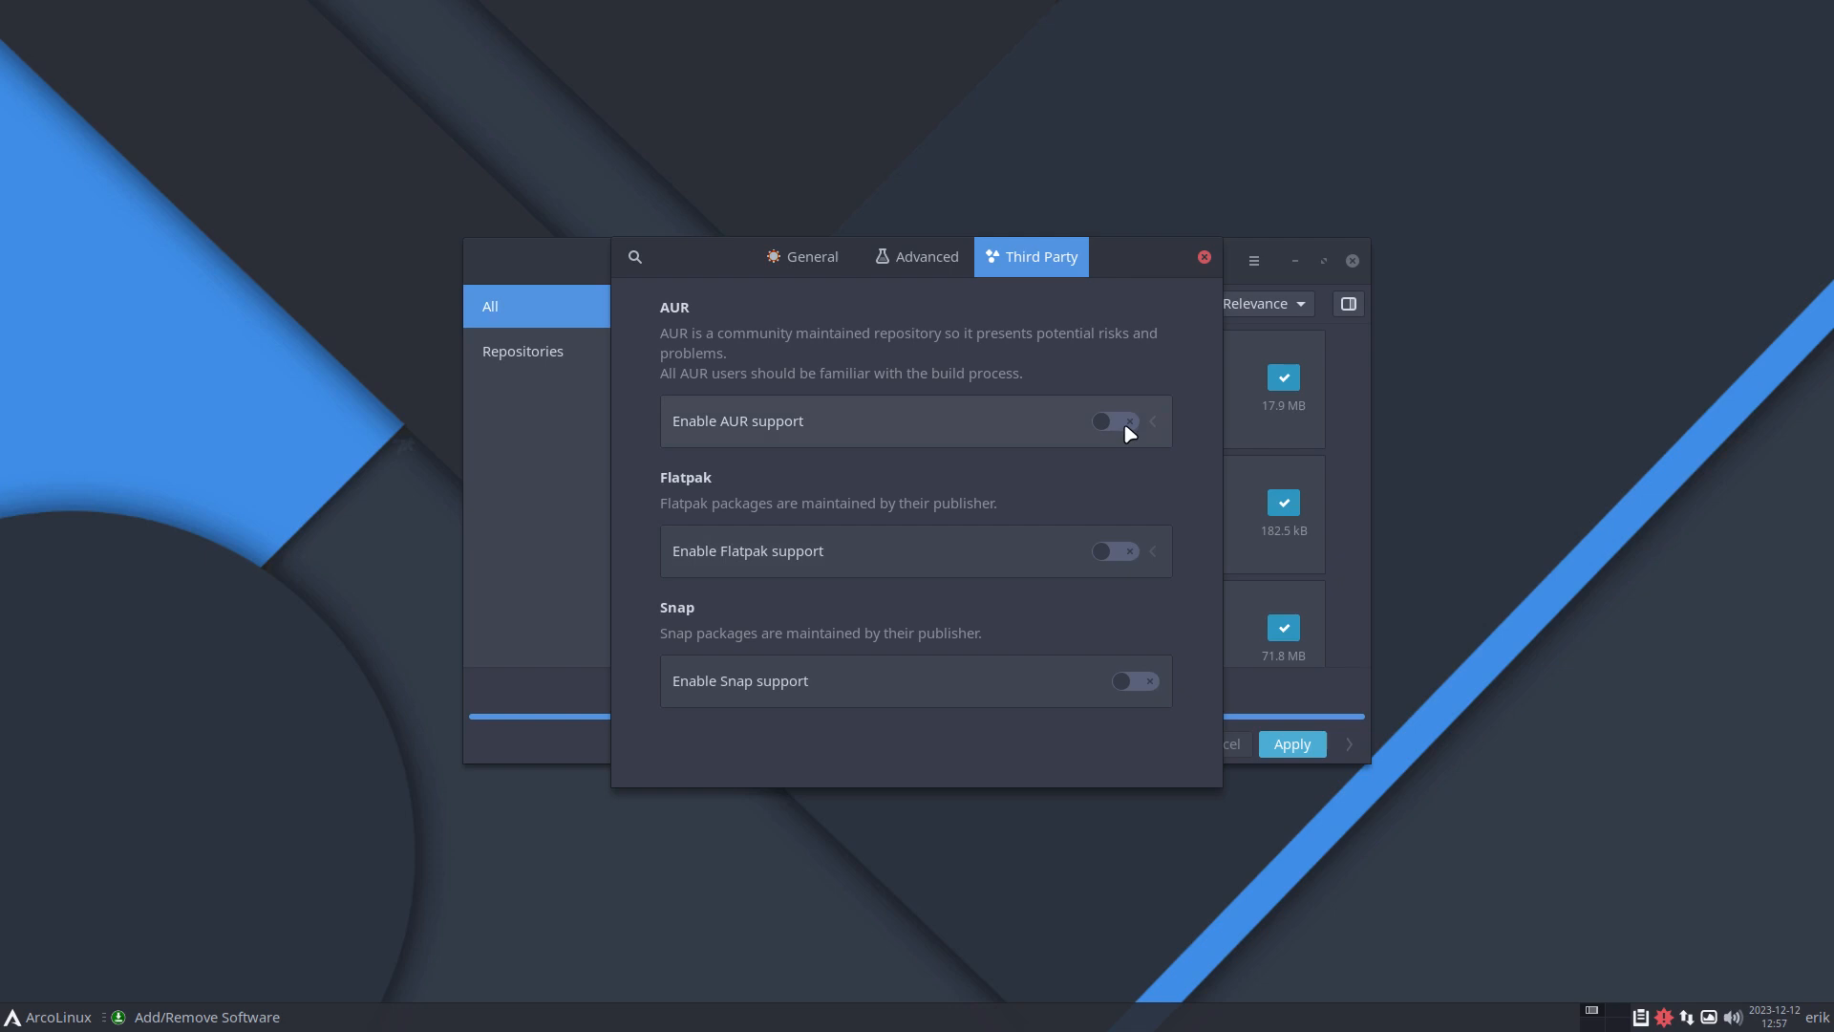
pyautogui.moveTo(1206, 258)
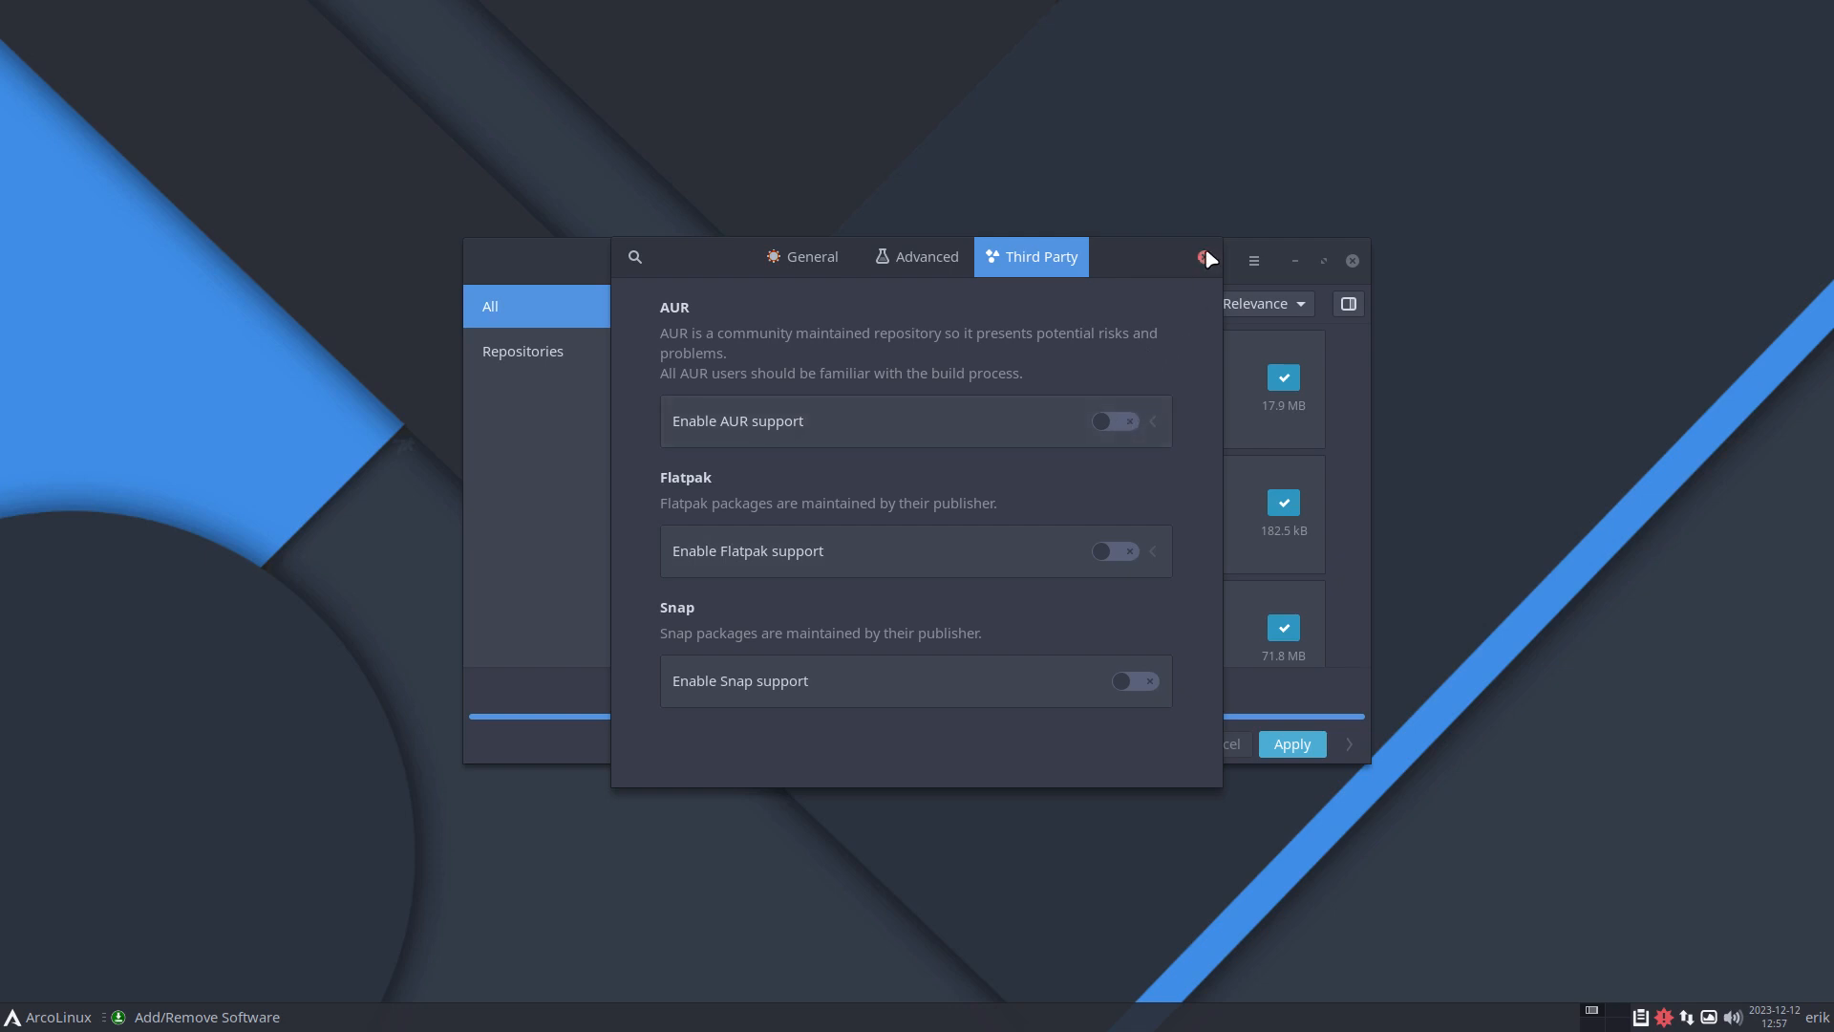
pyautogui.click(1207, 256)
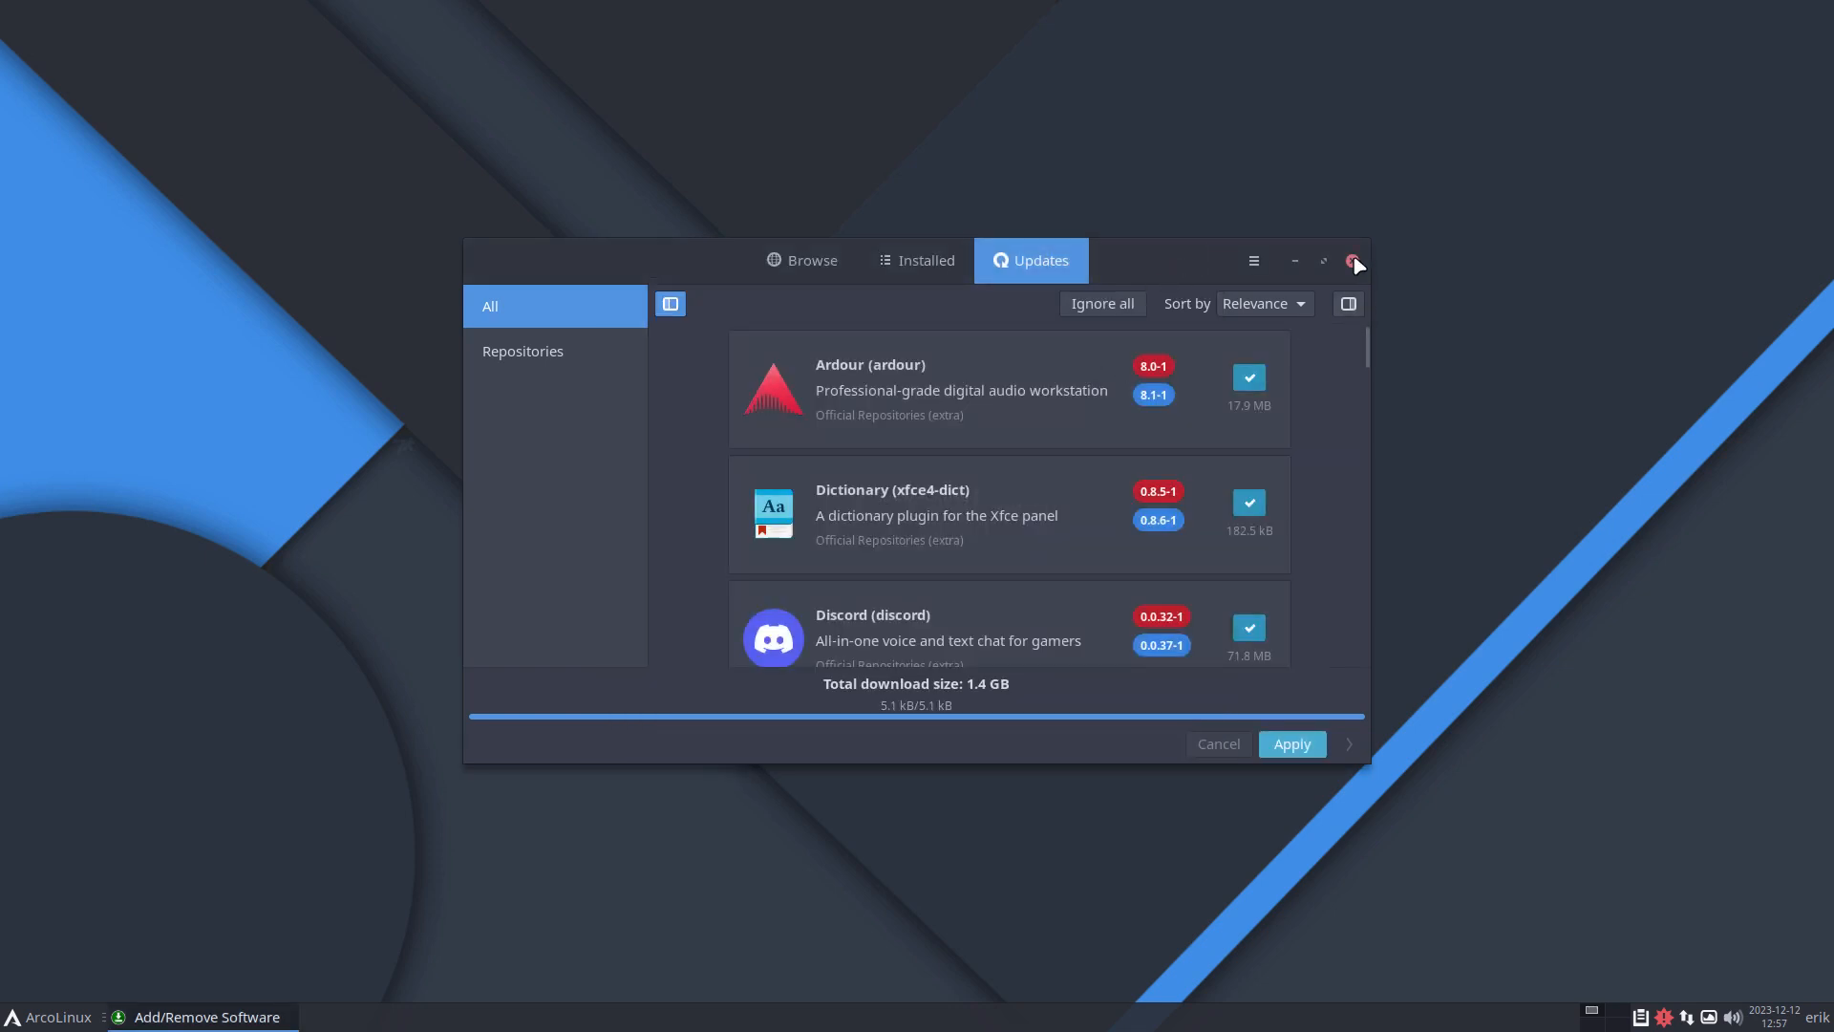
# Step: Close Pamac and type 'update' at the Alacritty prompt below the ISO details
pyautogui.click(1354, 260)
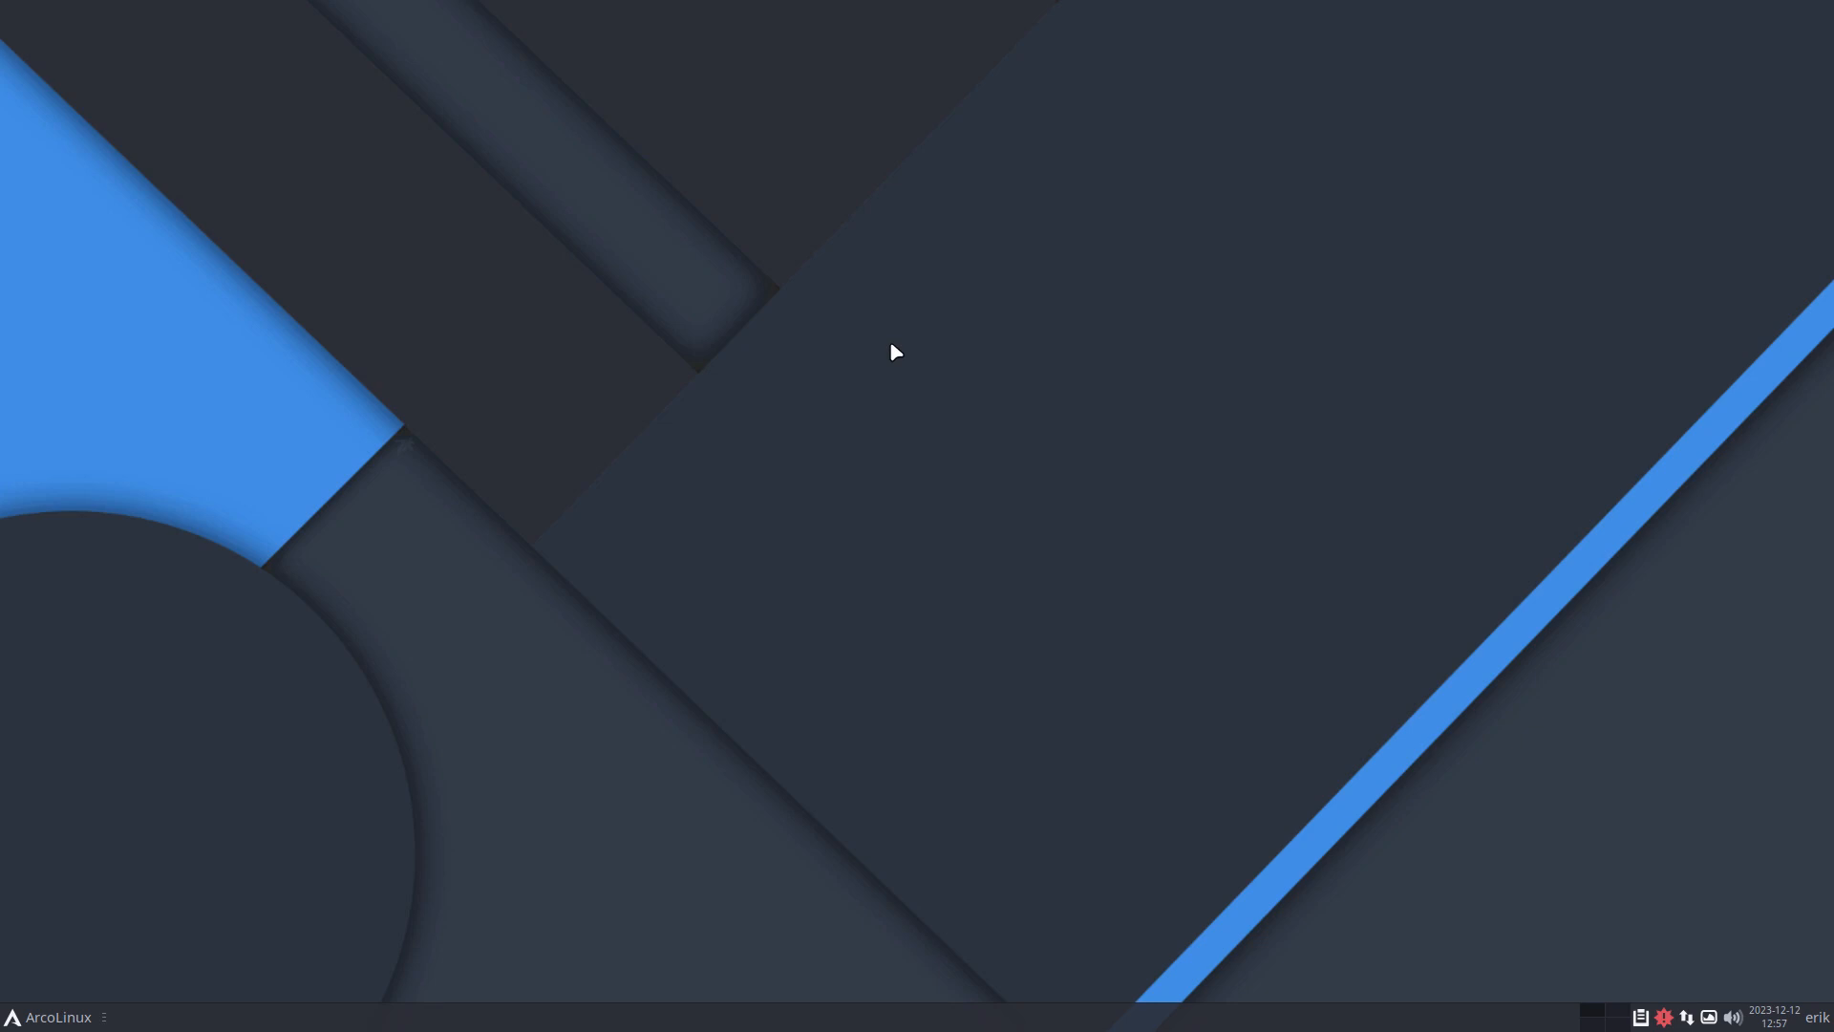
pyautogui.moveTo(975, 512)
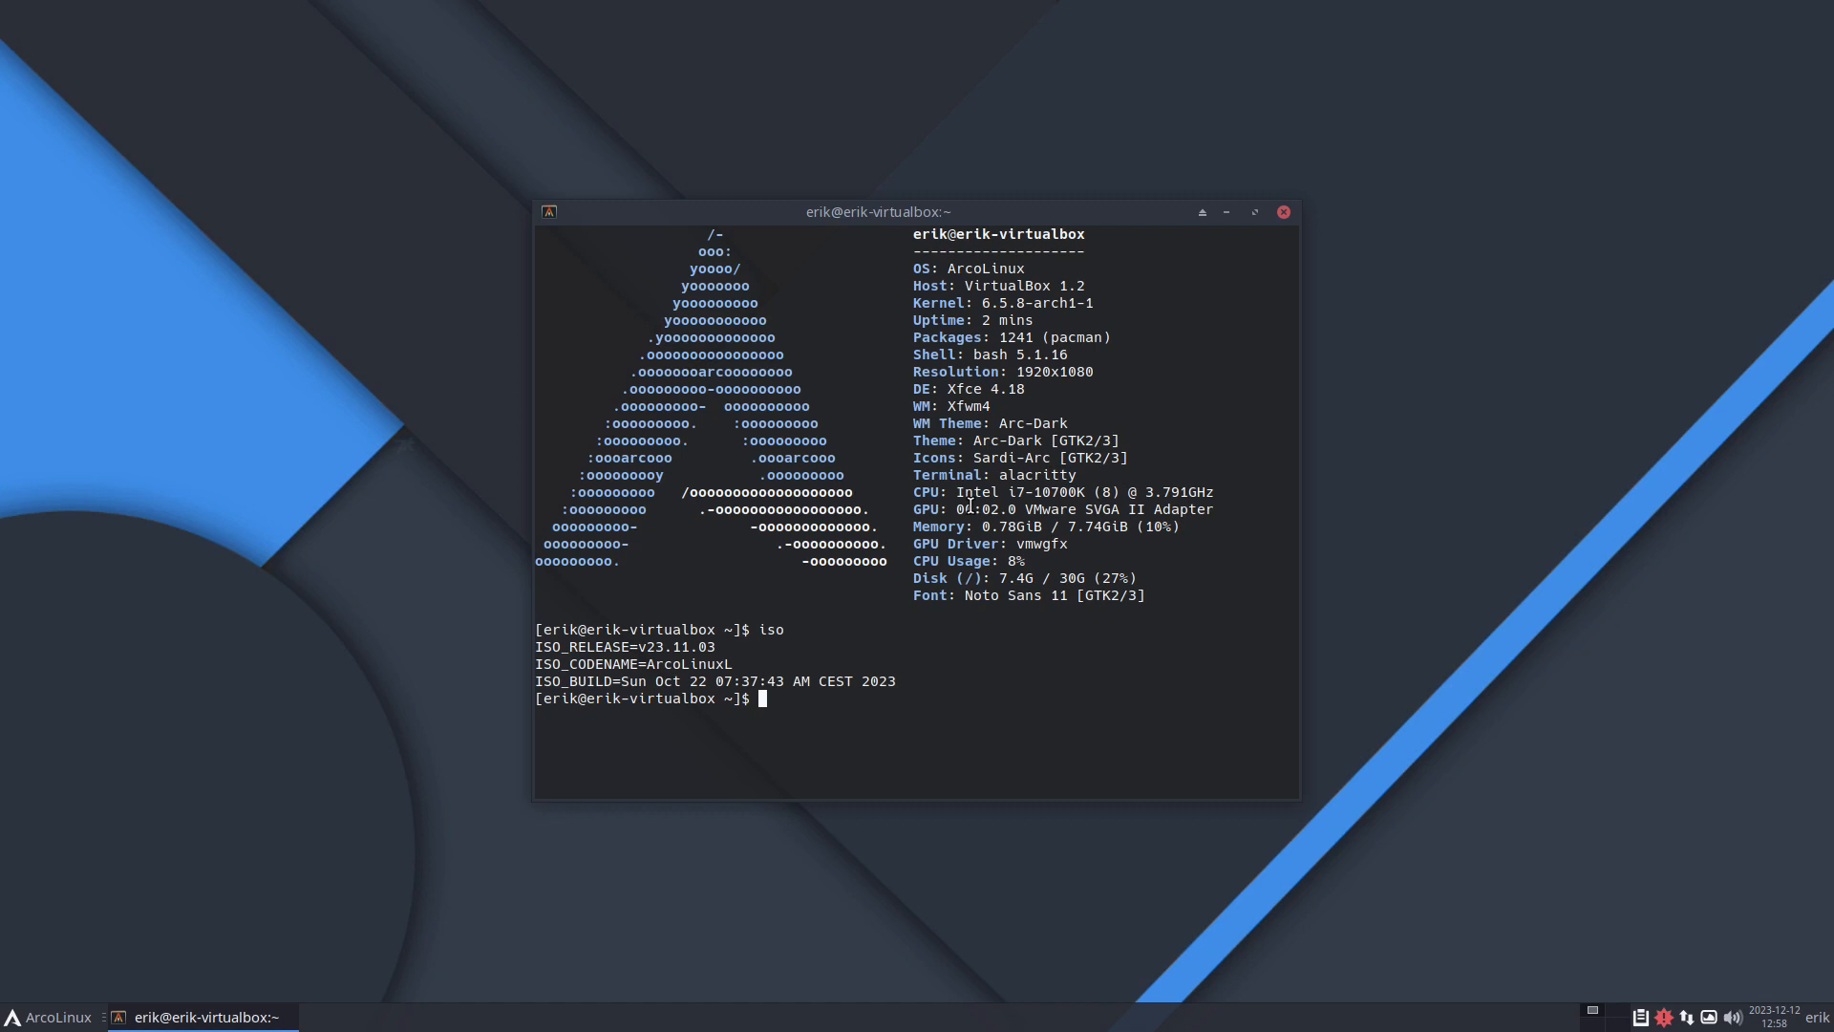
pyautogui.write('update')
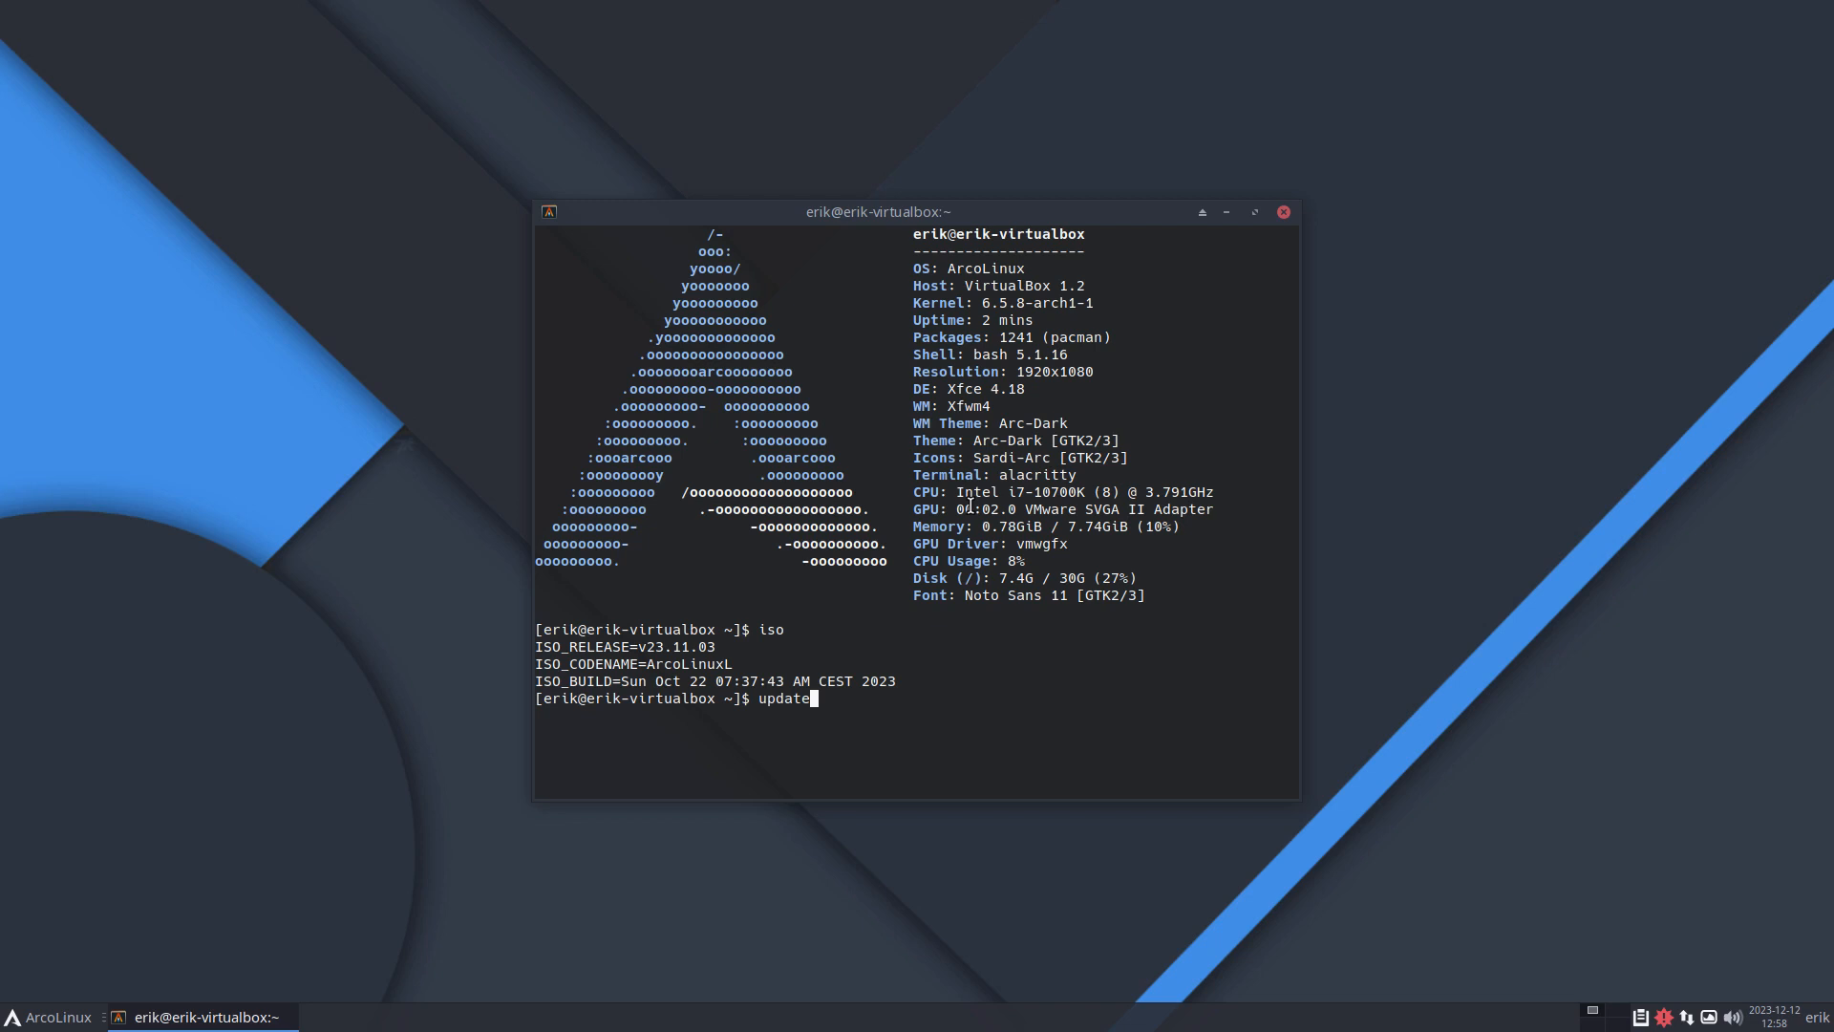
# Step: Run update with the sudo password and confirm the package upgrade with y
pyautogui.press('Return')
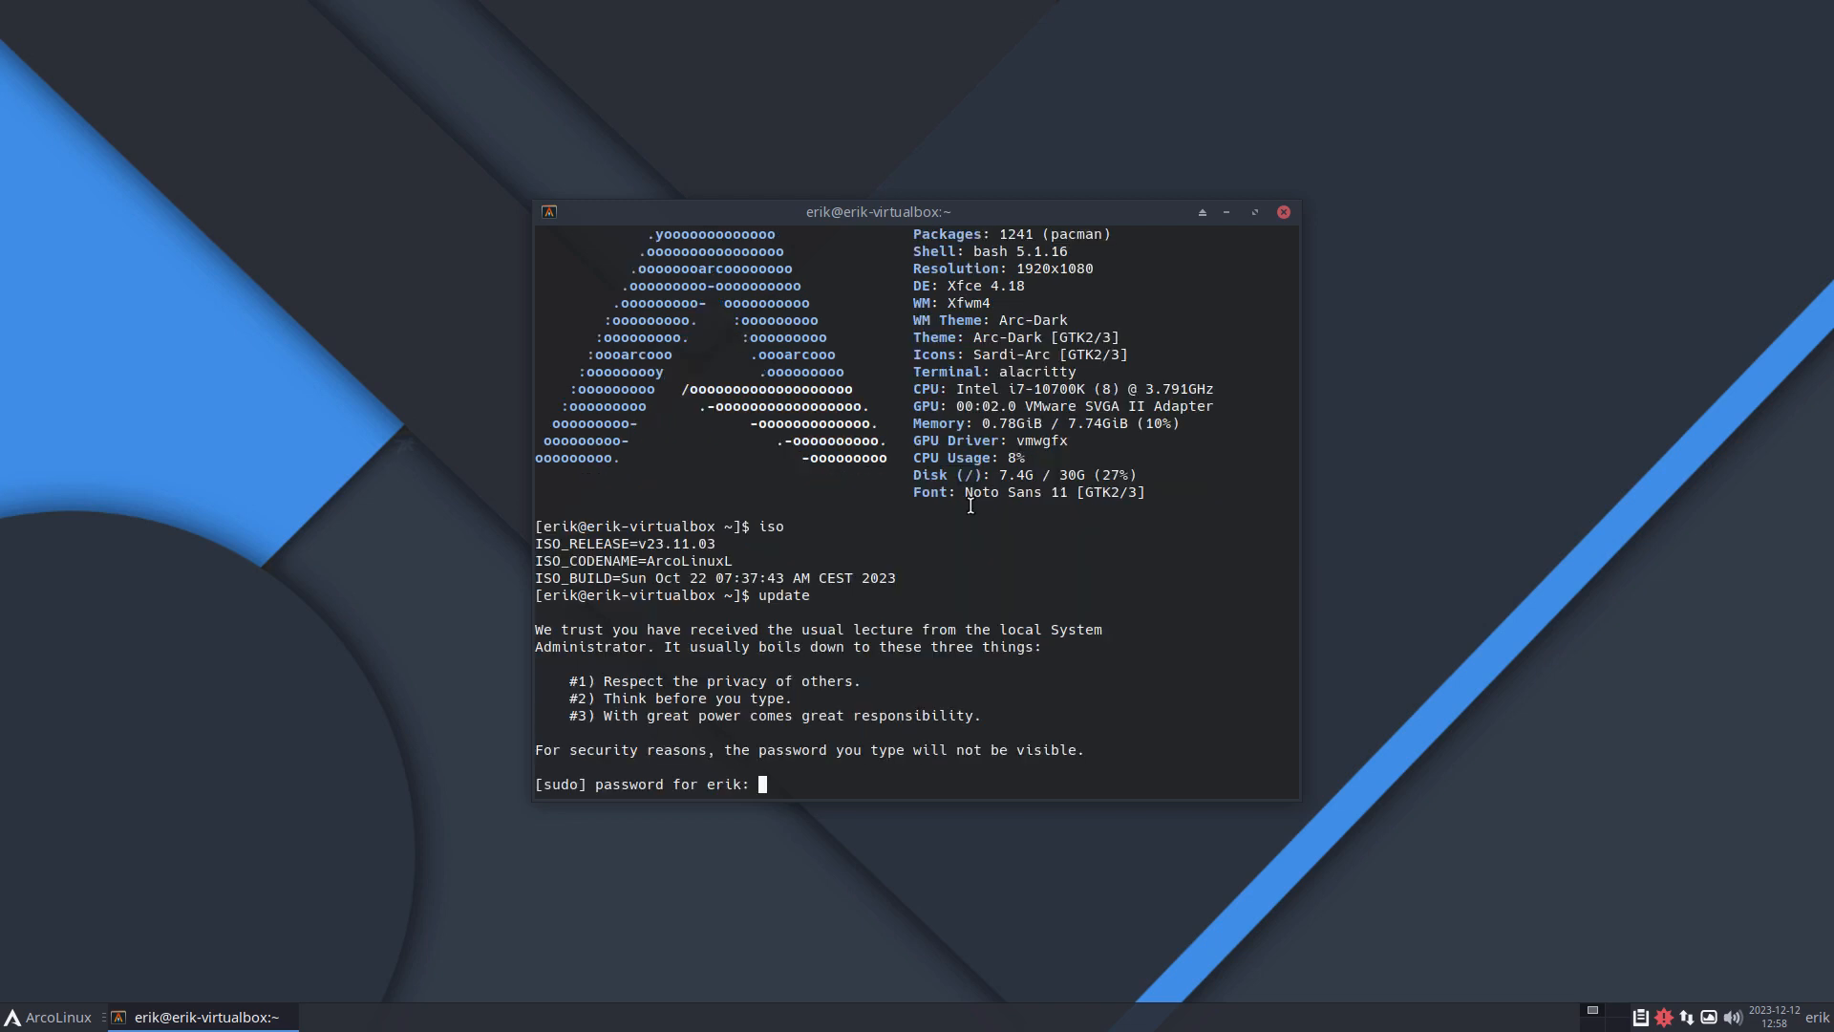
pyautogui.press('Return')
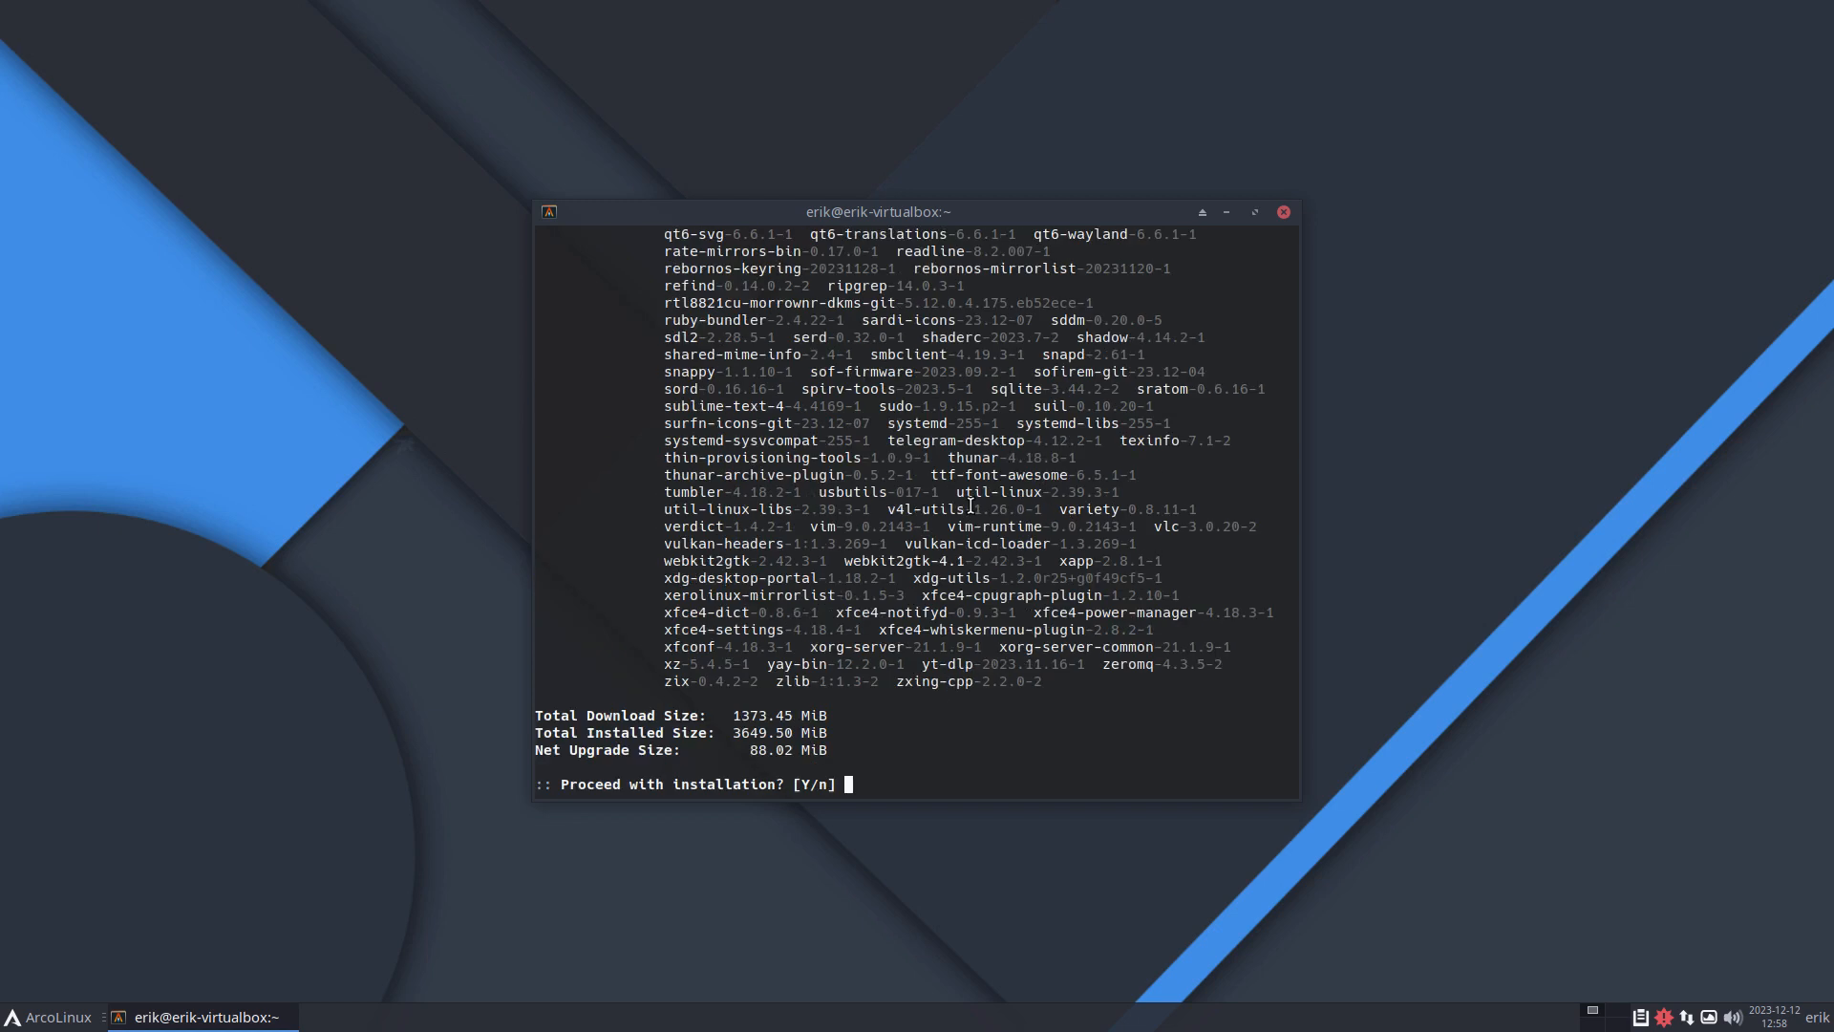
pyautogui.write('y')
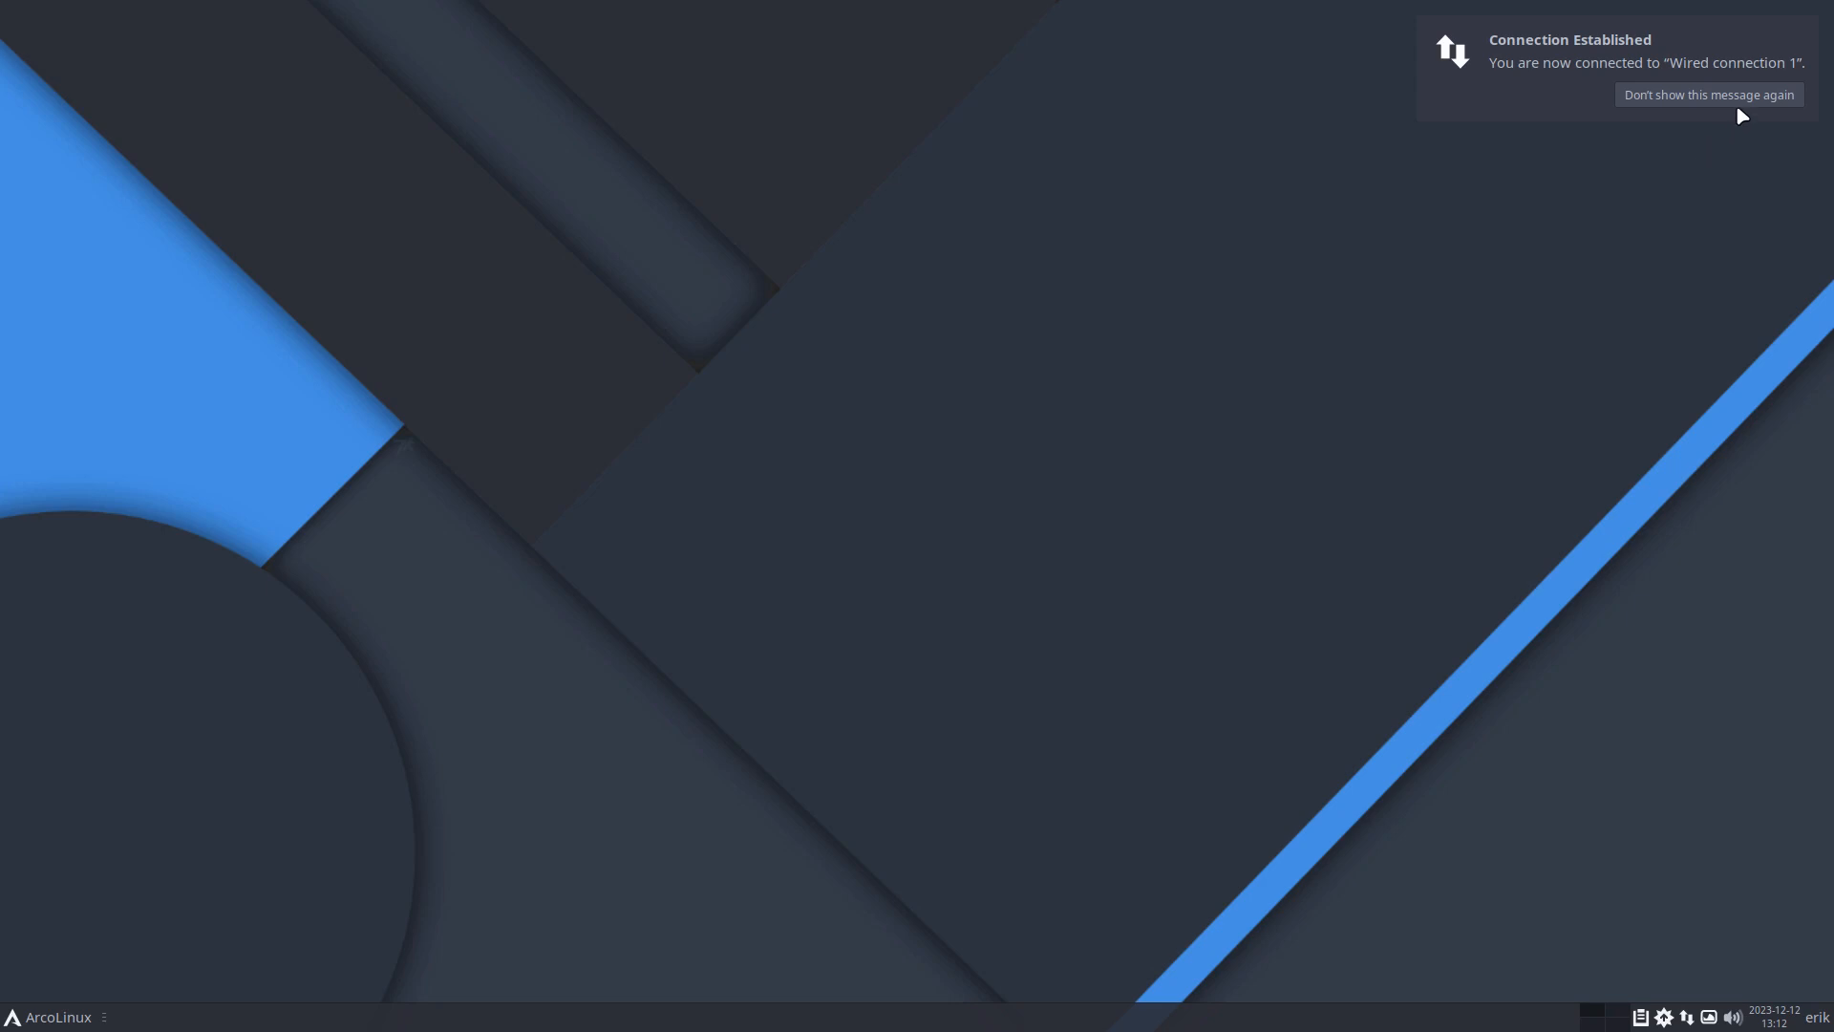
# Step: Dismiss the network notification and verify AUR support is off in Pamac's Third Party preferences
pyautogui.click(1709, 95)
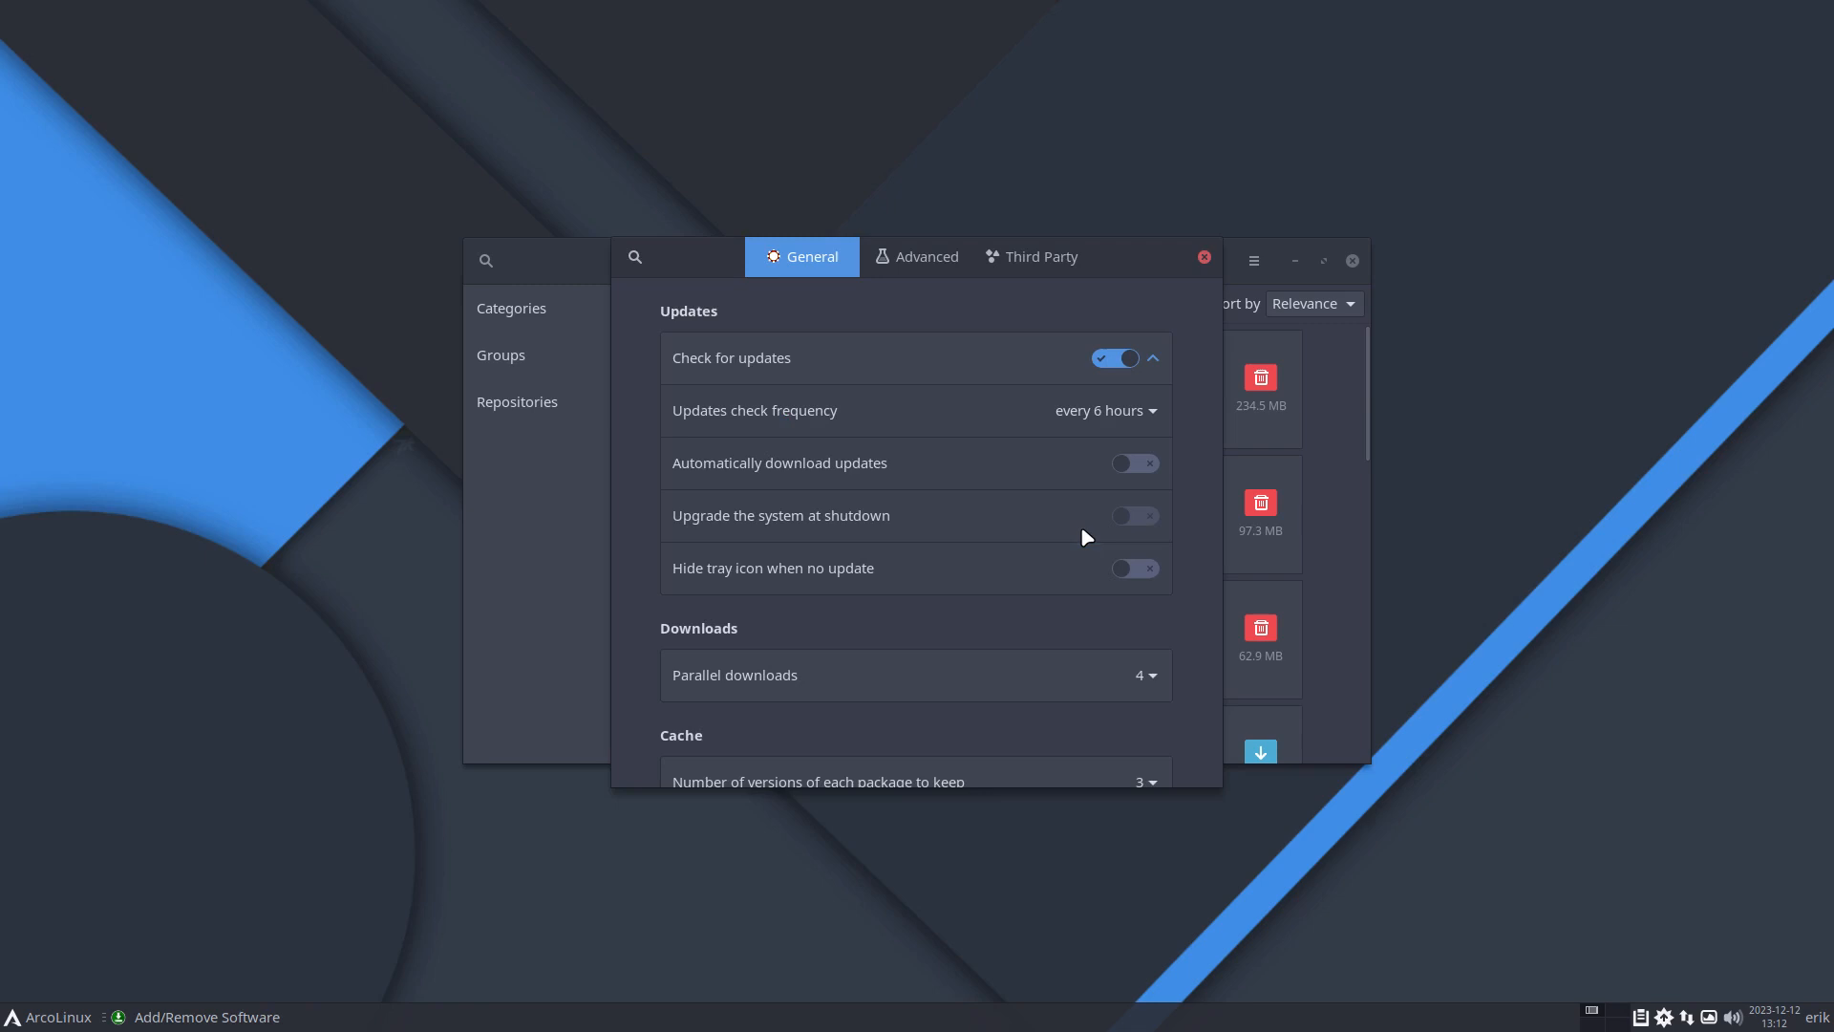
pyautogui.click(1031, 256)
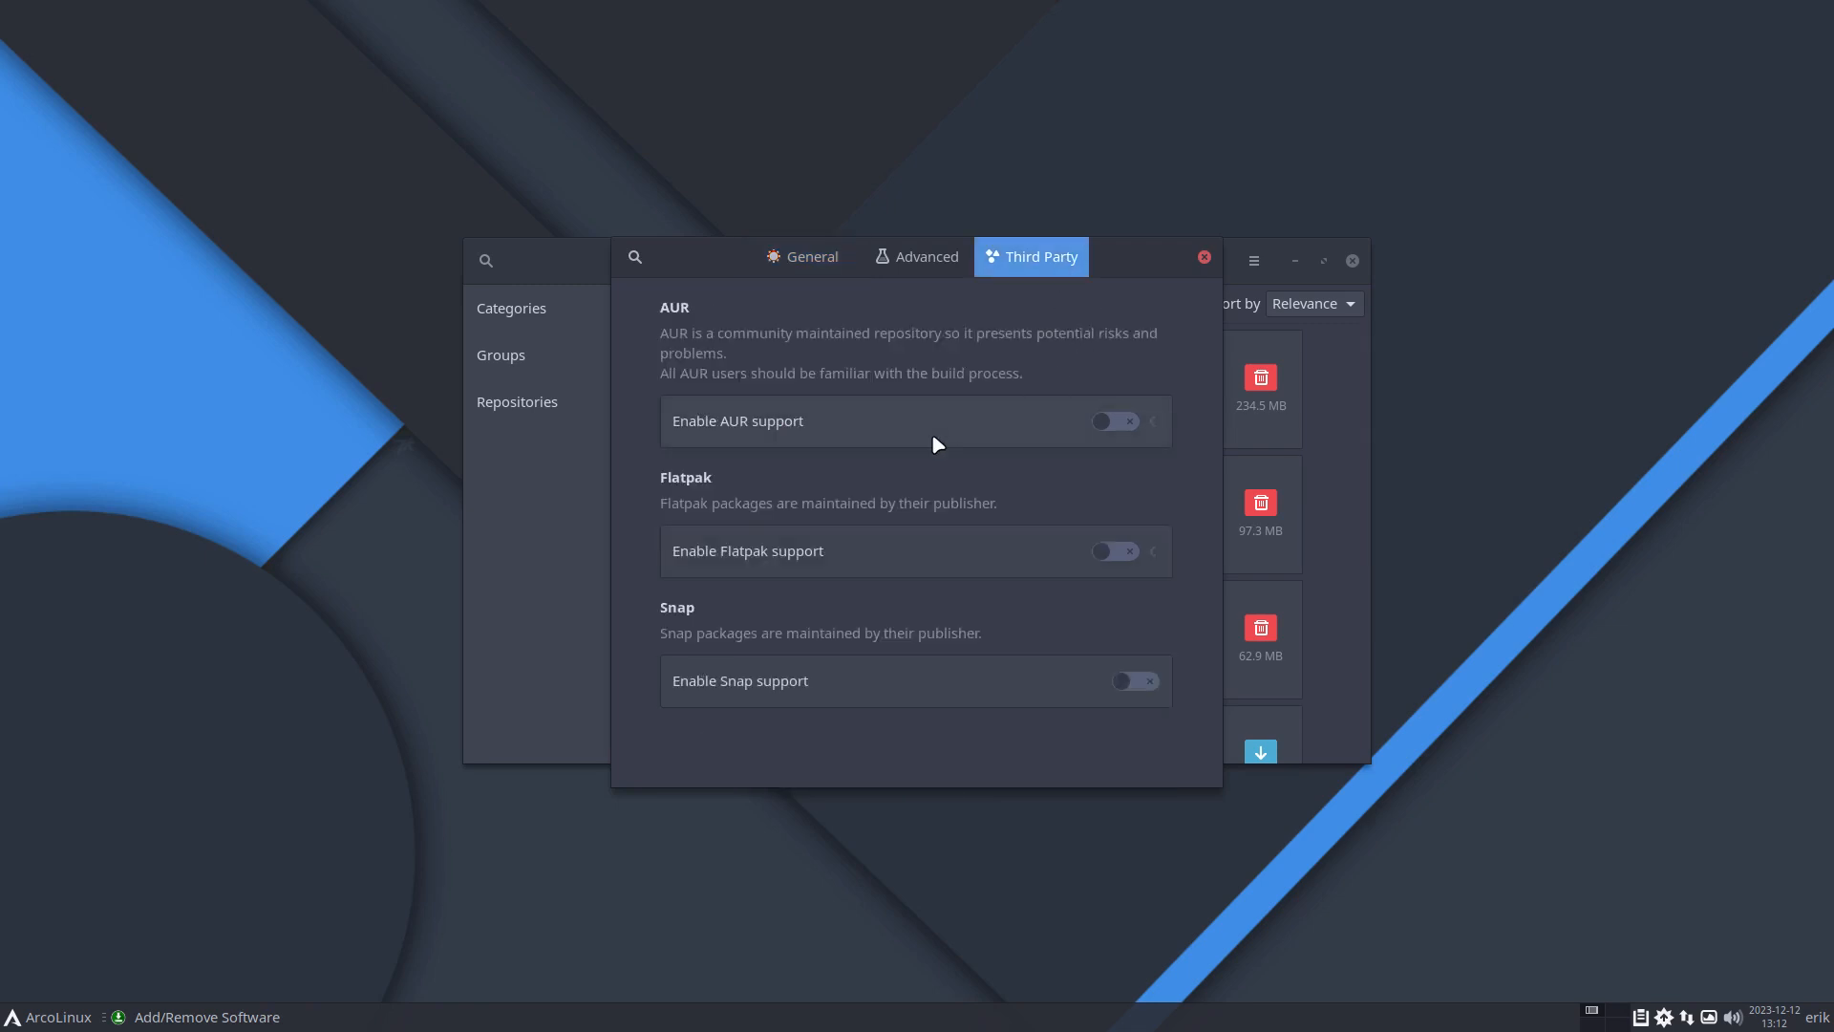
pyautogui.moveTo(1136, 631)
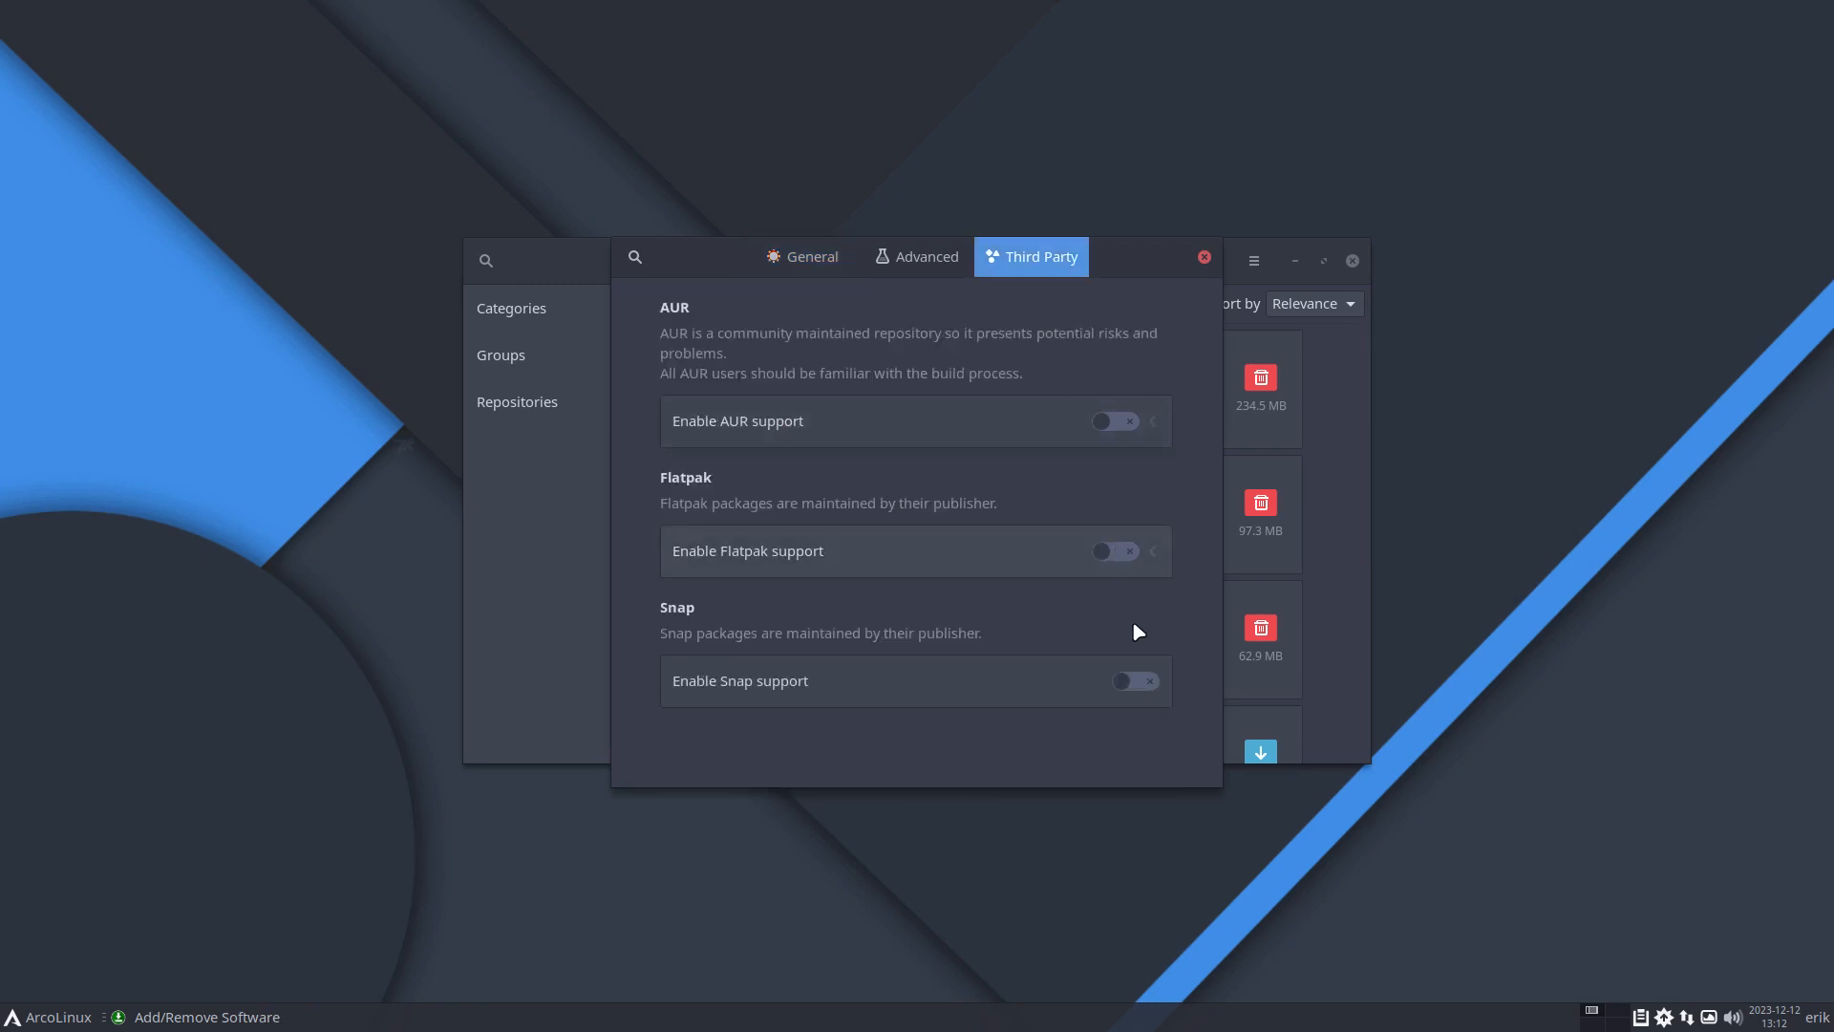
pyautogui.moveTo(1204, 257)
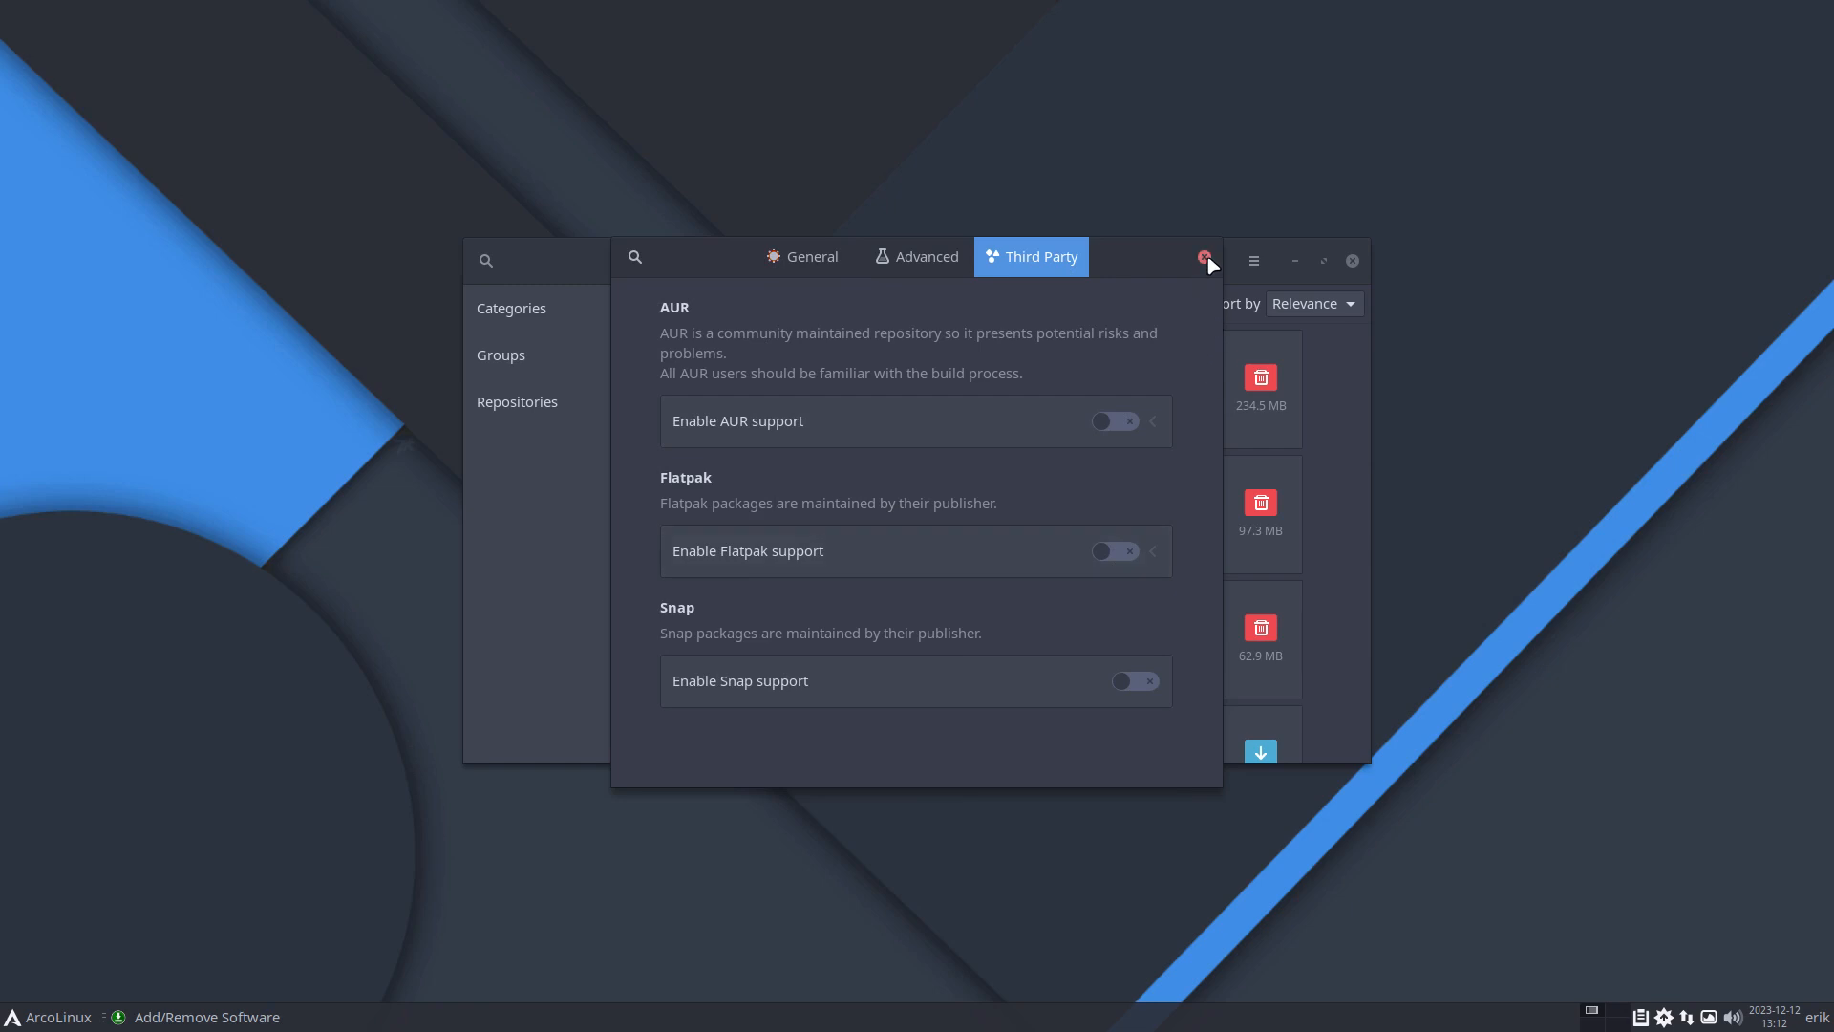
pyautogui.click(1206, 256)
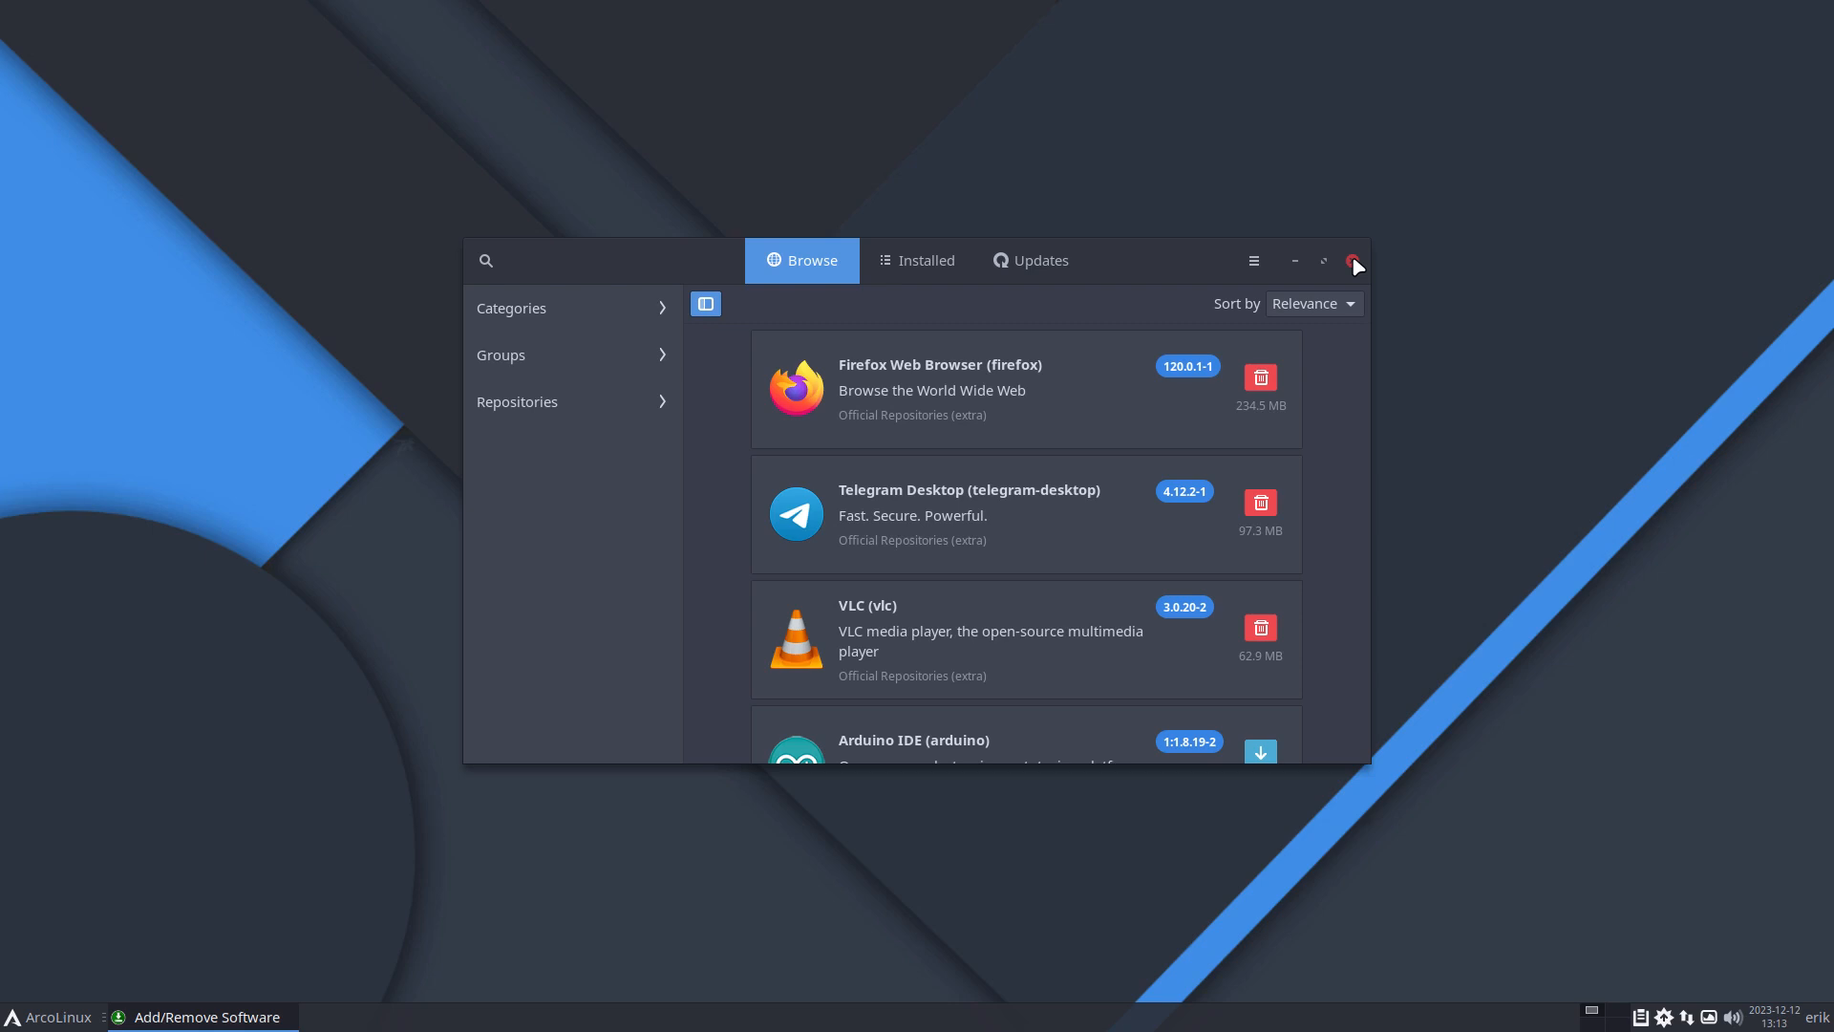
# Step: Close Pamac, search packages with 'yay pam', then cancel the install prompt with Ctrl+C
pyautogui.click(1354, 260)
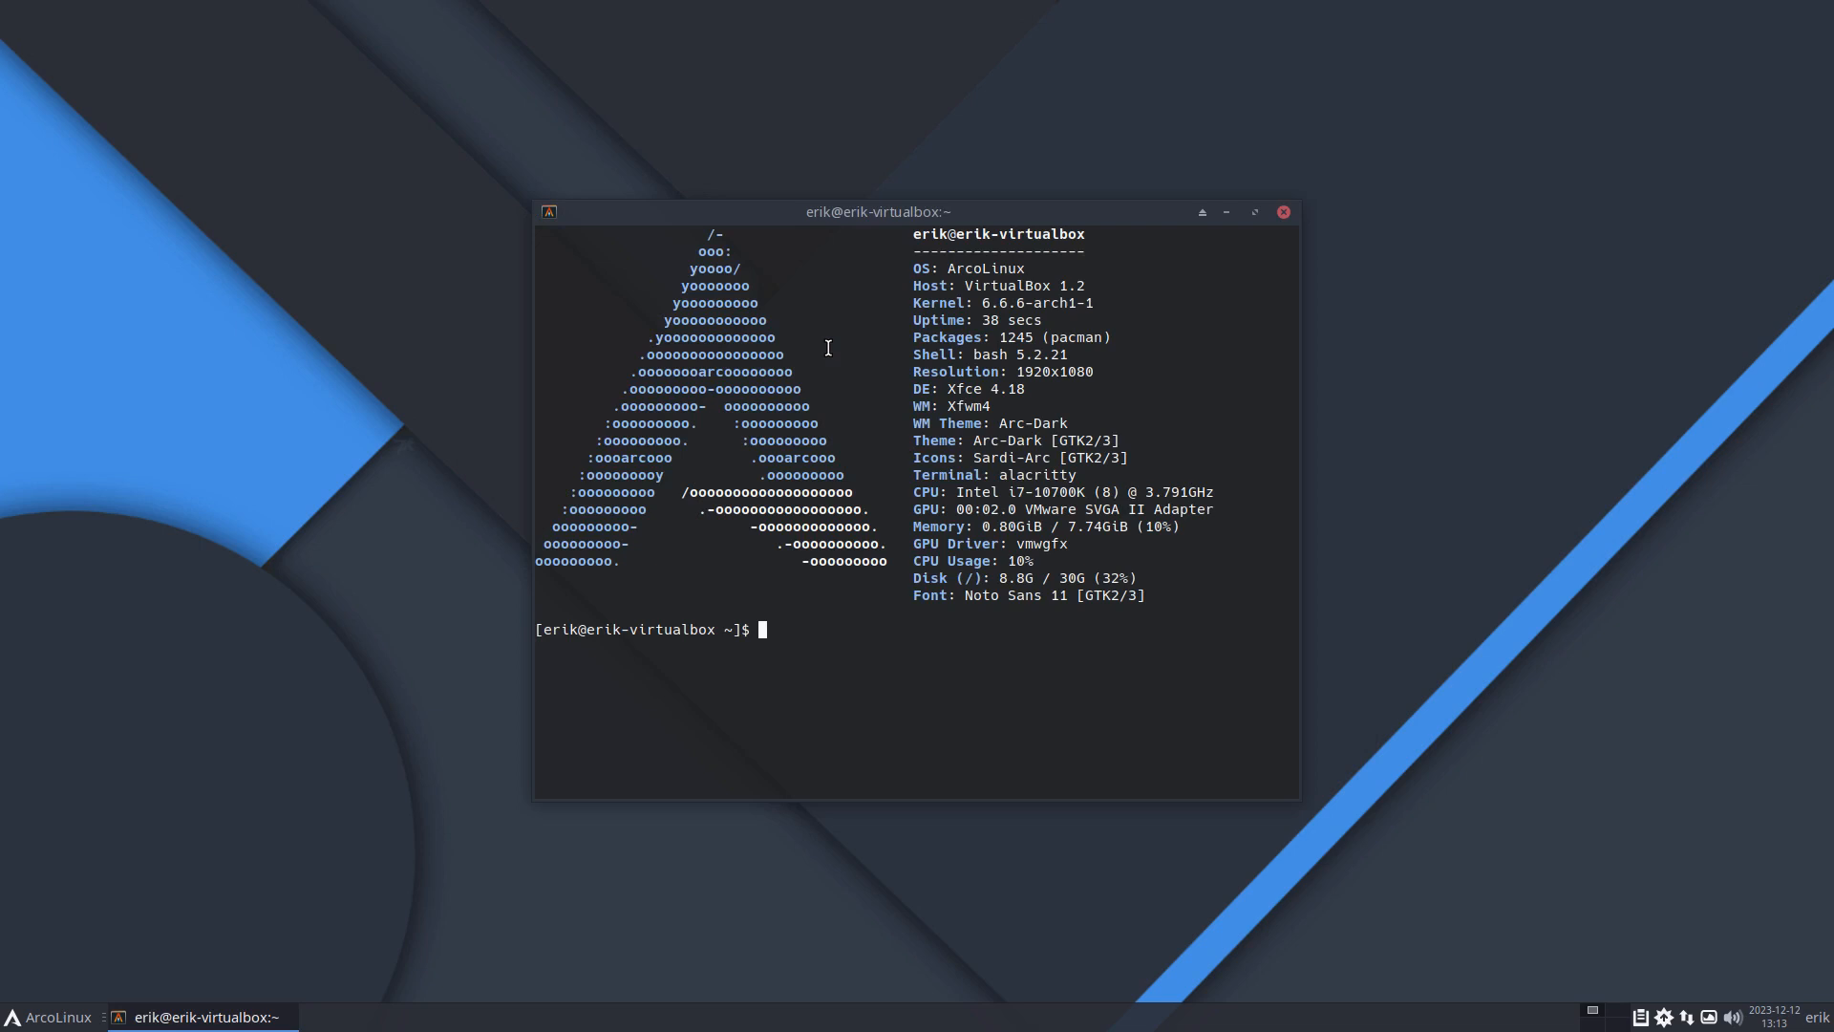
pyautogui.write('yay pam')
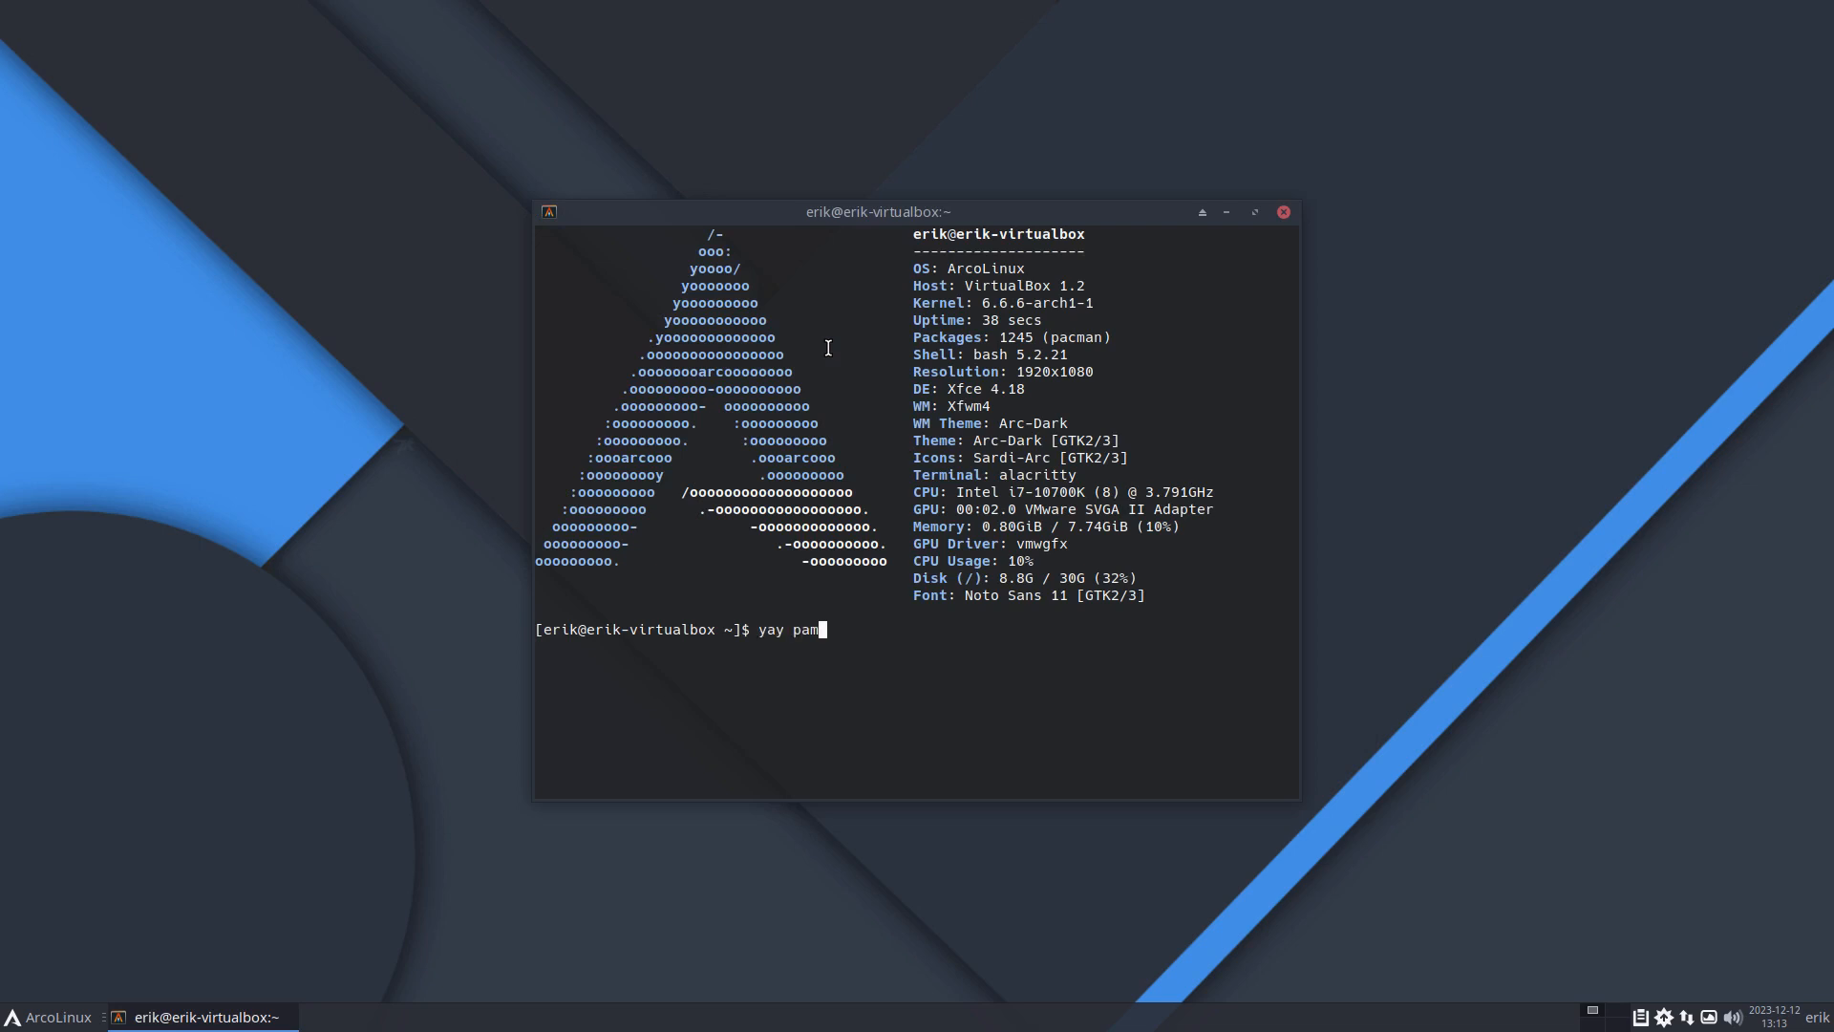
pyautogui.press('Return')
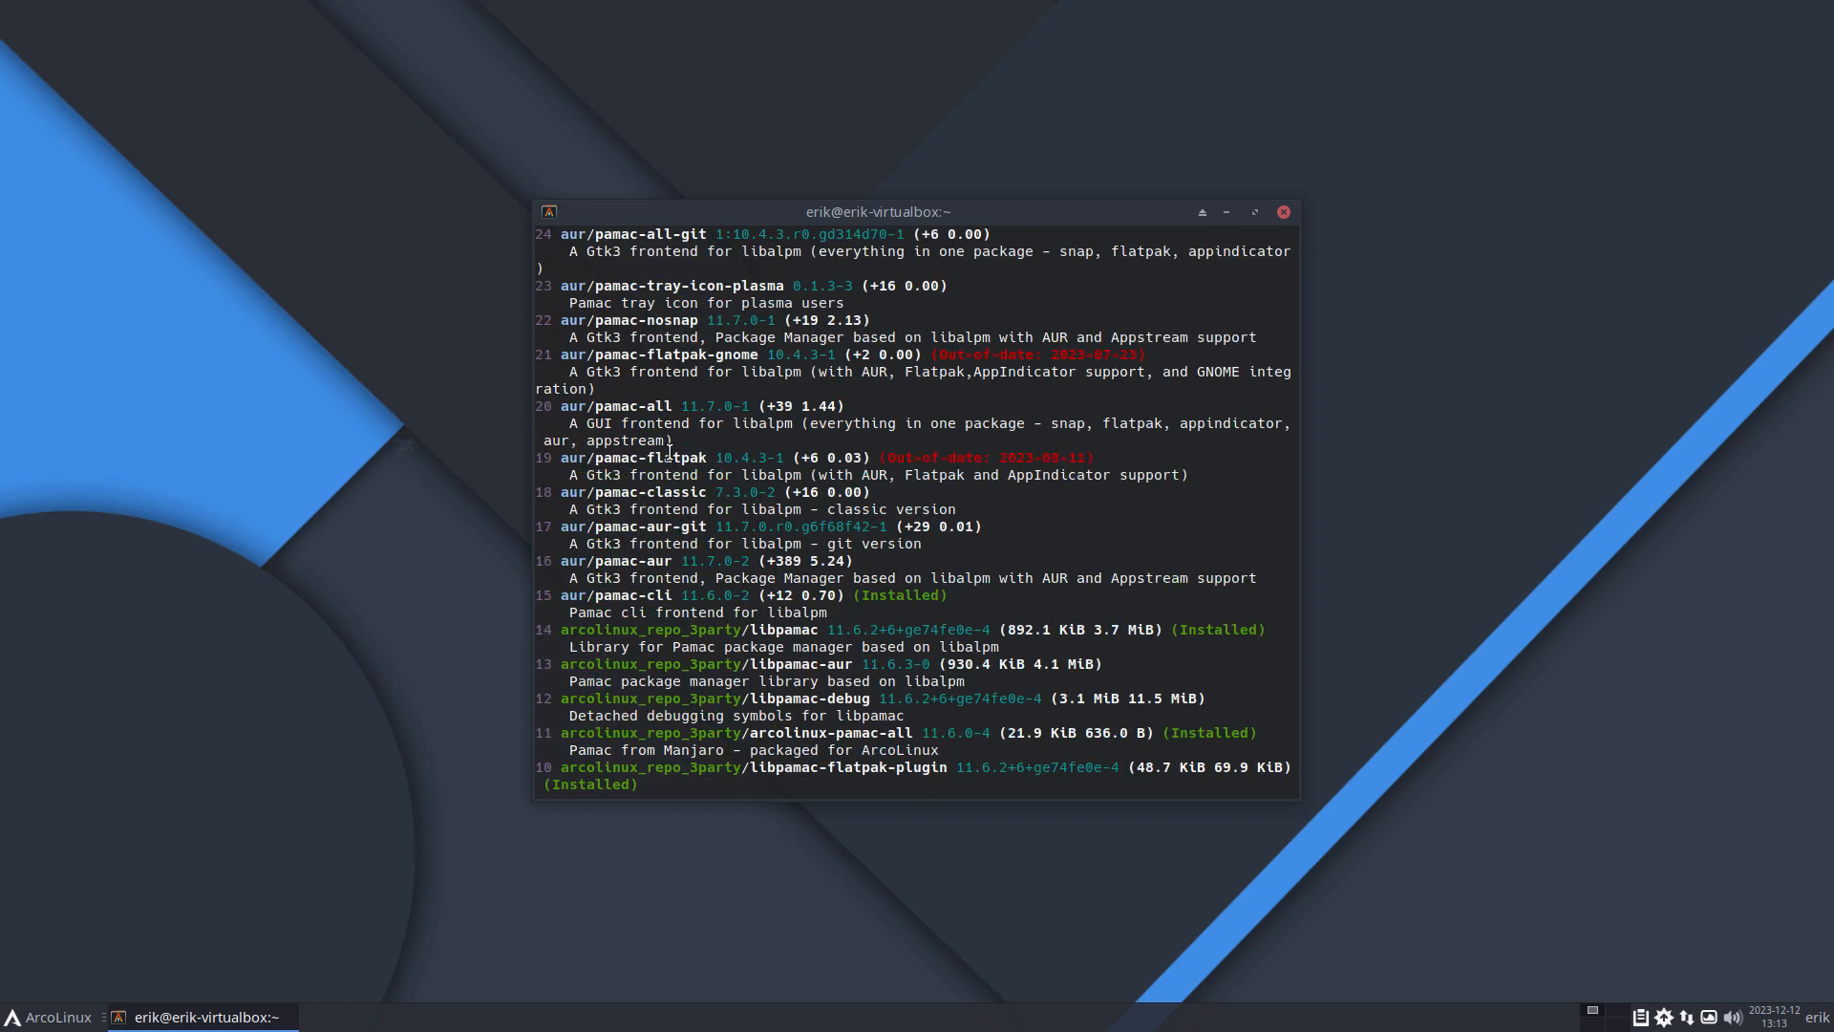
pyautogui.scroll(3)
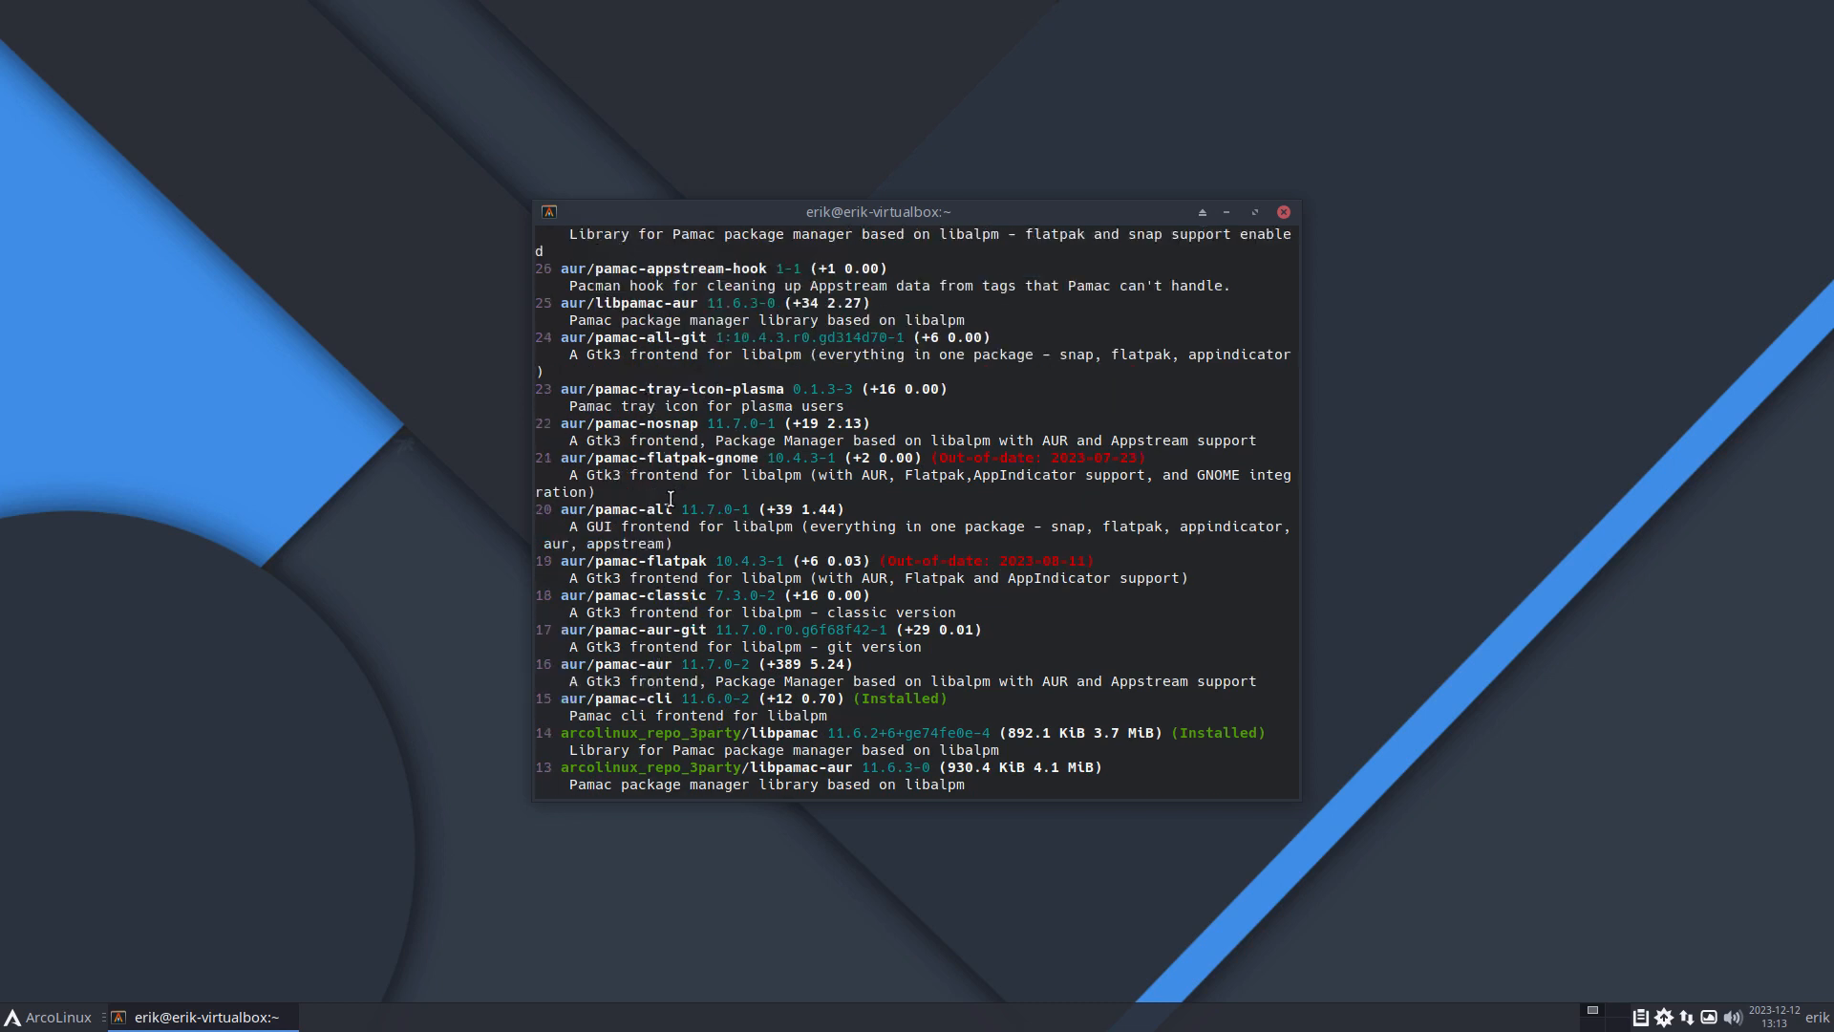
pyautogui.doubleClick(631, 507)
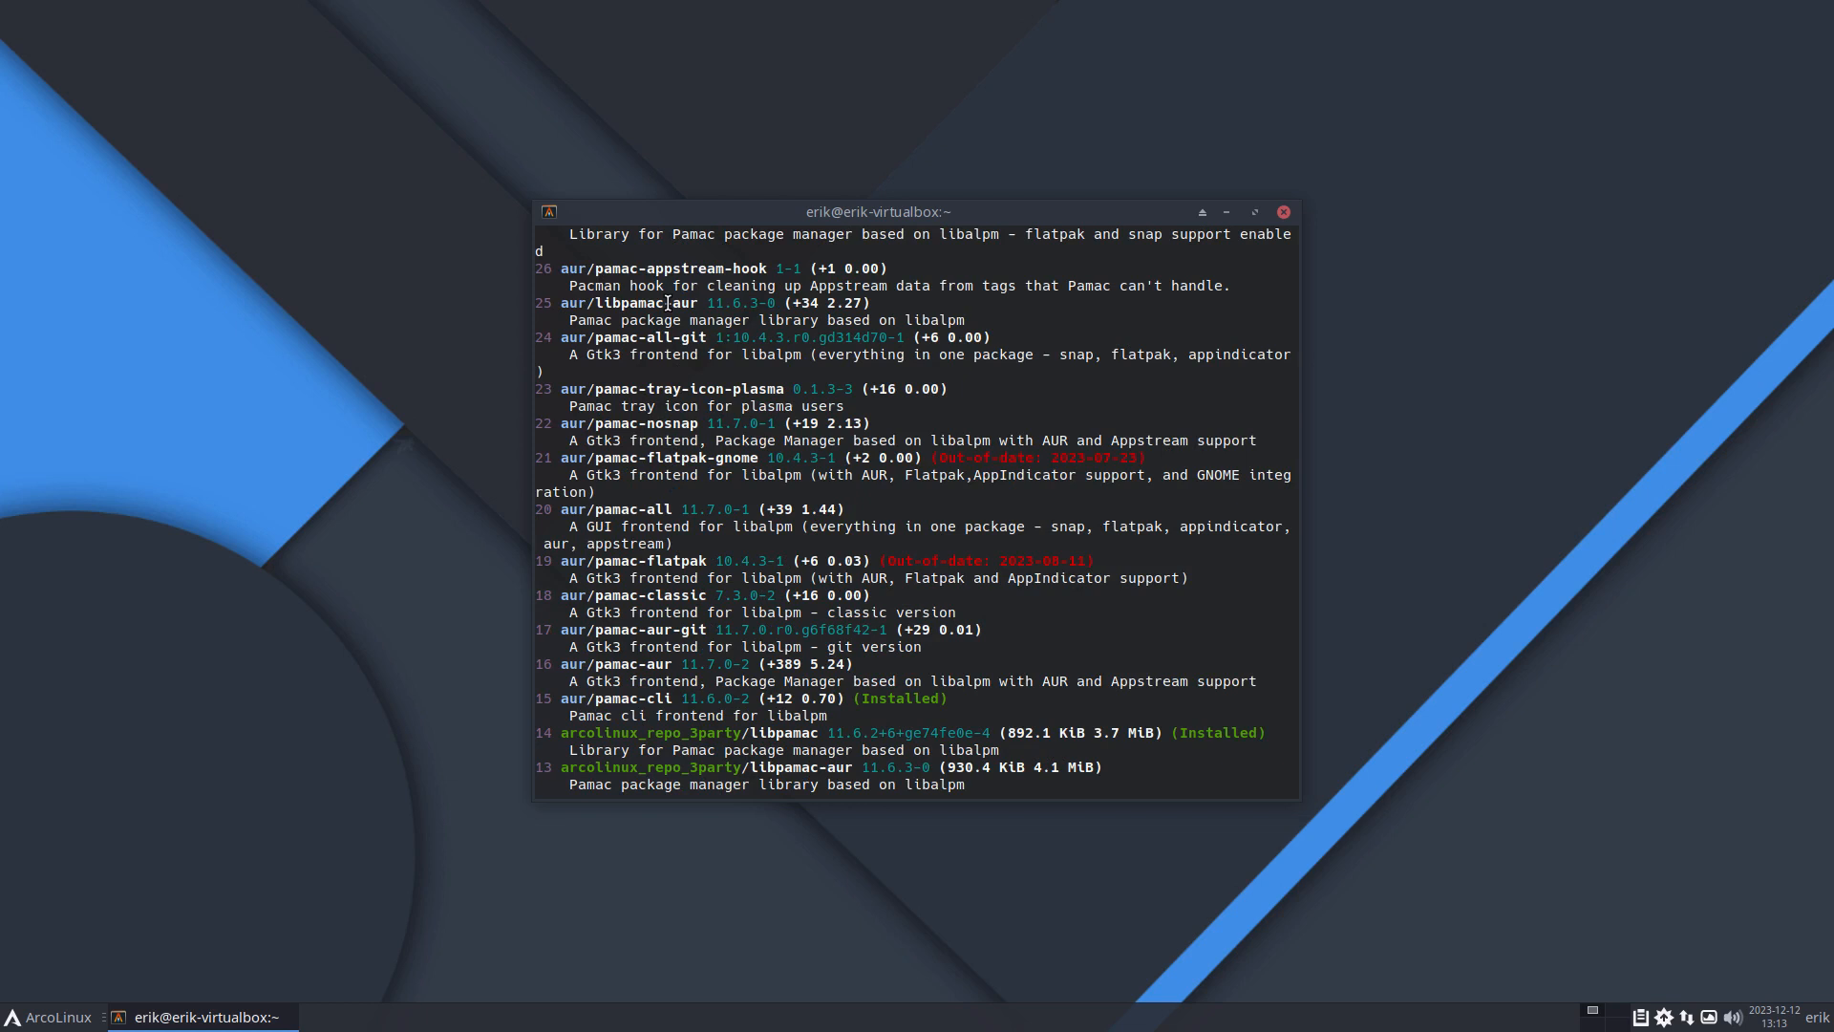
pyautogui.scroll(-3)
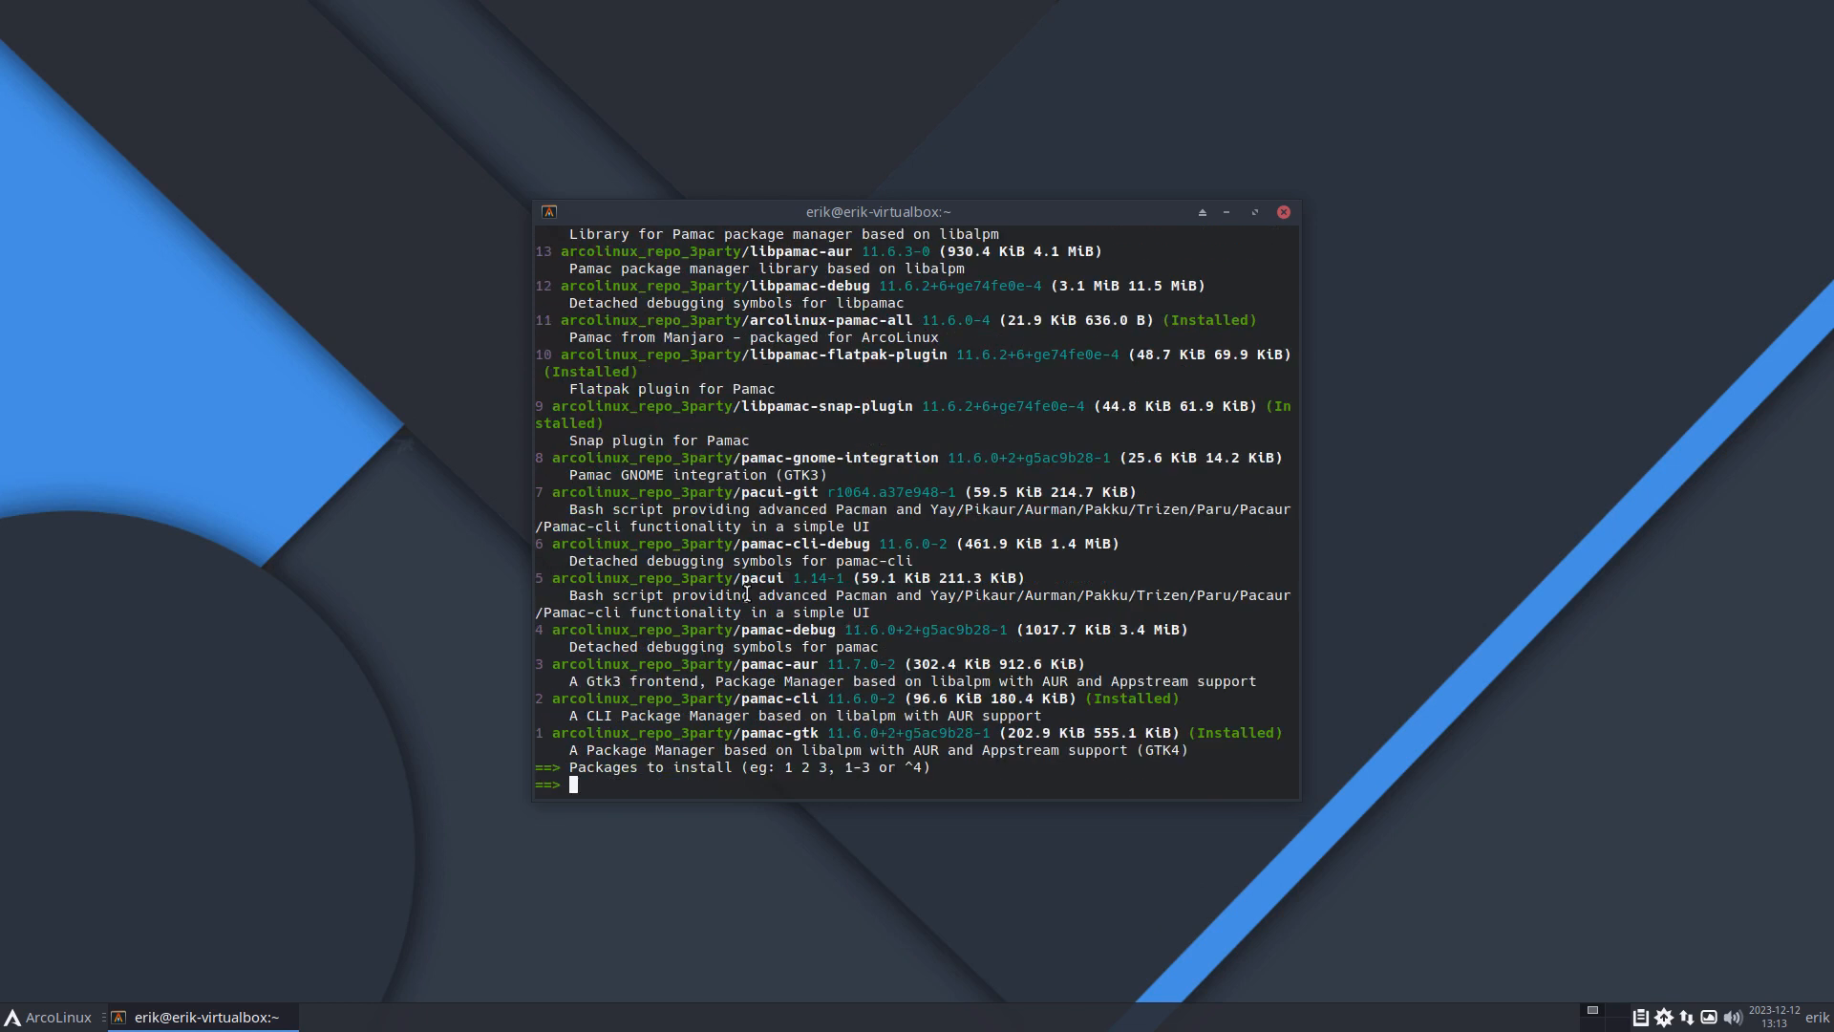
pyautogui.press('ctrl+c')
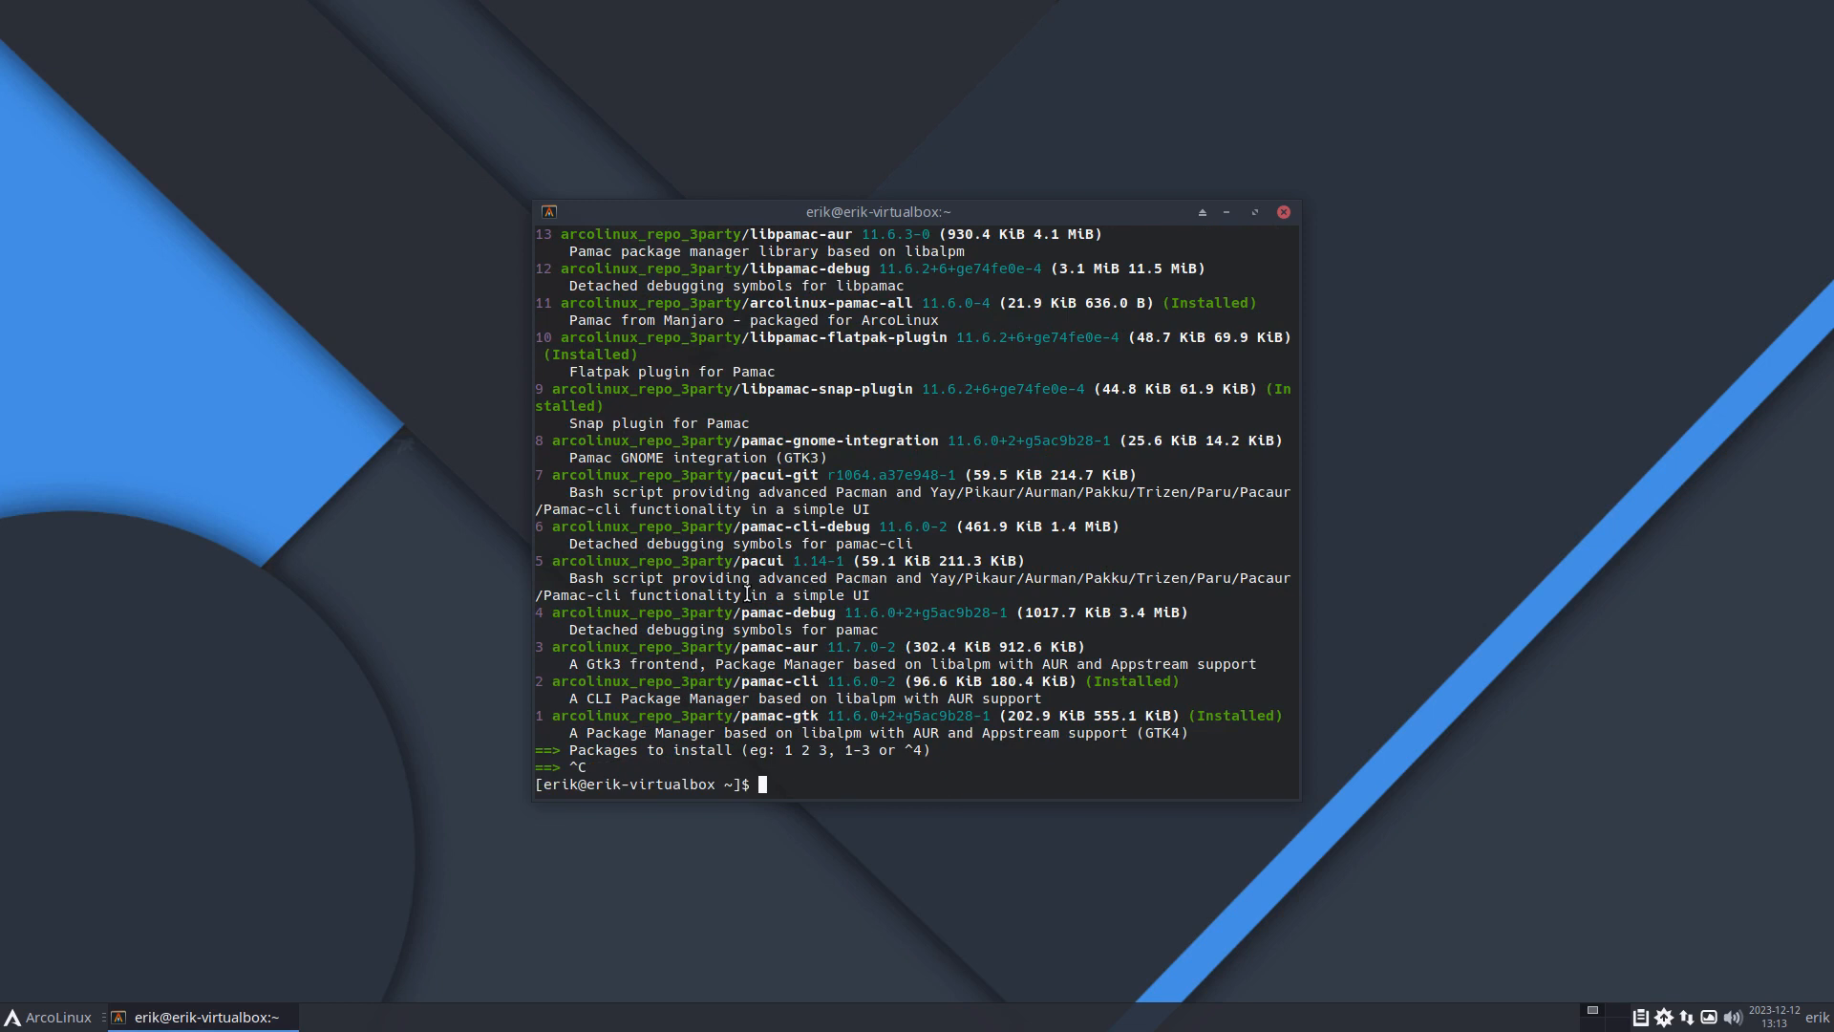
pyautogui.moveTo(1260, 239)
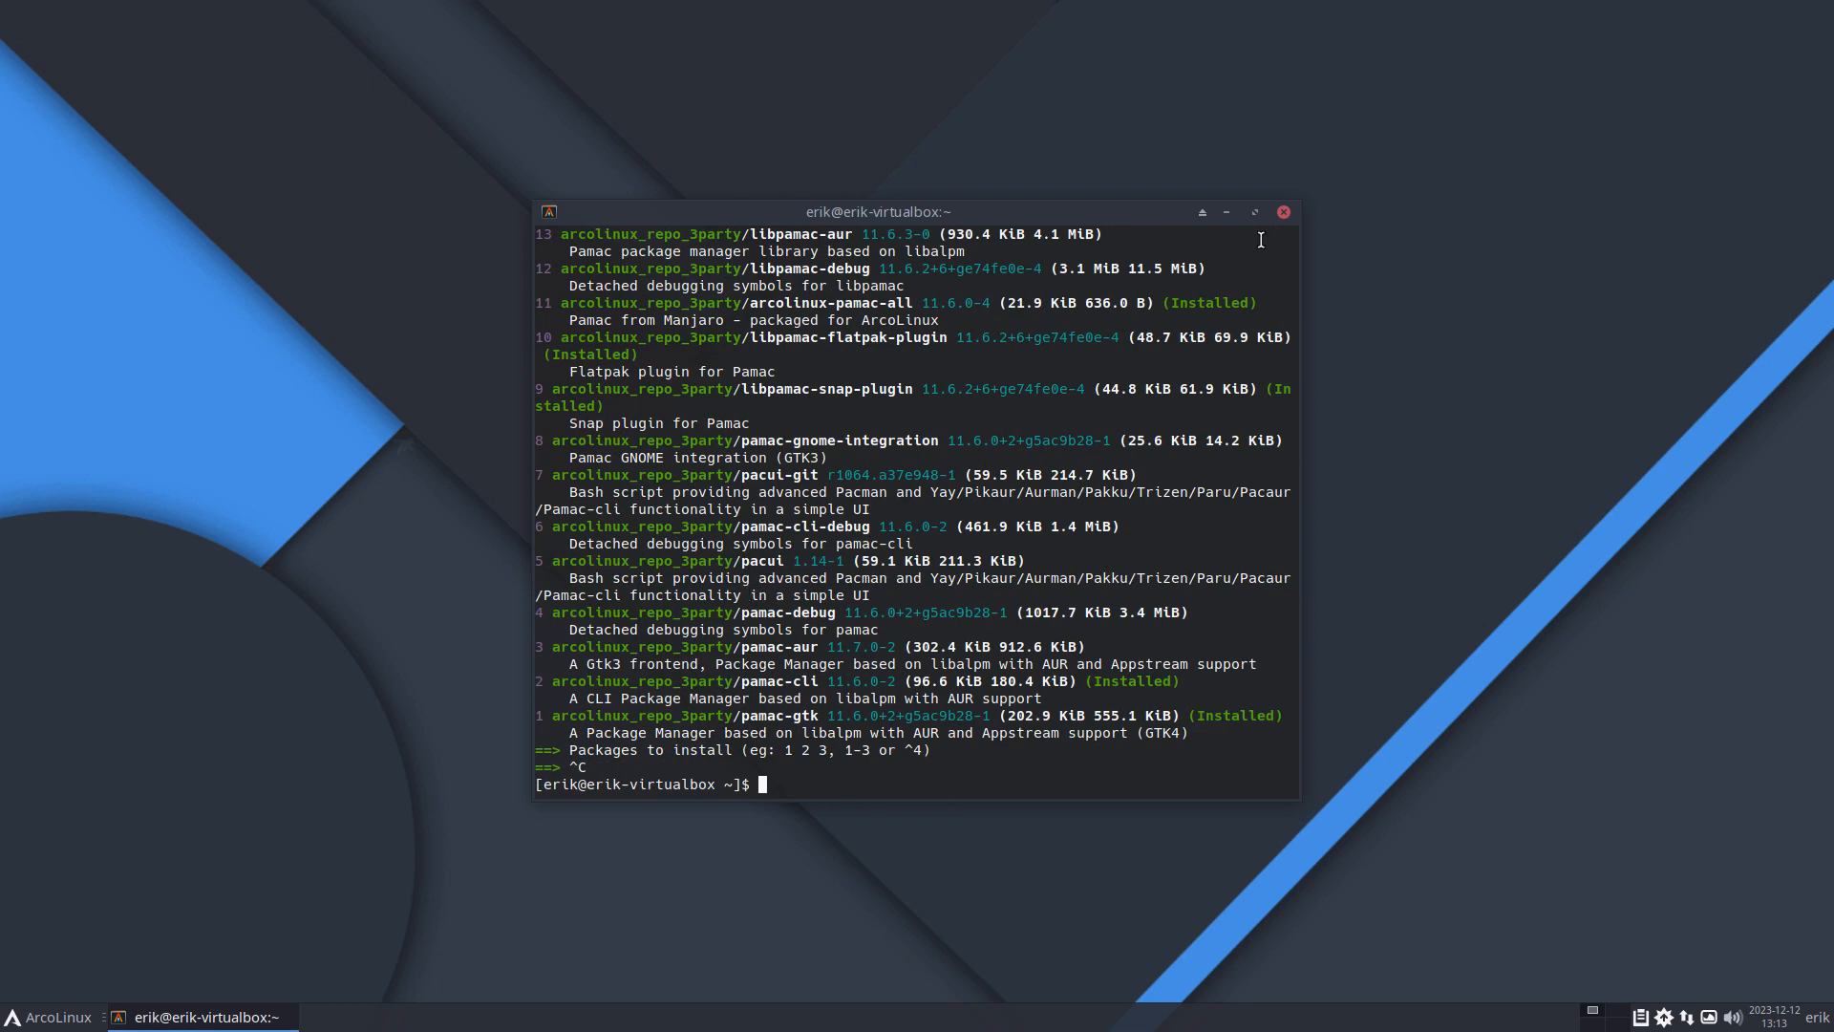
# Step: Review arcolinux-pamac-all 11.6.0-4's Dependencies and Files tabs, then close Pamac
pyautogui.click(1282, 212)
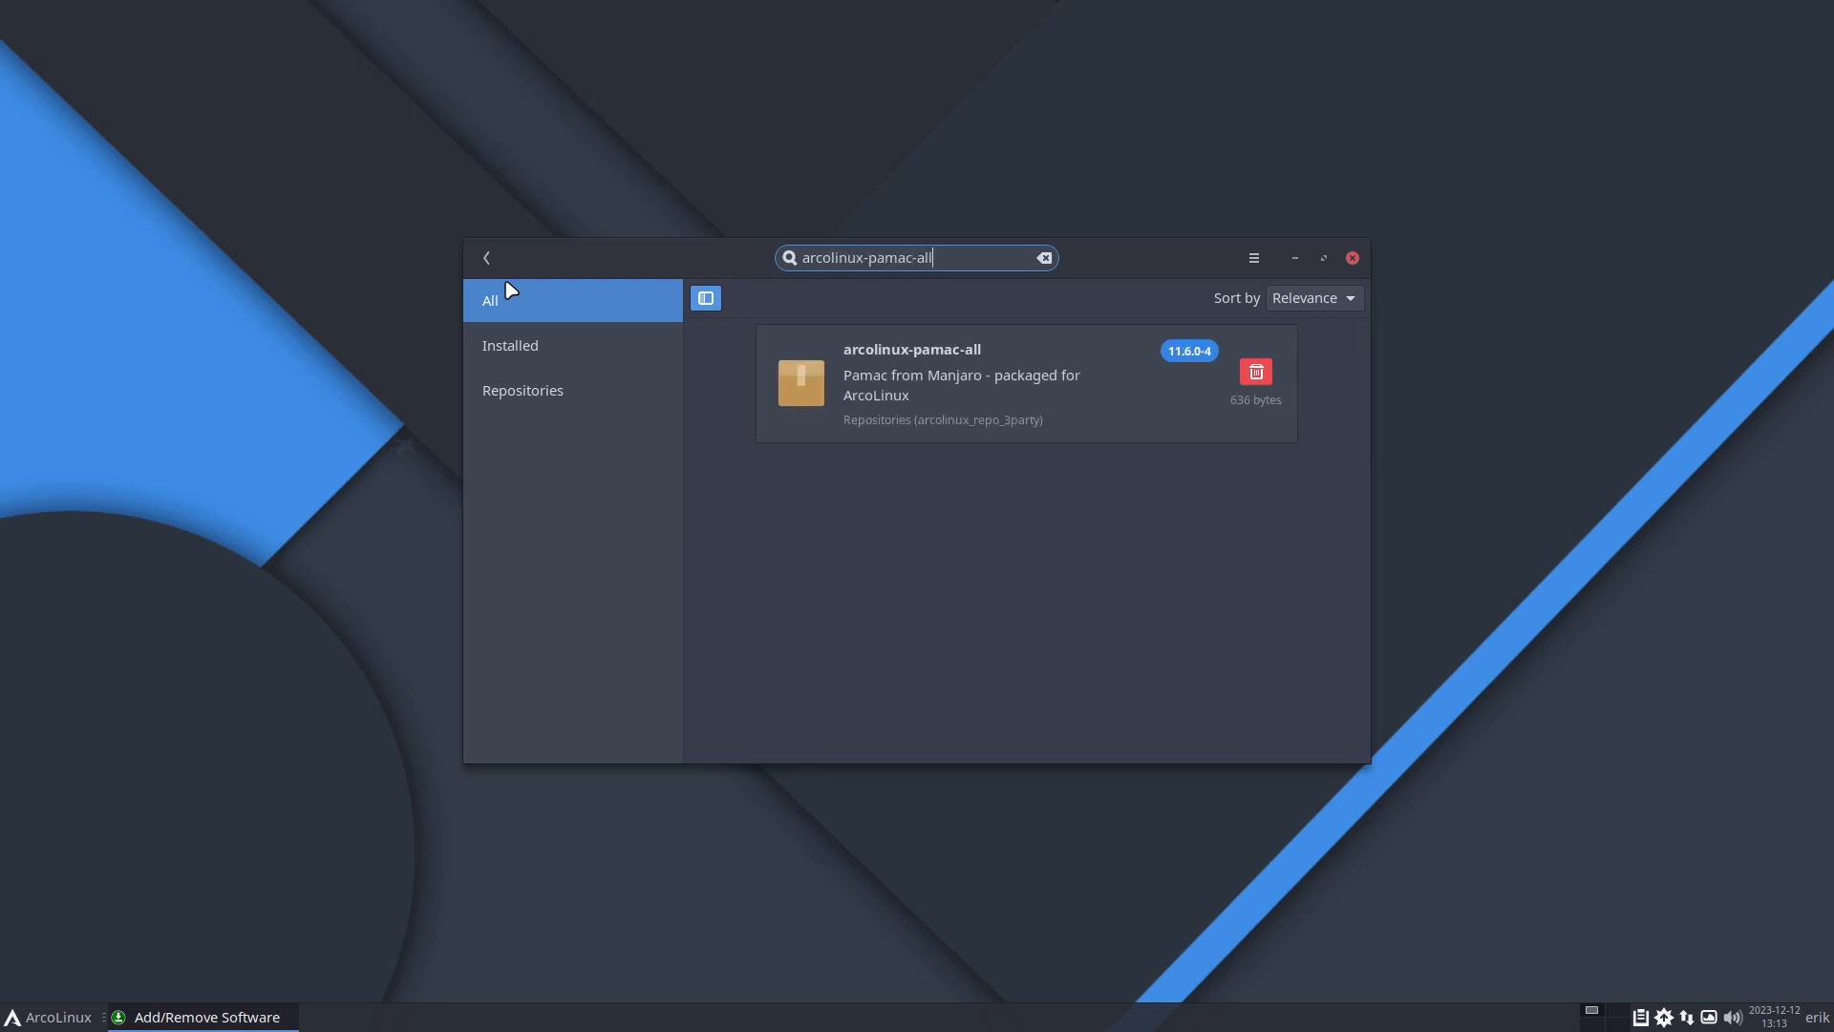
pyautogui.click(959, 374)
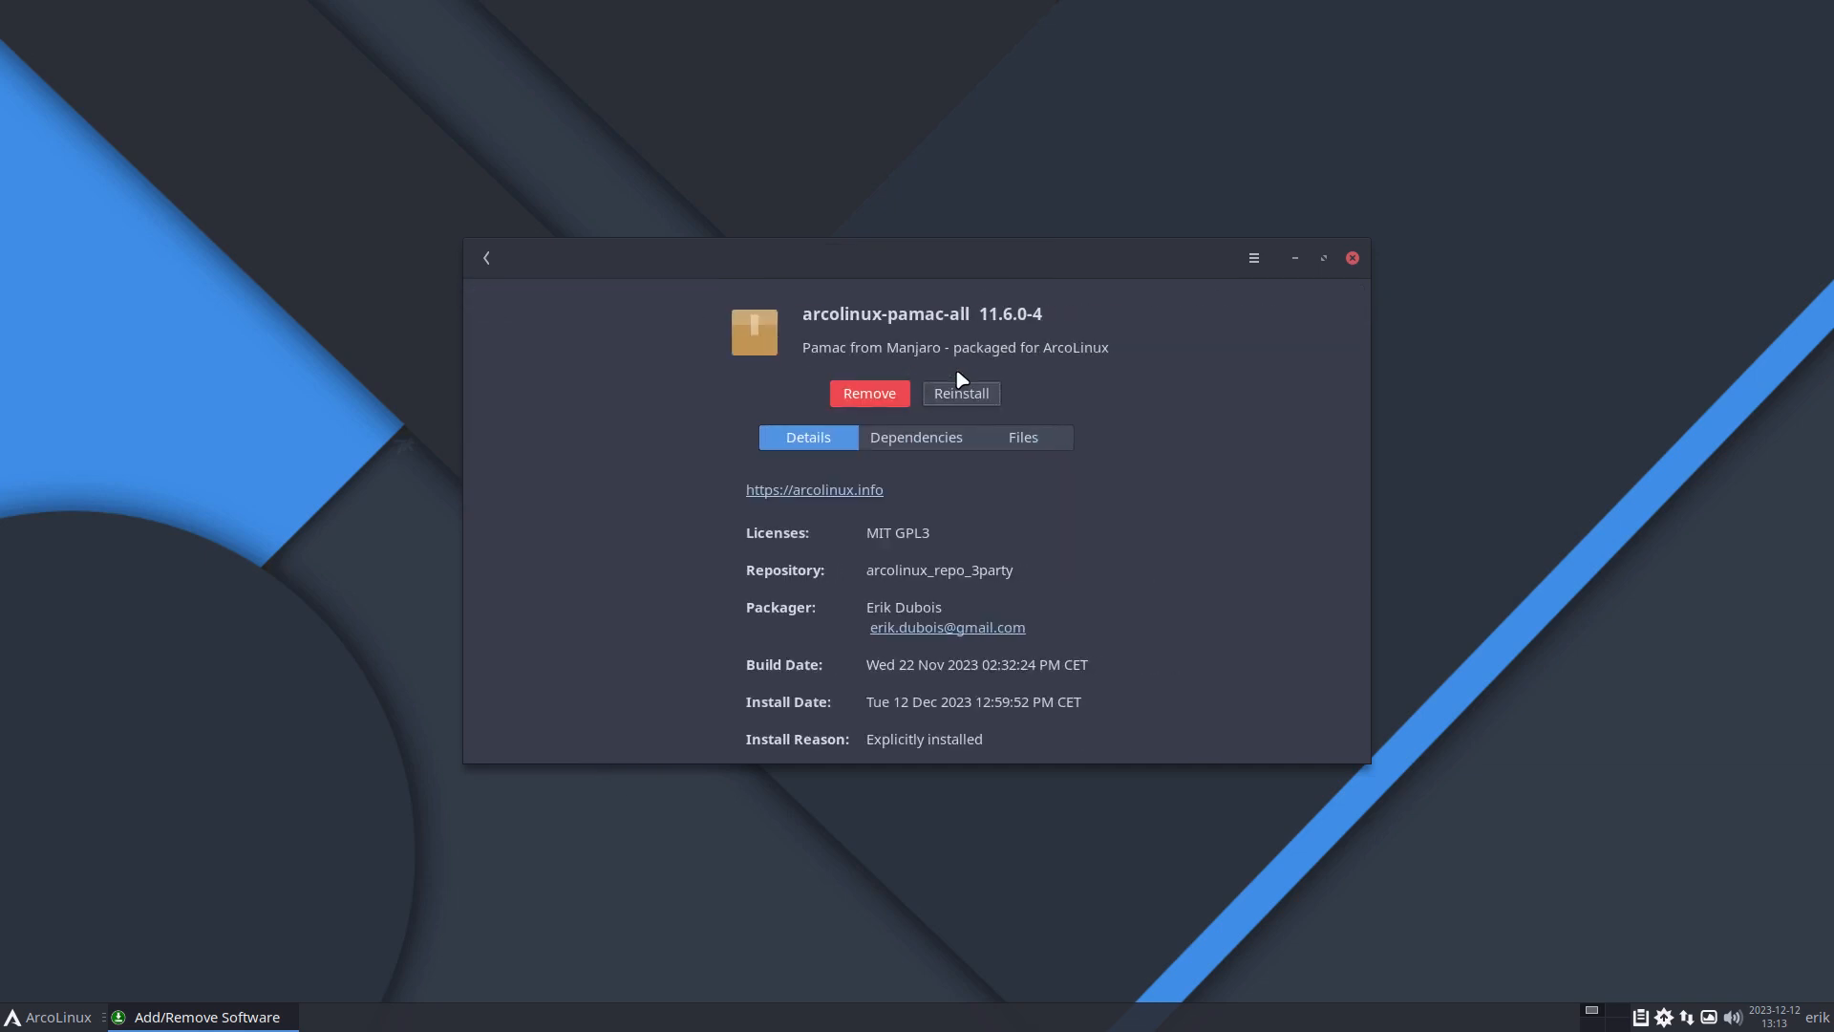
pyautogui.click(916, 437)
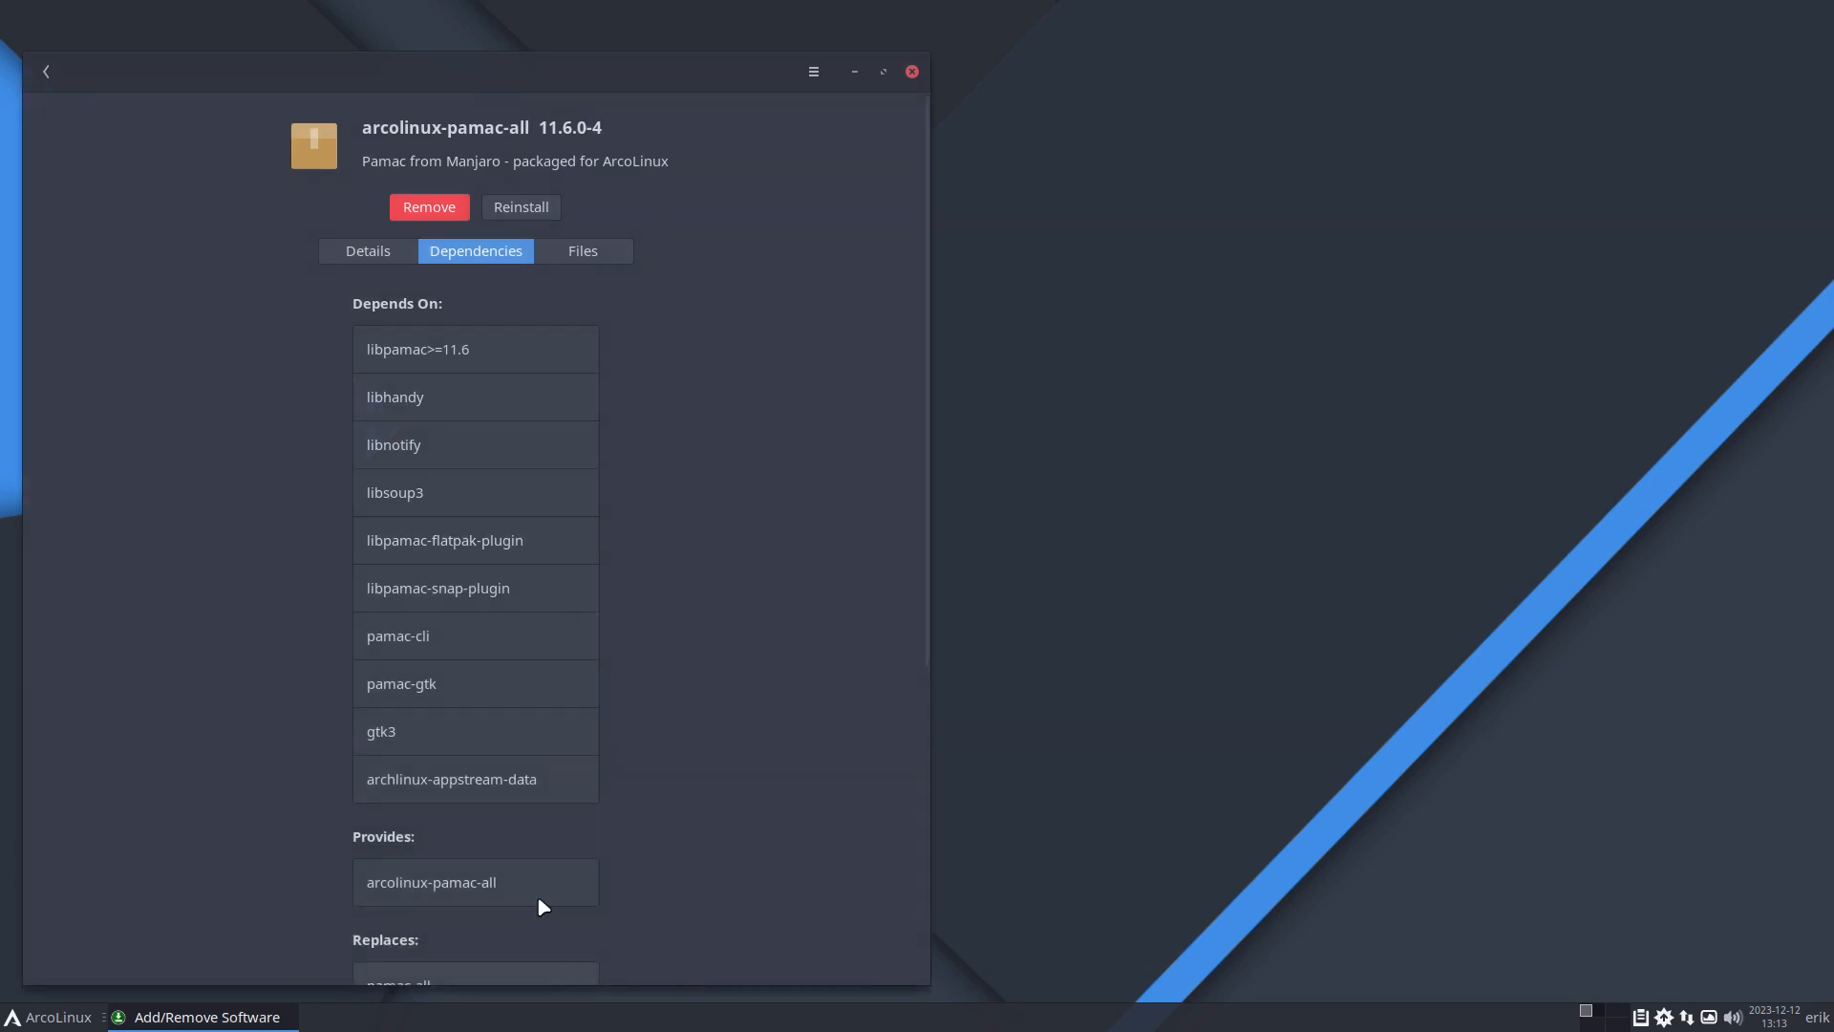
pyautogui.moveTo(500, 274)
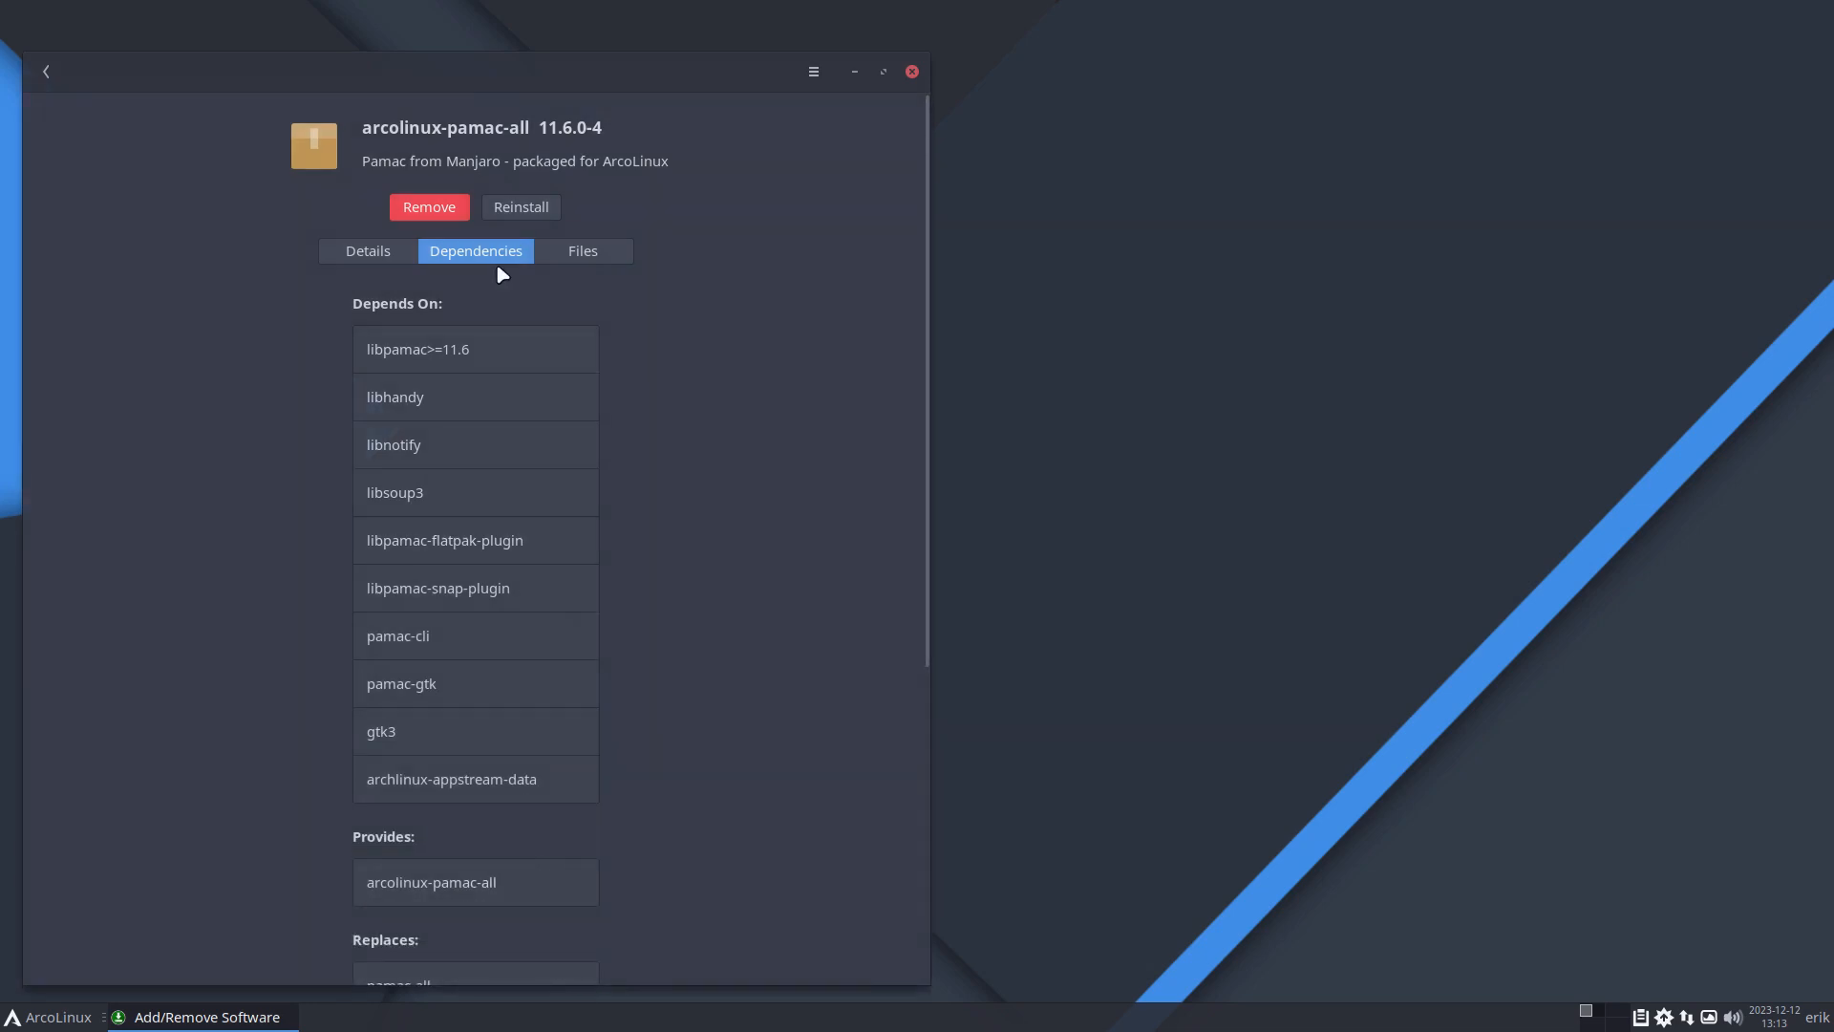
pyautogui.moveTo(504, 149)
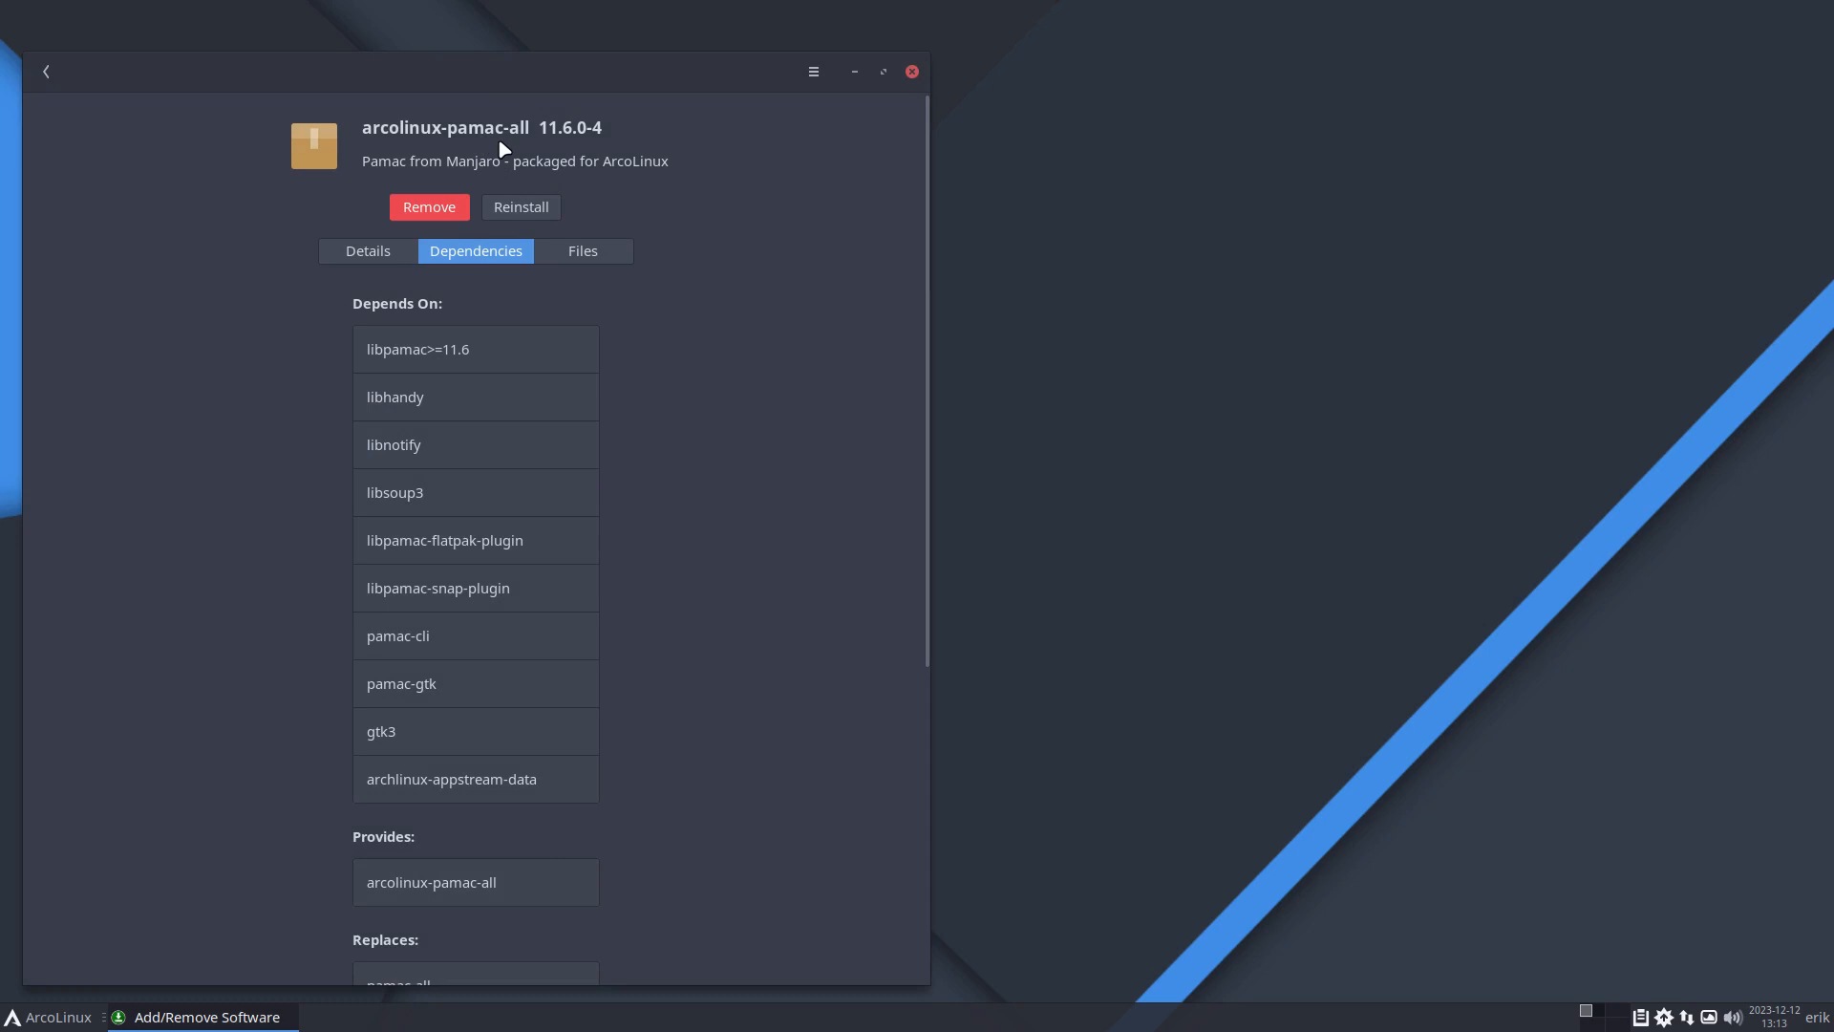
pyautogui.moveTo(424, 600)
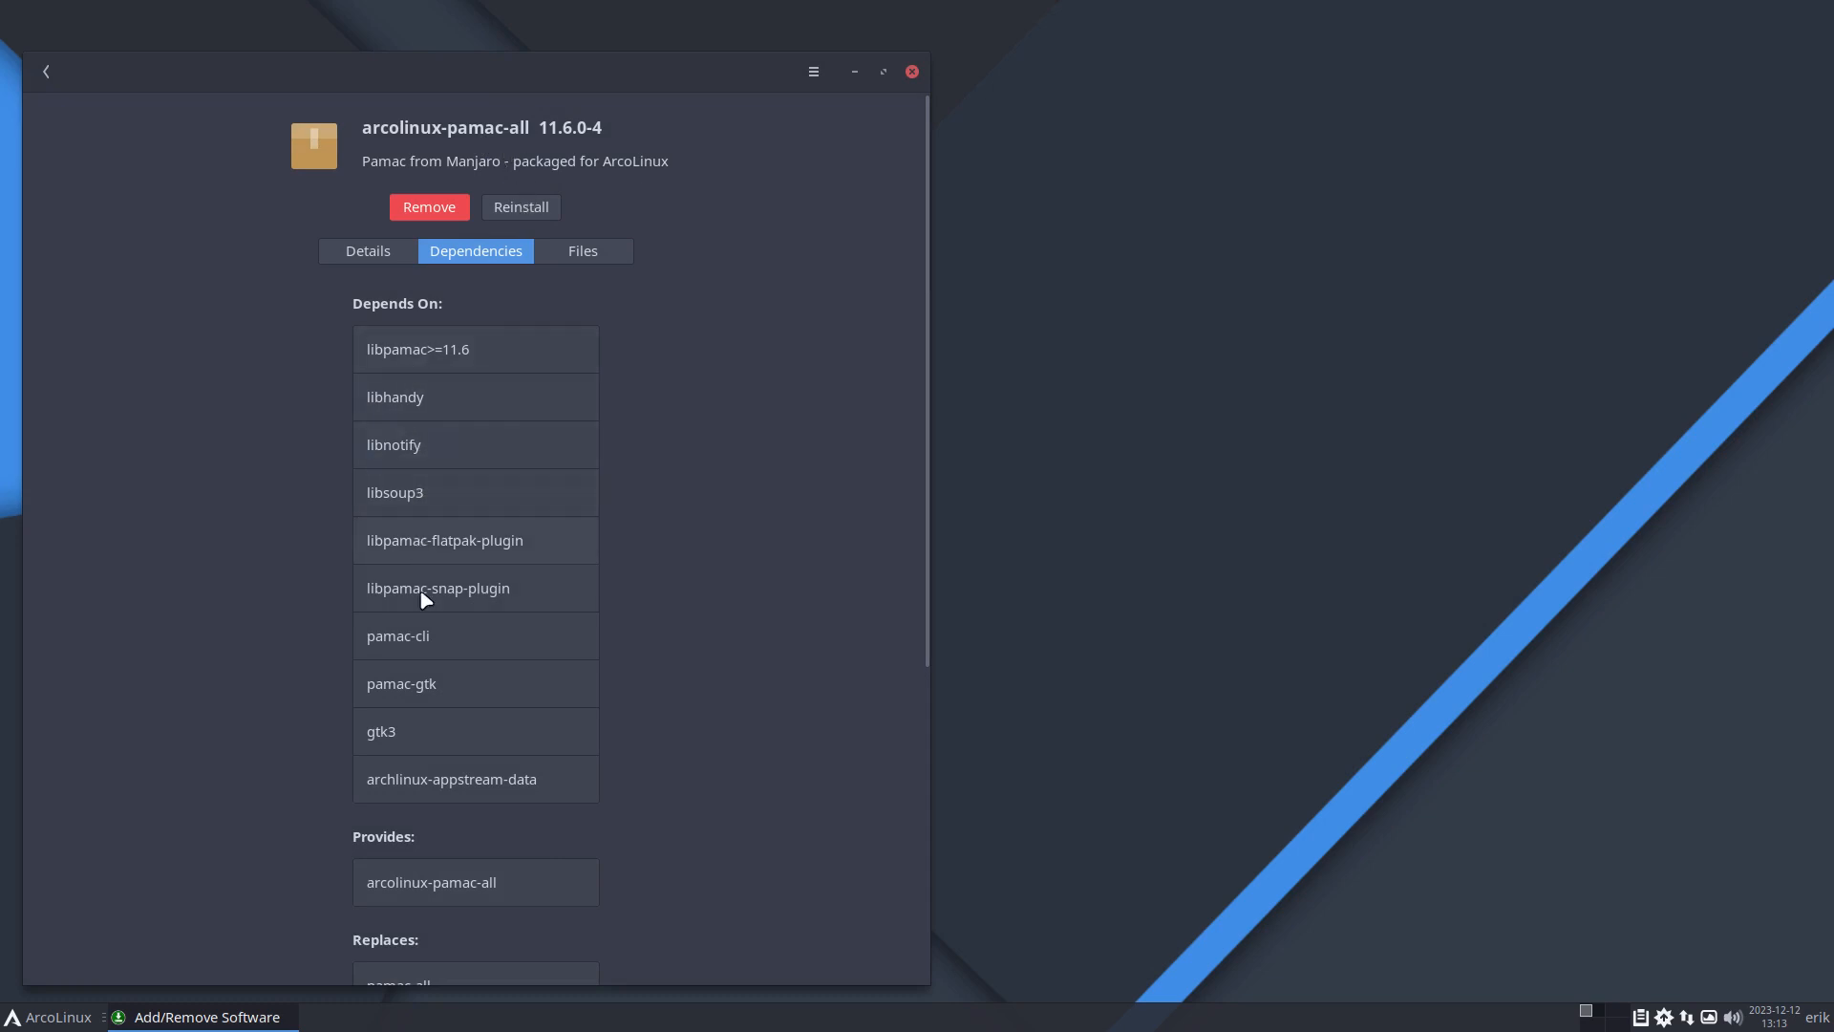
pyautogui.moveTo(424, 726)
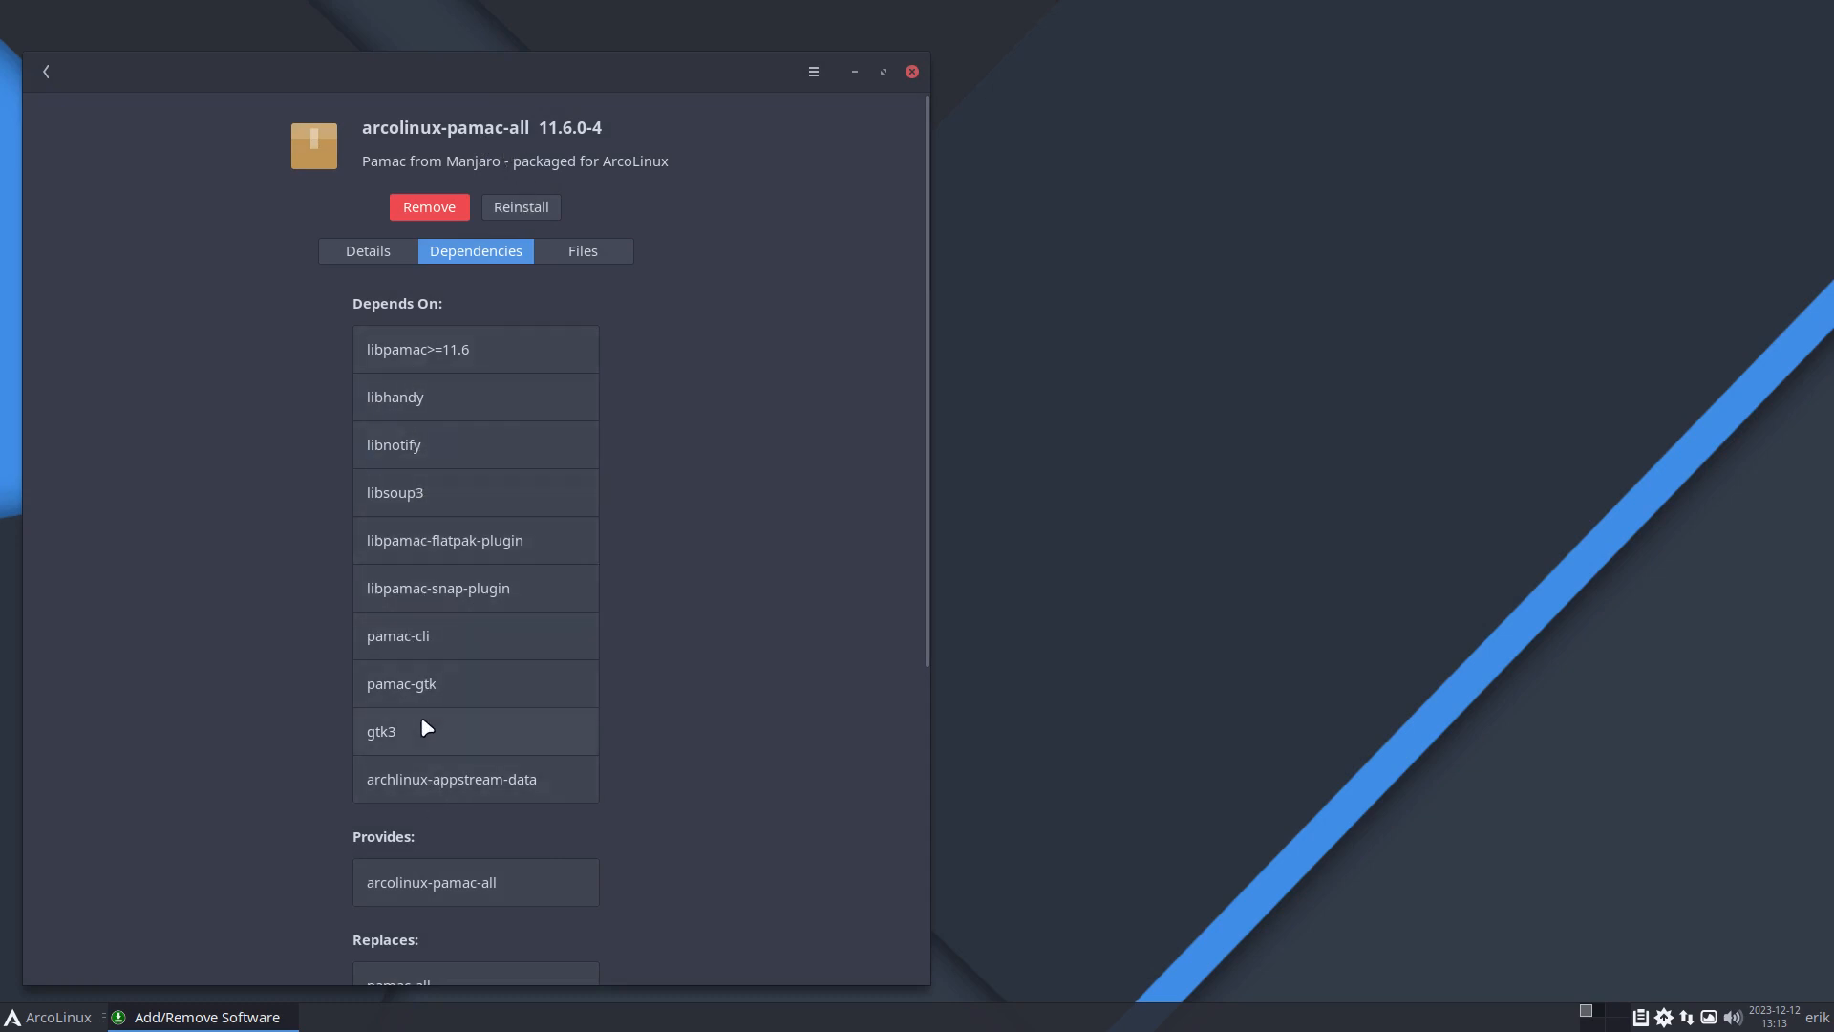
pyautogui.scroll(-3)
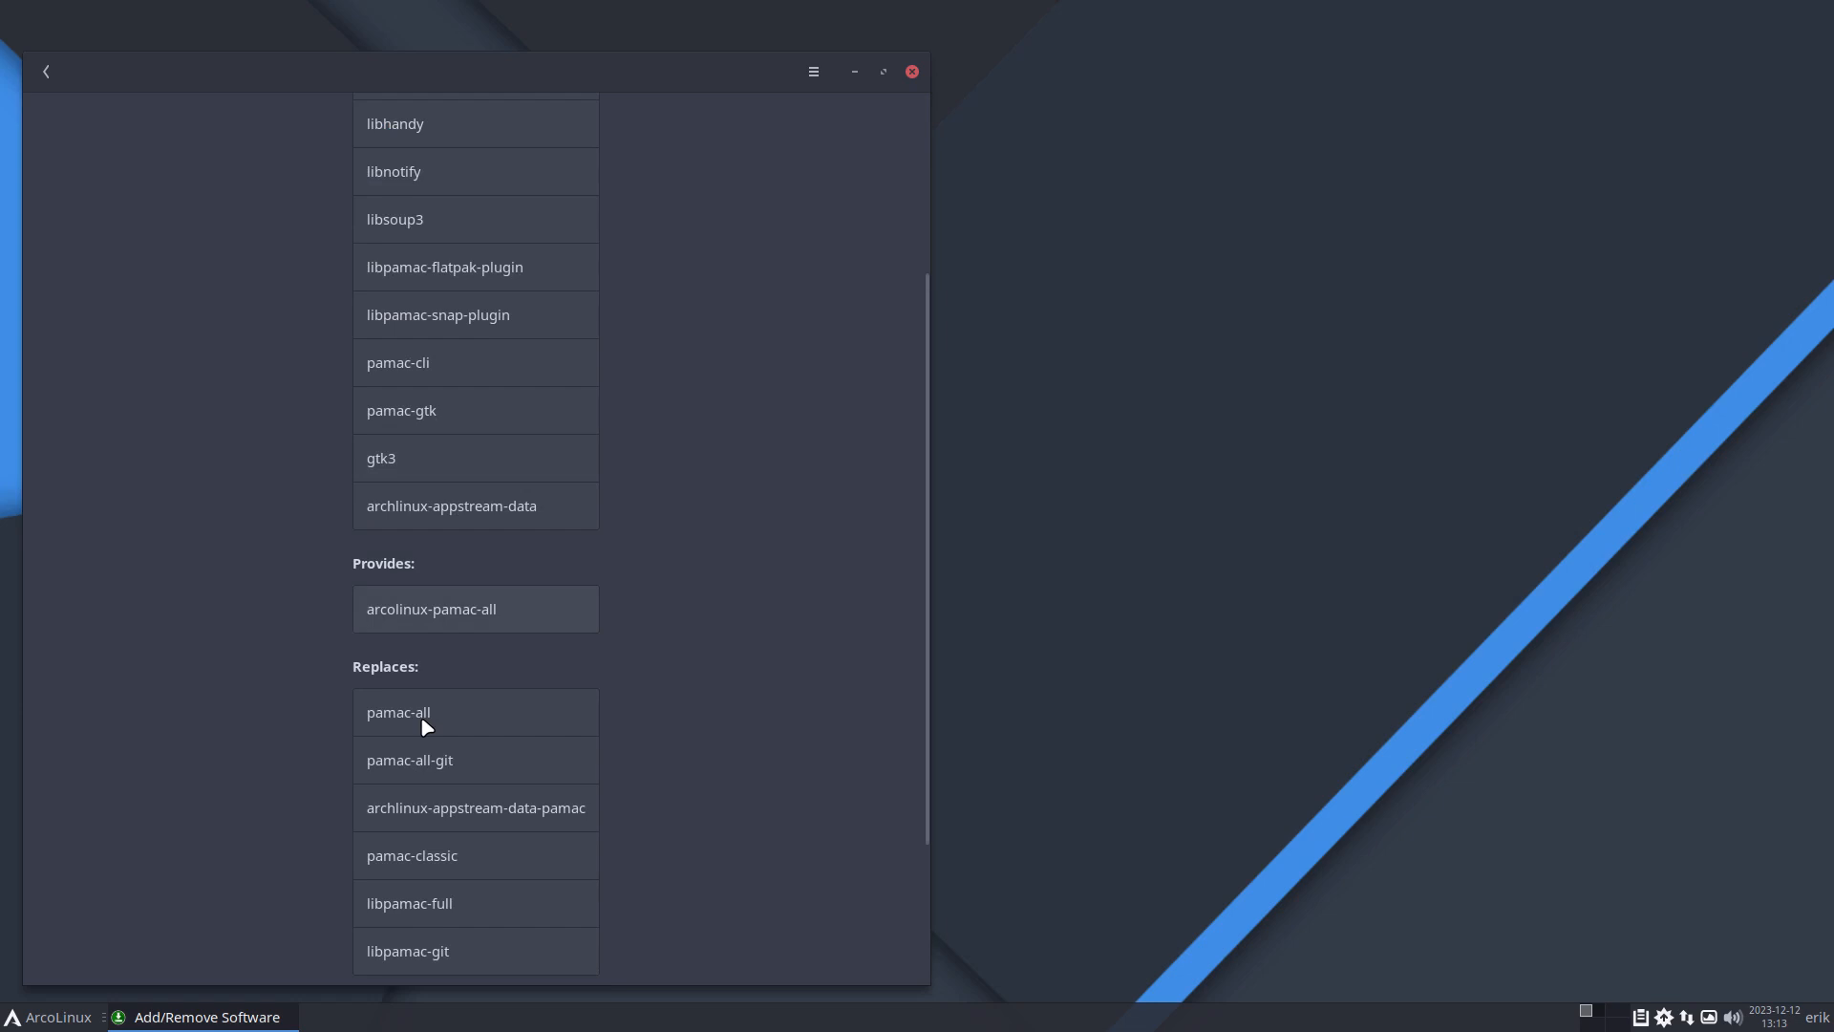
pyautogui.scroll(-3)
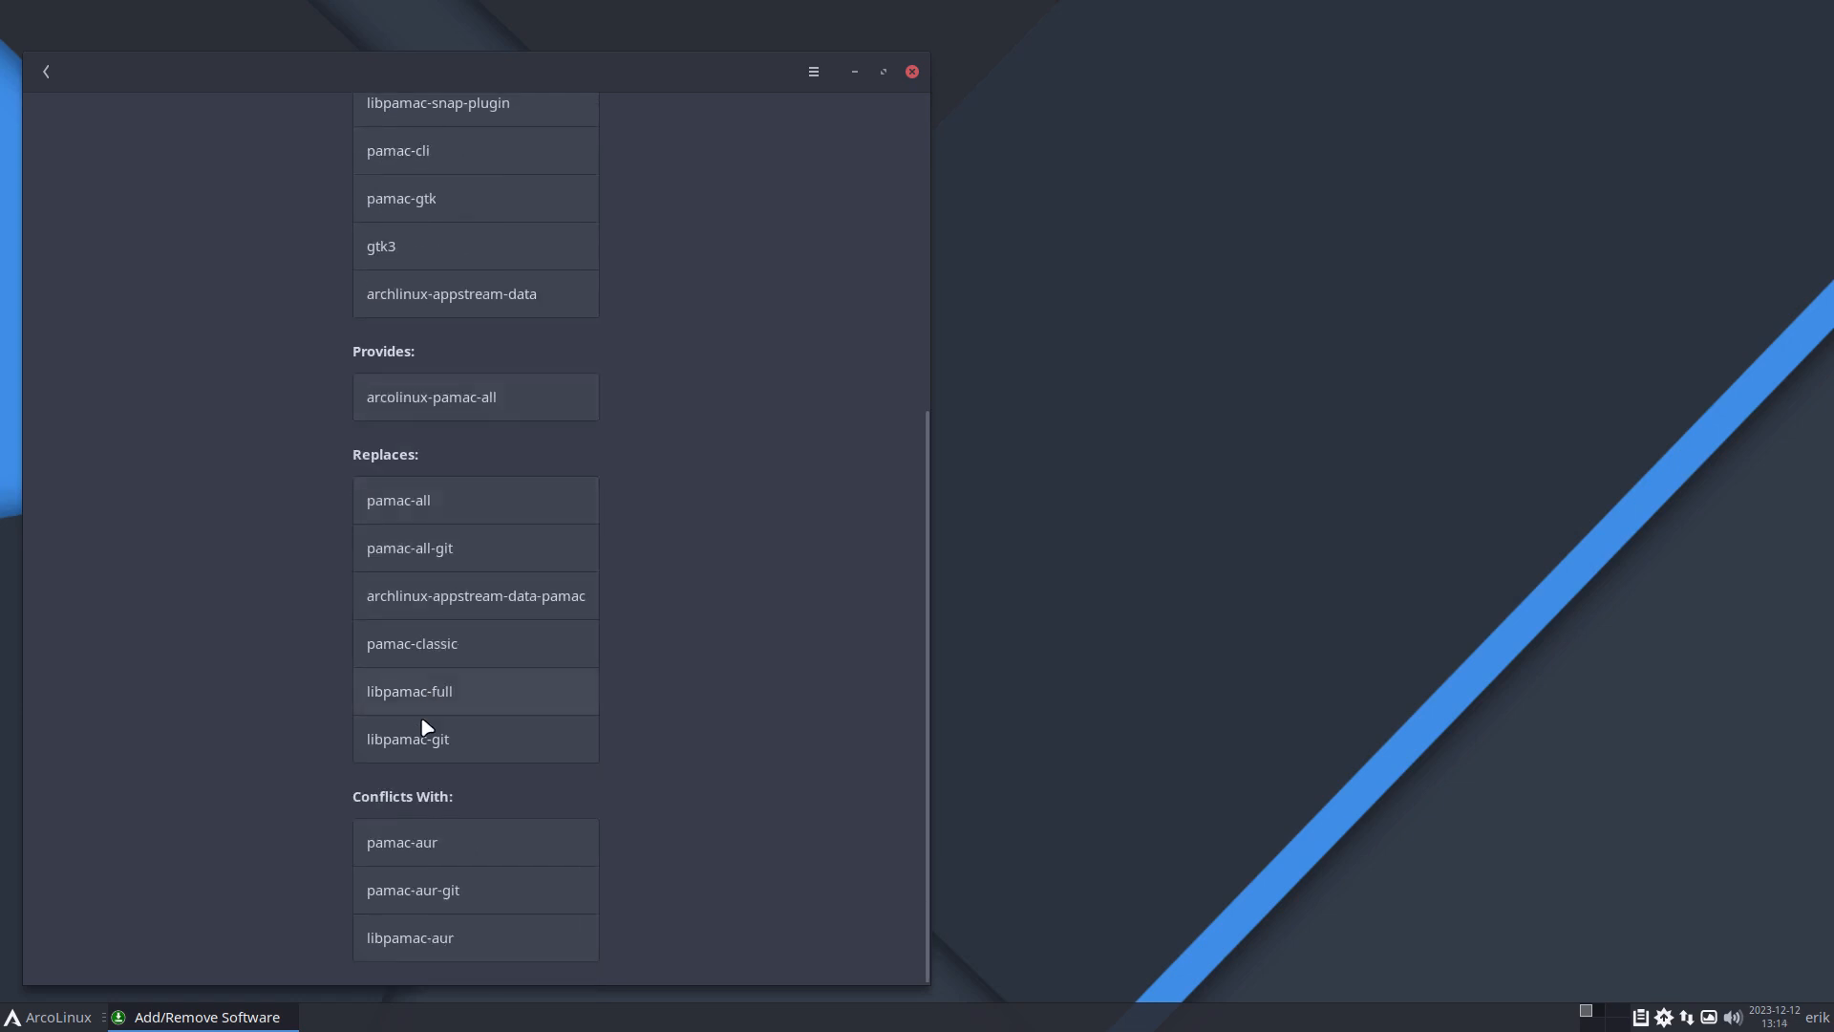
pyautogui.scroll(3)
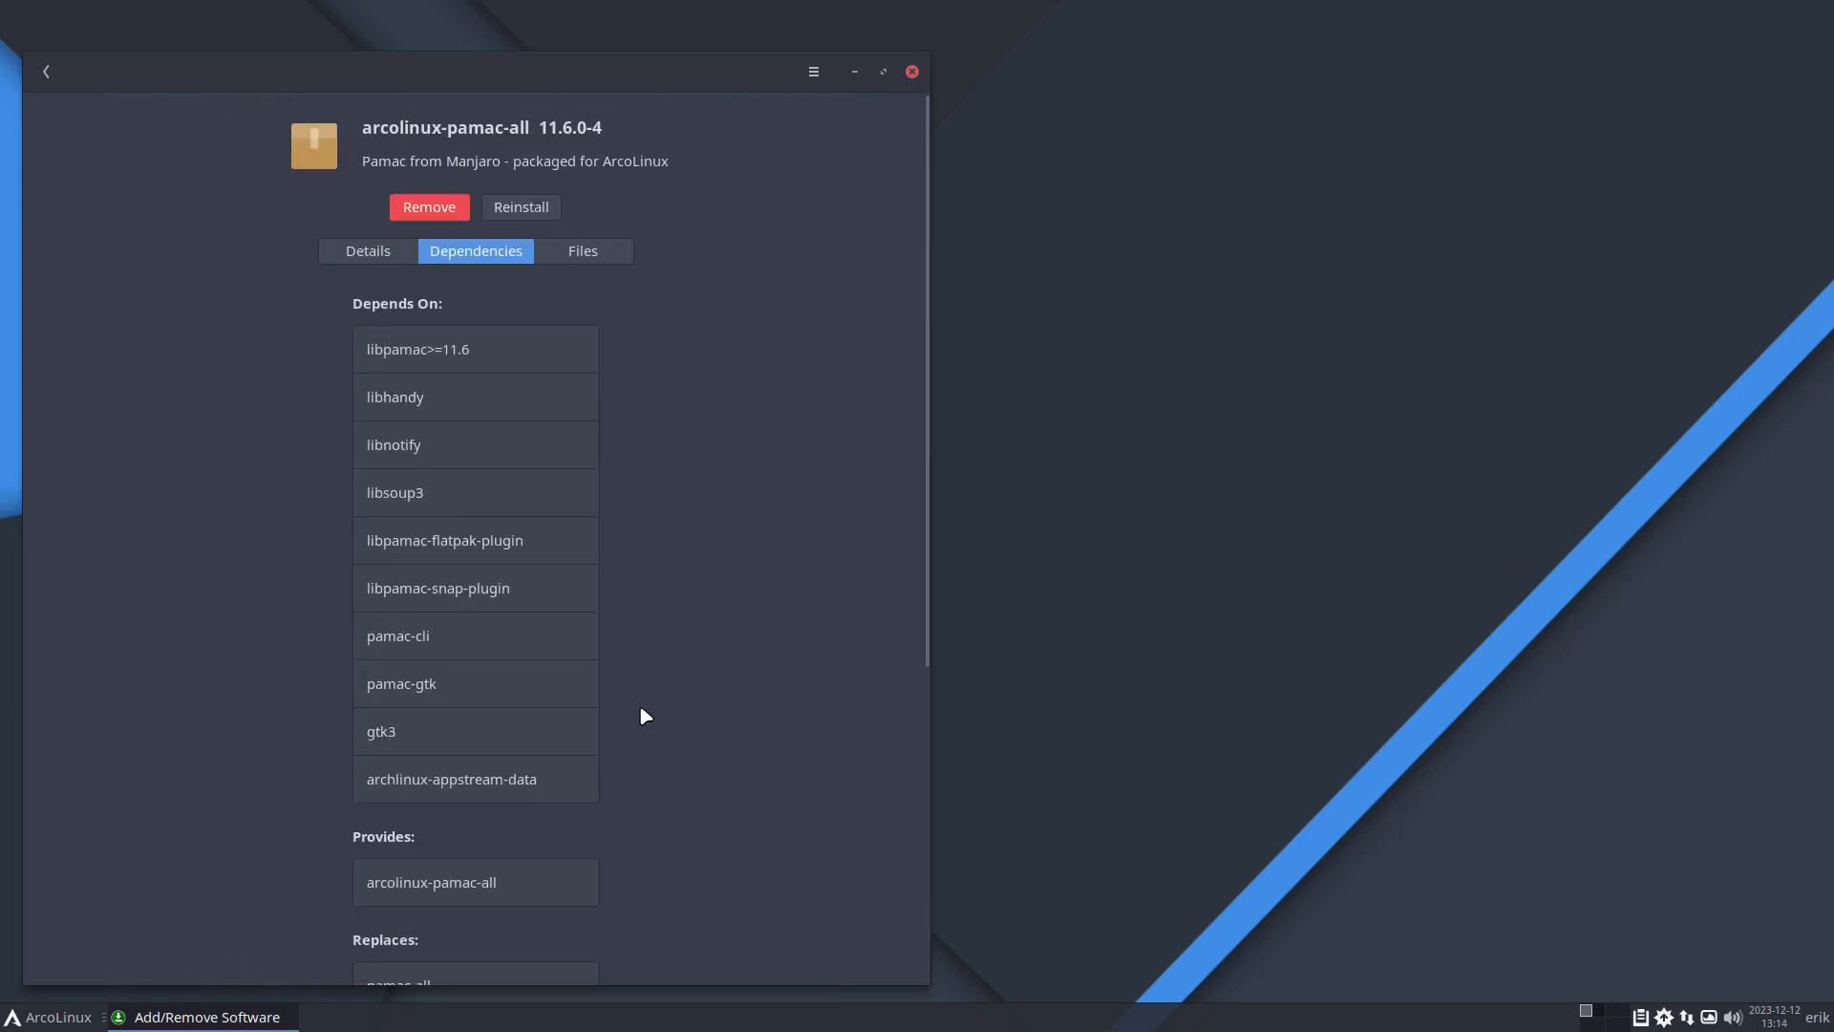
pyautogui.moveTo(586, 287)
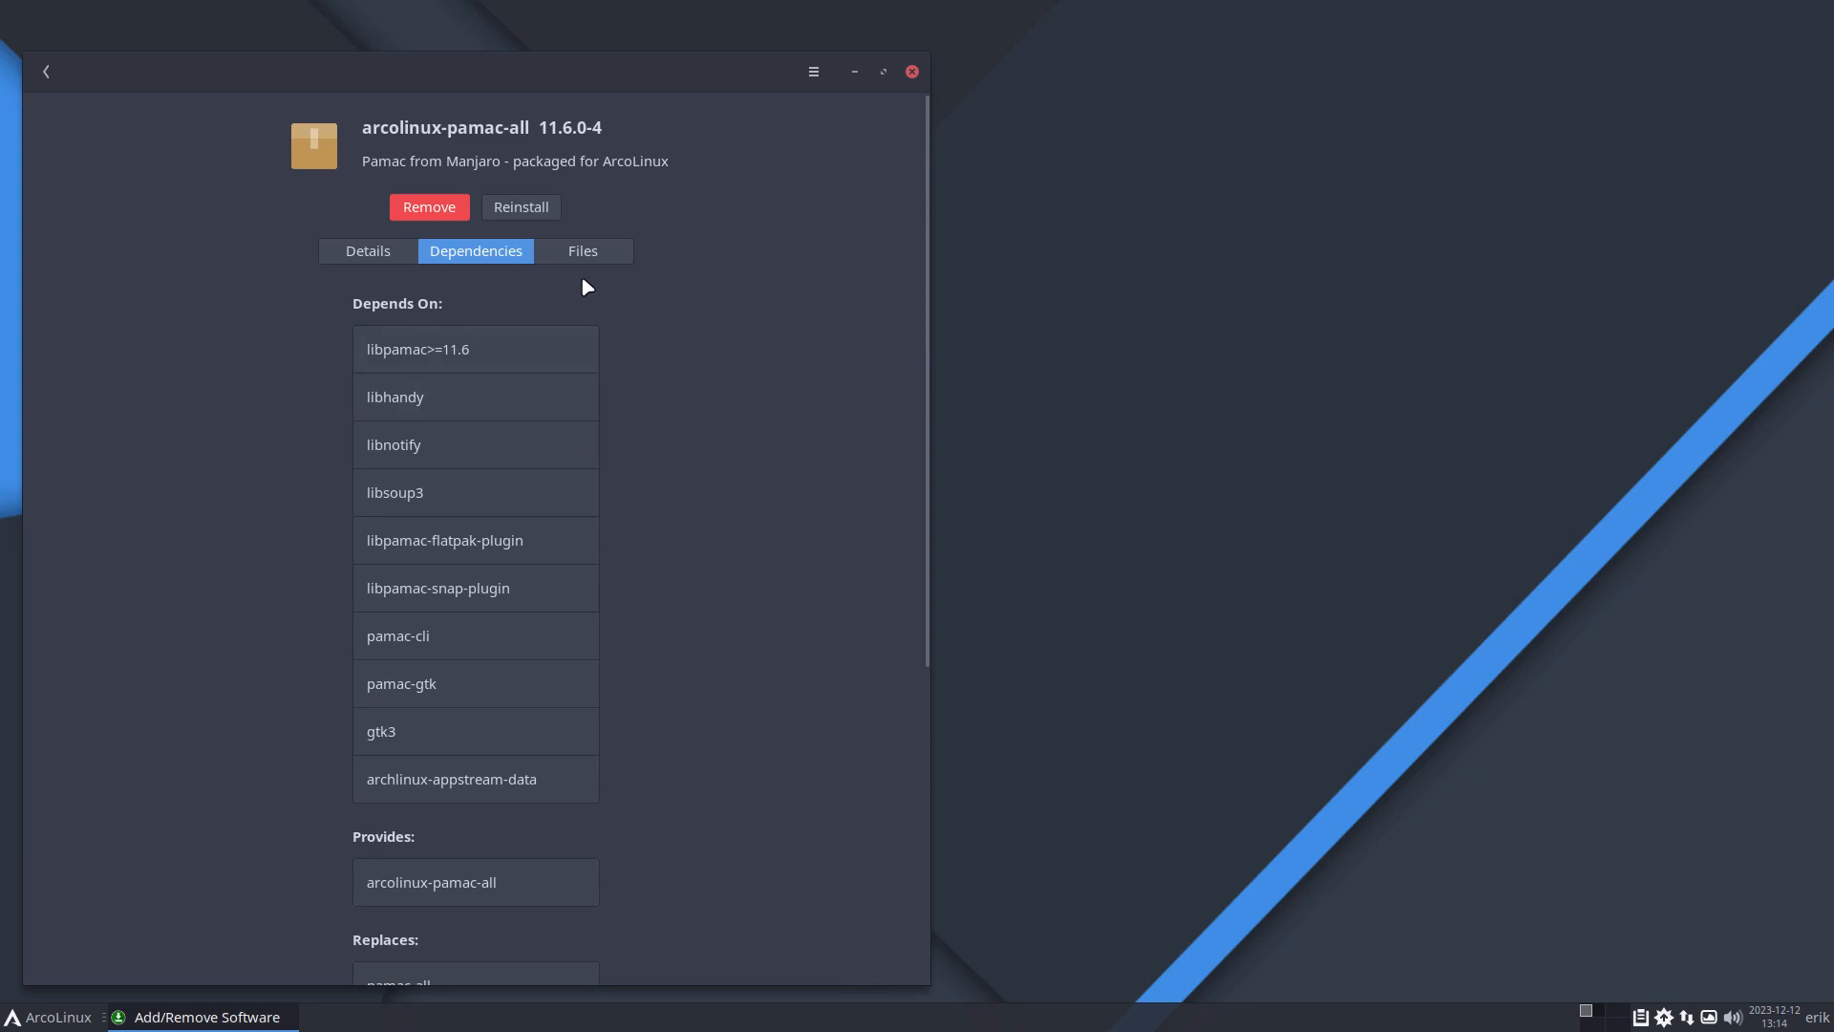
pyautogui.click(582, 250)
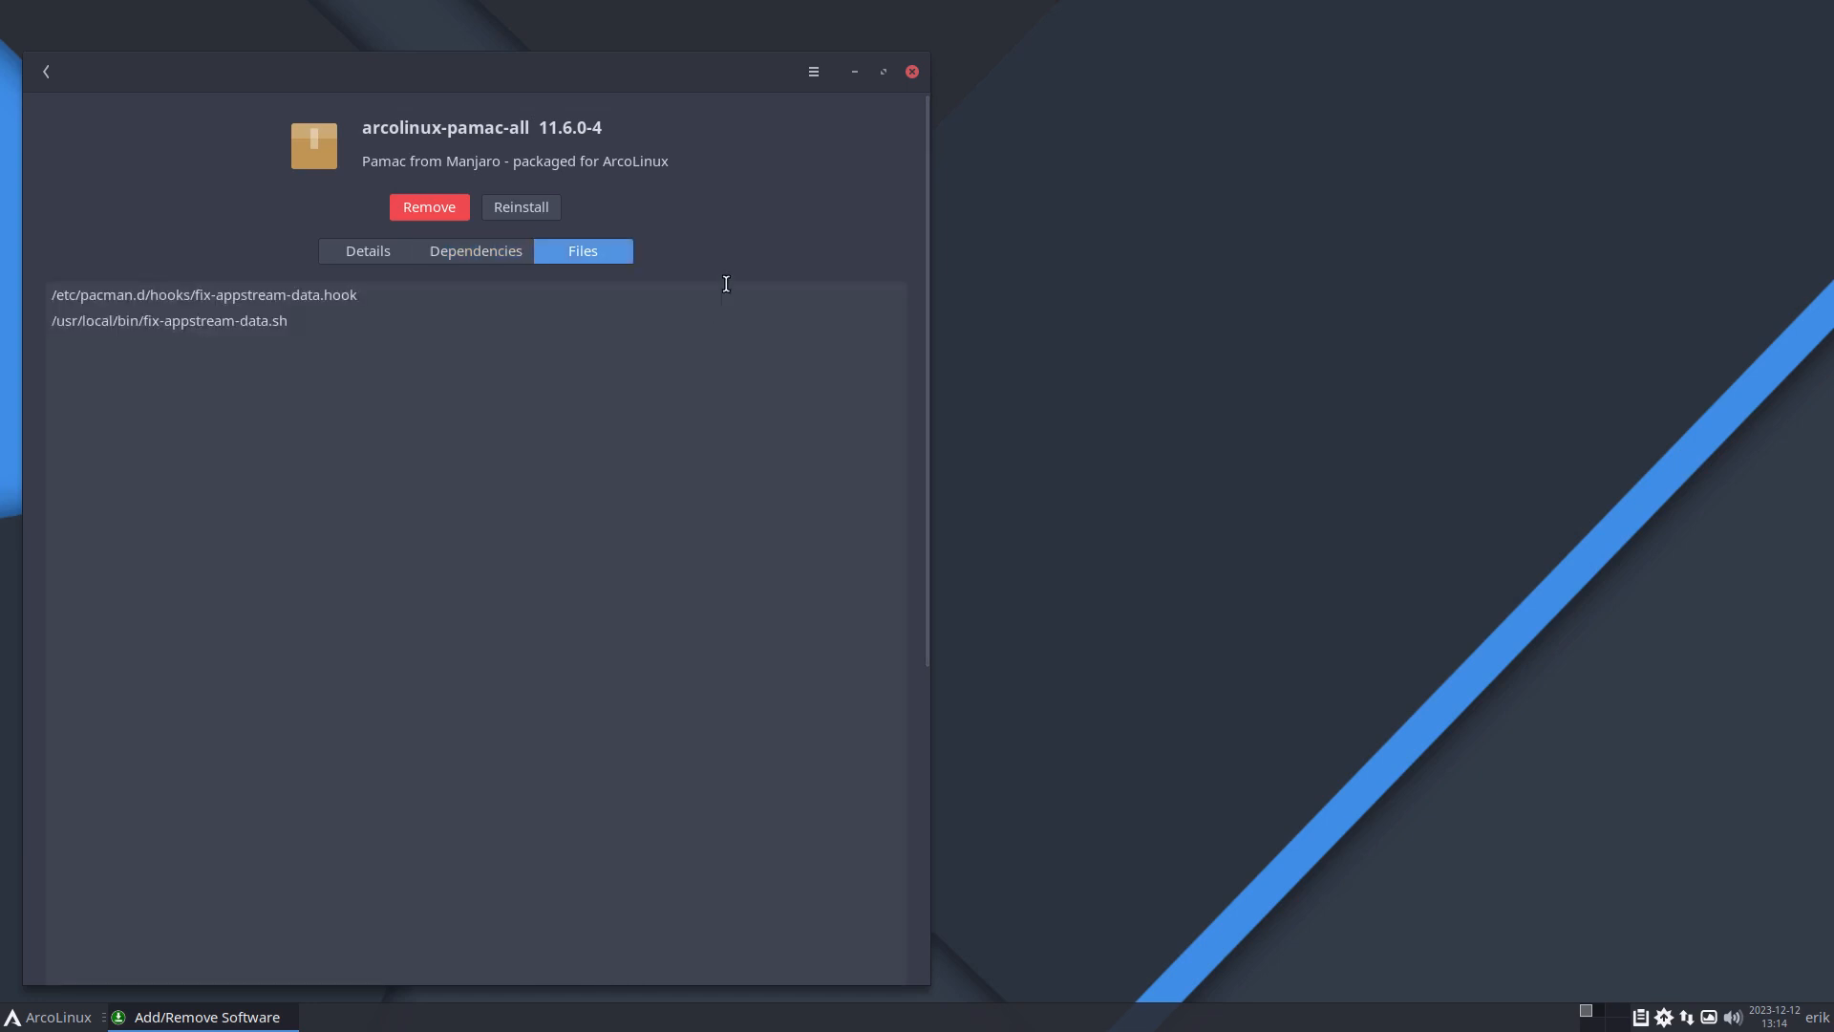
pyautogui.click(911, 72)
pyautogui.write('sudo pa')
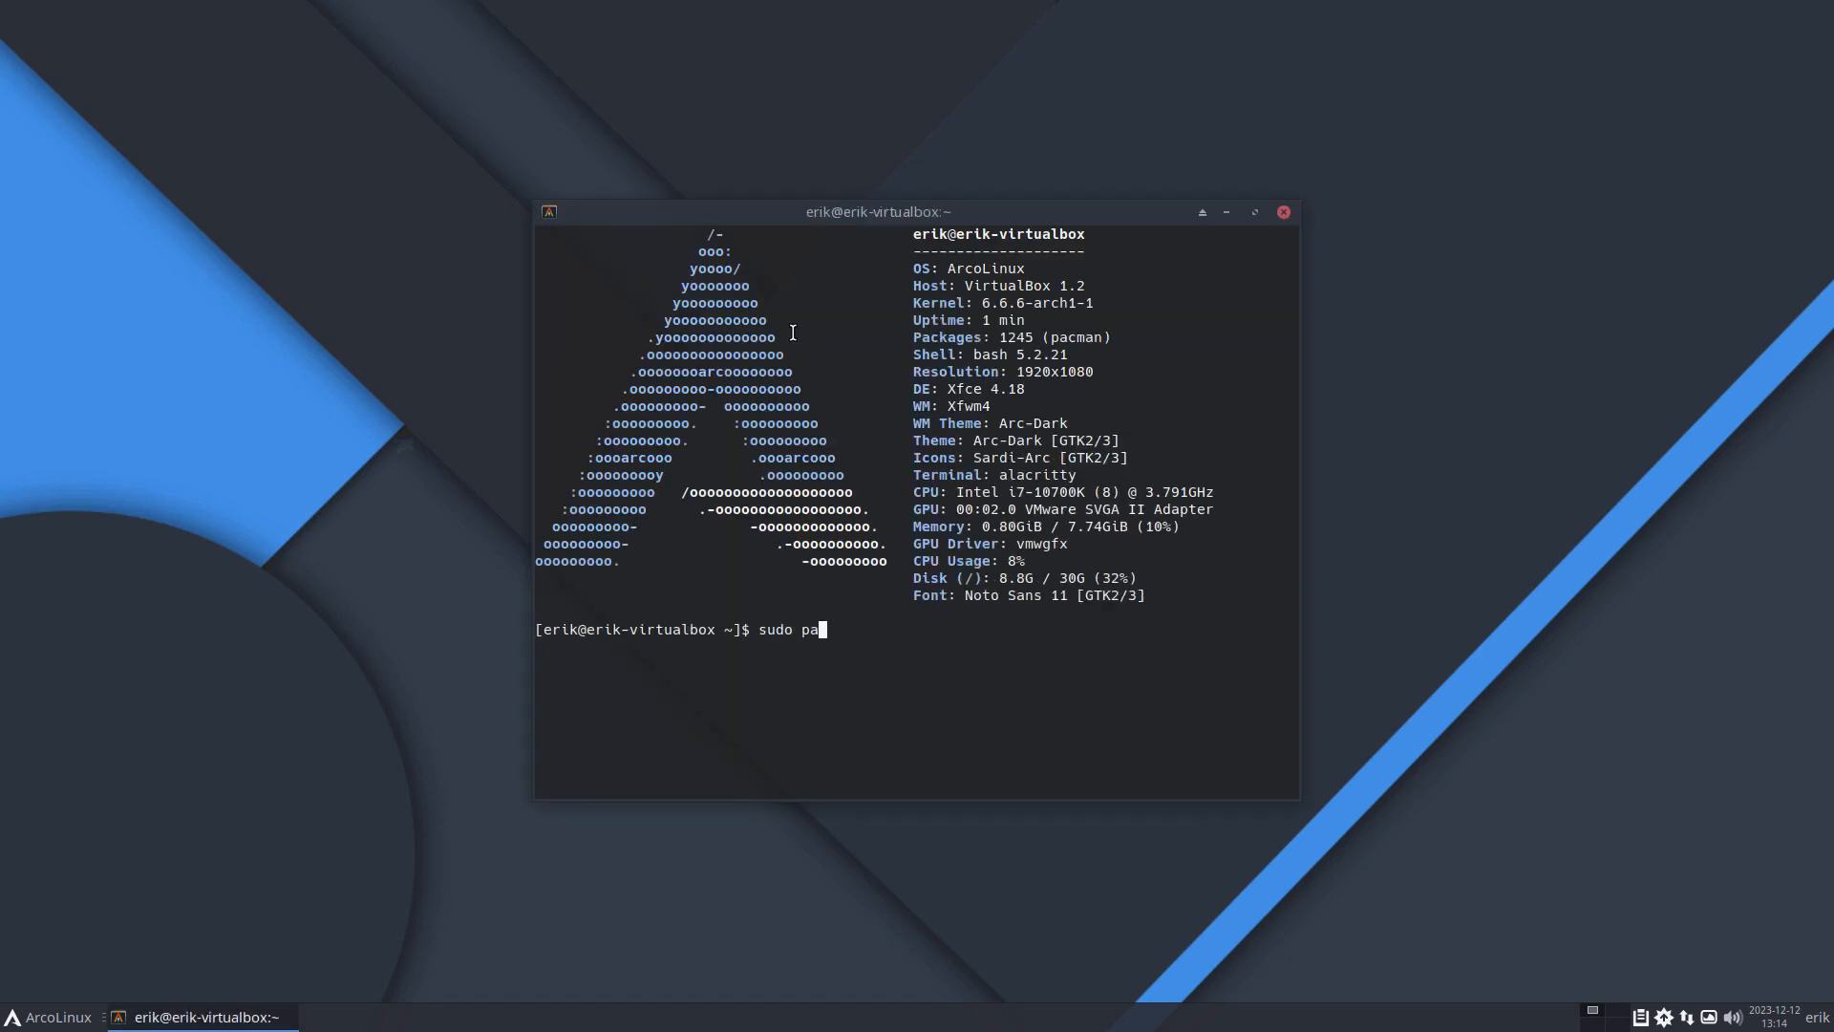
# Step: Run sudo pacman -R arcolinux-pamac-all with the sudo password, answering n
pyautogui.write('cman -R')
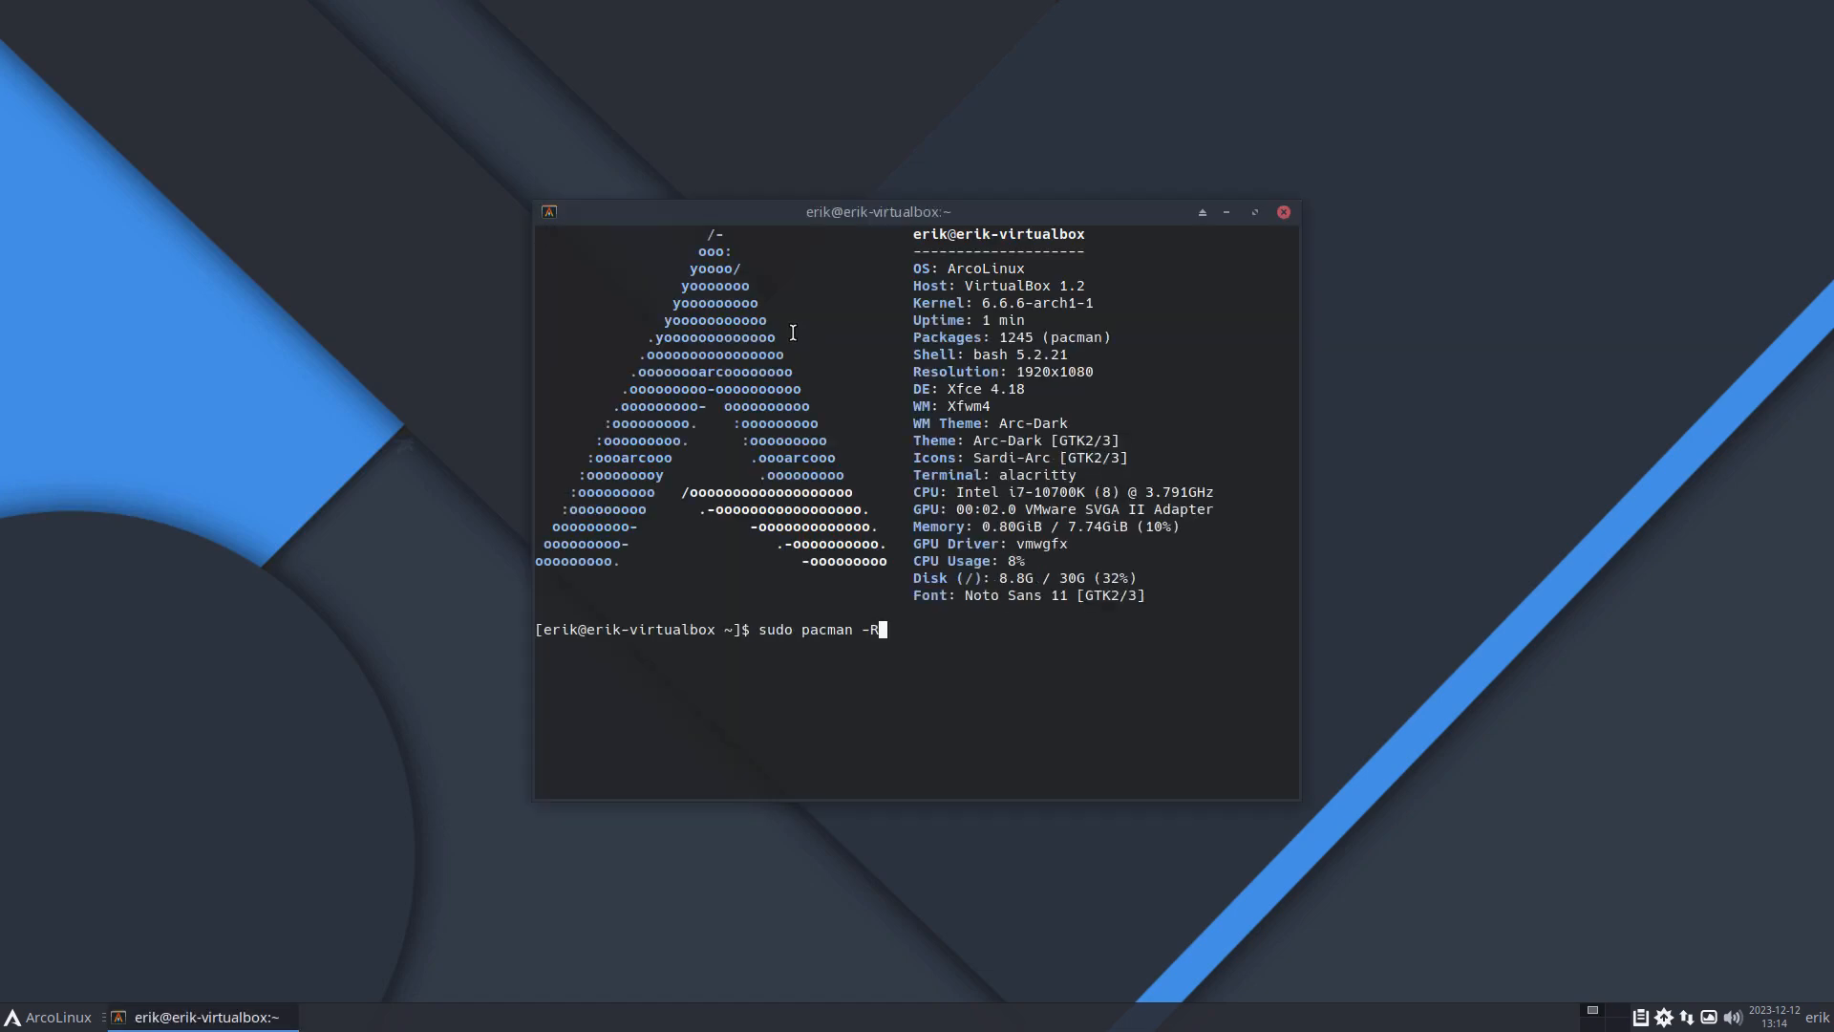
pyautogui.write('arcolinux-')
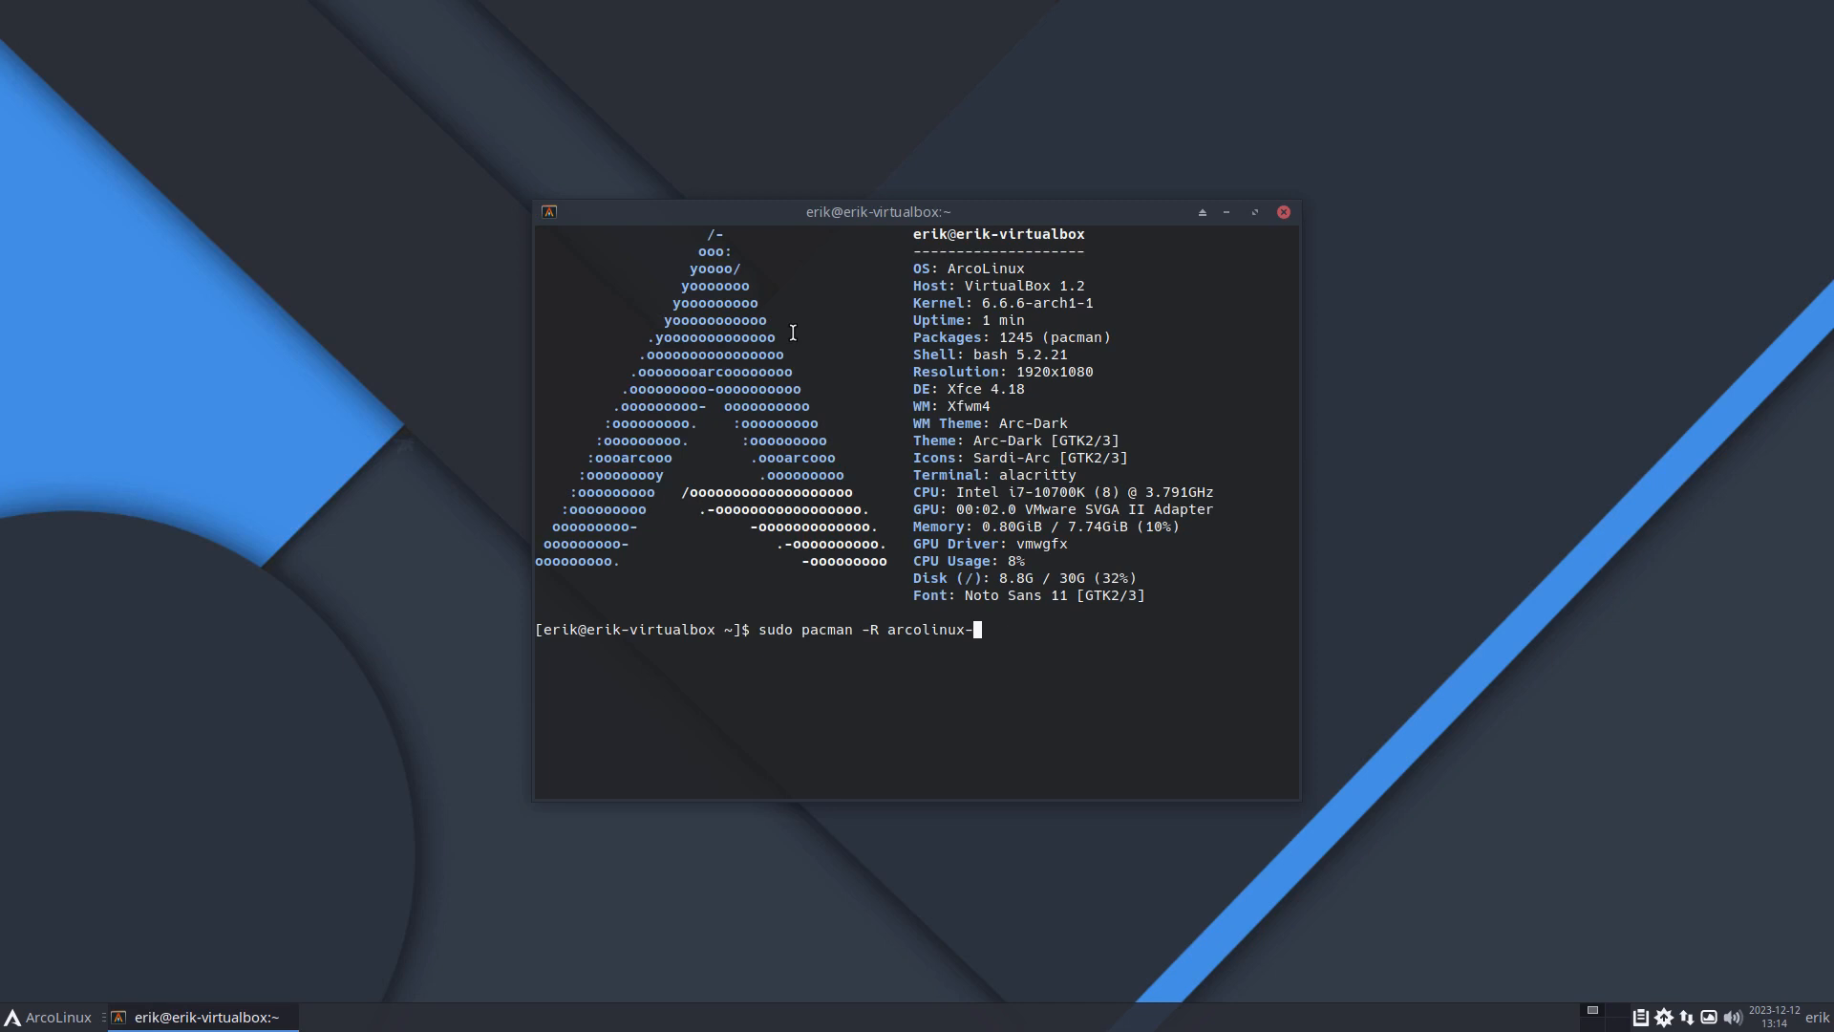
pyautogui.press('Return')
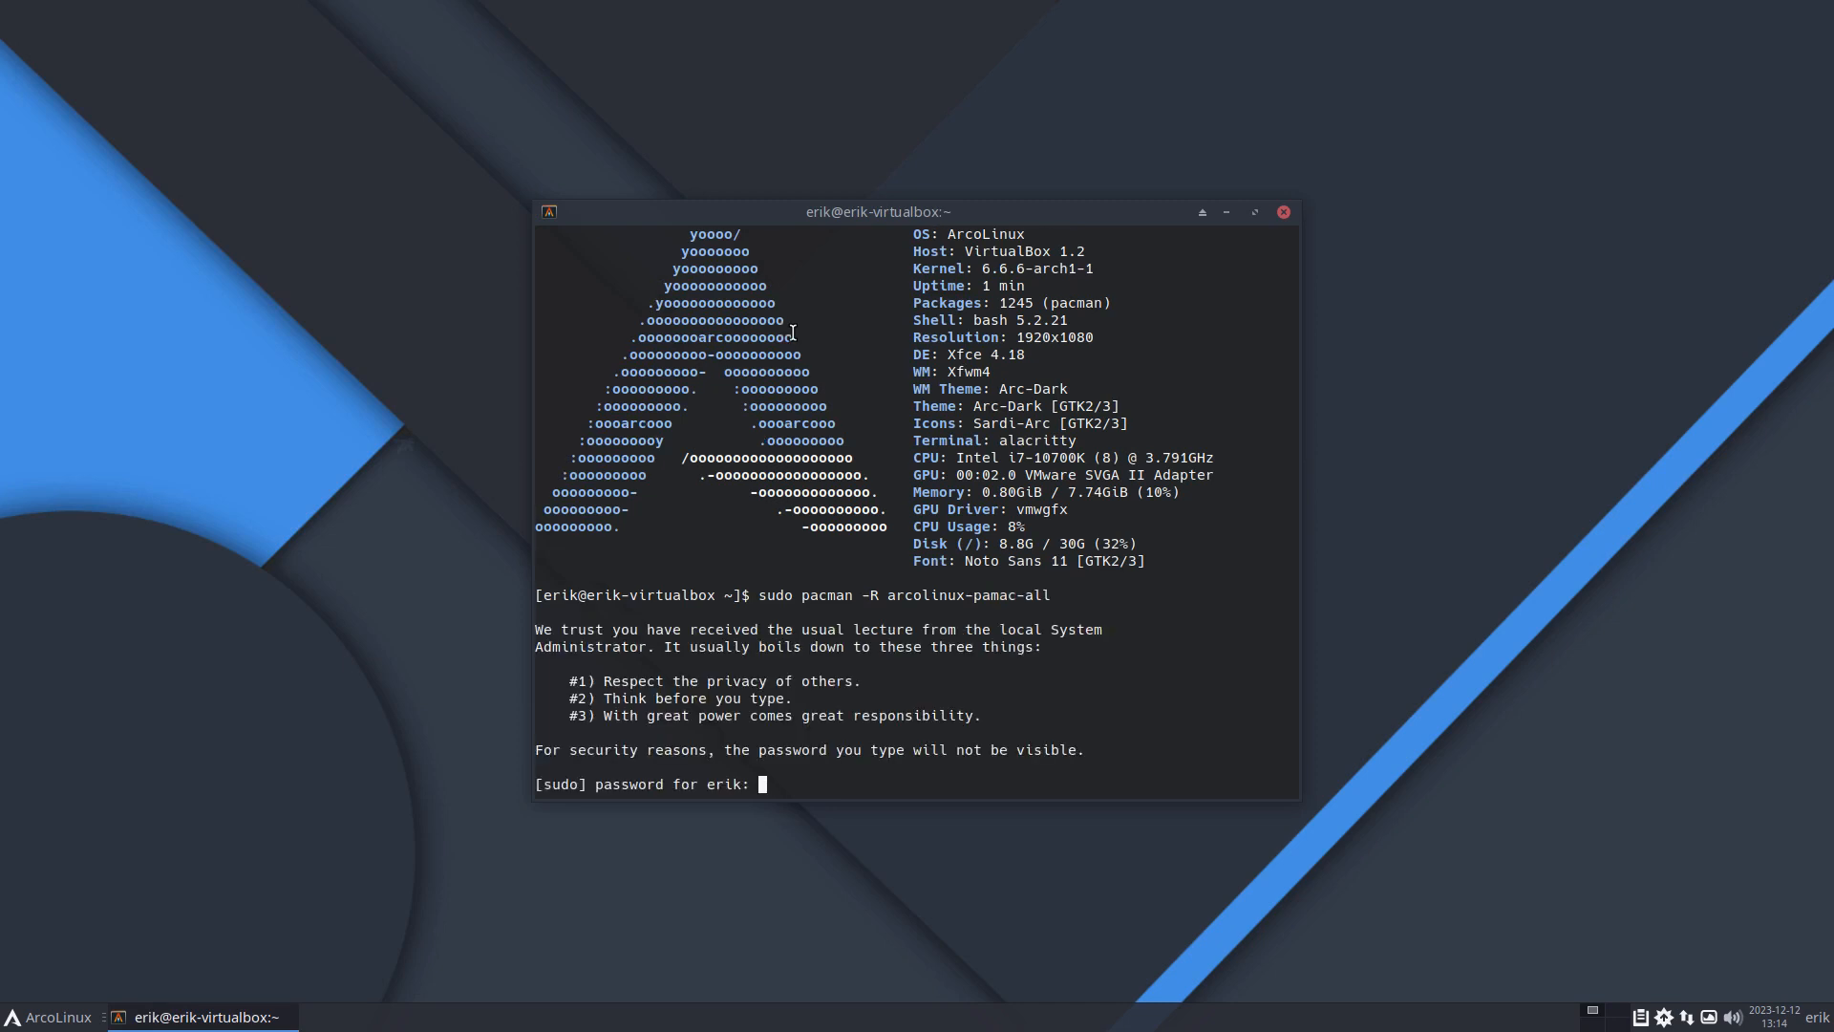
pyautogui.press('Return')
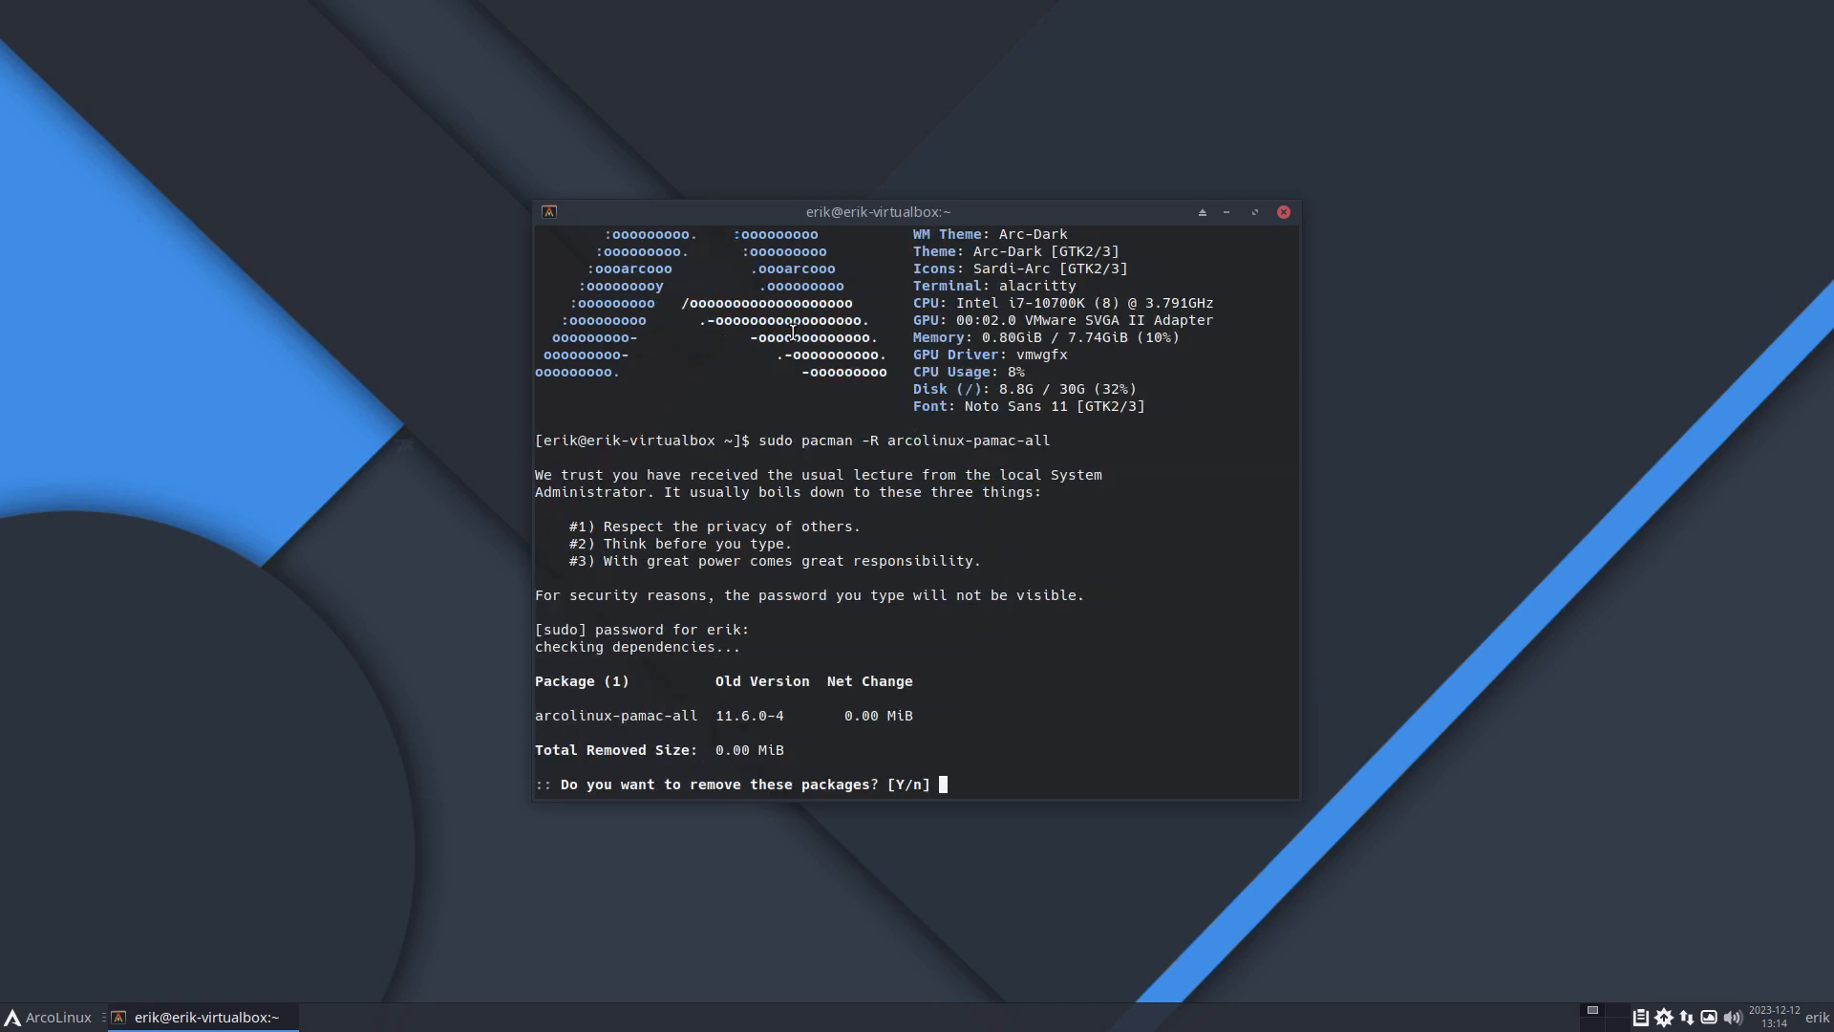
pyautogui.write('n')
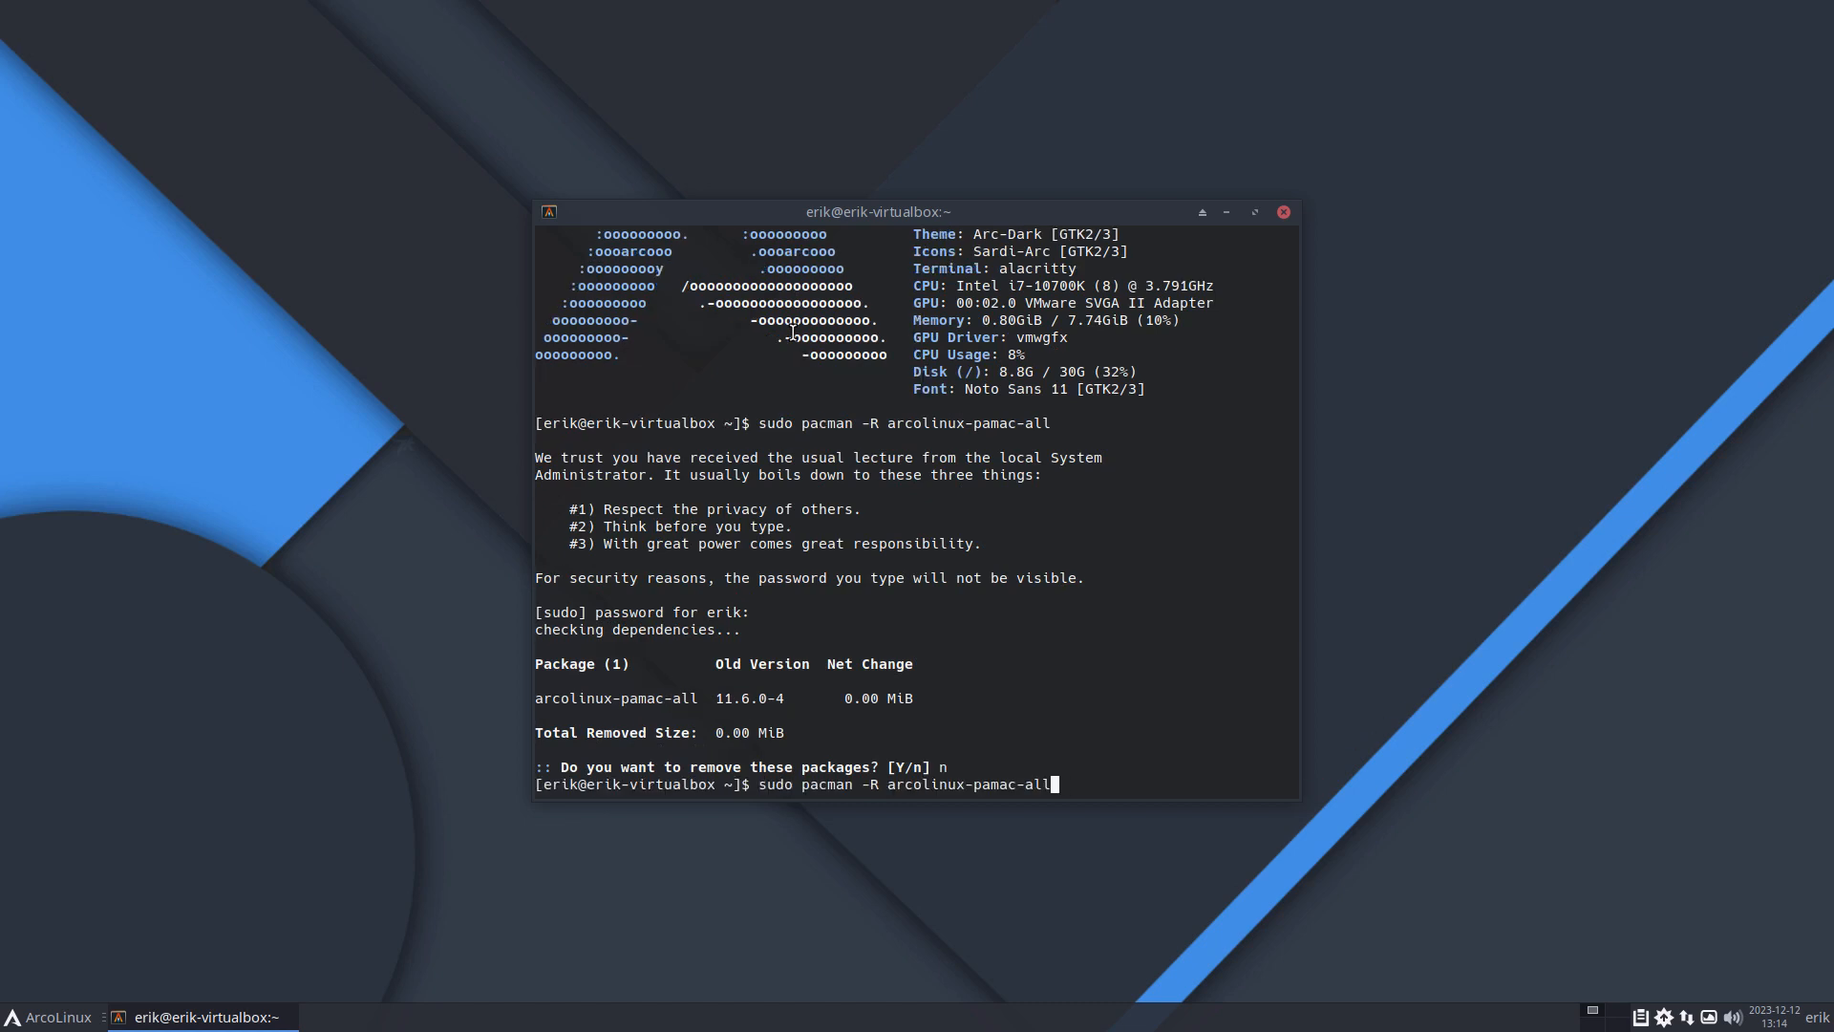
# Step: Rerun the removal as pacman -Rss and confirm uninstalling the 13 packages with y
pyautogui.write('s')
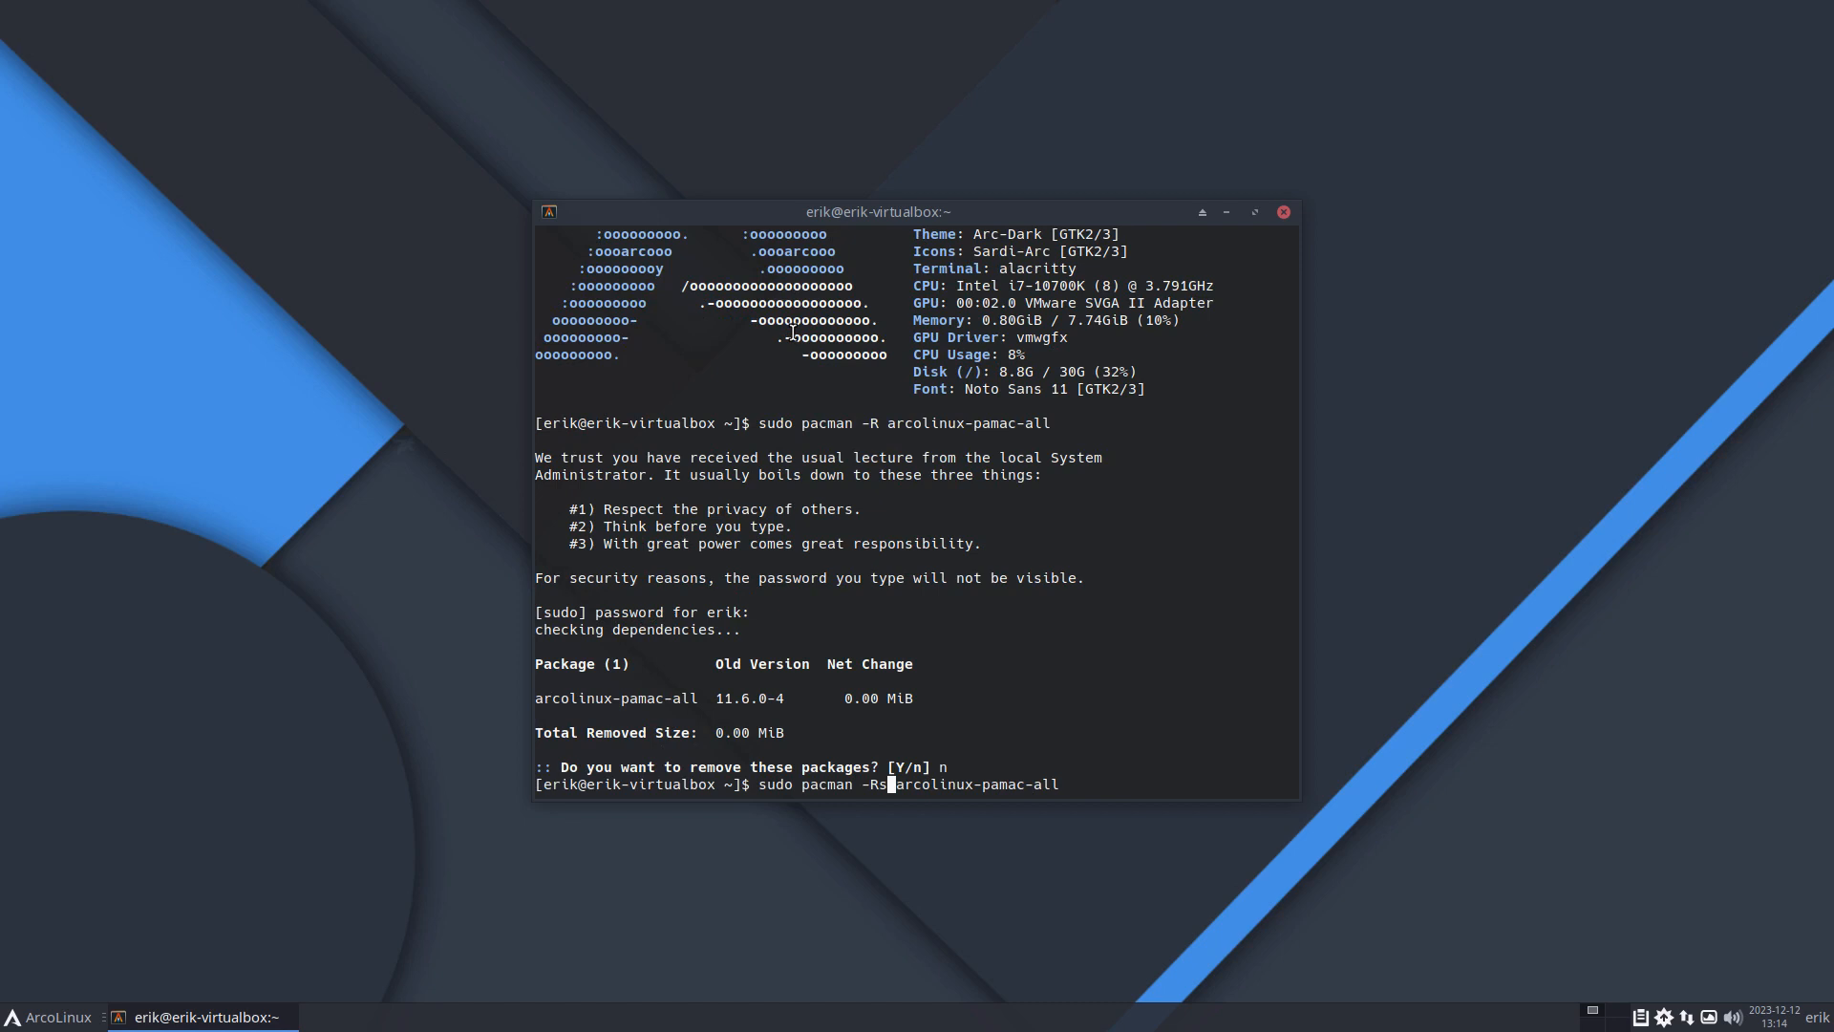
pyautogui.press('Return')
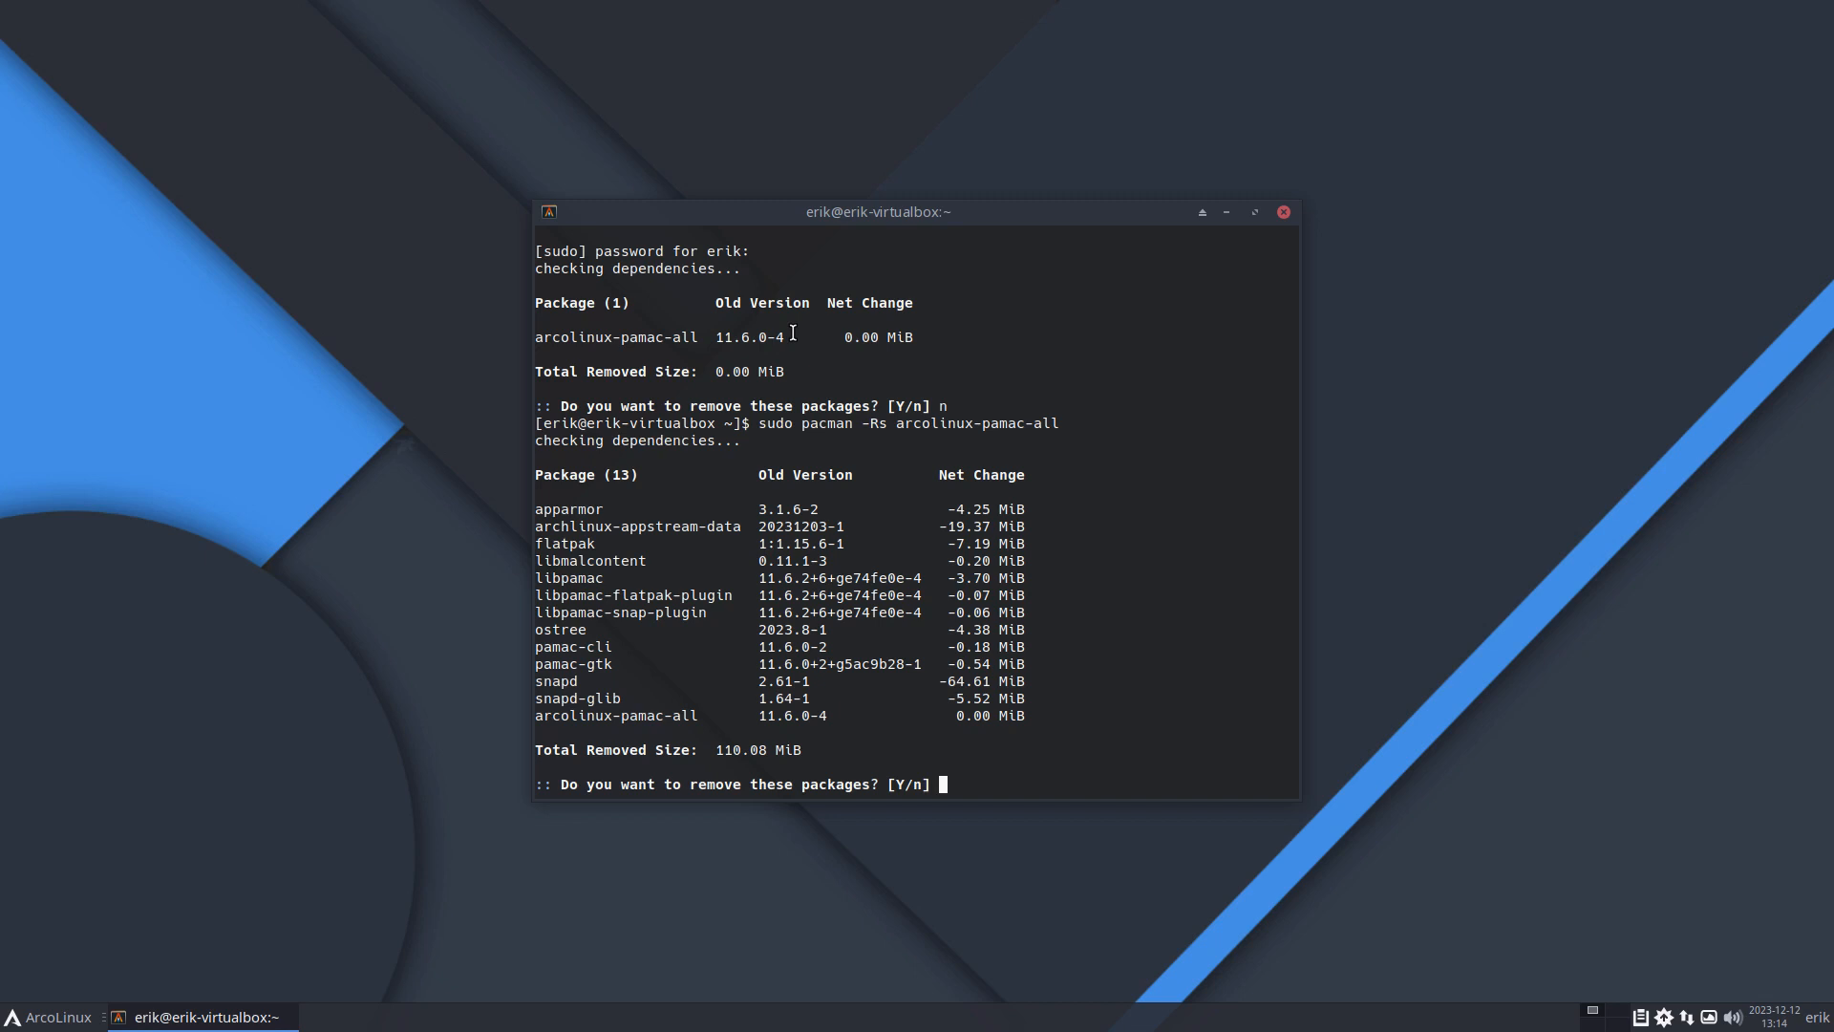
pyautogui.write('n')
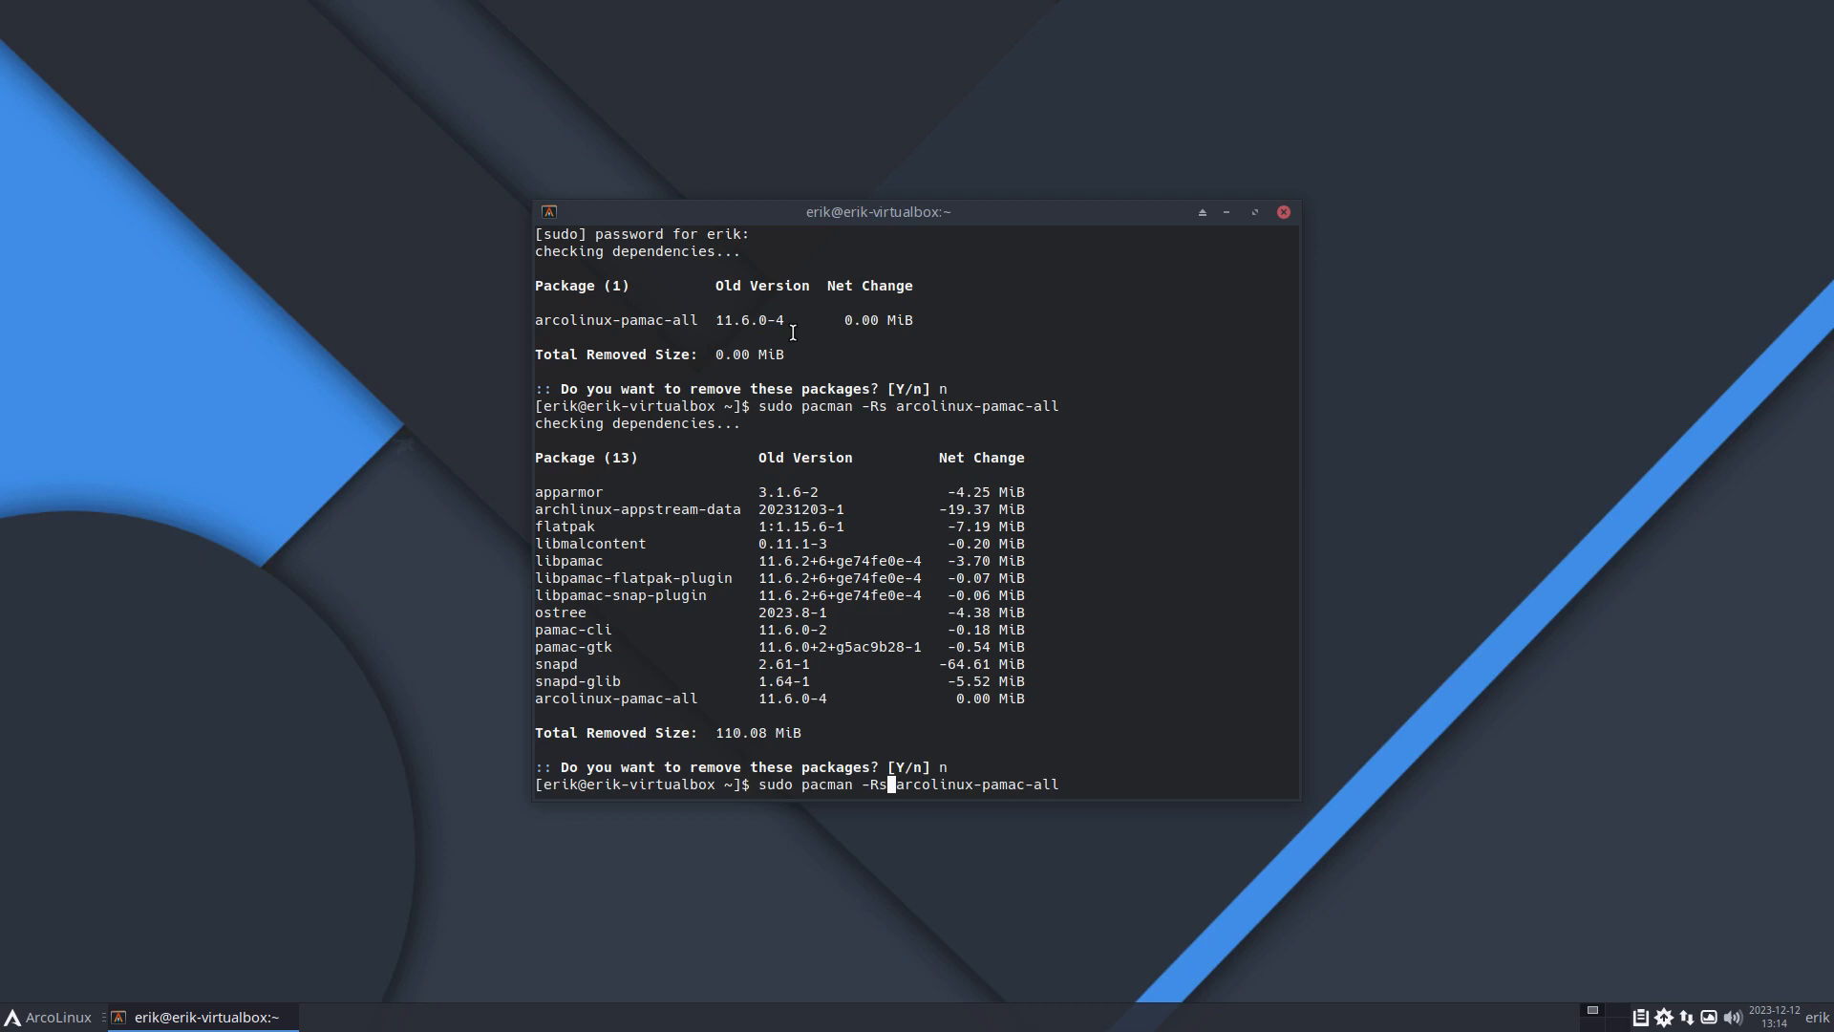
pyautogui.write('s')
pyautogui.press('Return')
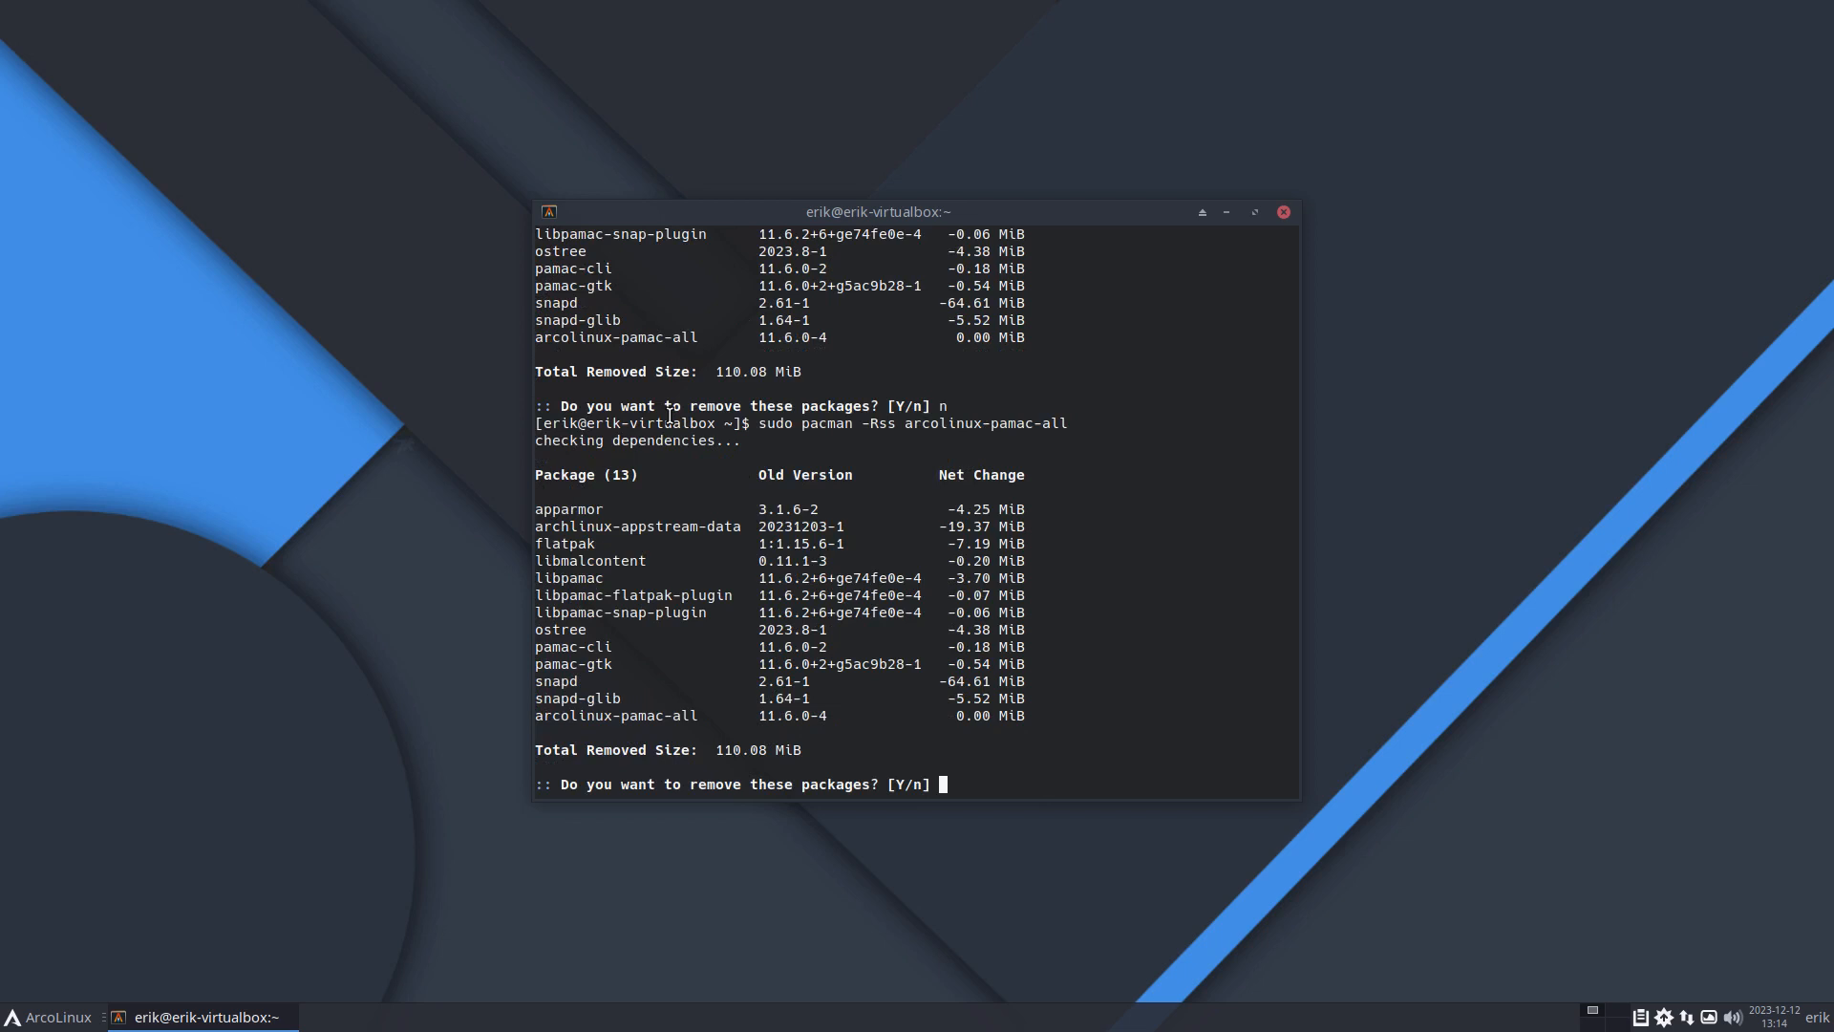
pyautogui.write('y')
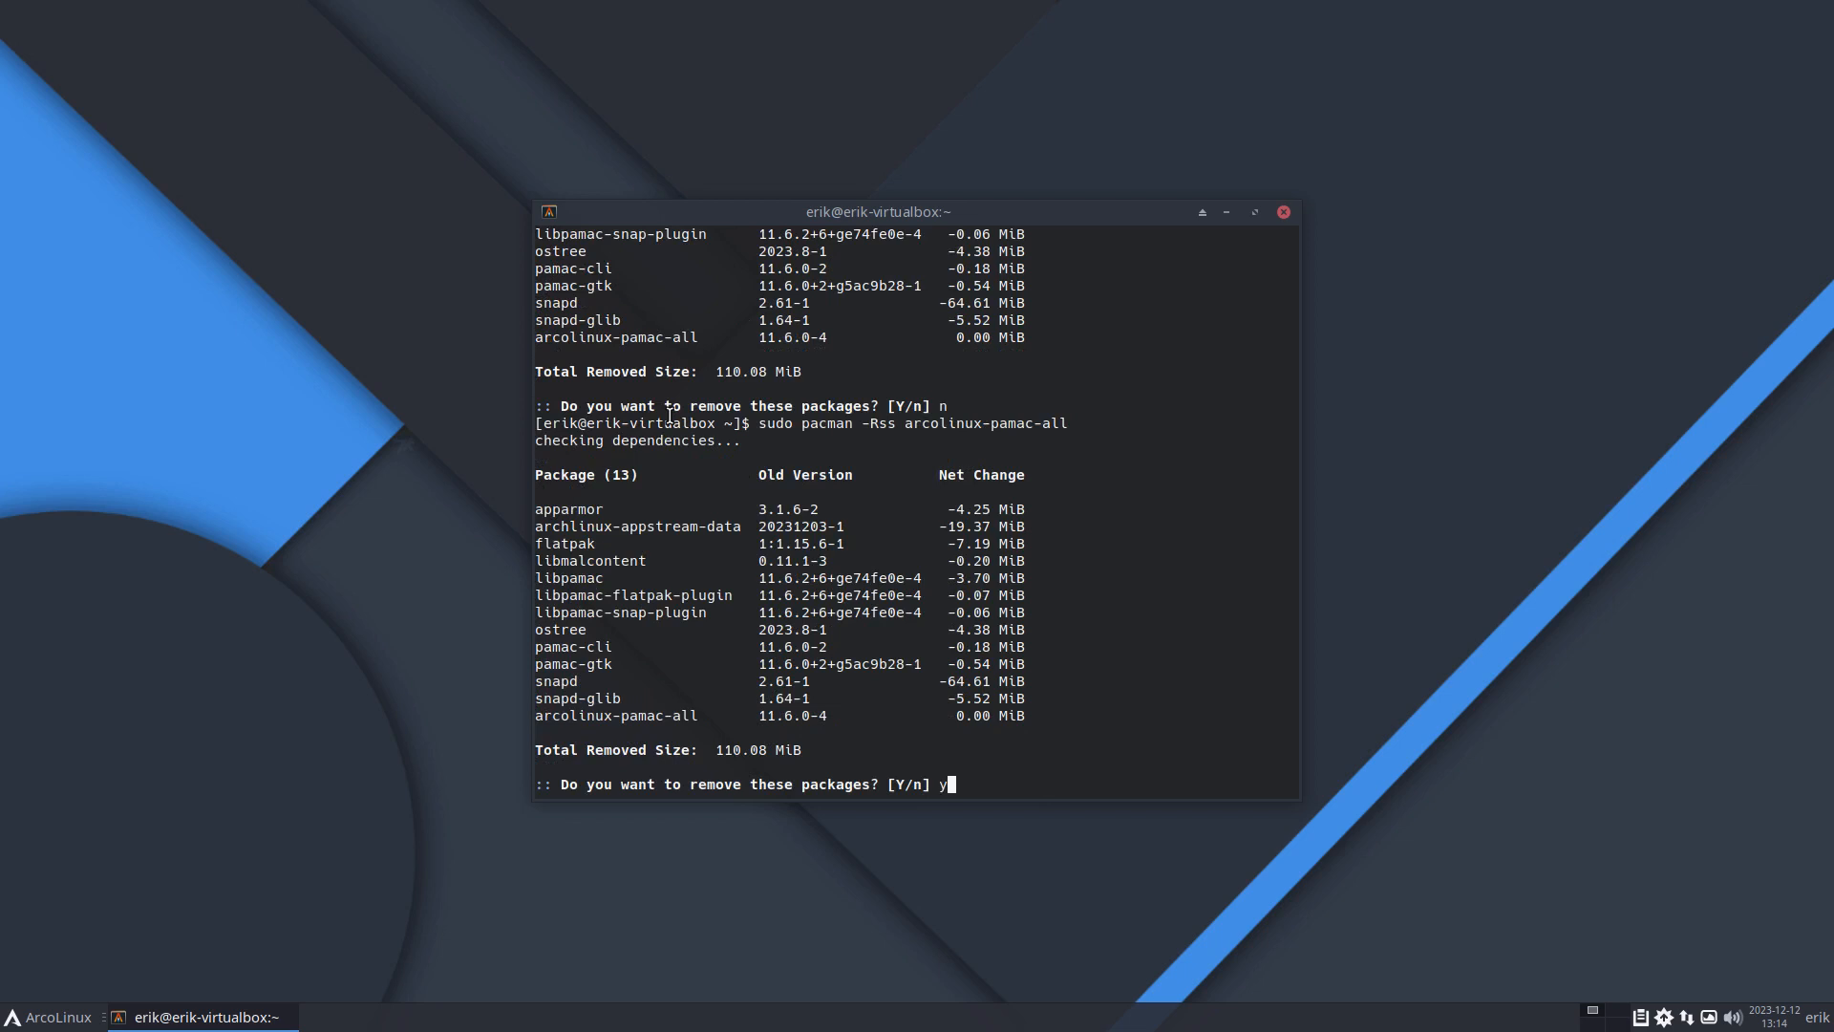
pyautogui.press('Return')
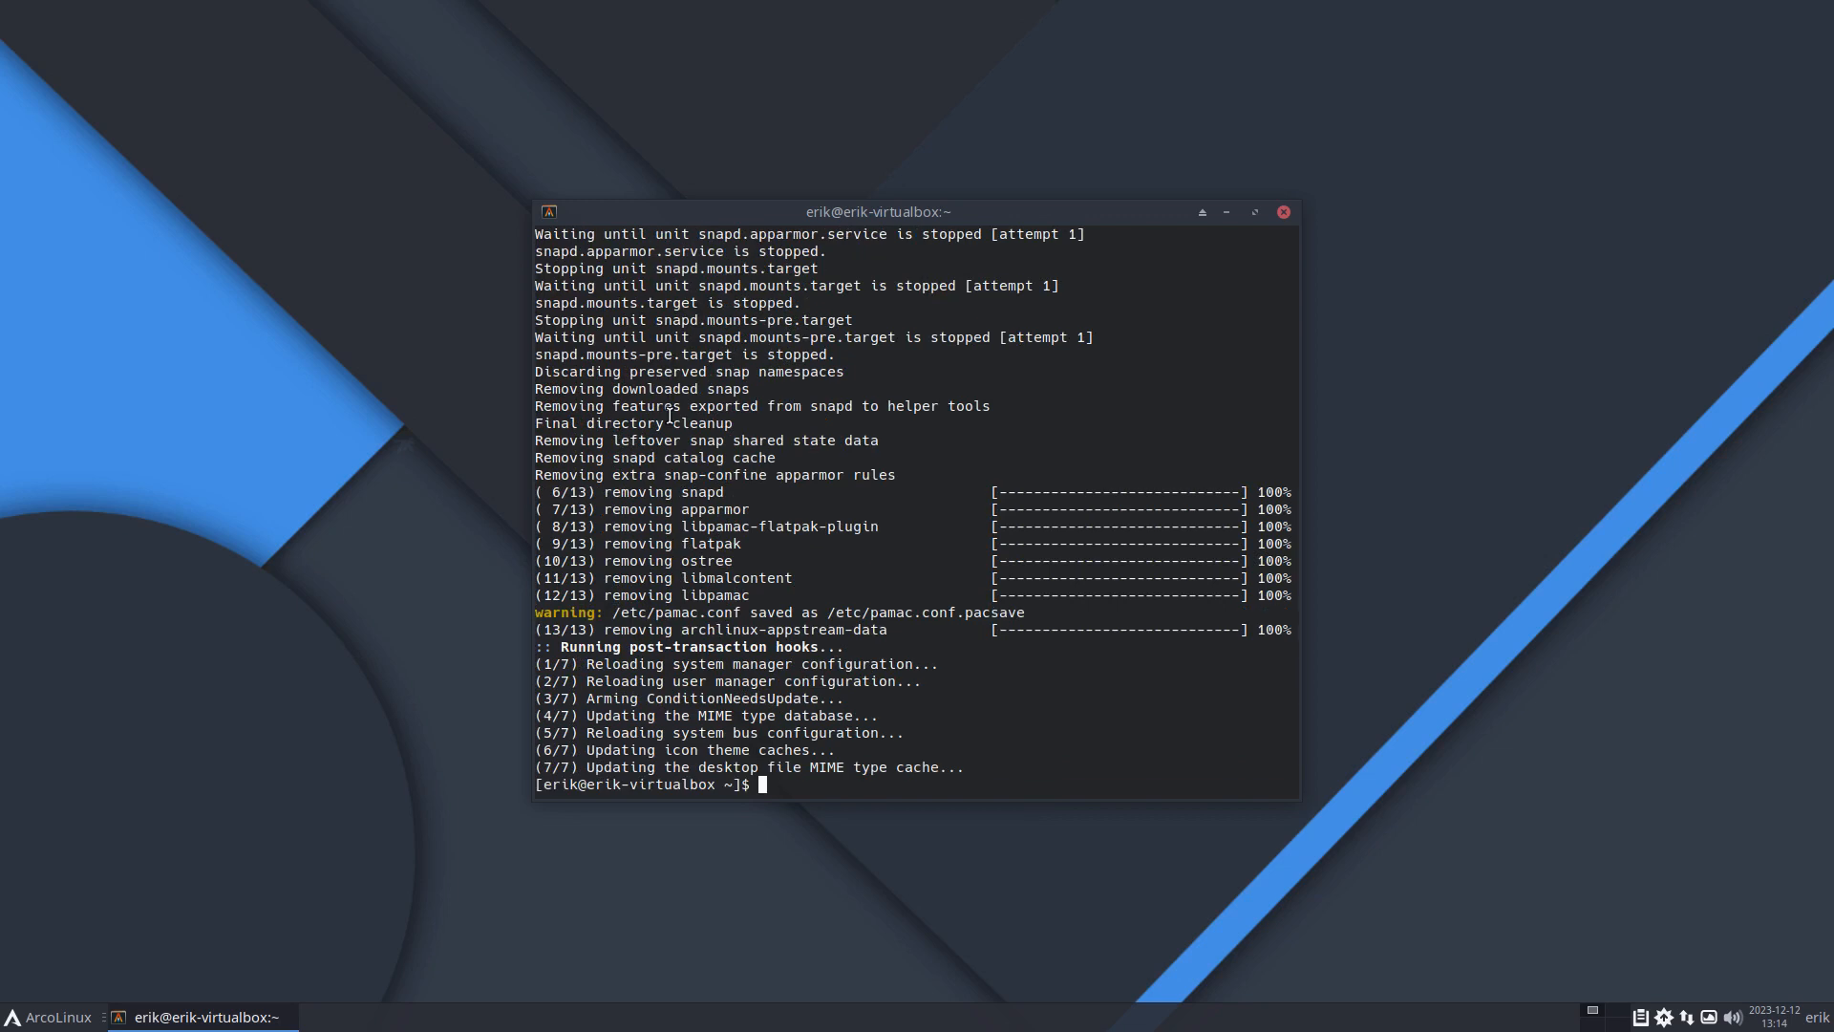
pyautogui.moveTo(1654, 944)
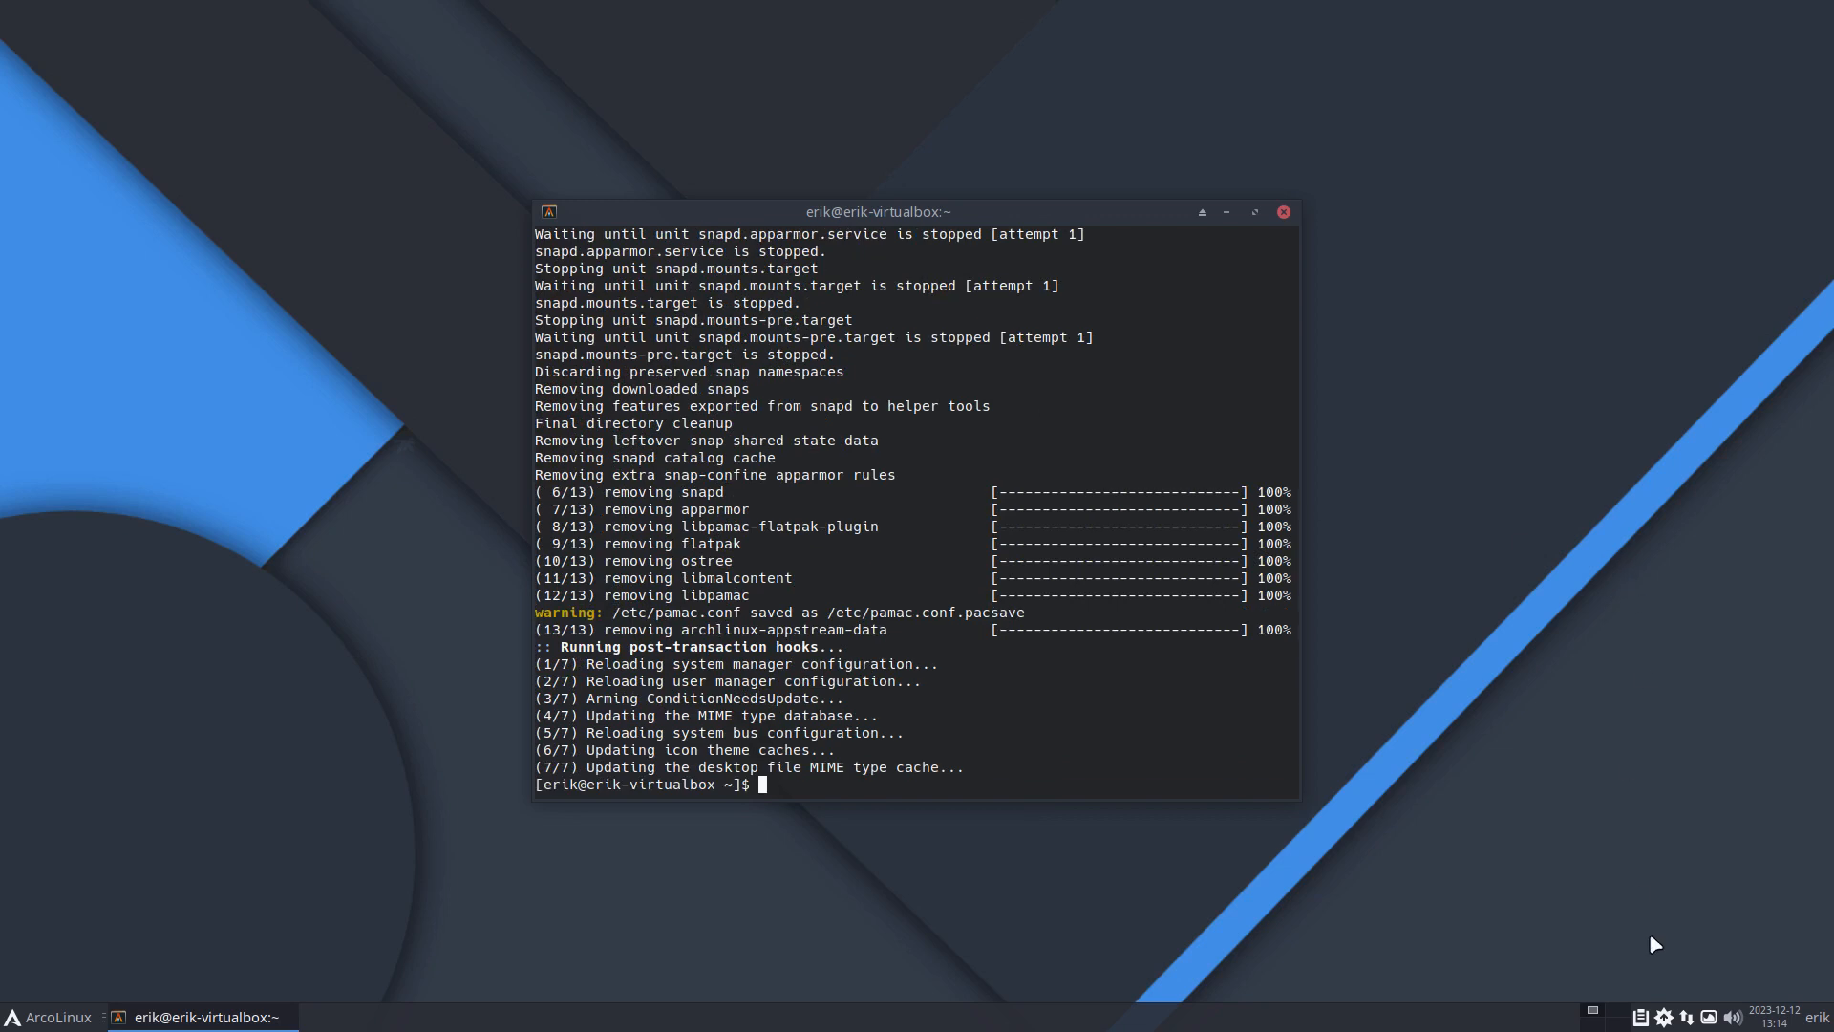
pyautogui.moveTo(1562, 1002)
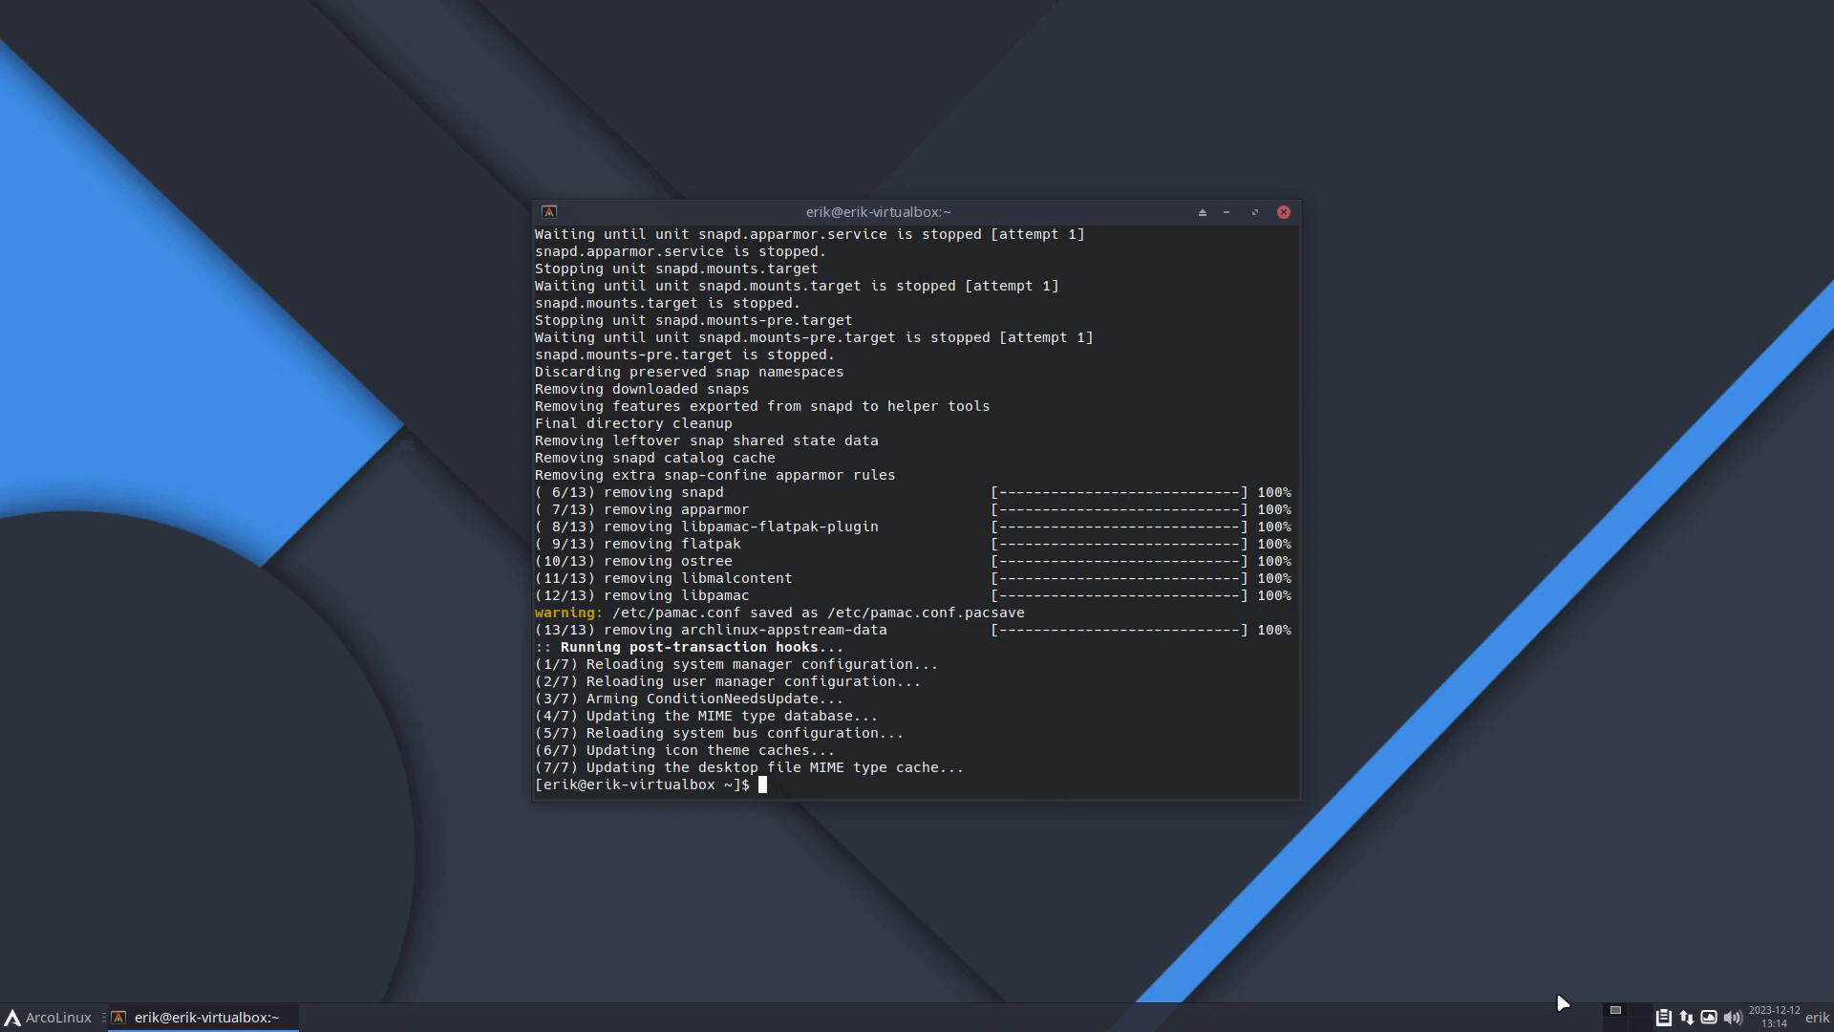
pyautogui.moveTo(838, 775)
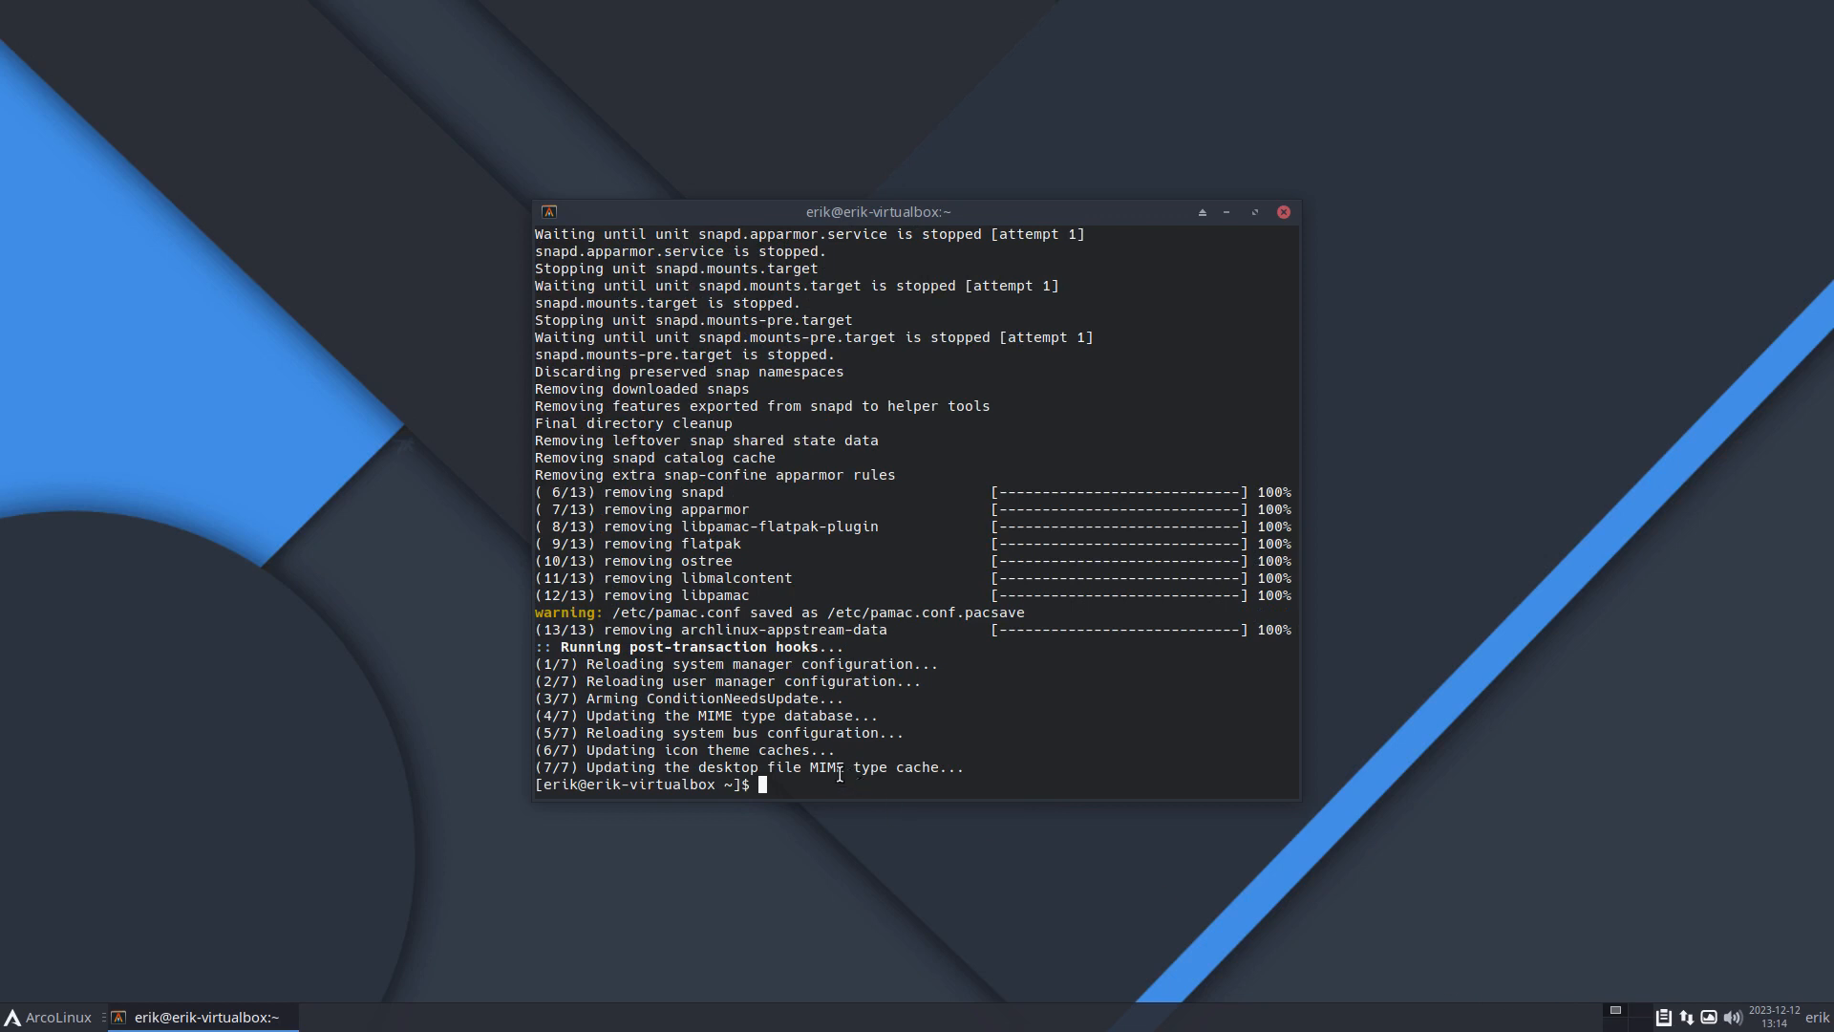
# Step: Install pamac-aur via sudo pacman -S, accepting libpamac-aur, appstream-glib and archlinux-appstream-data
pyautogui.write('sudo pacman -S')
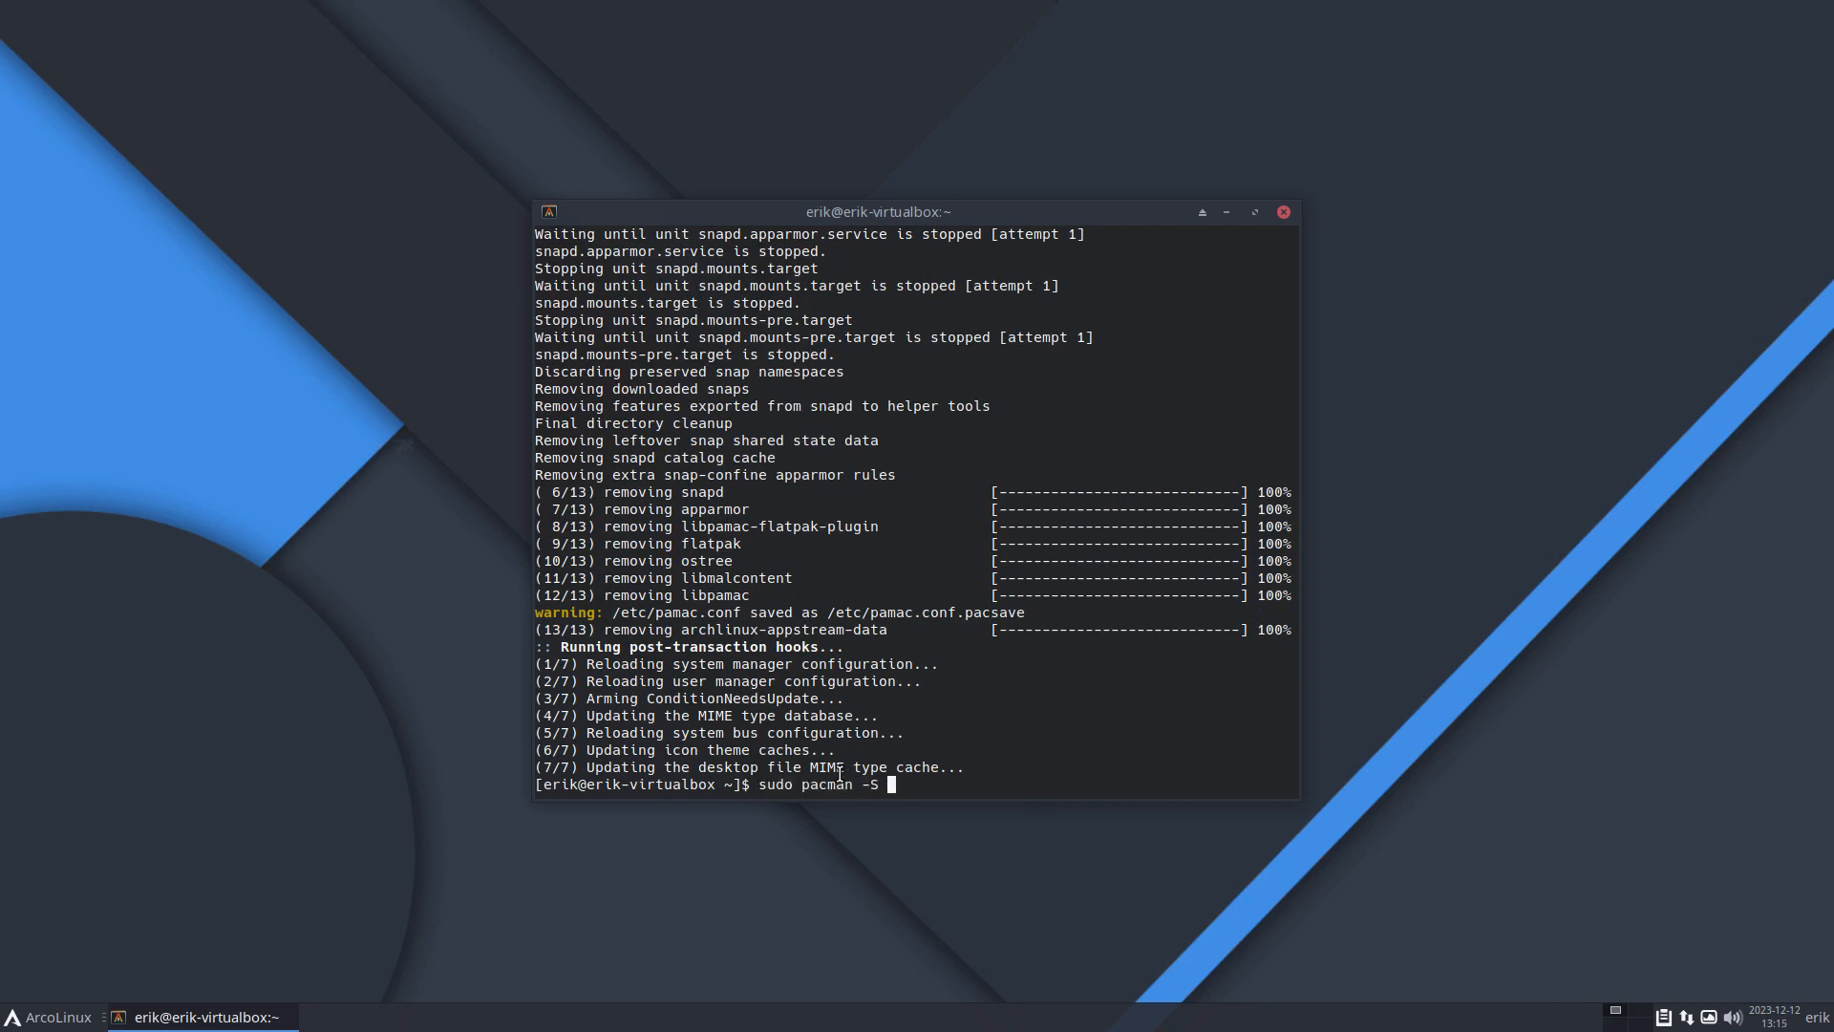
pyautogui.write('pamac')
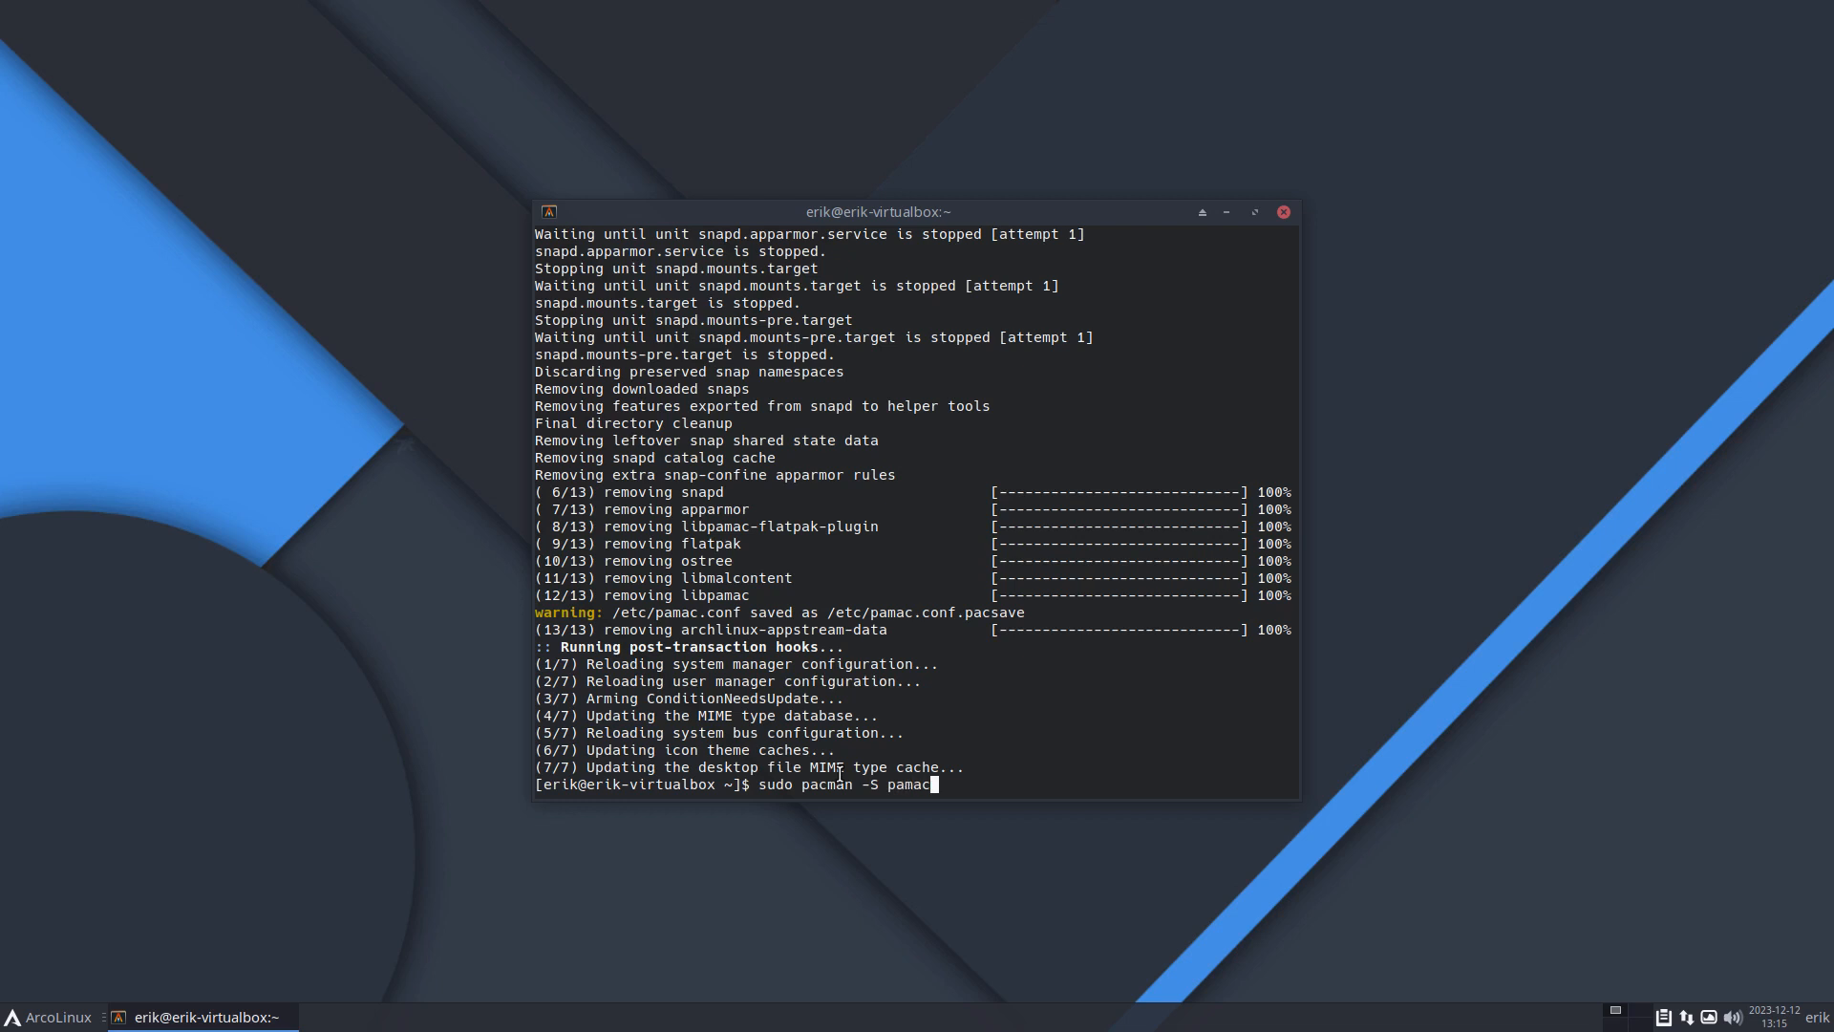
pyautogui.write('-aur')
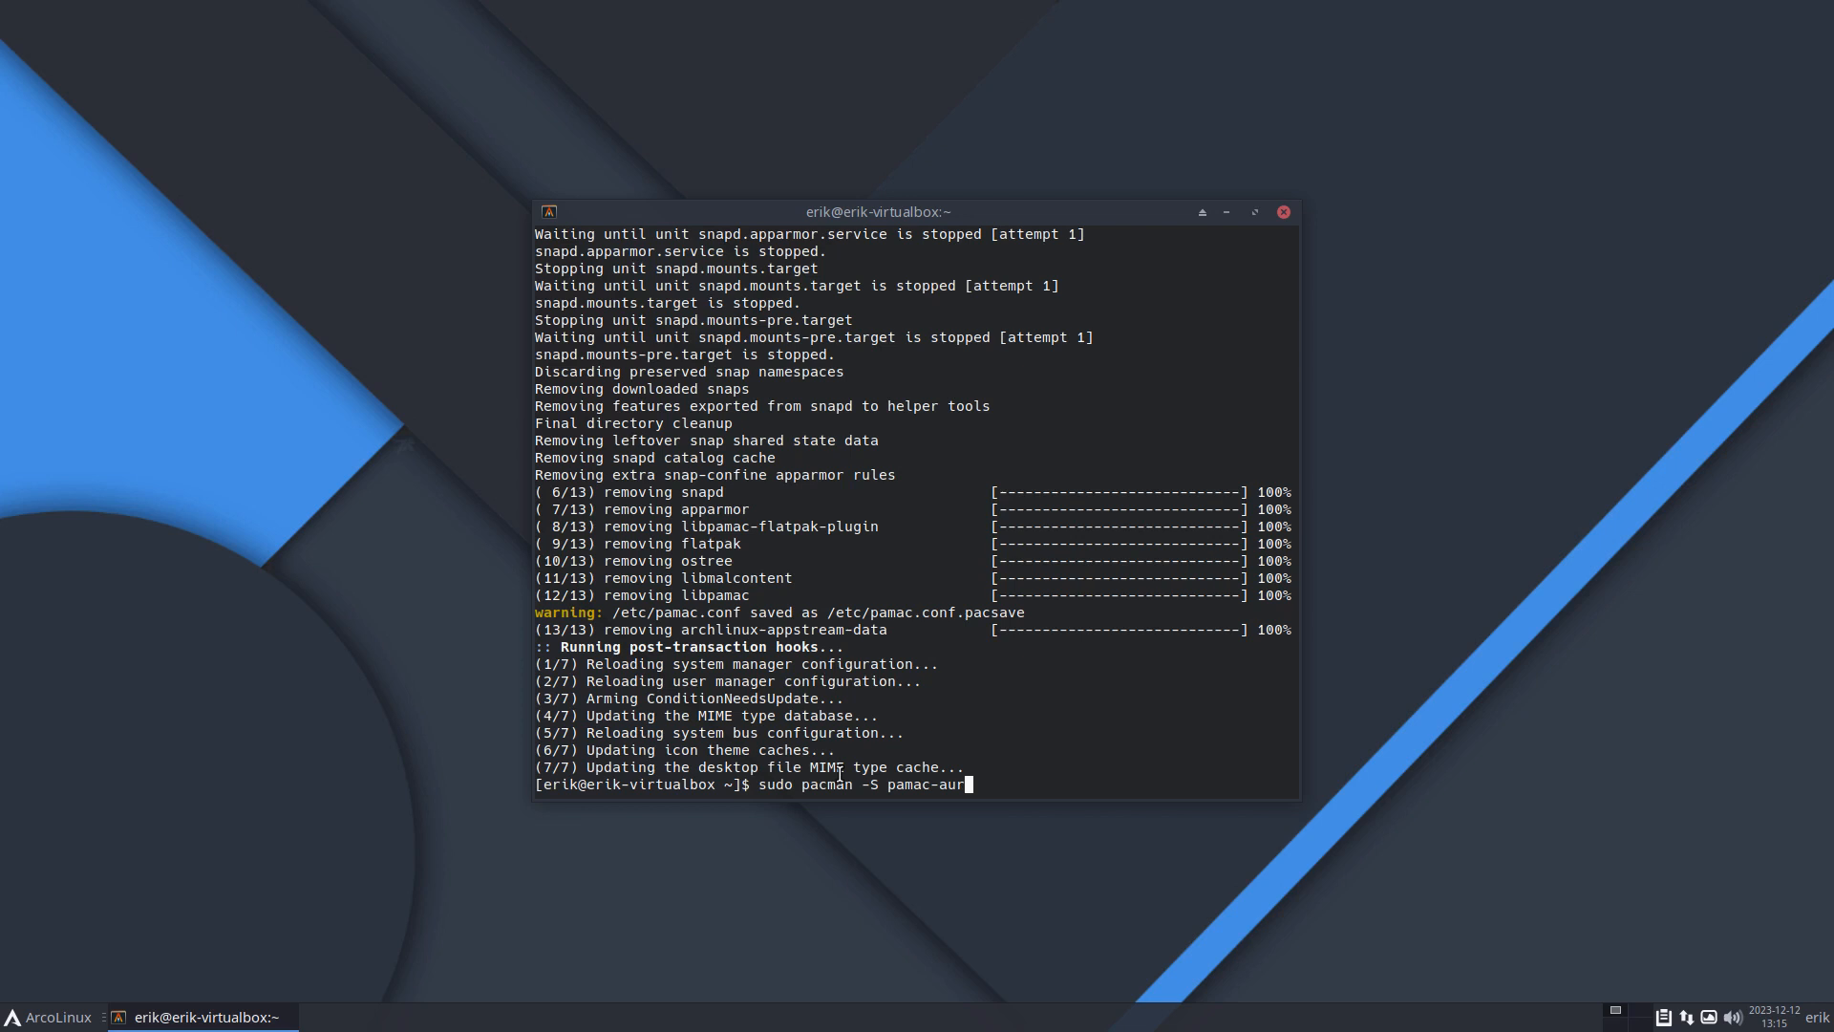
pyautogui.press('Return')
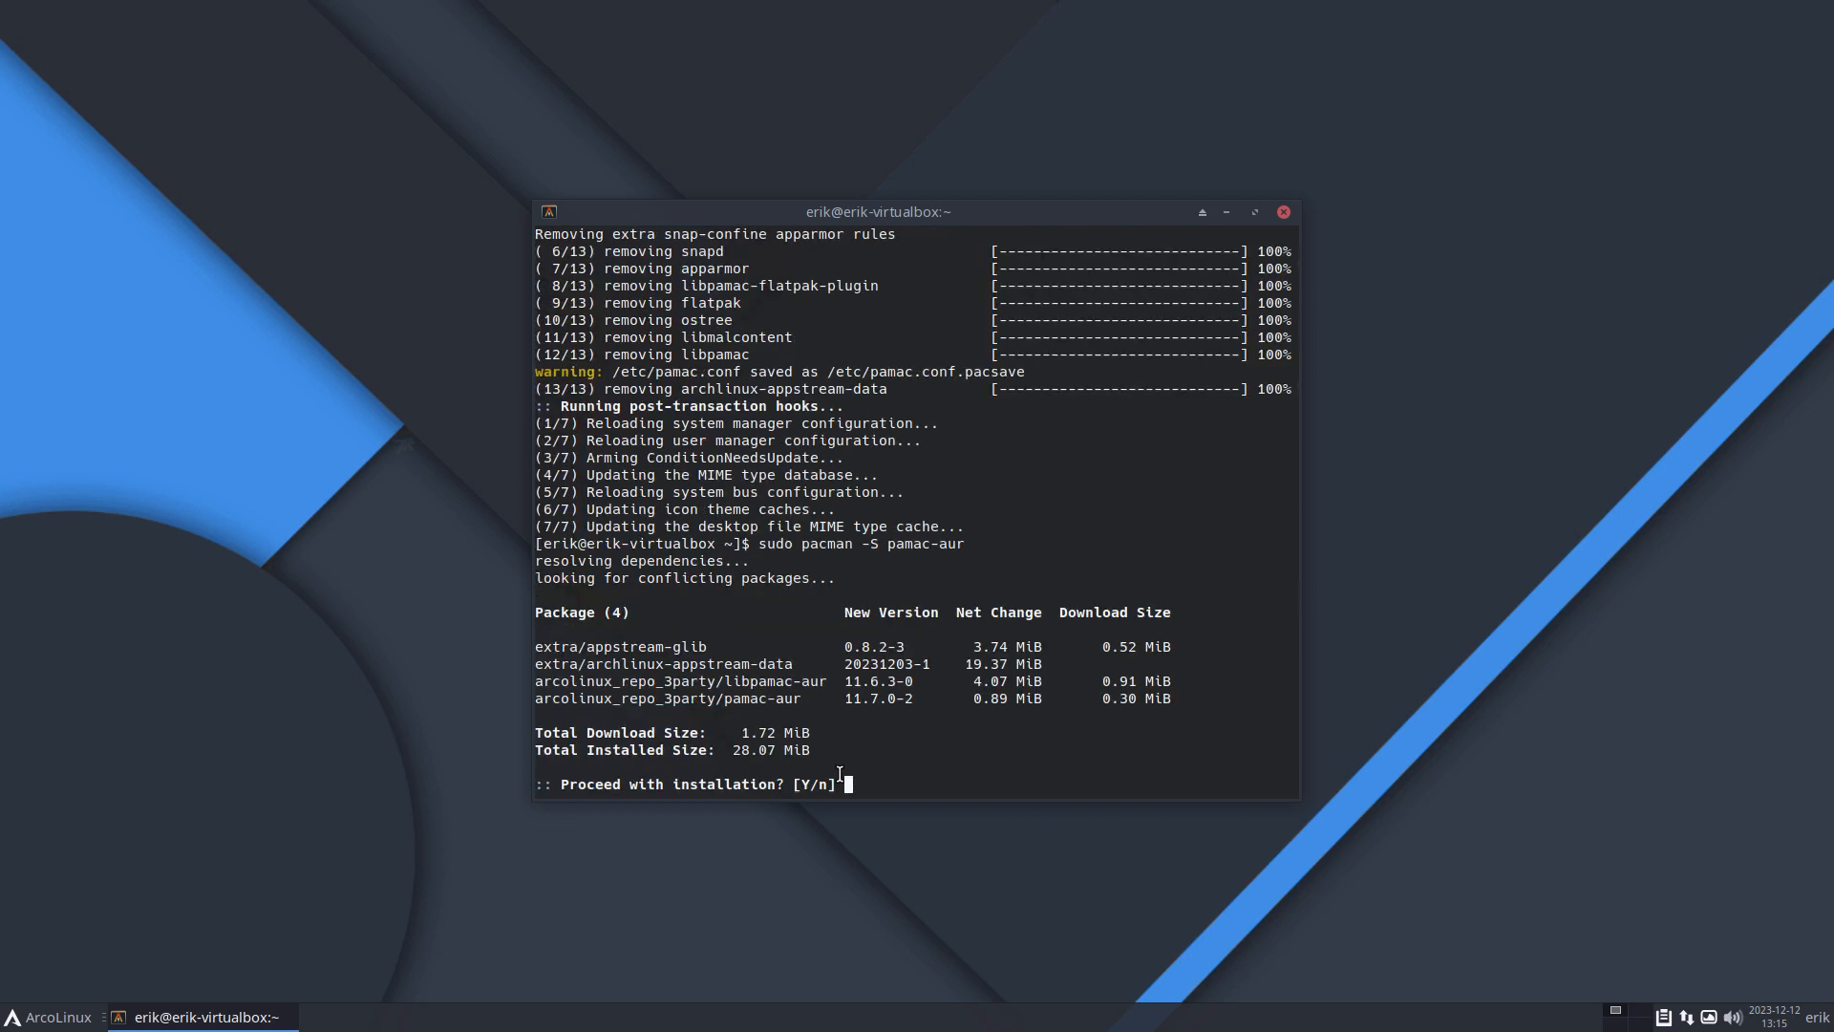
pyautogui.press('Return')
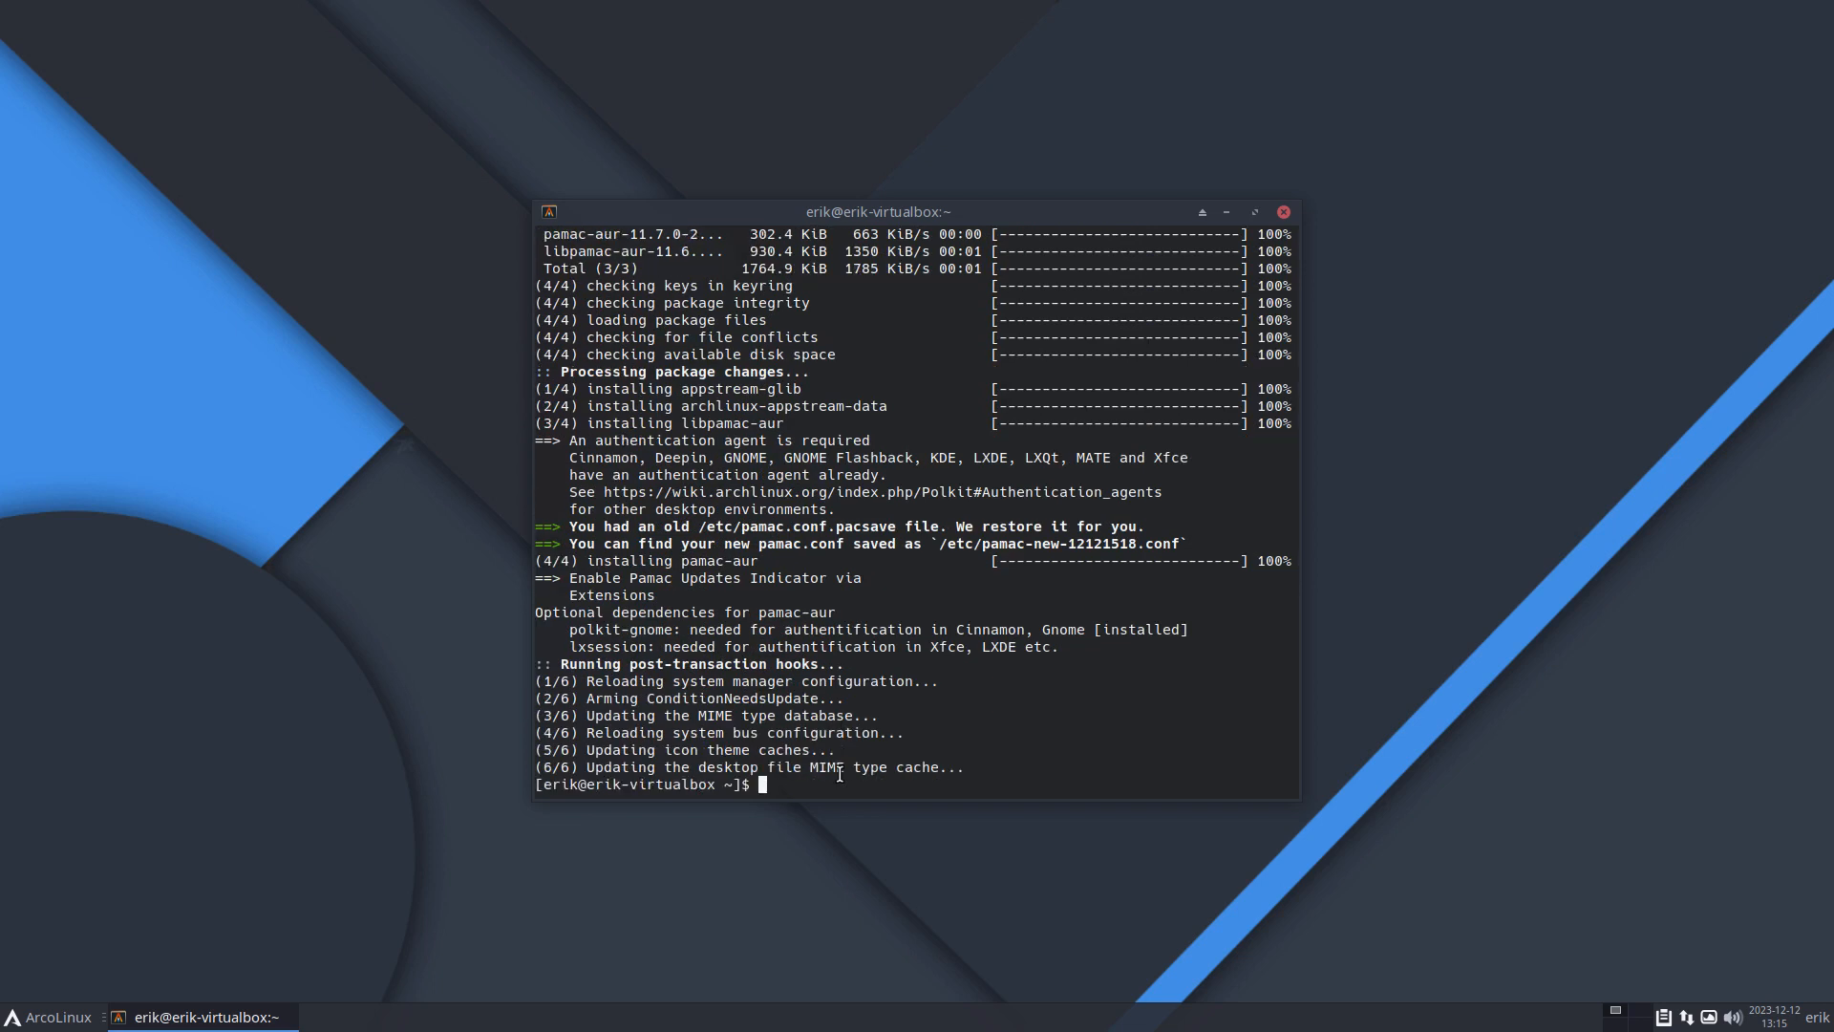
pyautogui.scroll(3)
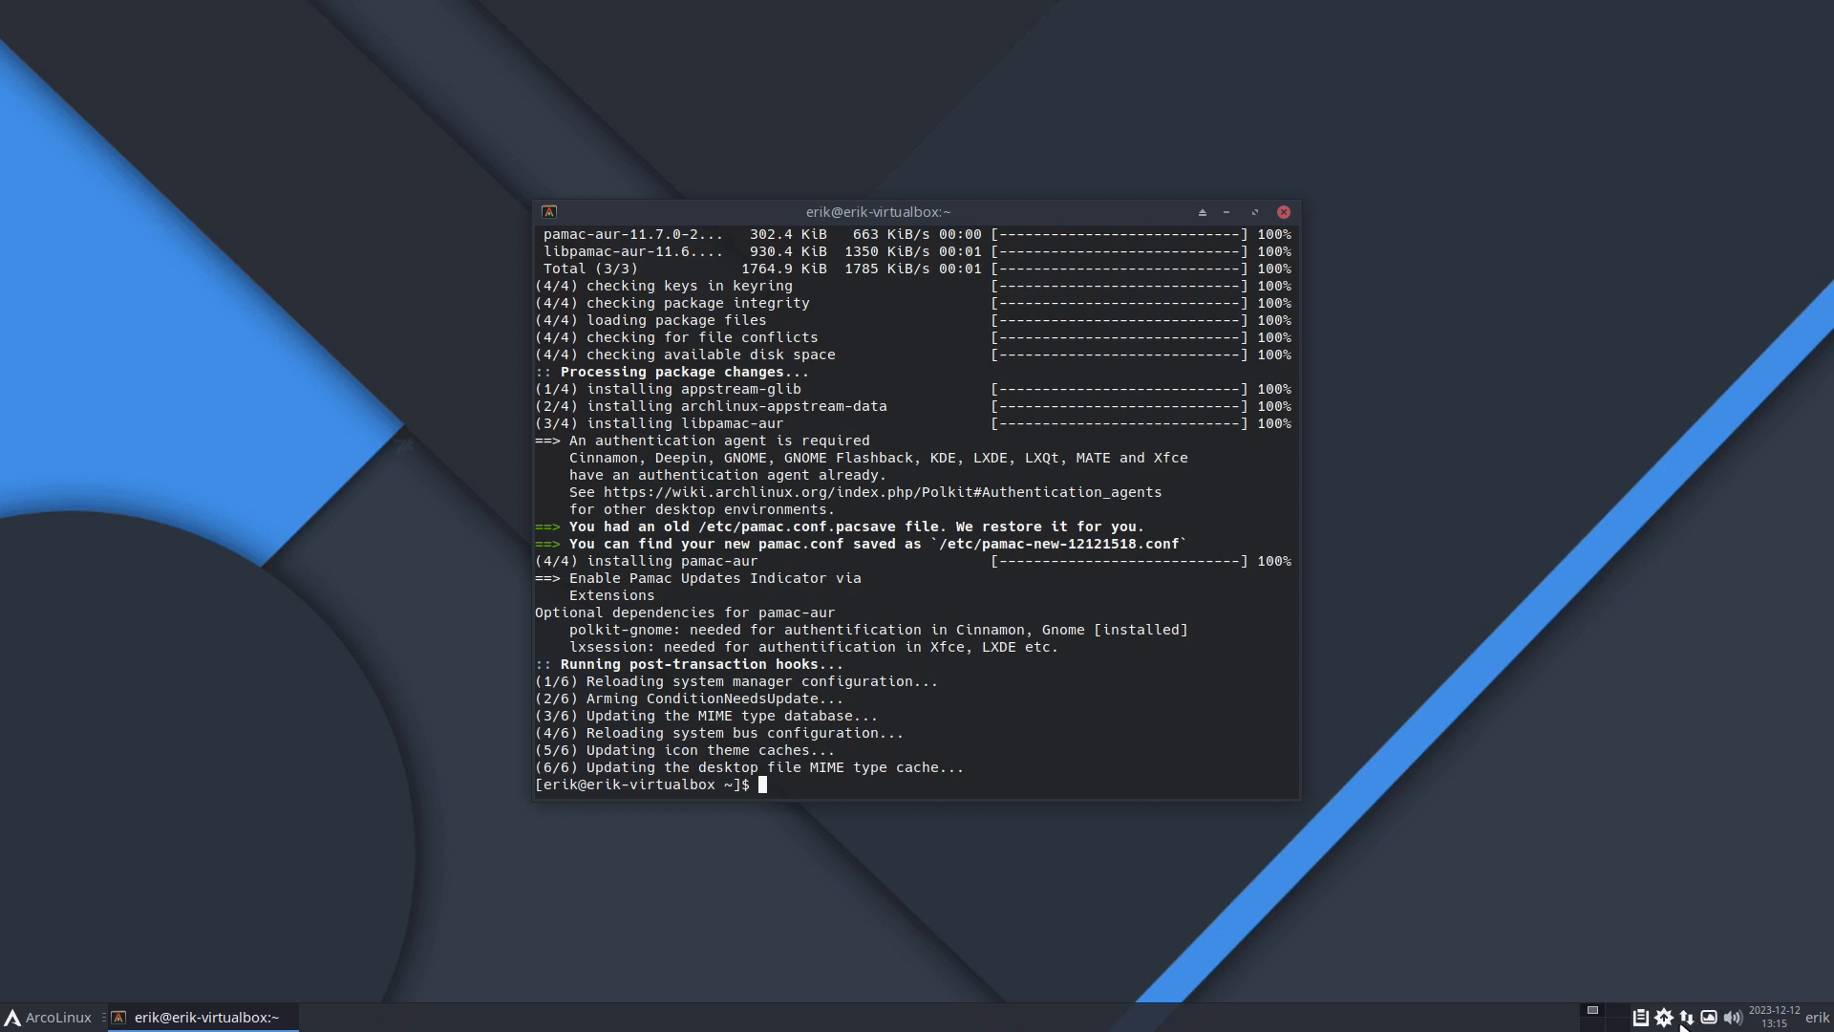
pyautogui.moveTo(1531, 670)
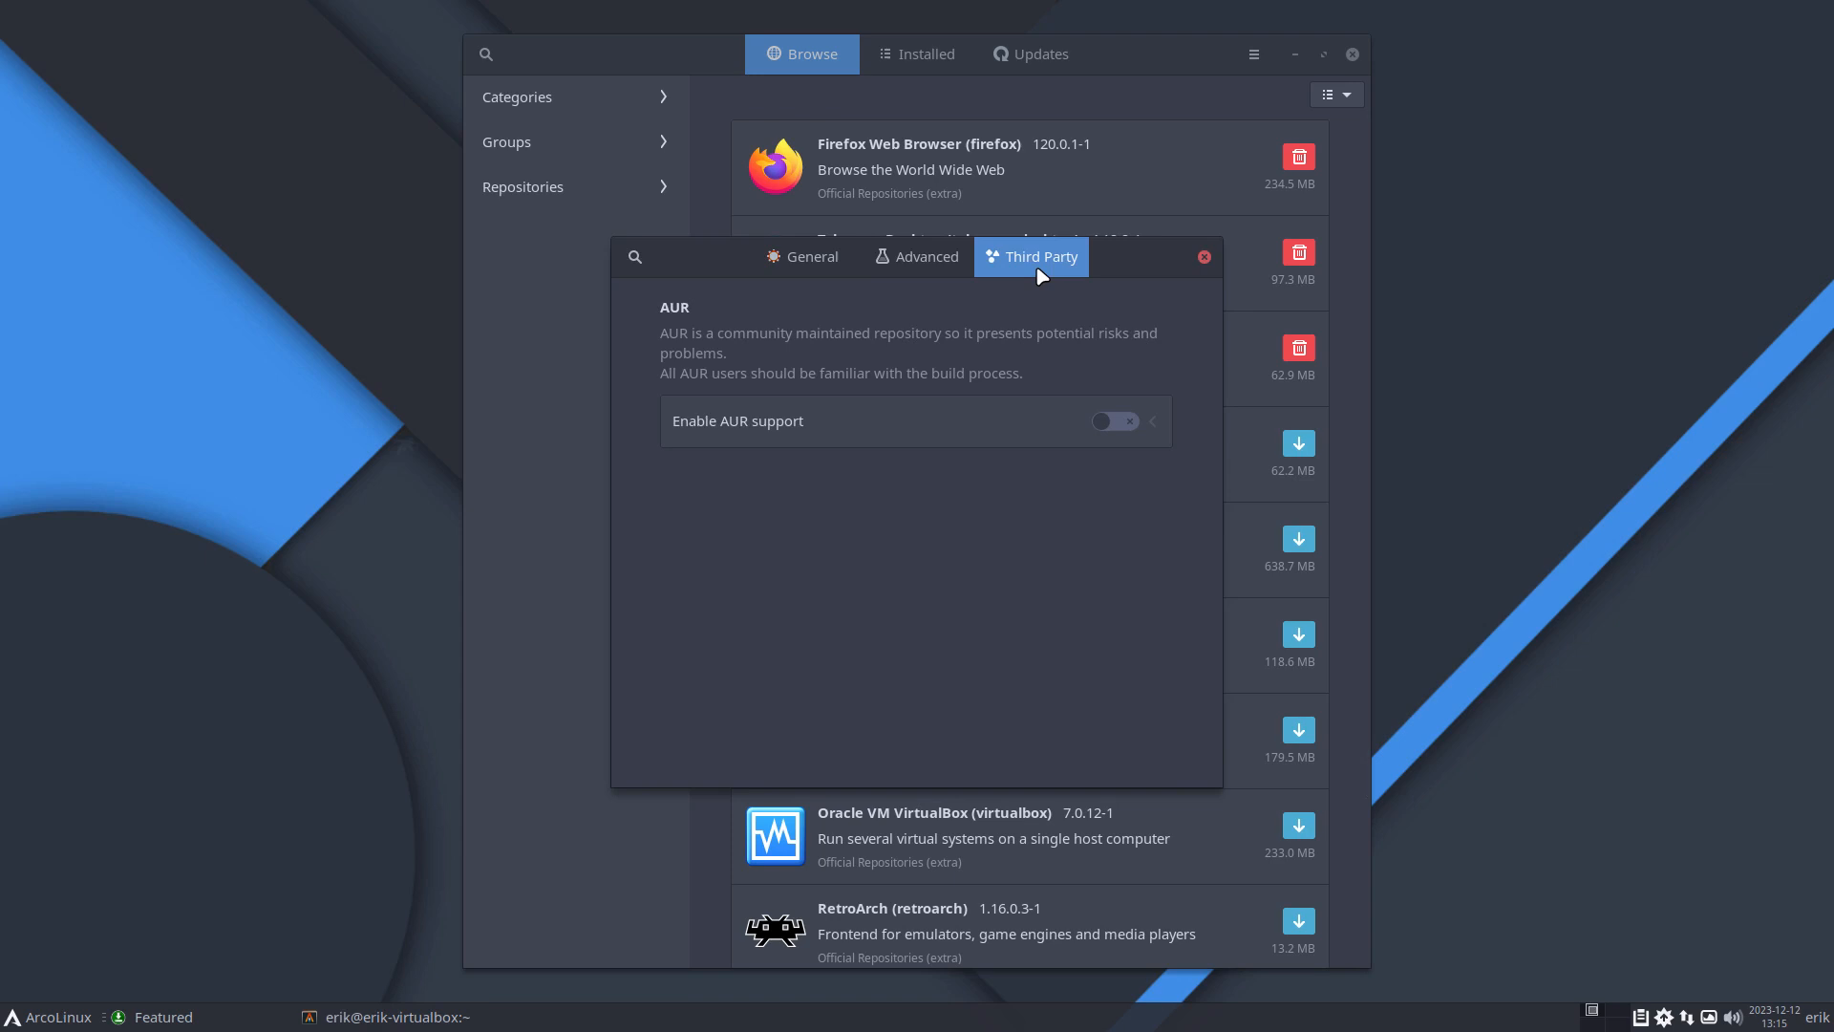
# Step: Enable AUR support in Third Party preferences and enter 'themes' in the package search
pyautogui.click(1112, 422)
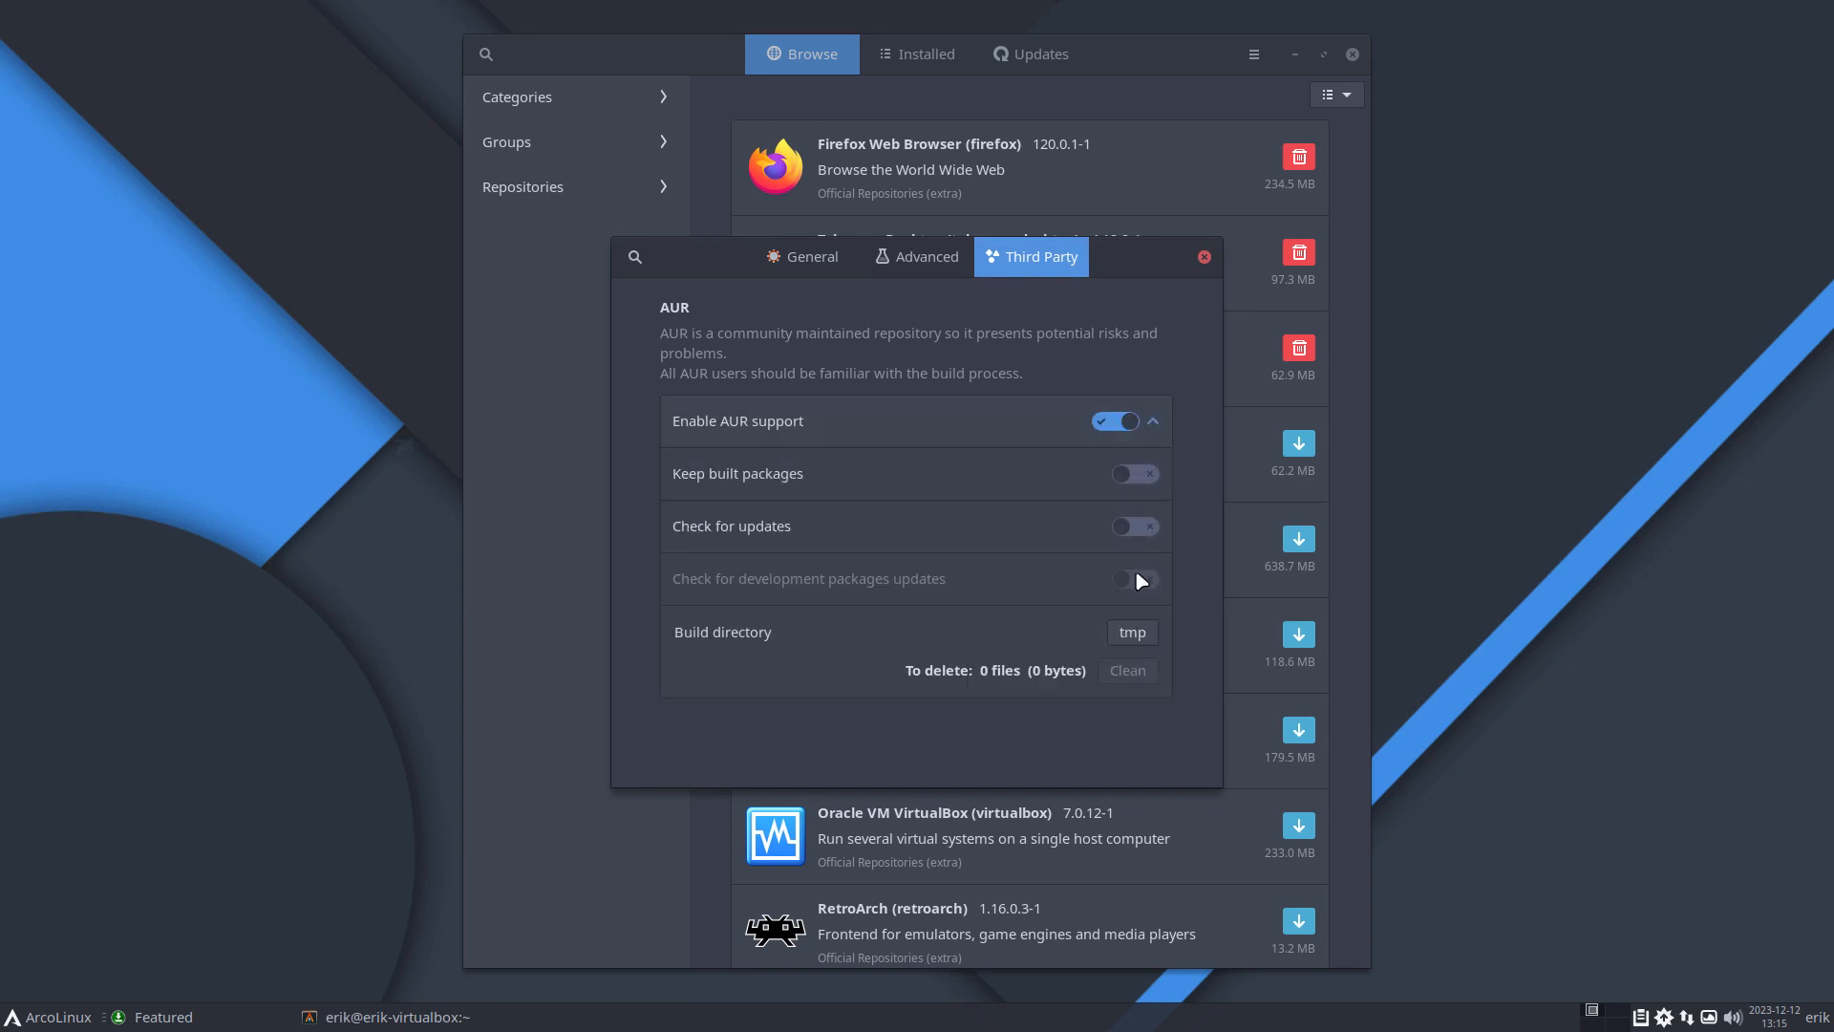
pyautogui.click(1203, 256)
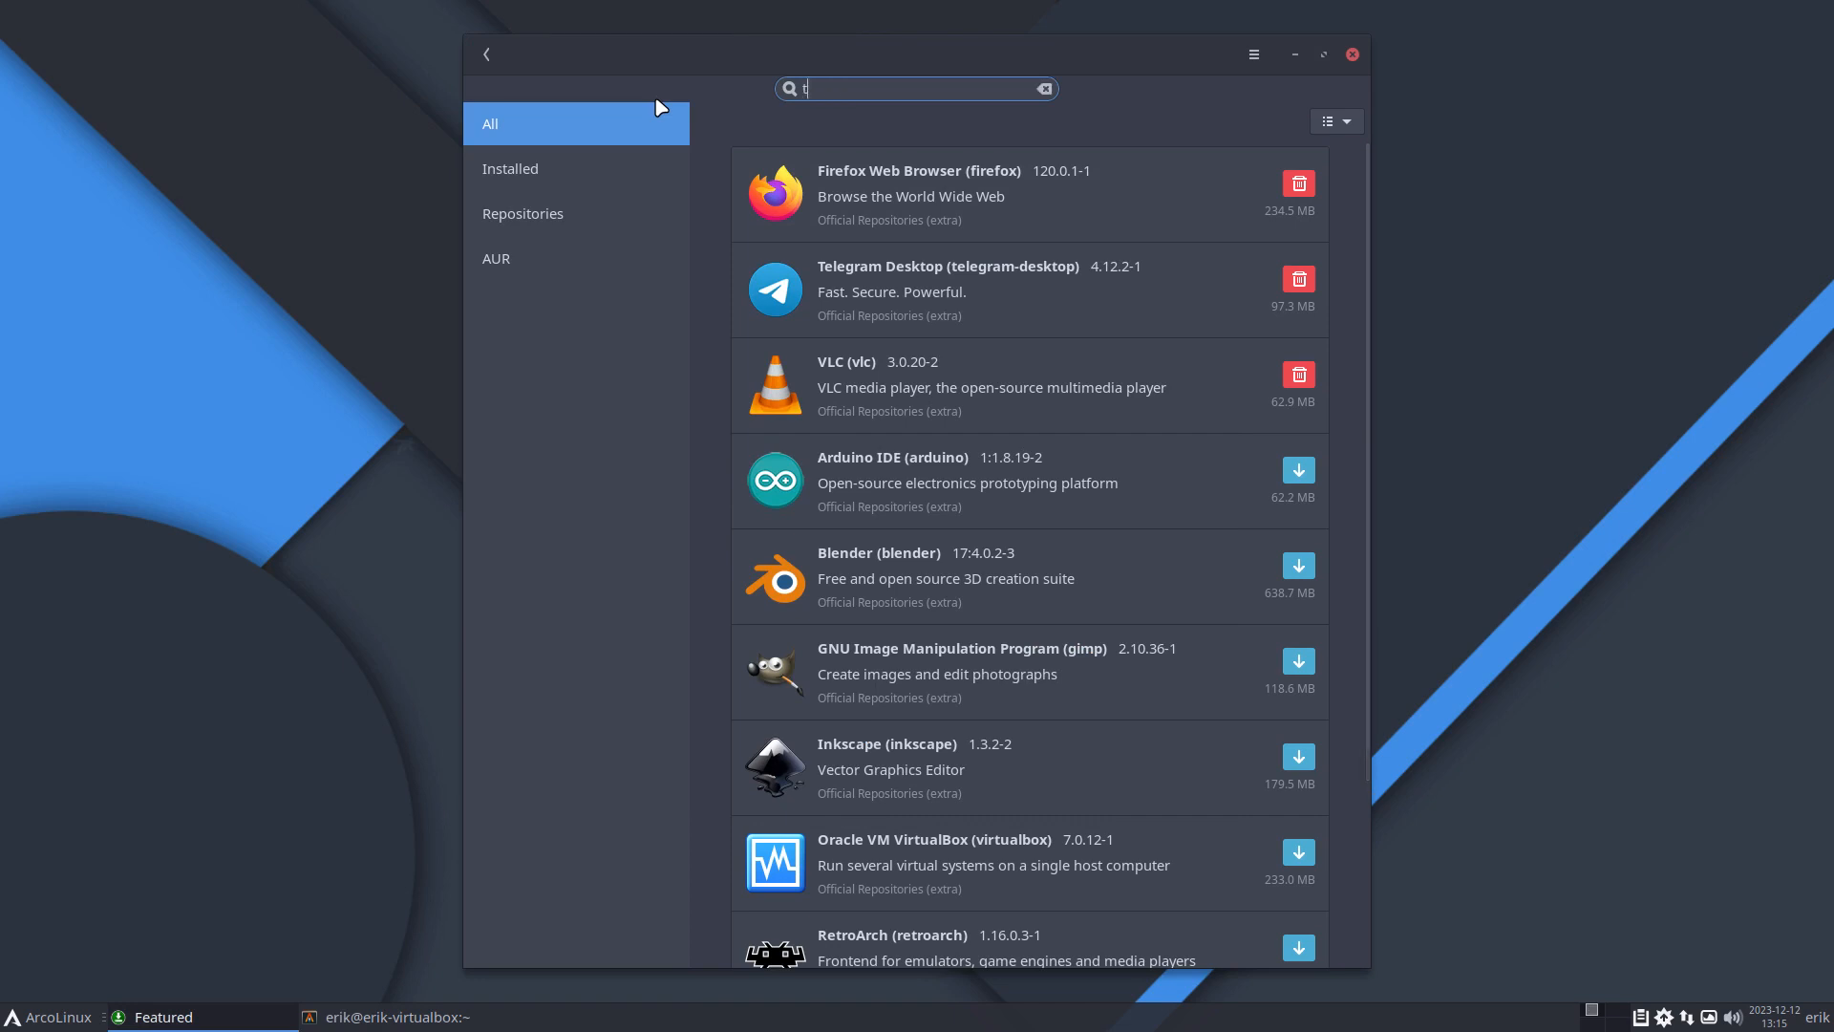
pyautogui.write('theme')
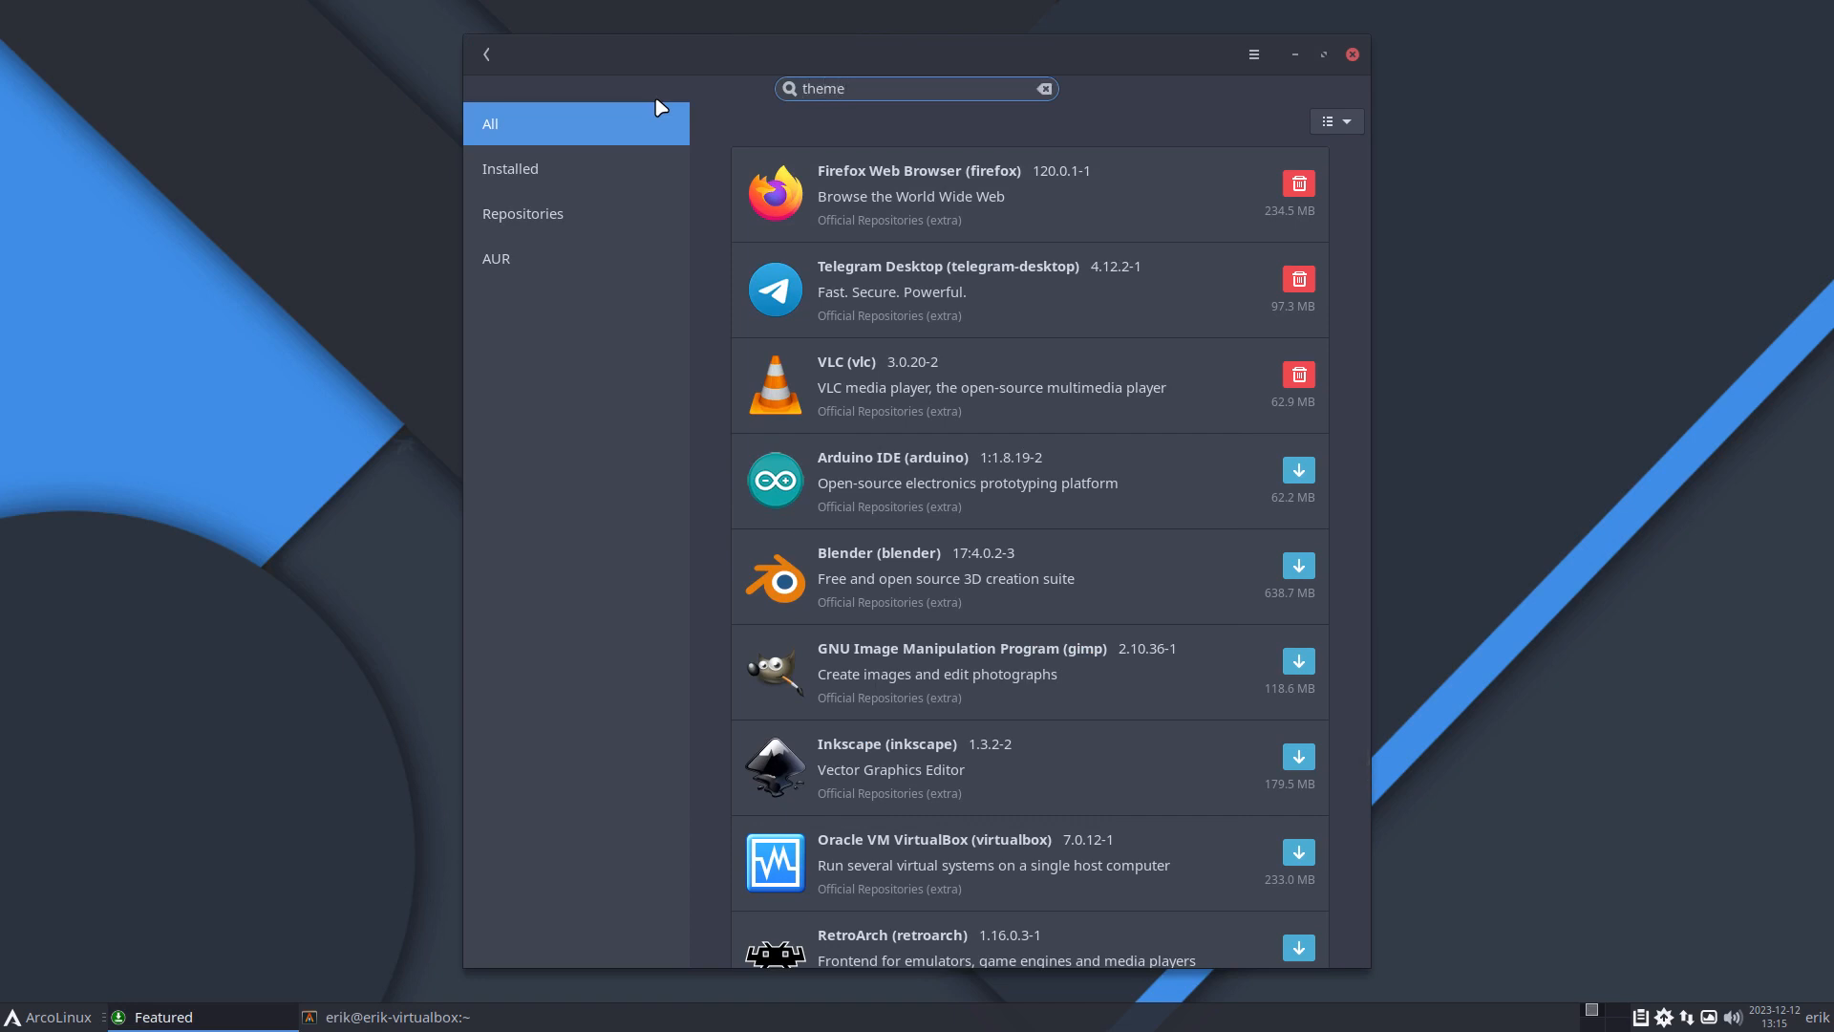
pyautogui.write('s')
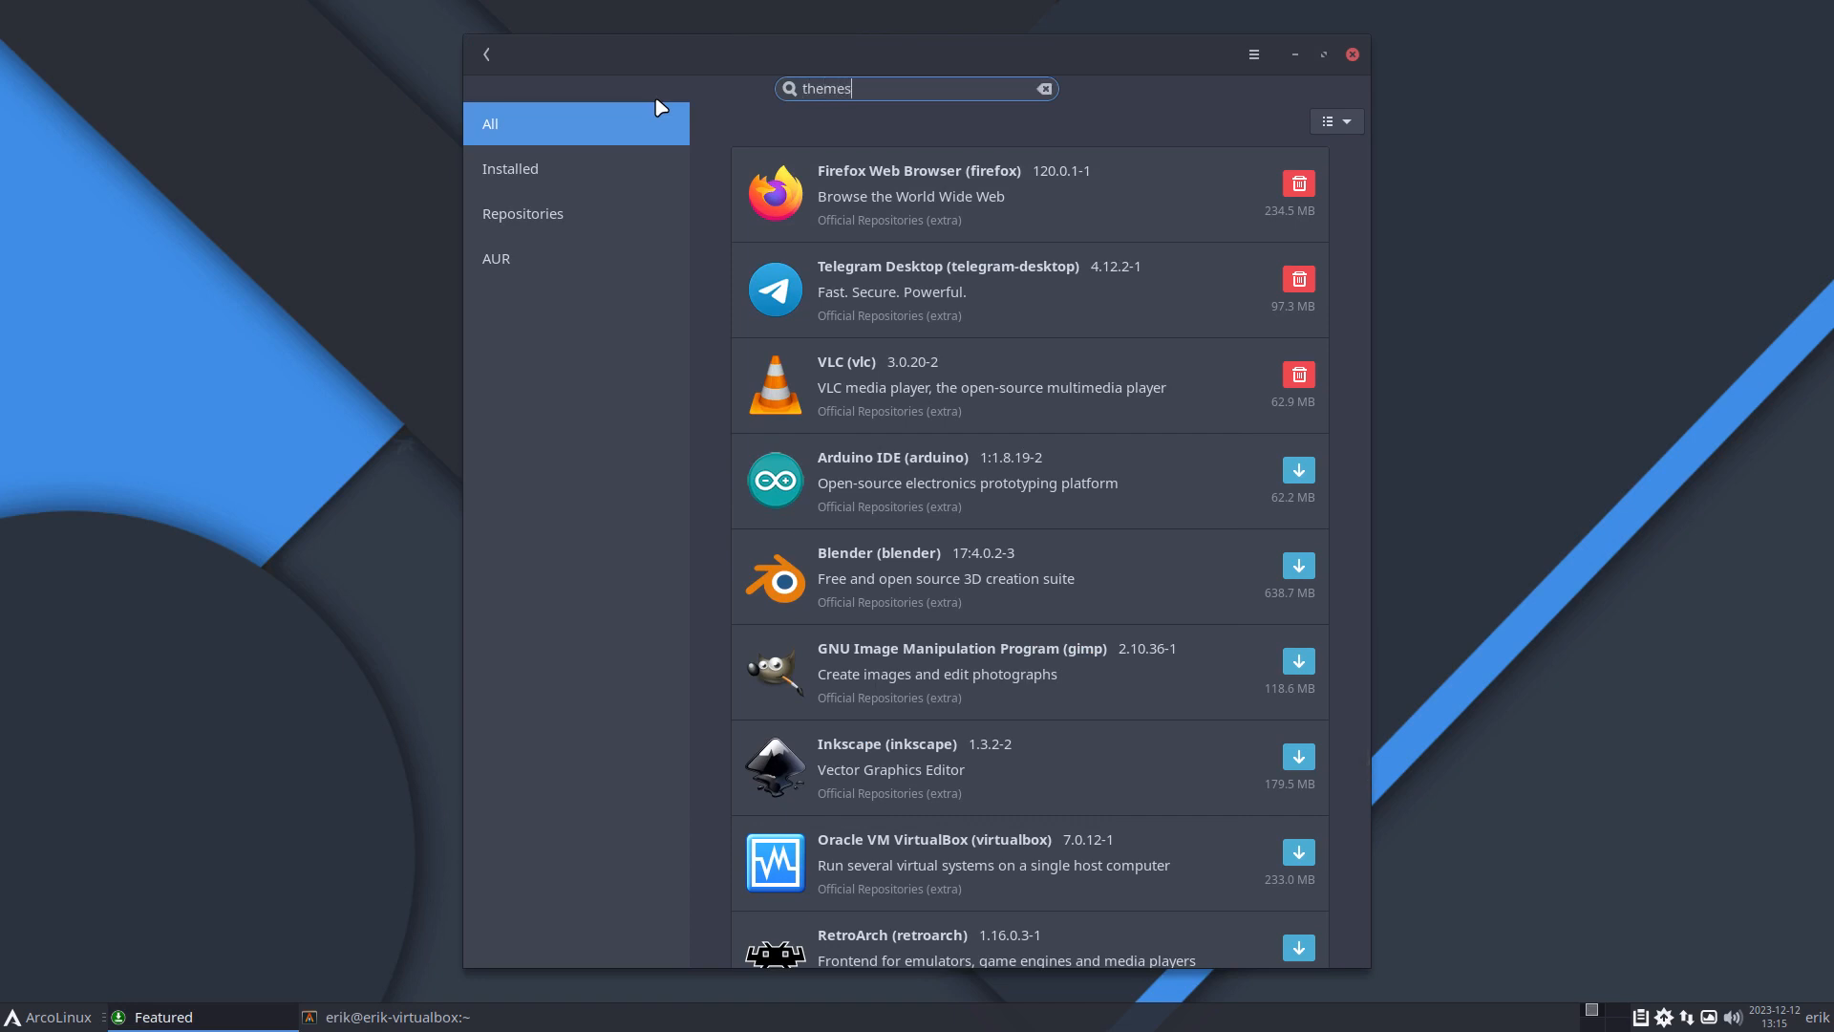
pyautogui.moveTo(989, 153)
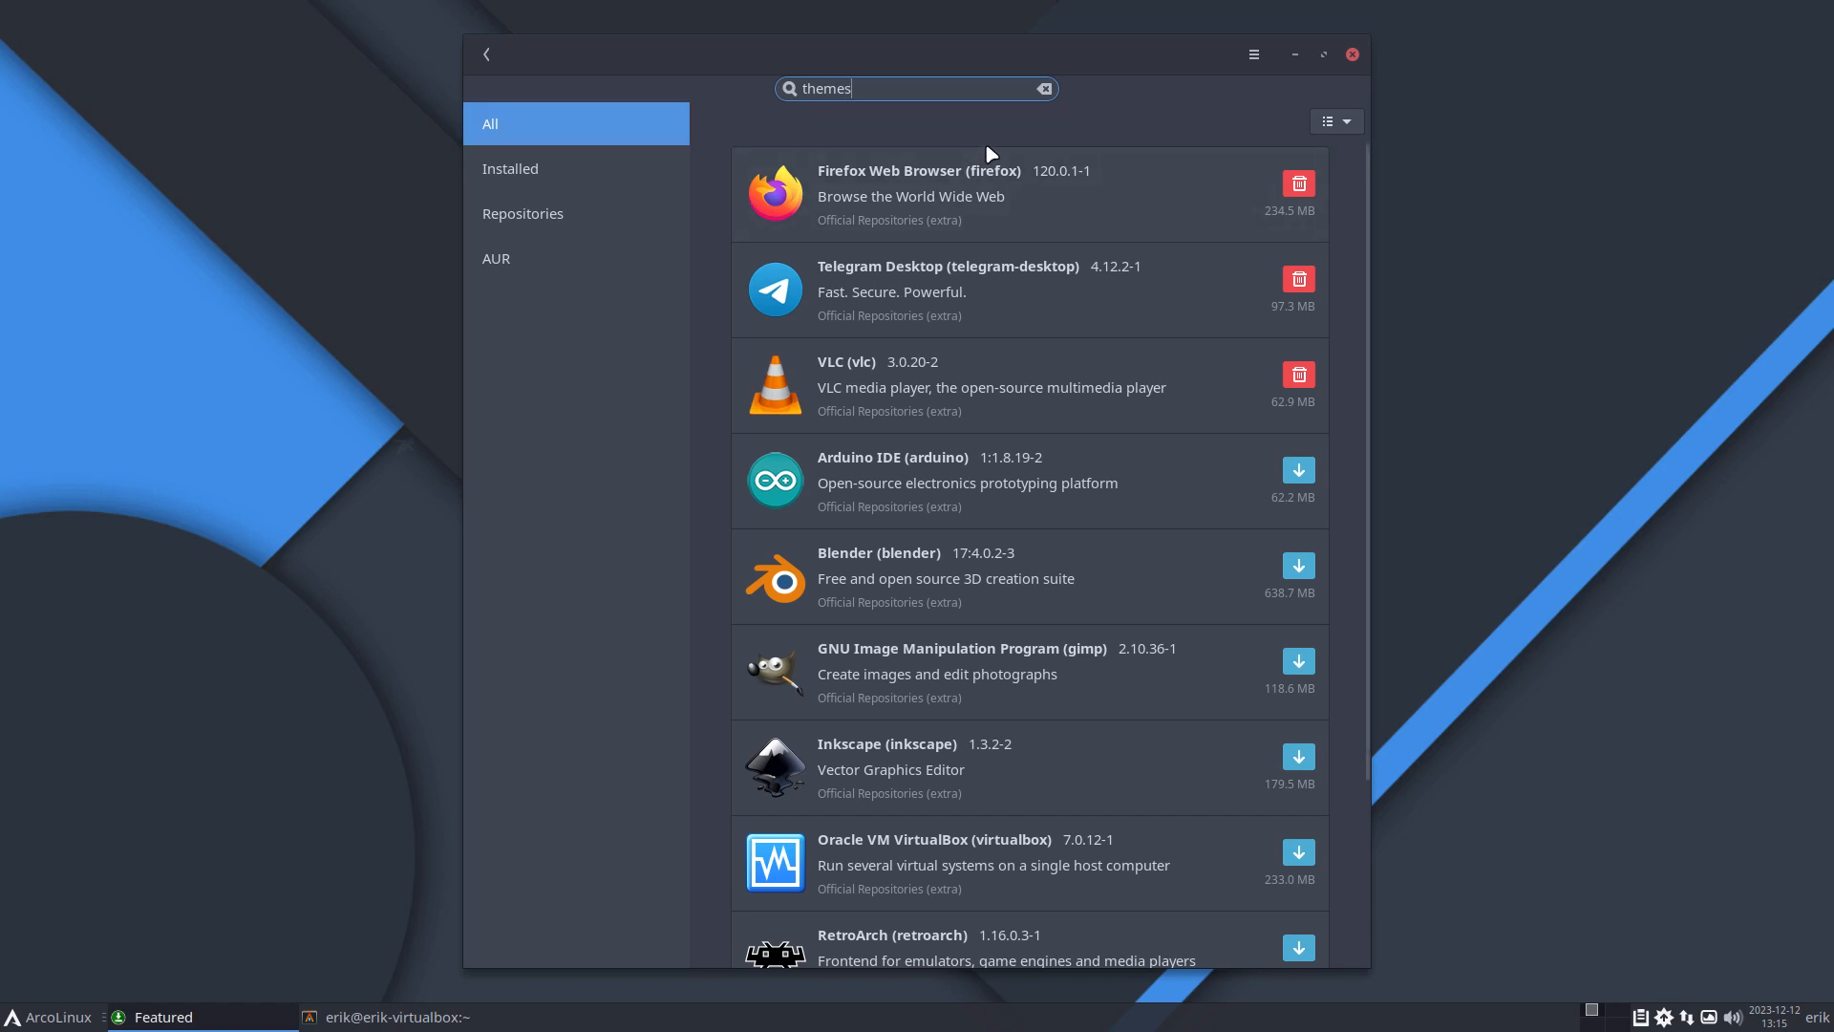
pyautogui.moveTo(1353, 56)
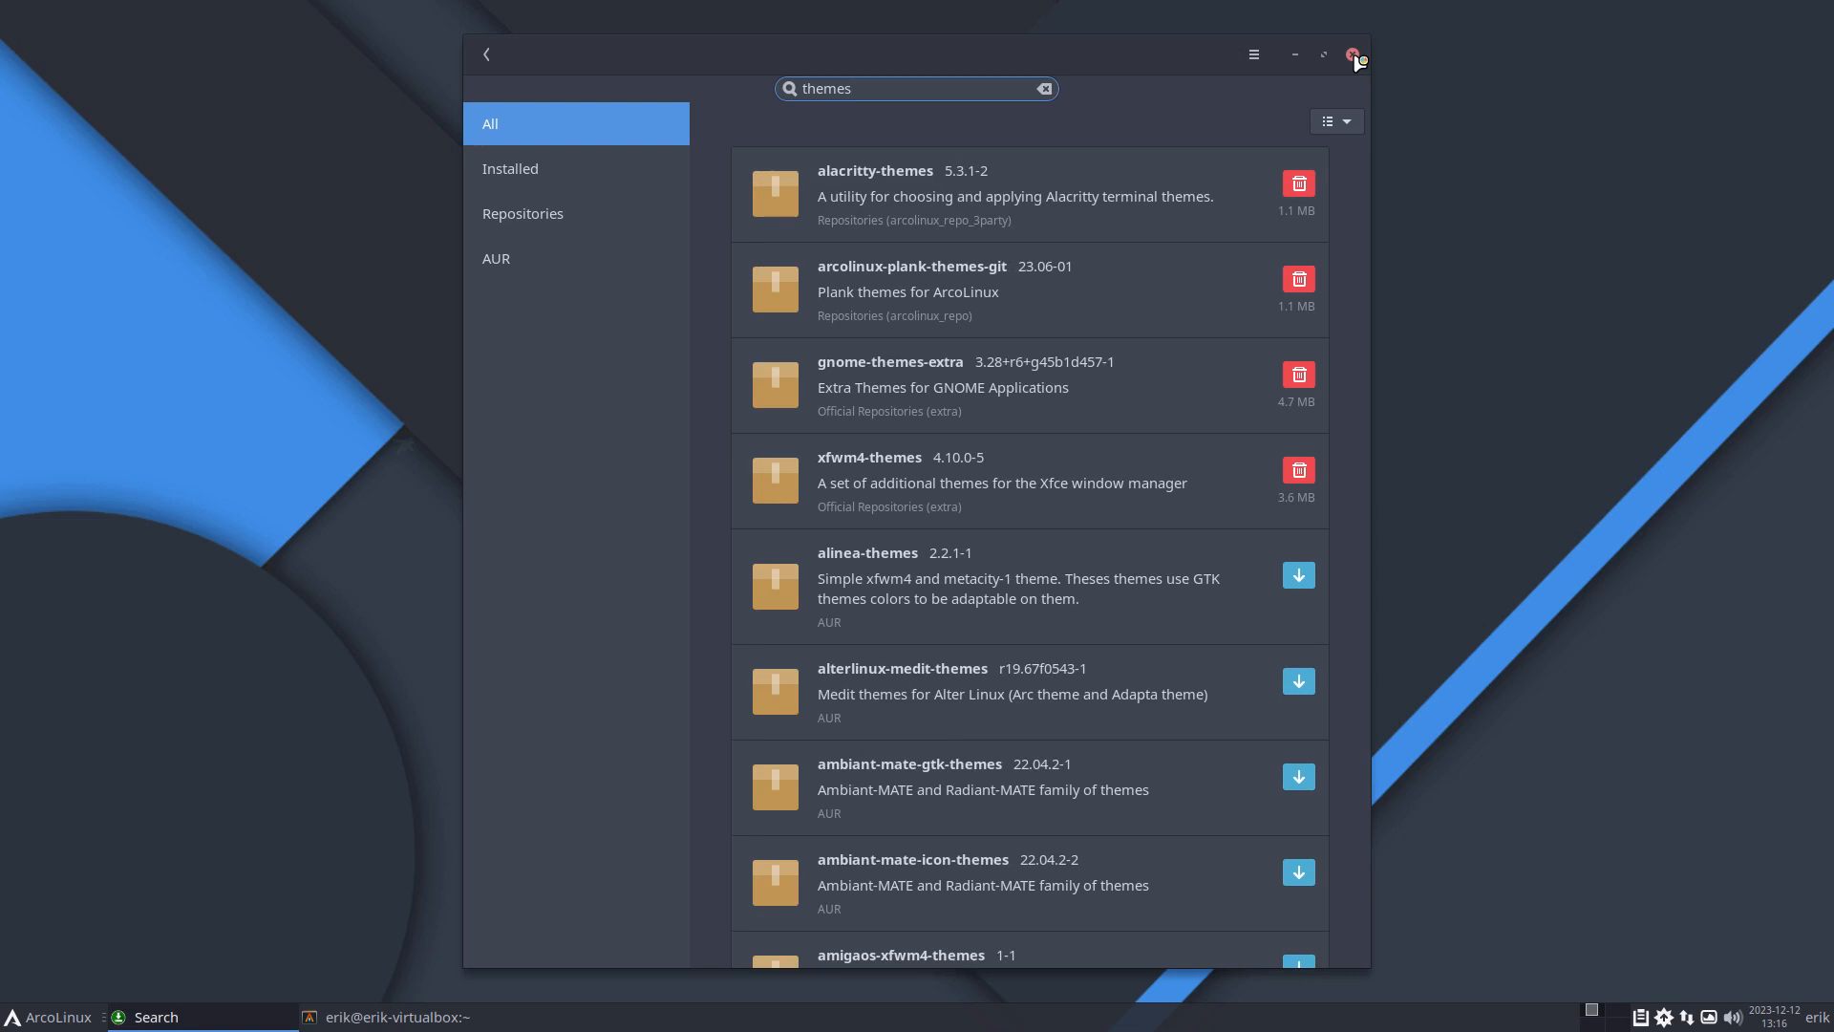
# Step: Close Pamac after the themes results, including AUR alinea-themes, appear
pyautogui.click(1354, 54)
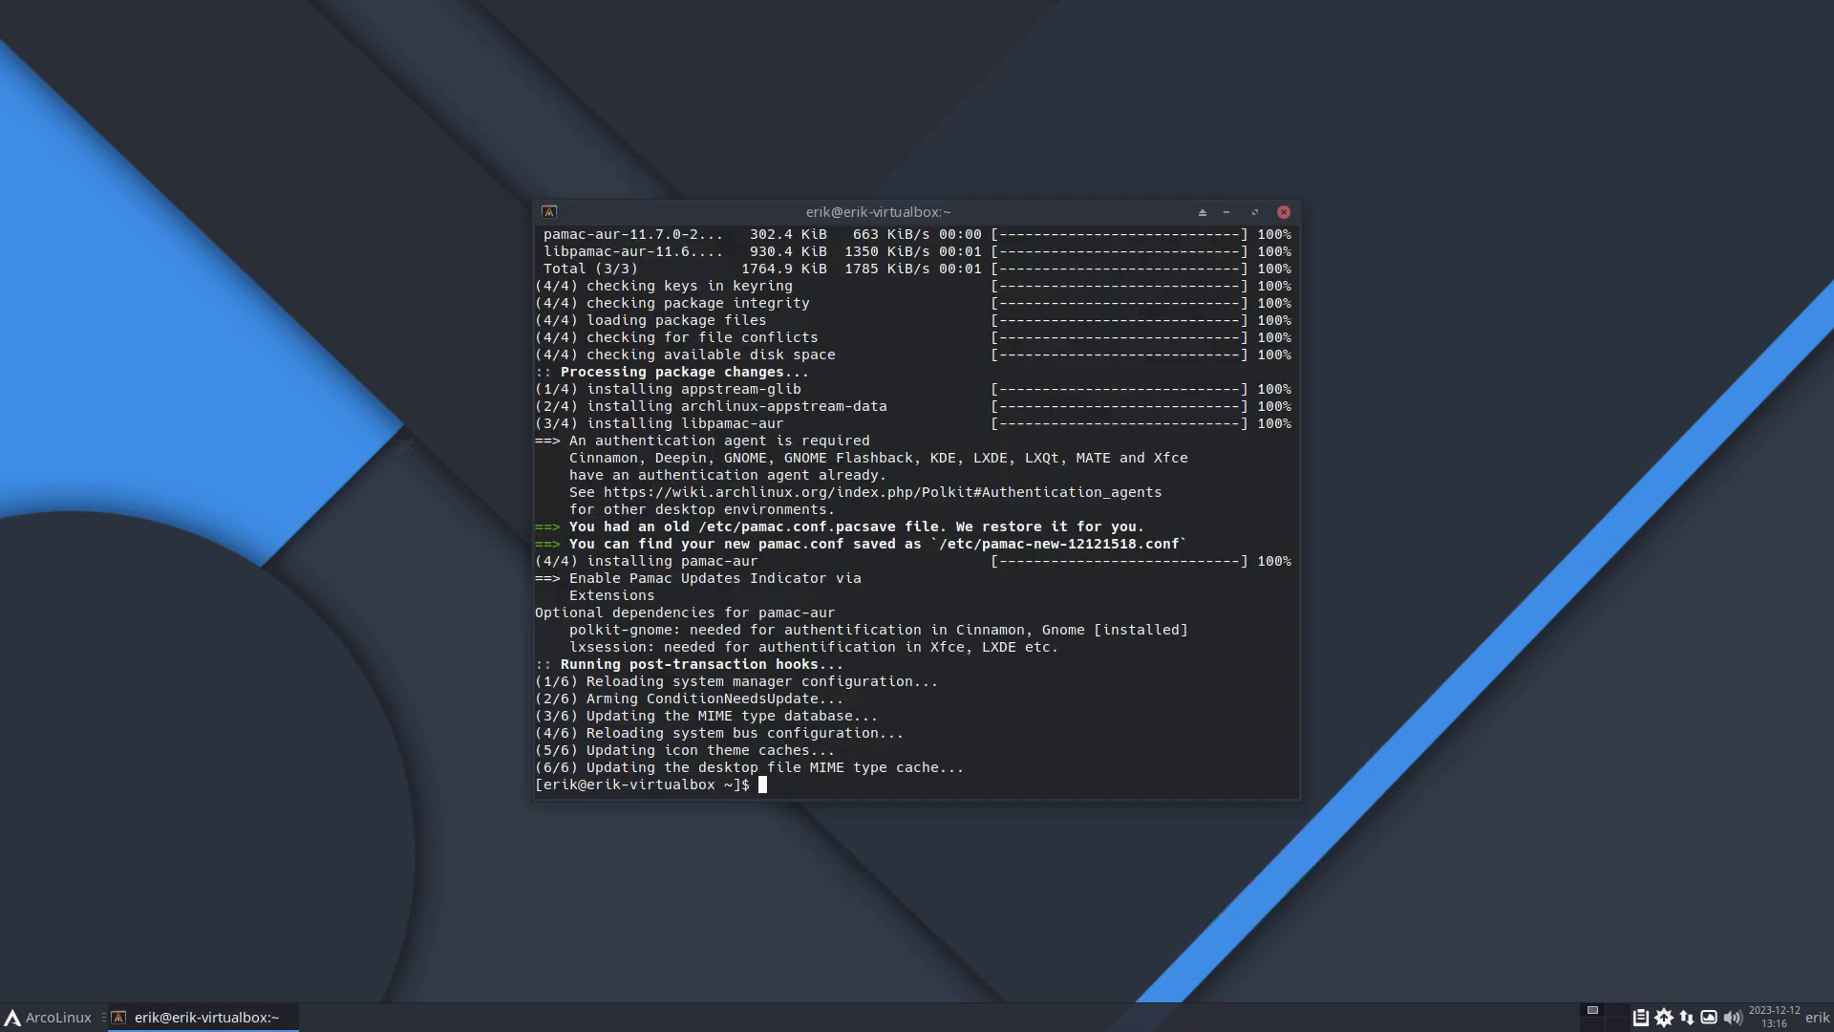
pyautogui.moveTo(1343, 355)
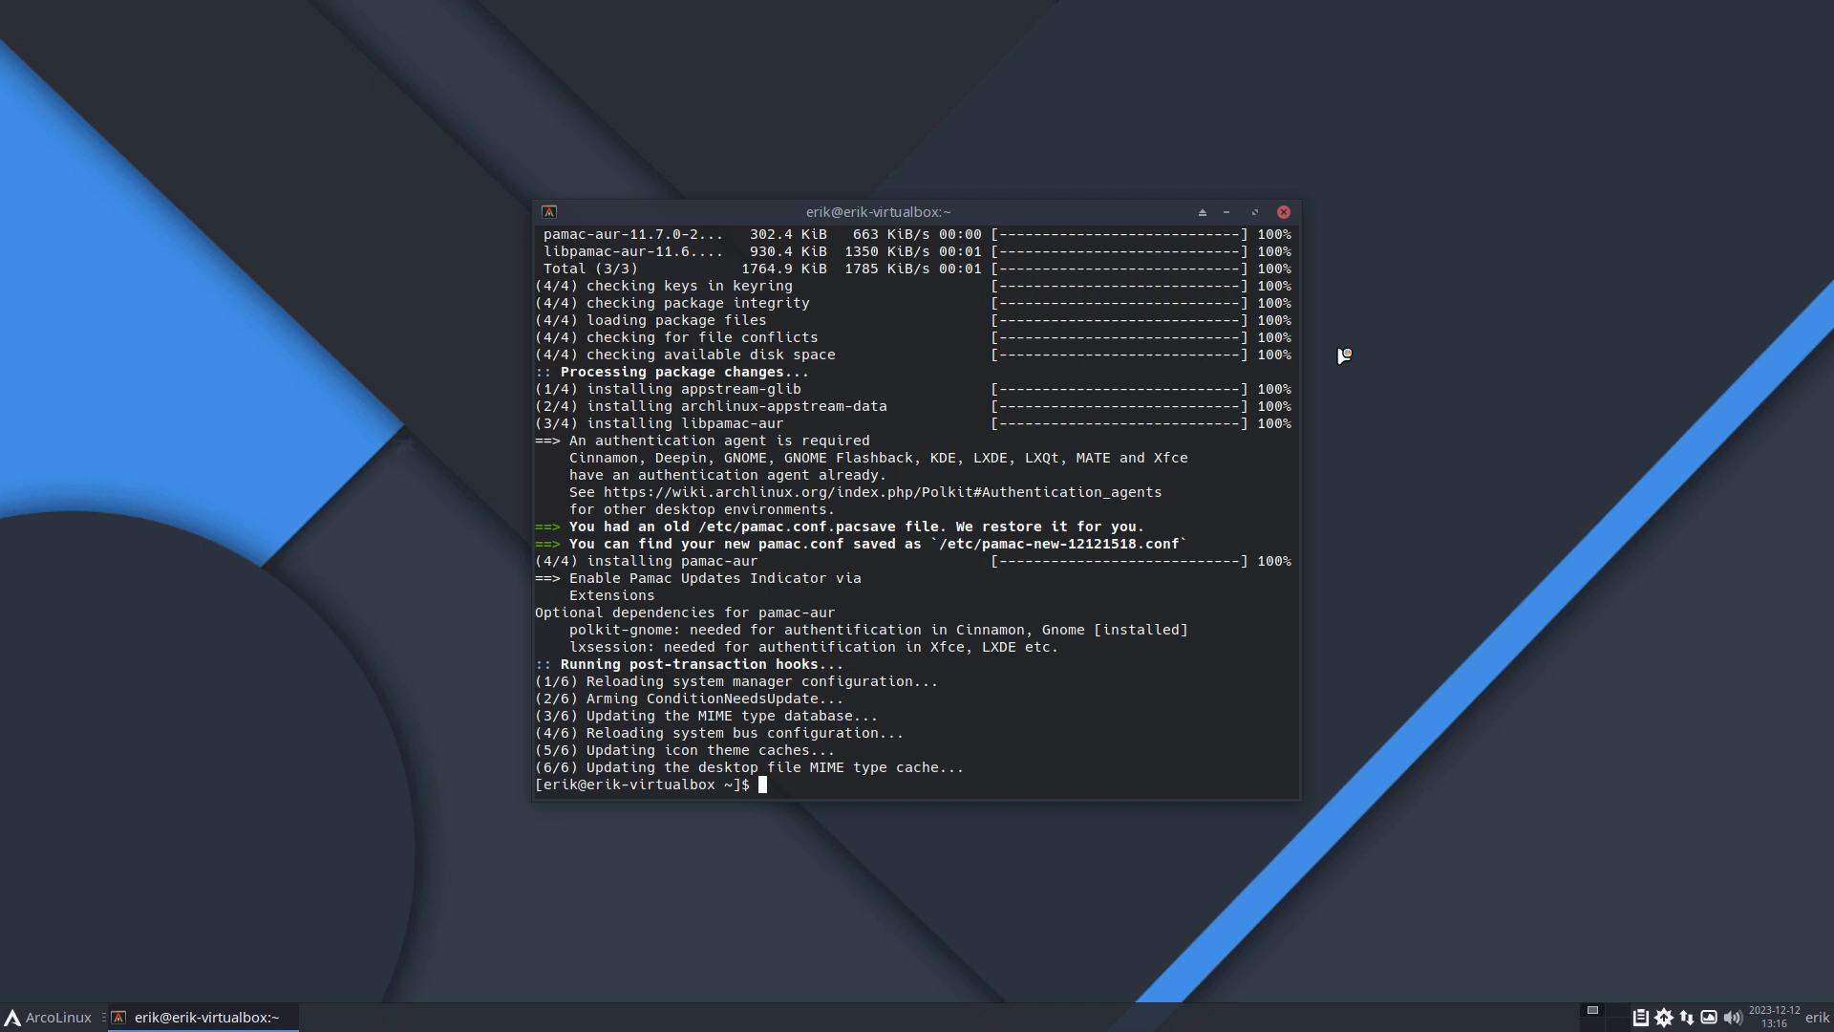
pyautogui.moveTo(1636, 307)
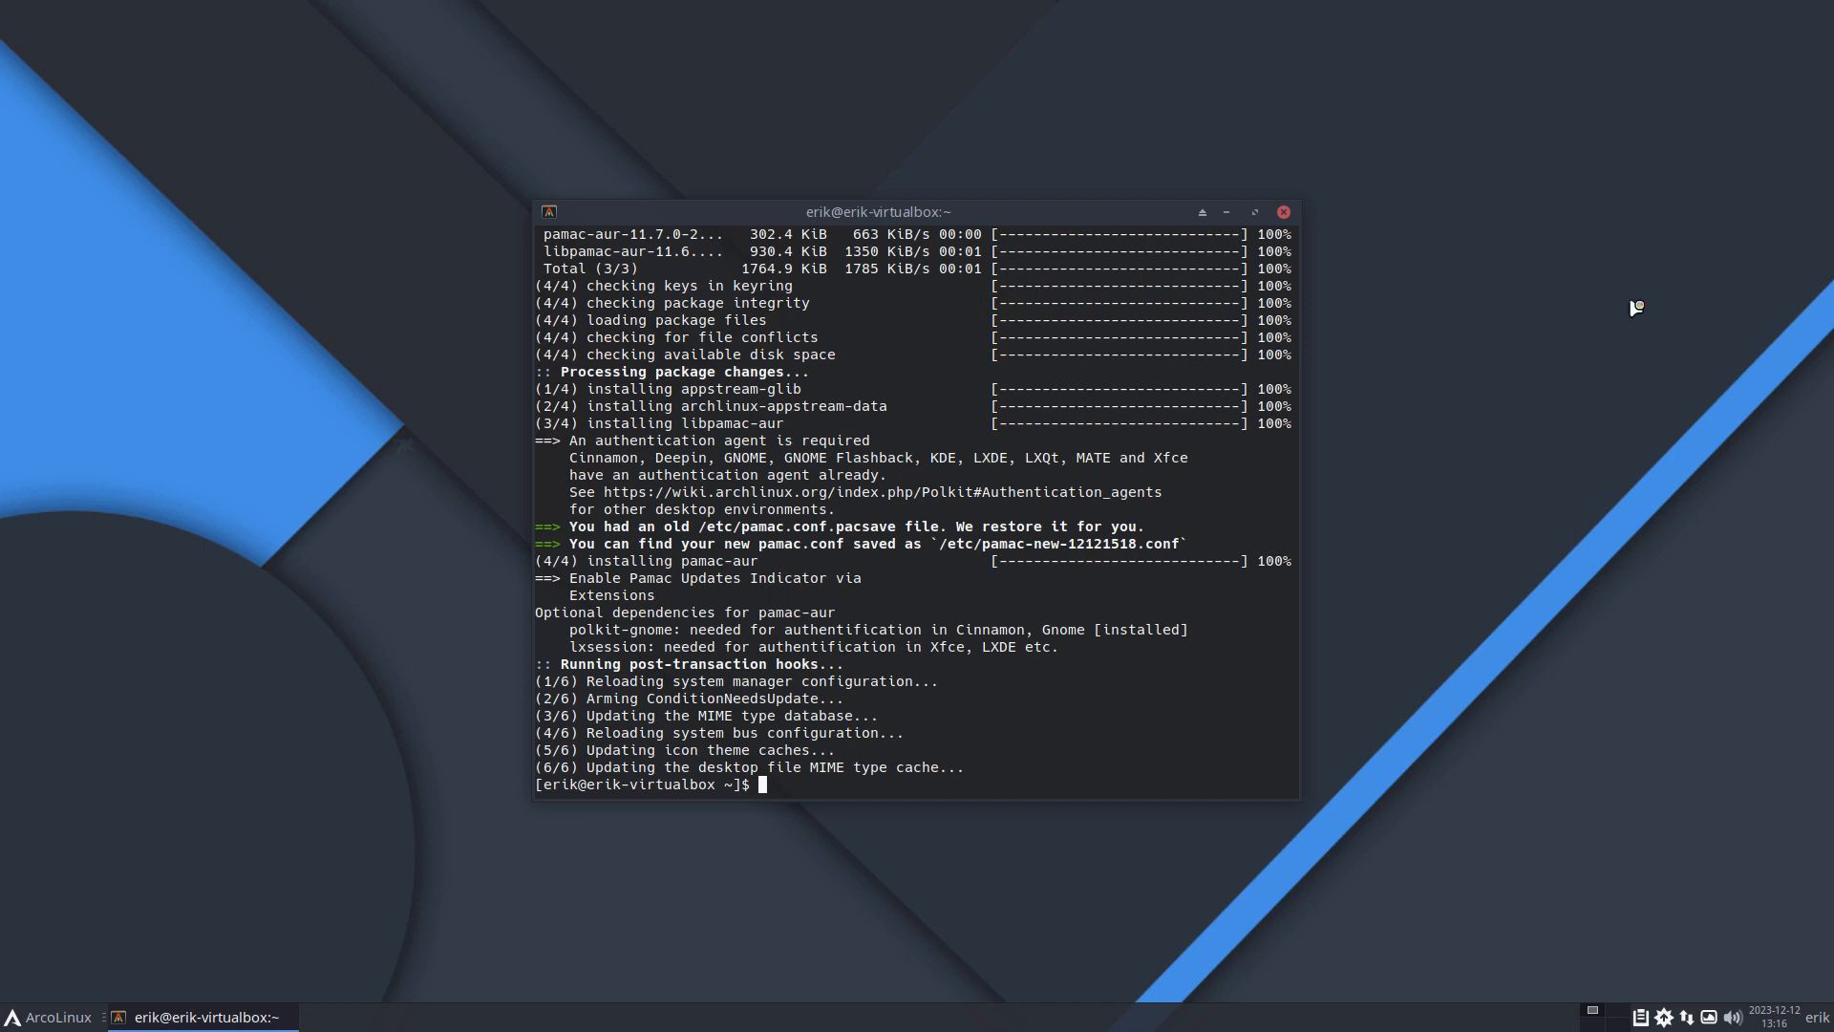
pyautogui.moveTo(1413, 265)
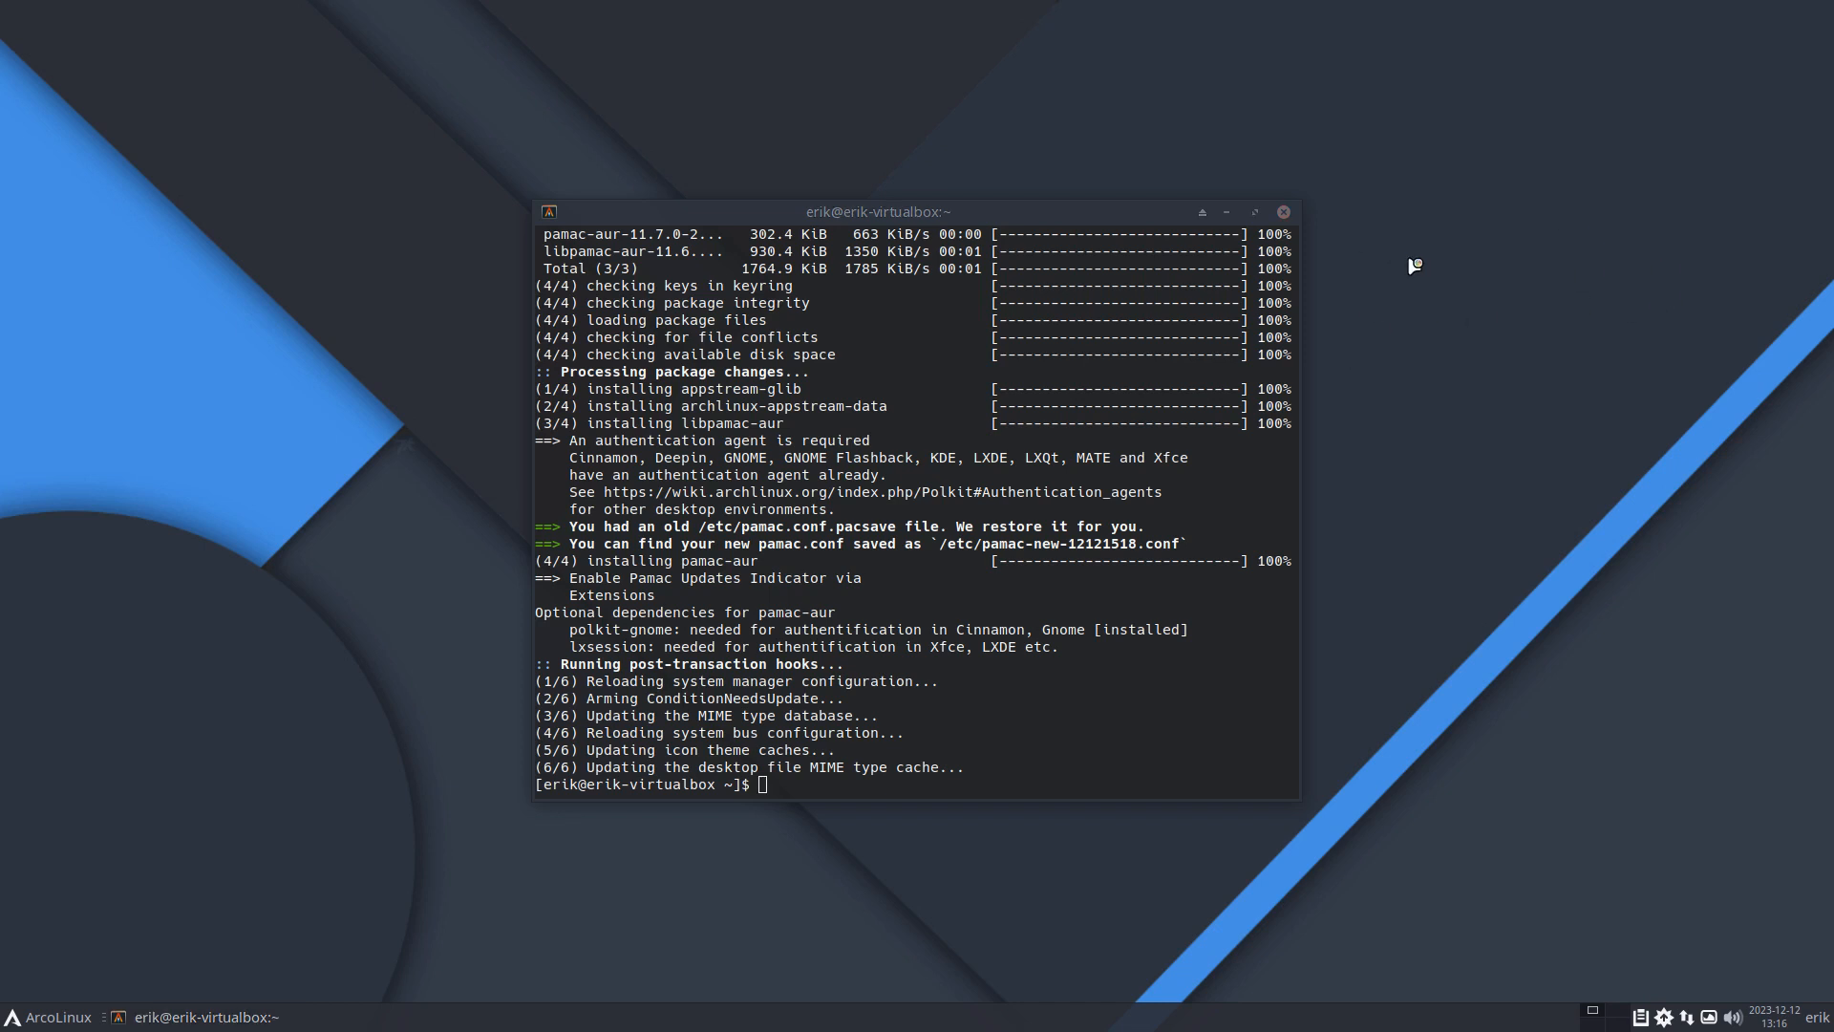
pyautogui.moveTo(1666, 1018)
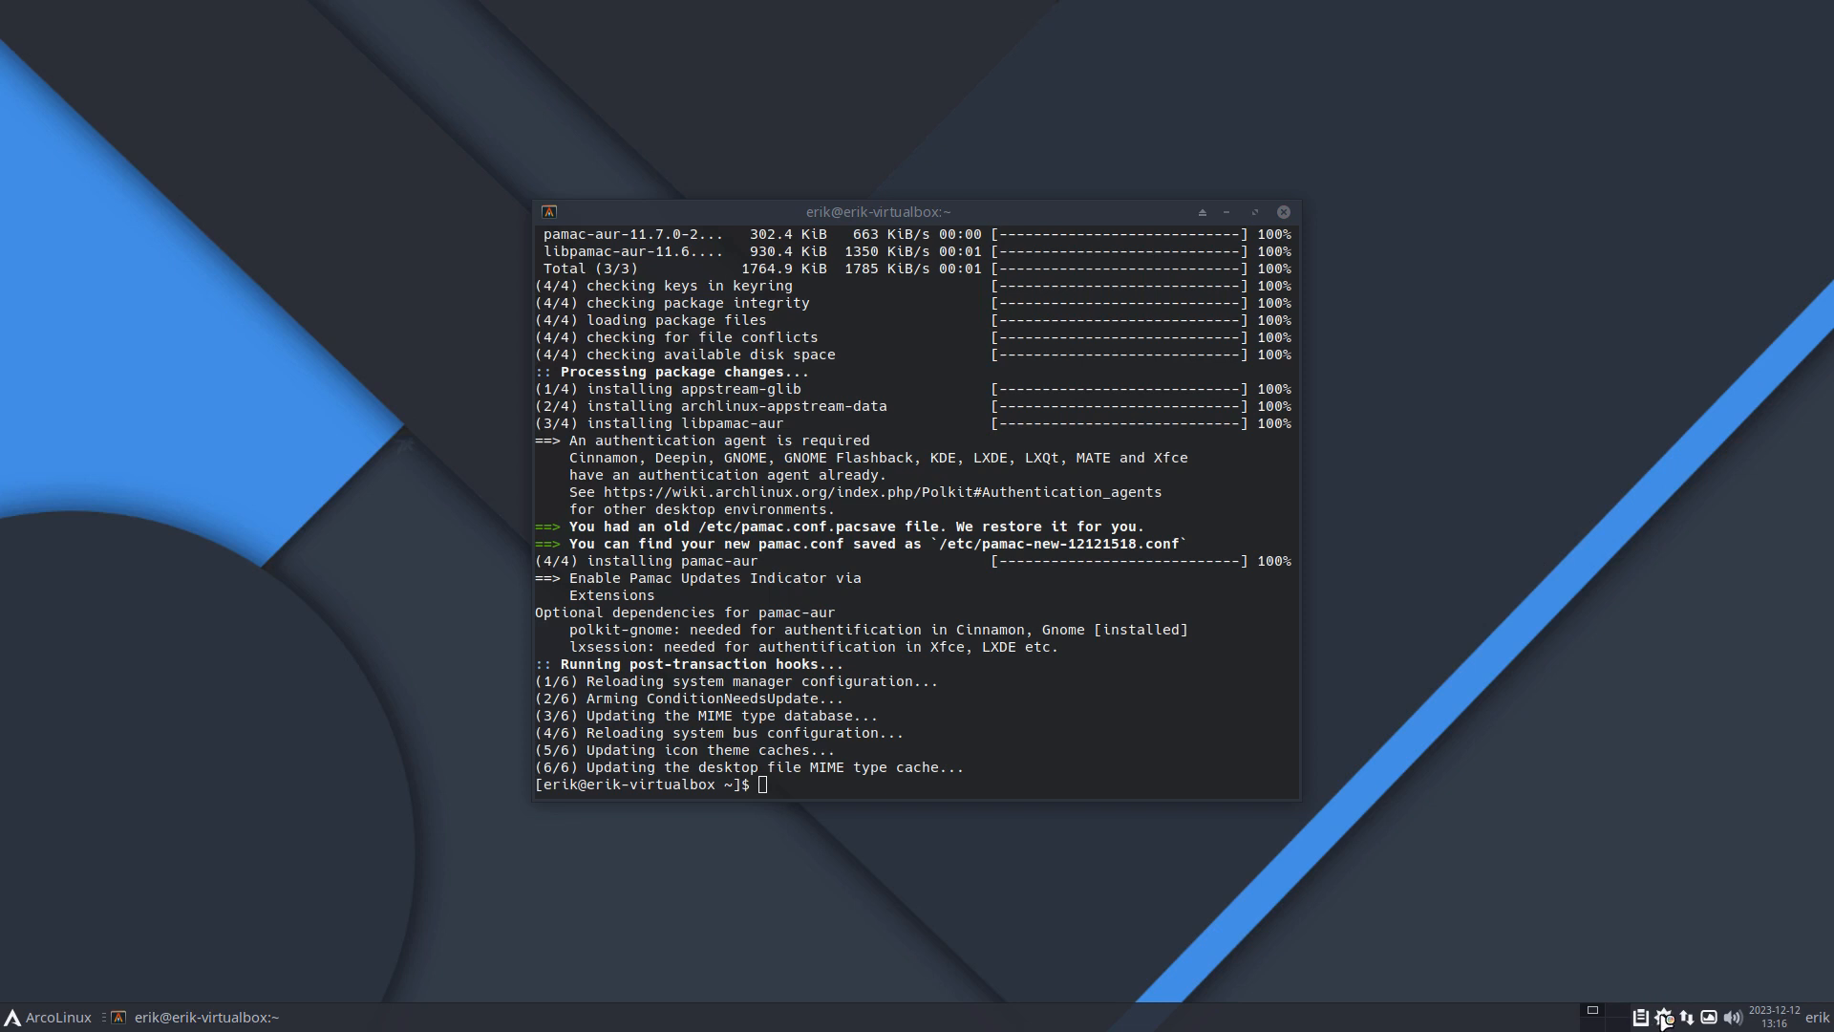
# Step: Search the Whisker menu for 'sof' to relaunch Add/Remove Software
pyautogui.rightClick(1643, 1013)
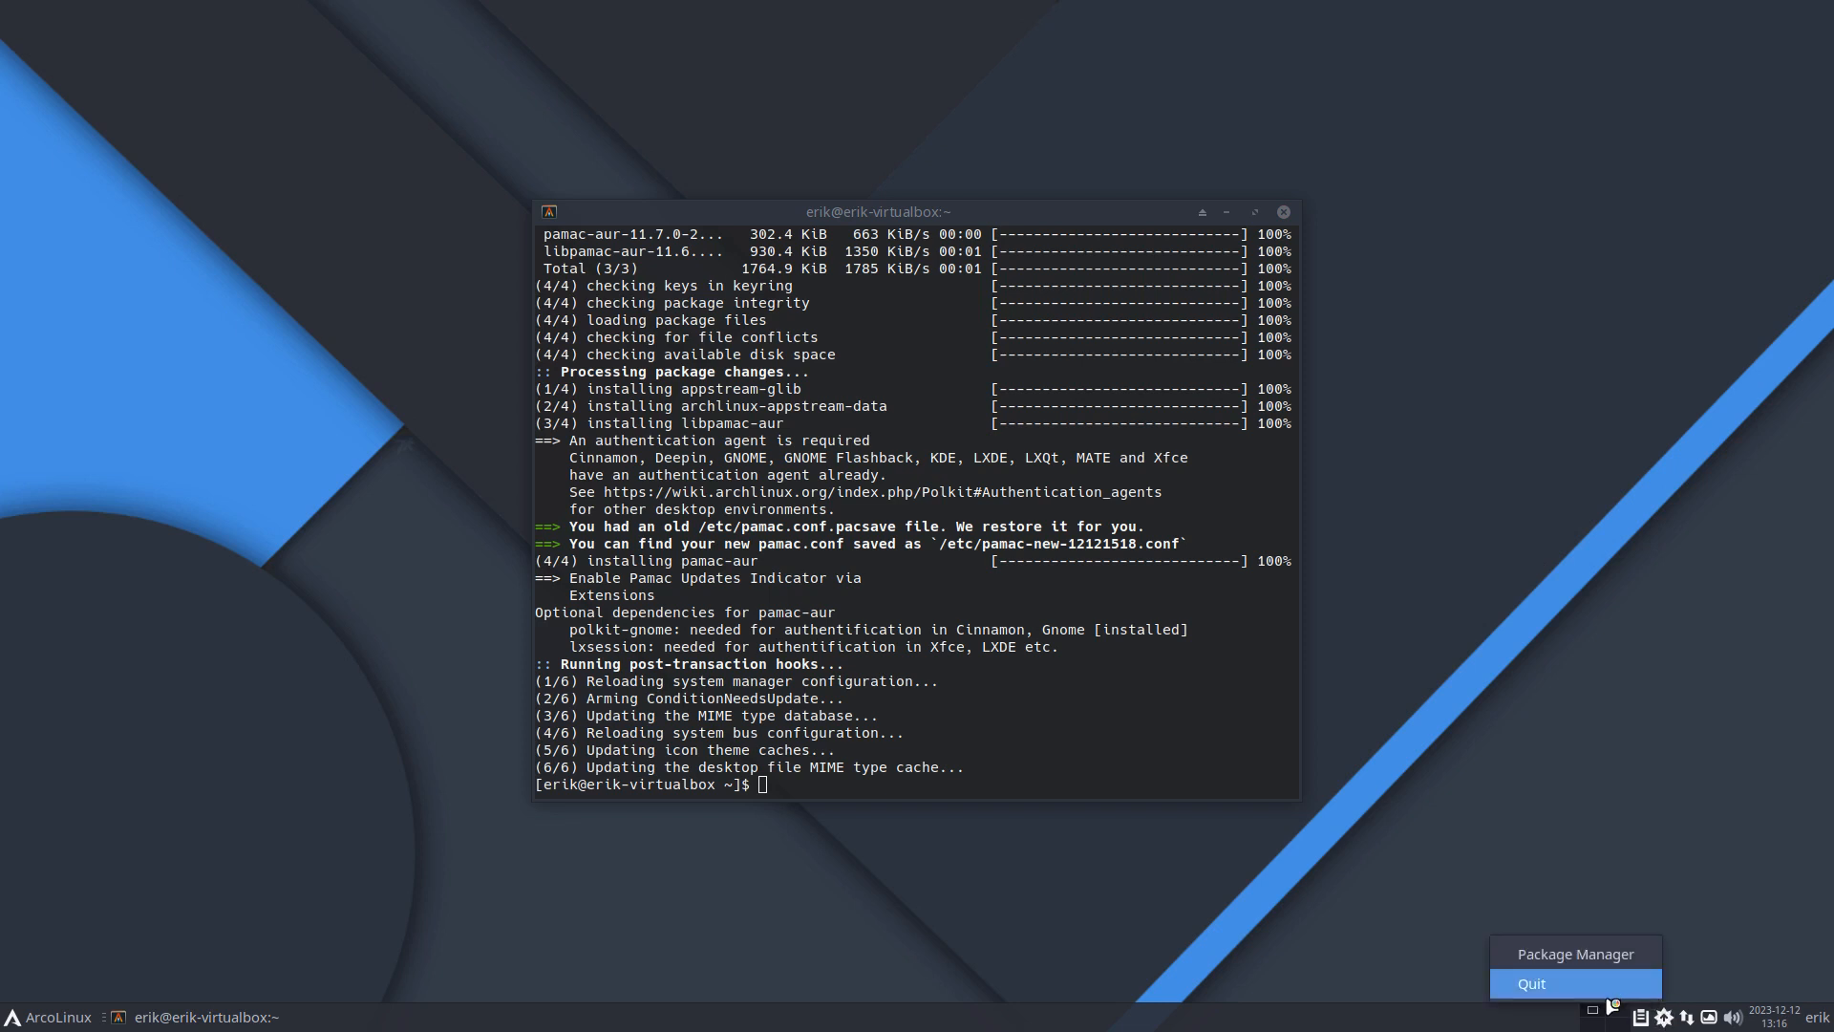
pyautogui.click(47, 1016)
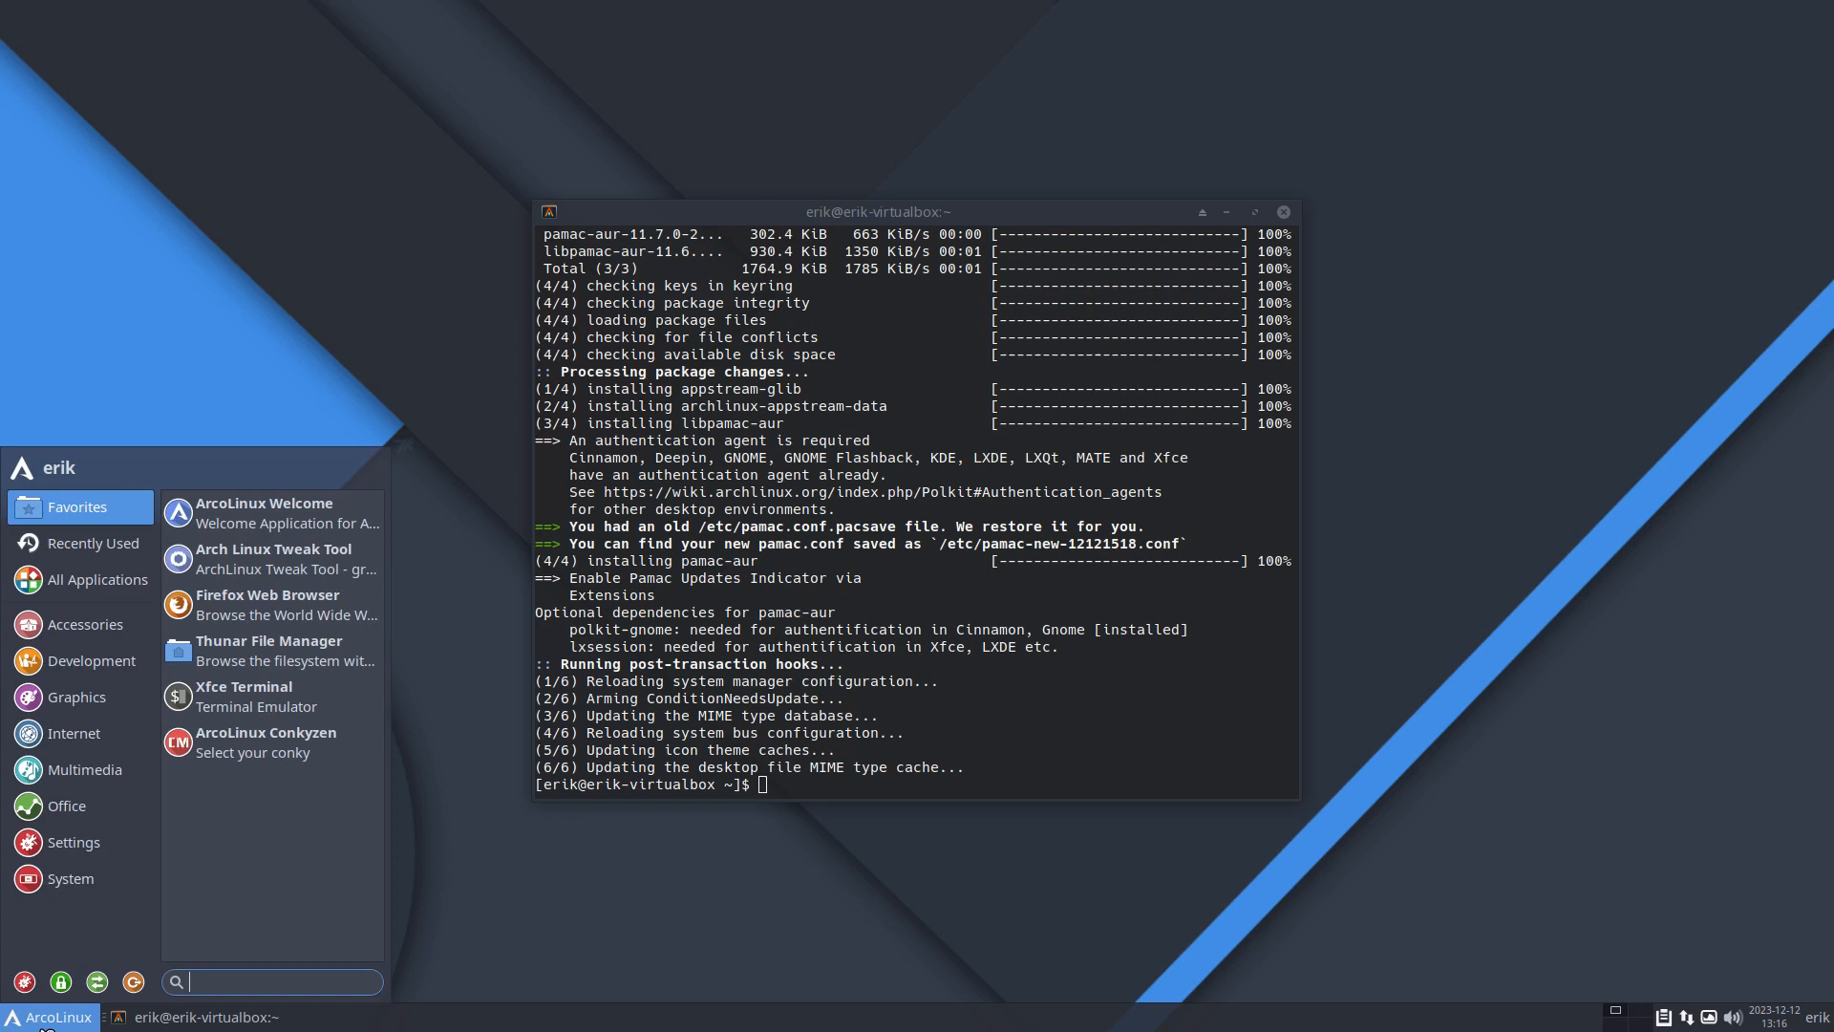
pyautogui.write('sof')
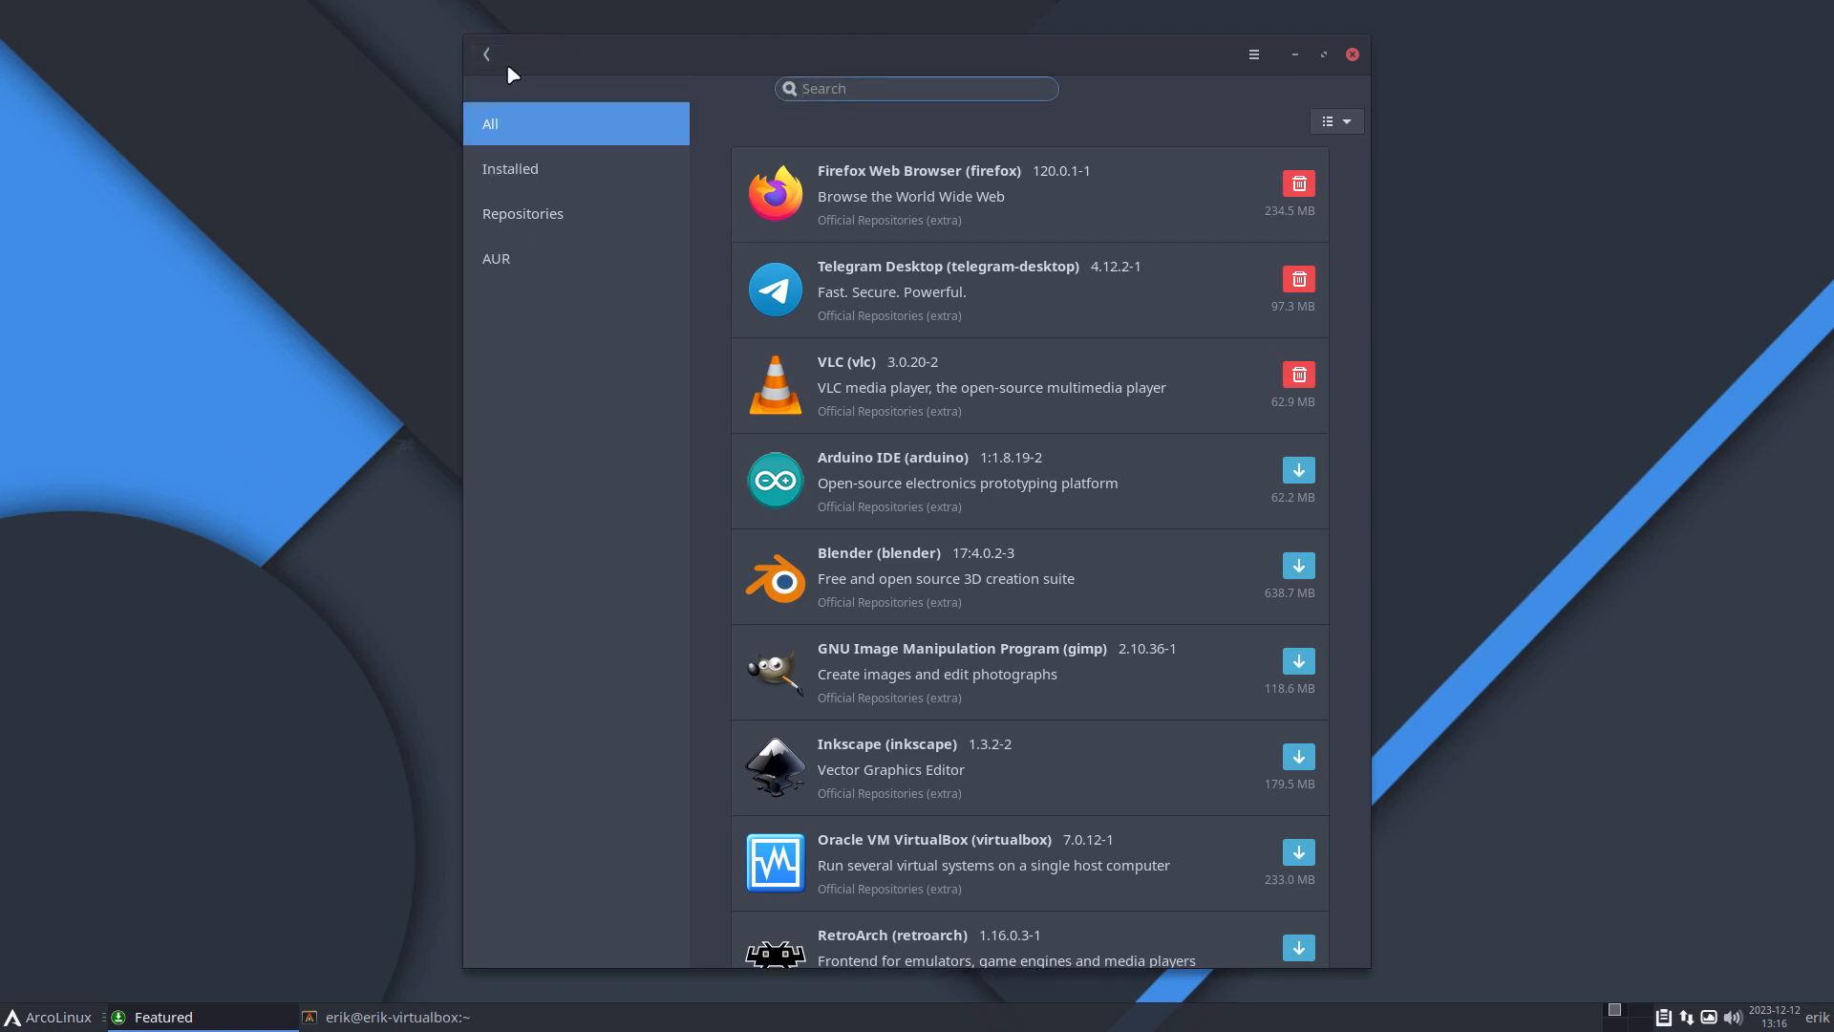
# Step: Search 'theme', open theme-windows-3.11 details and follow its github.com project link
pyautogui.write('theme')
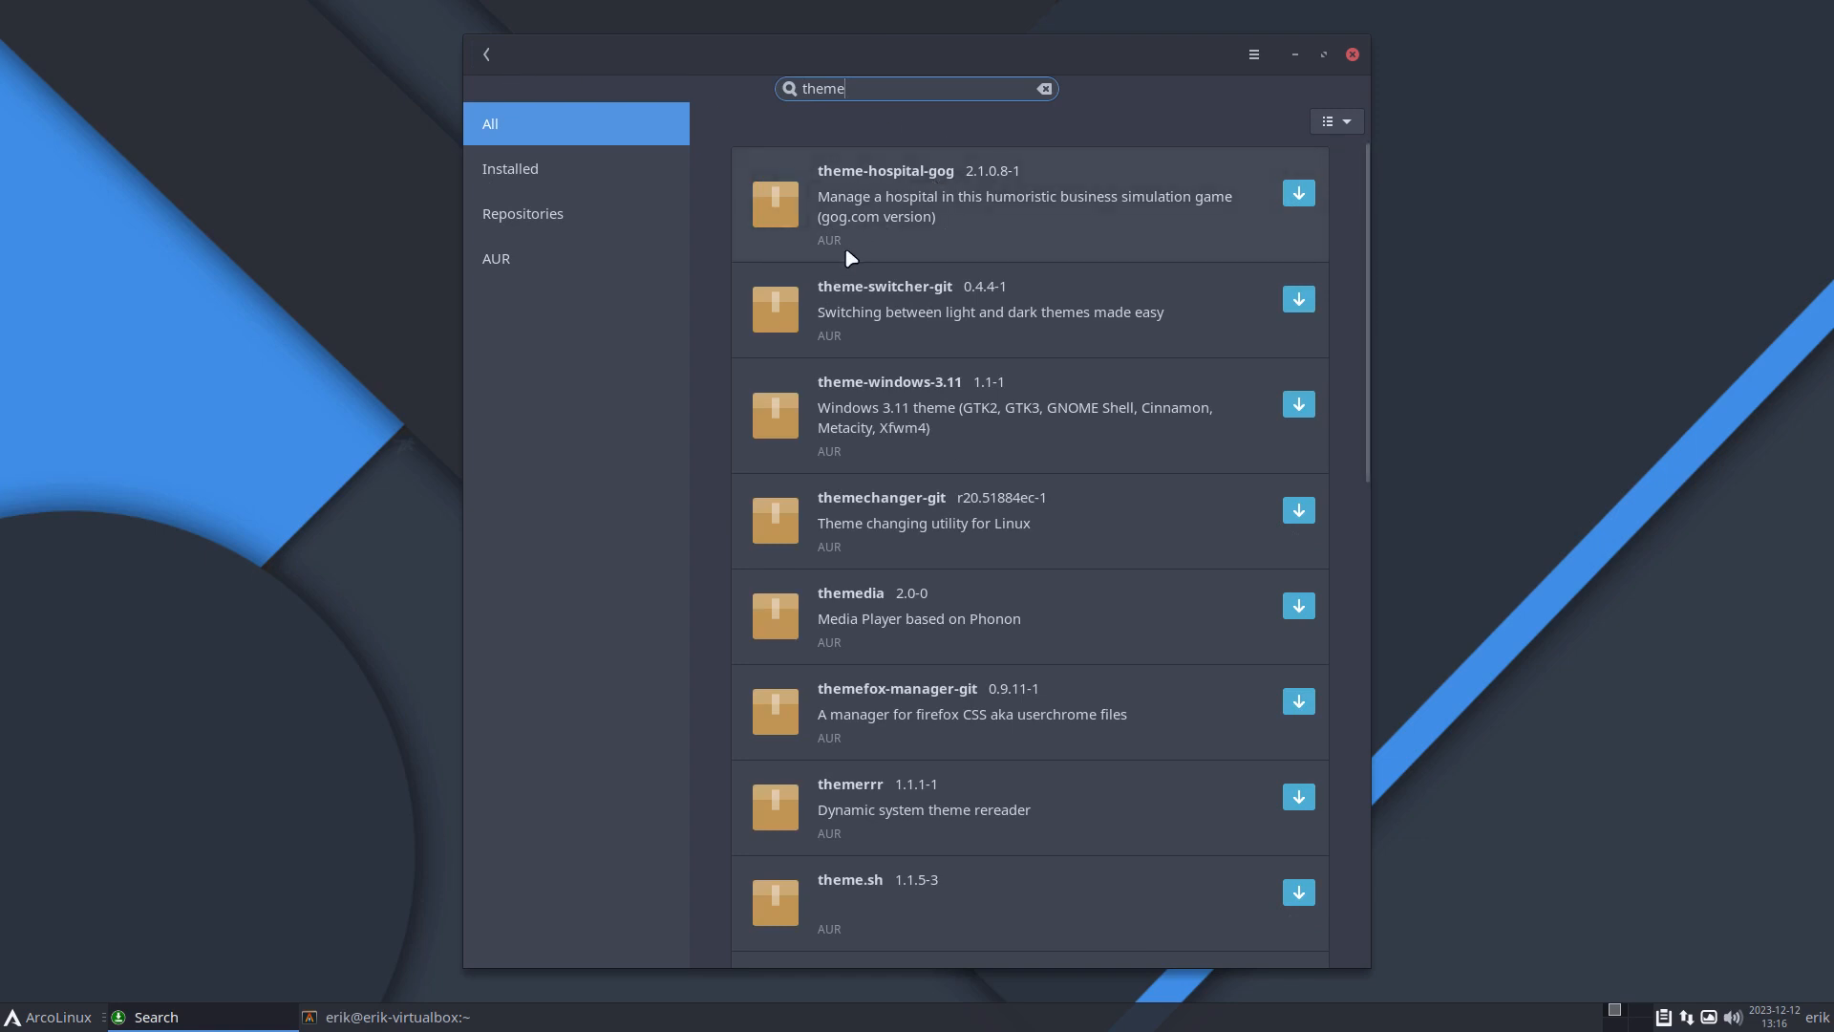
pyautogui.moveTo(945, 434)
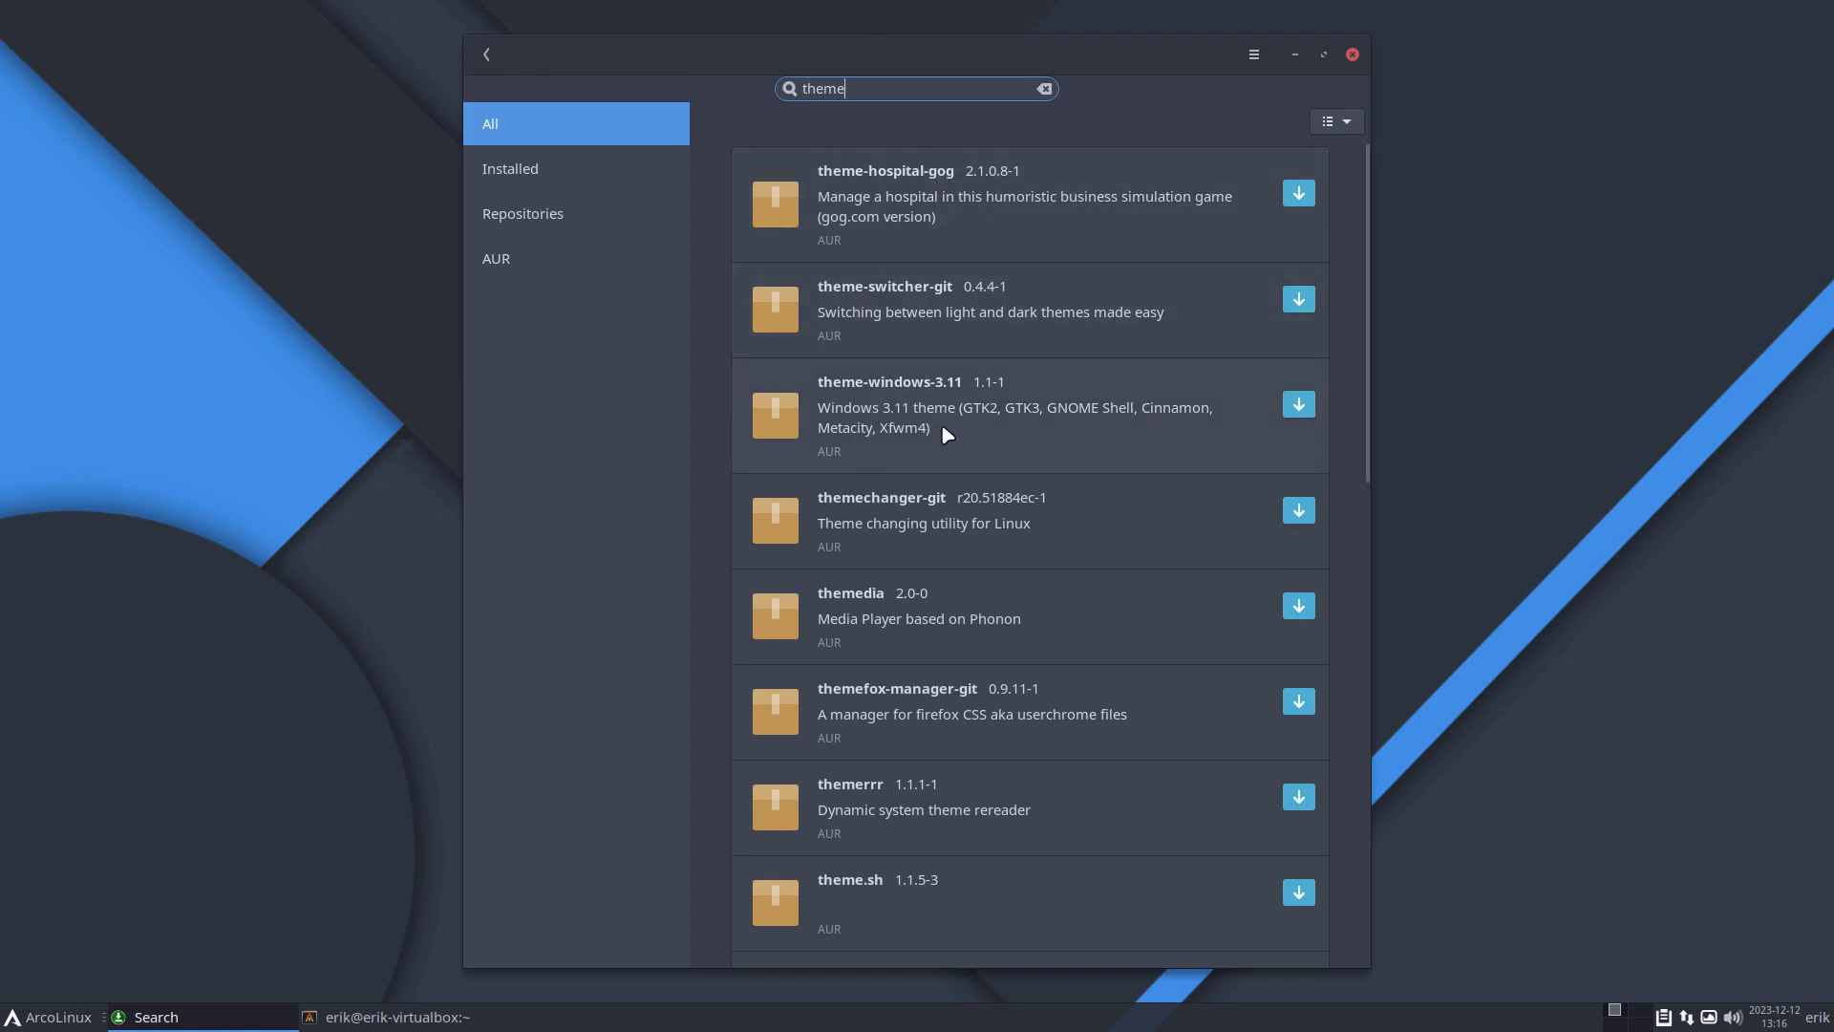
pyautogui.moveTo(866, 401)
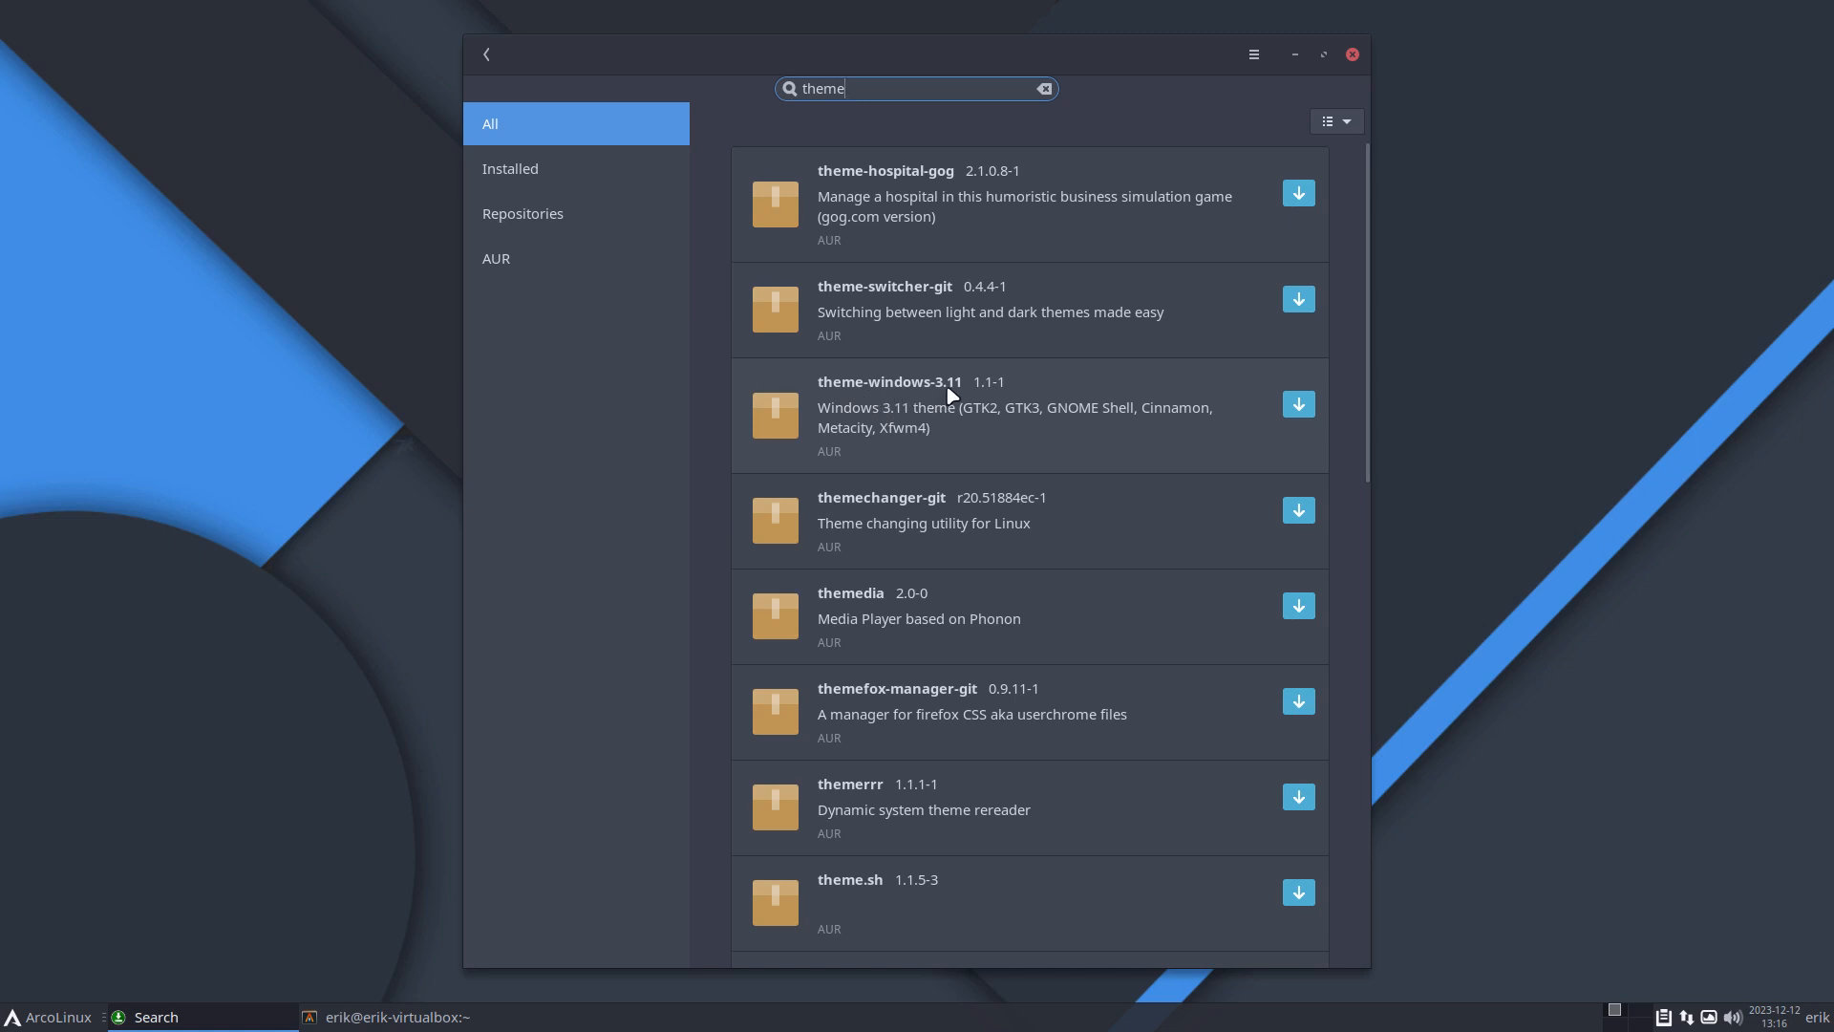
pyautogui.click(948, 414)
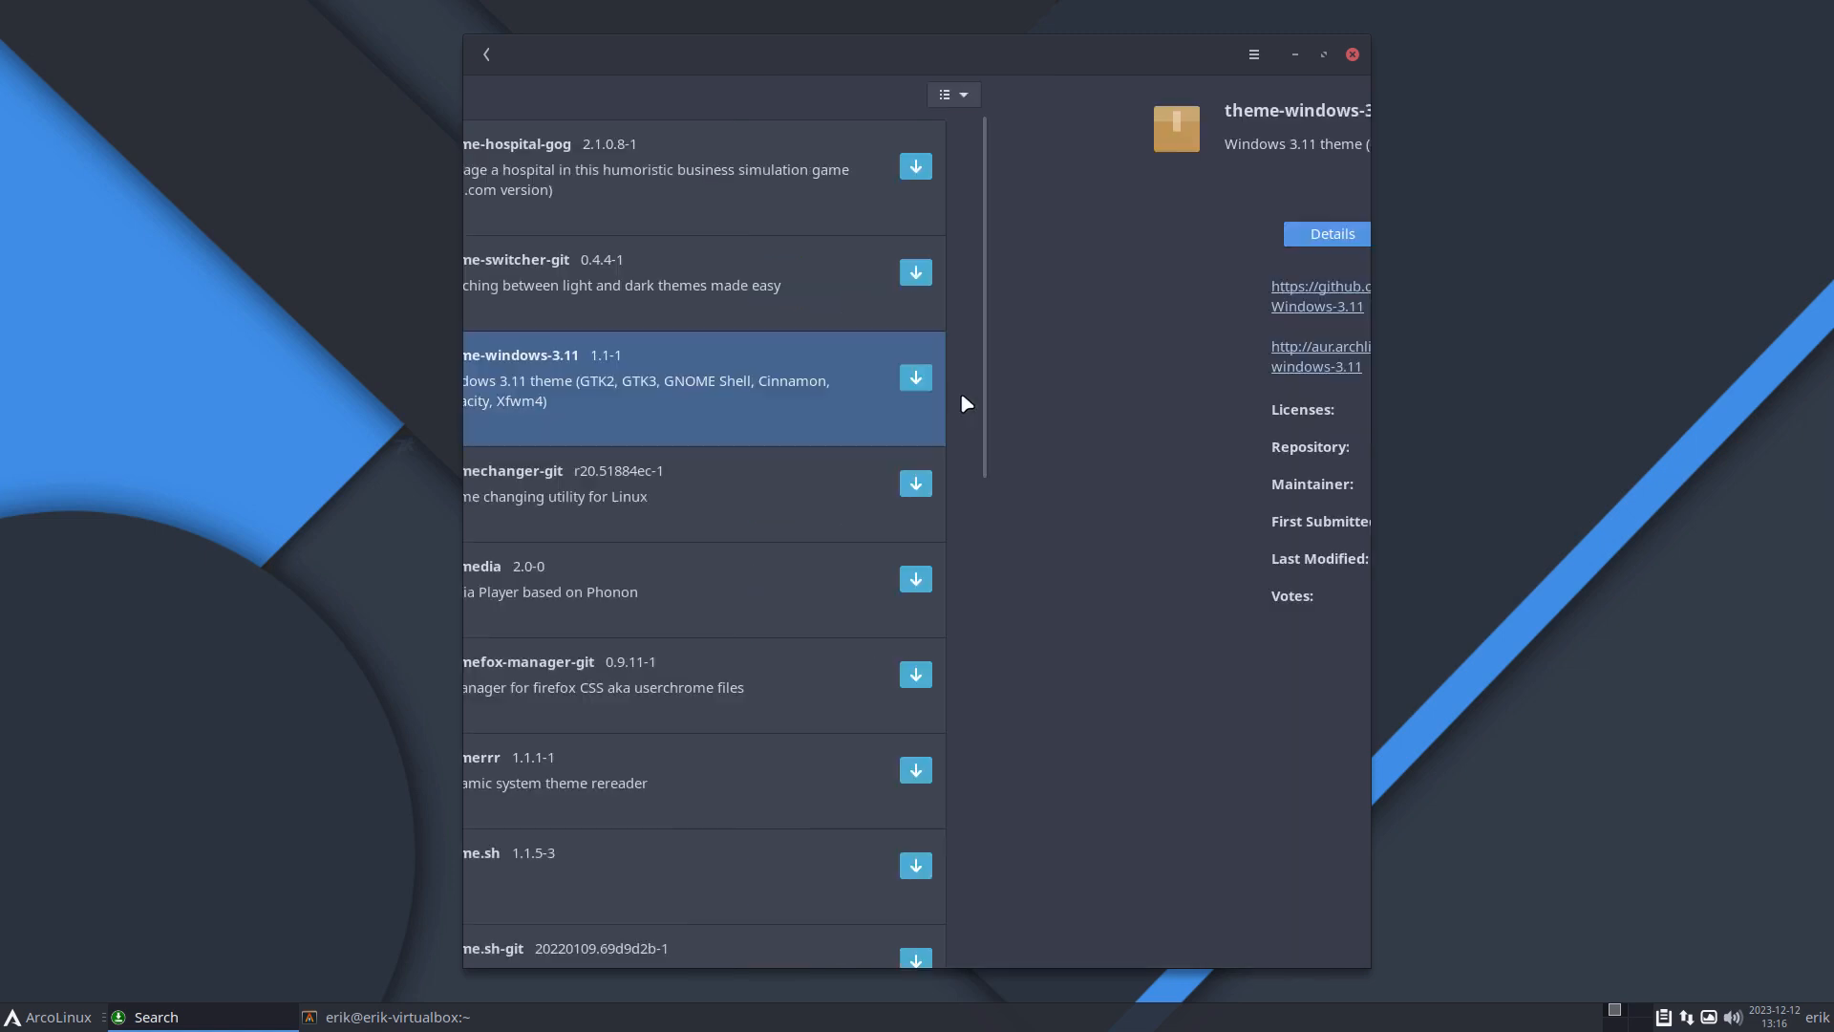
pyautogui.click(1325, 233)
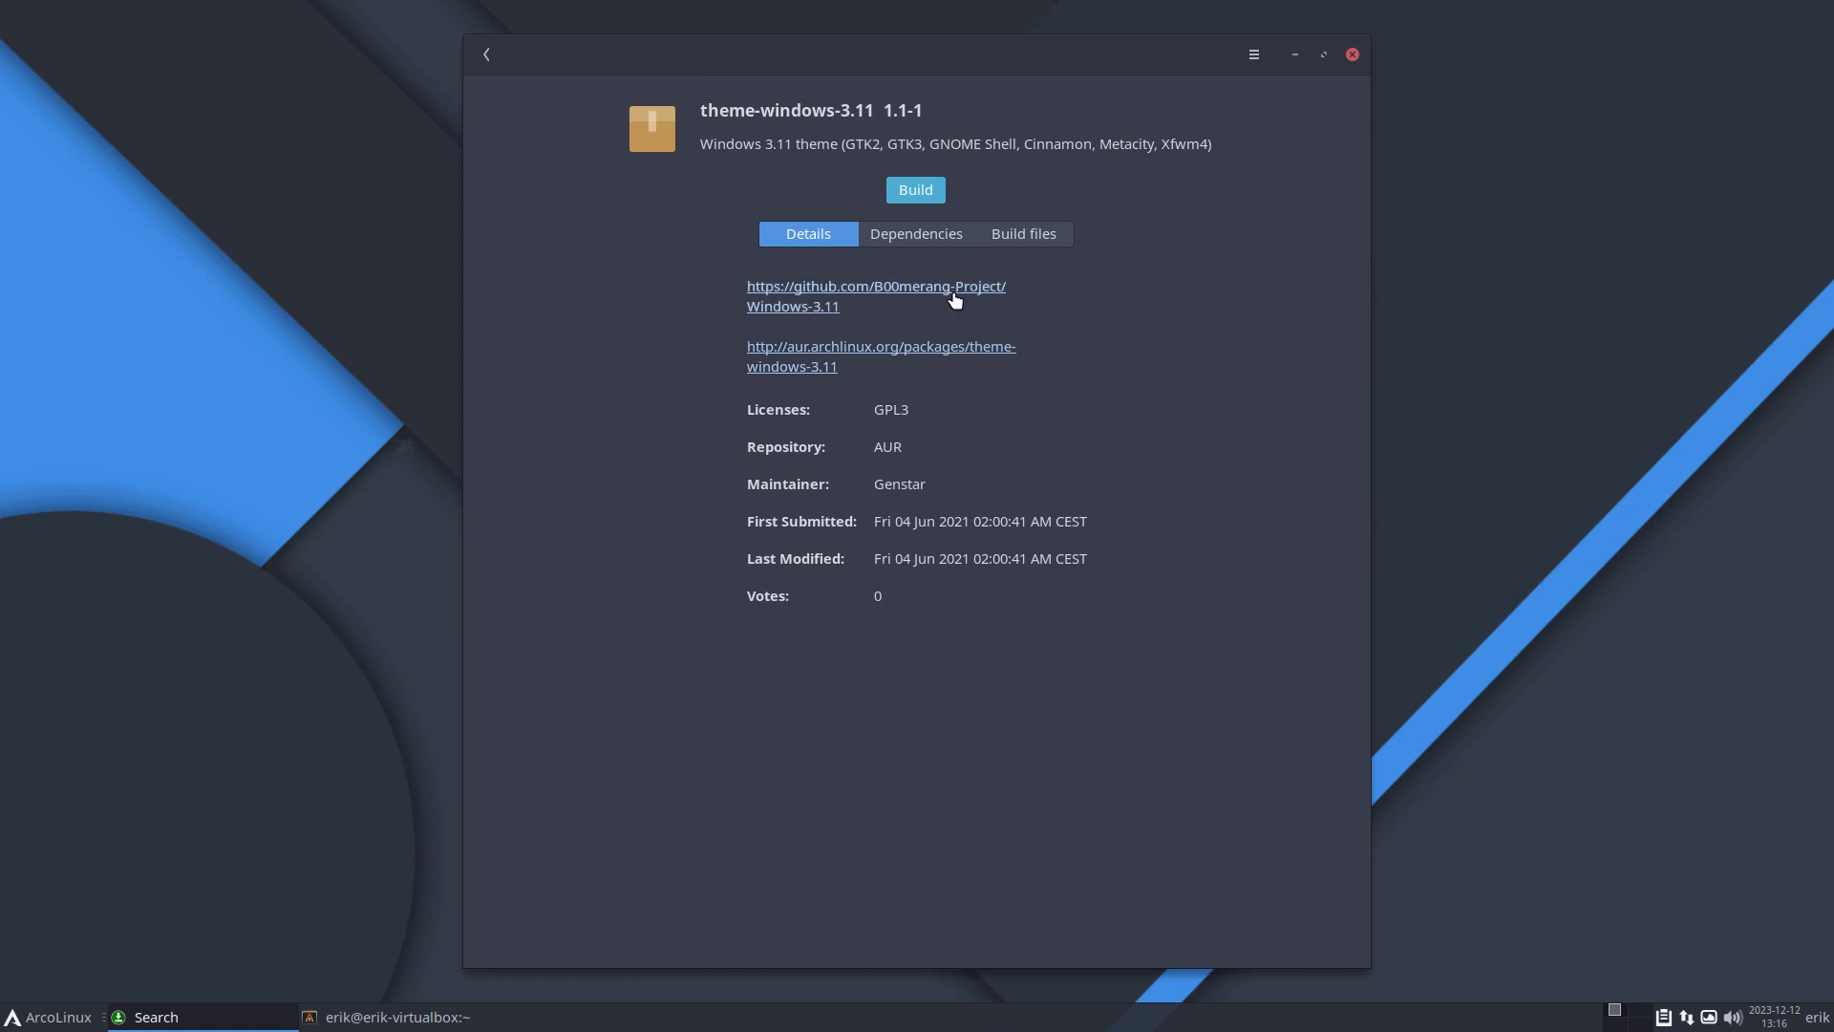
pyautogui.moveTo(1030, 367)
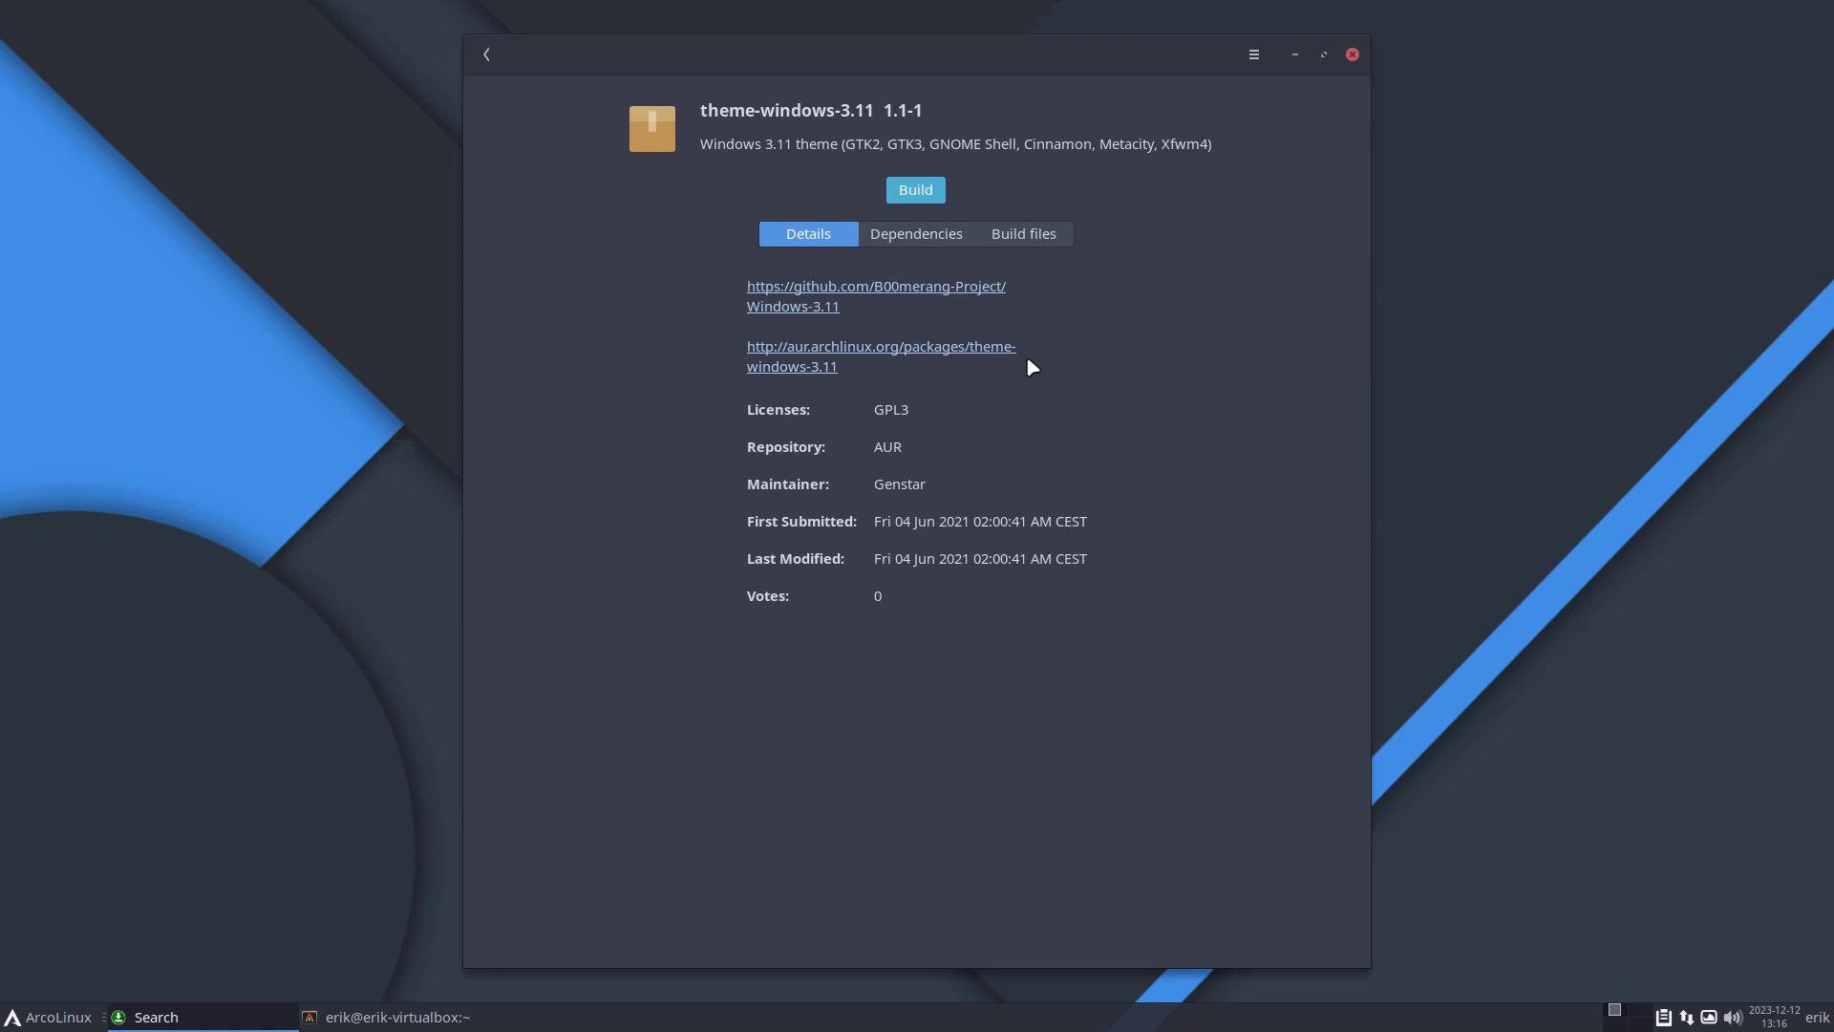
pyautogui.click(875, 296)
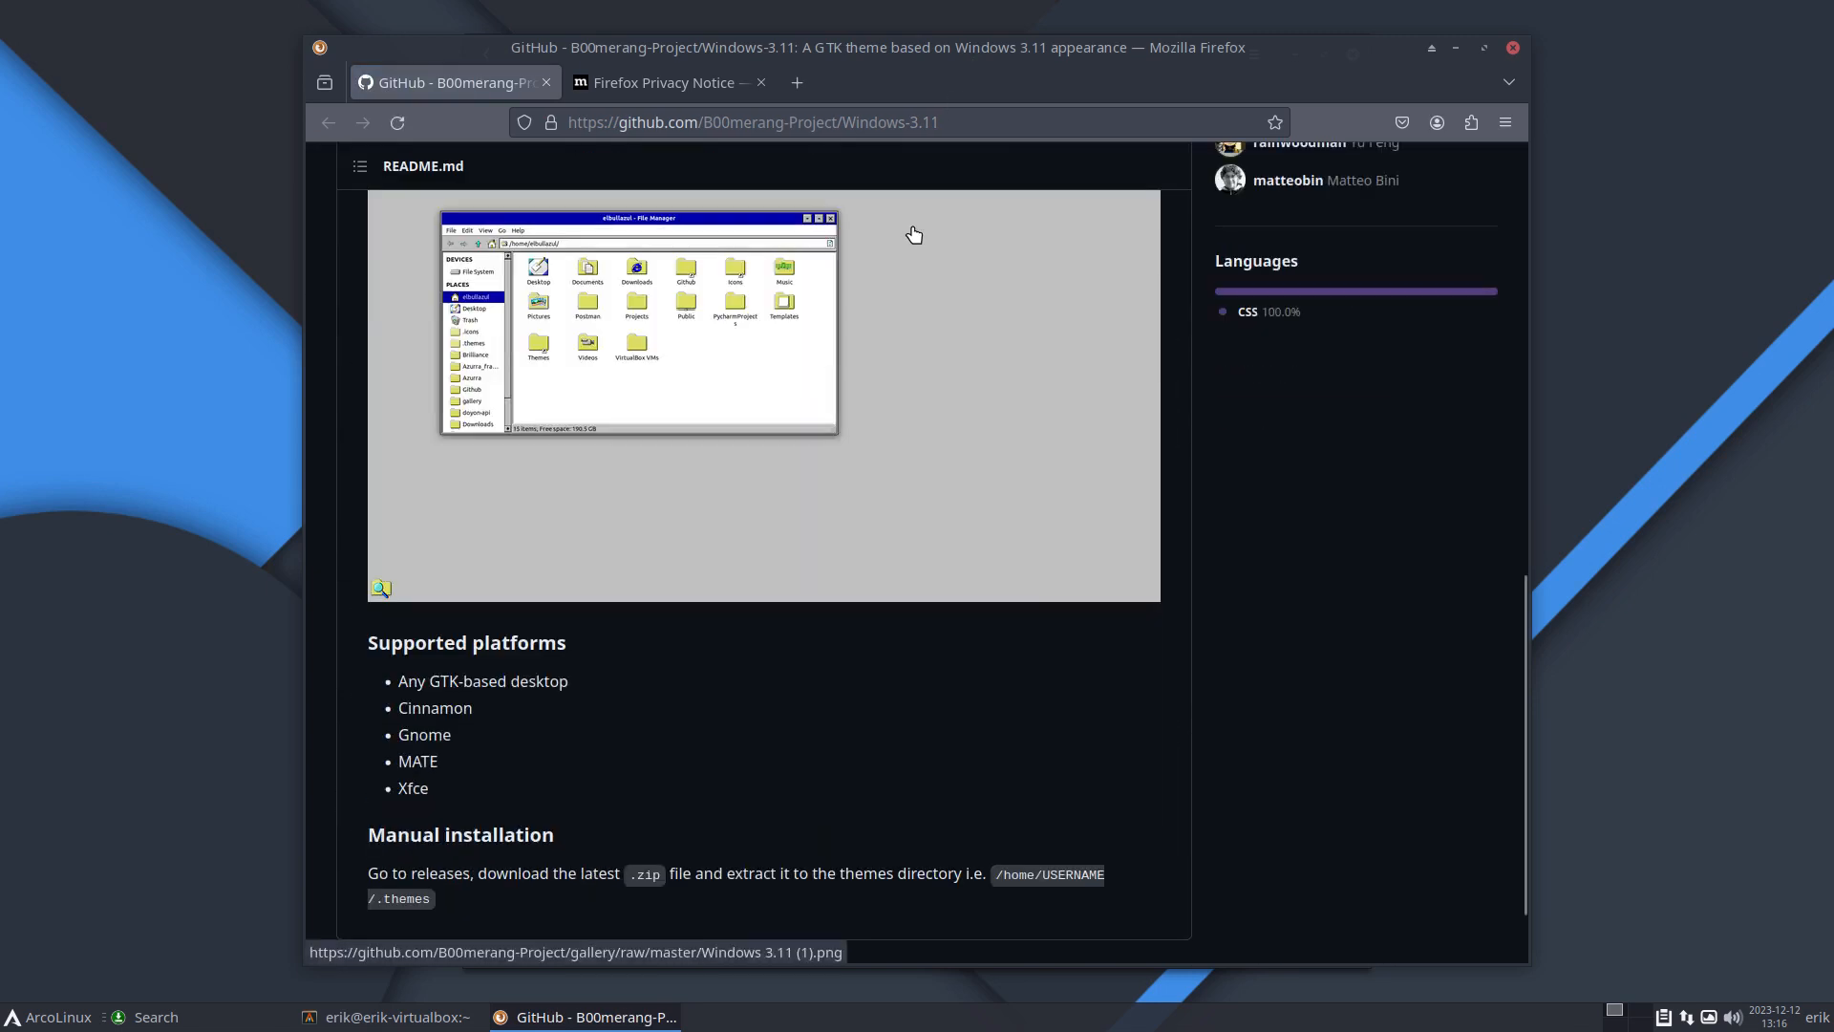
# Step: Scroll through the Windows 3.11 theme's GitHub README in Firefox
pyautogui.scroll(3)
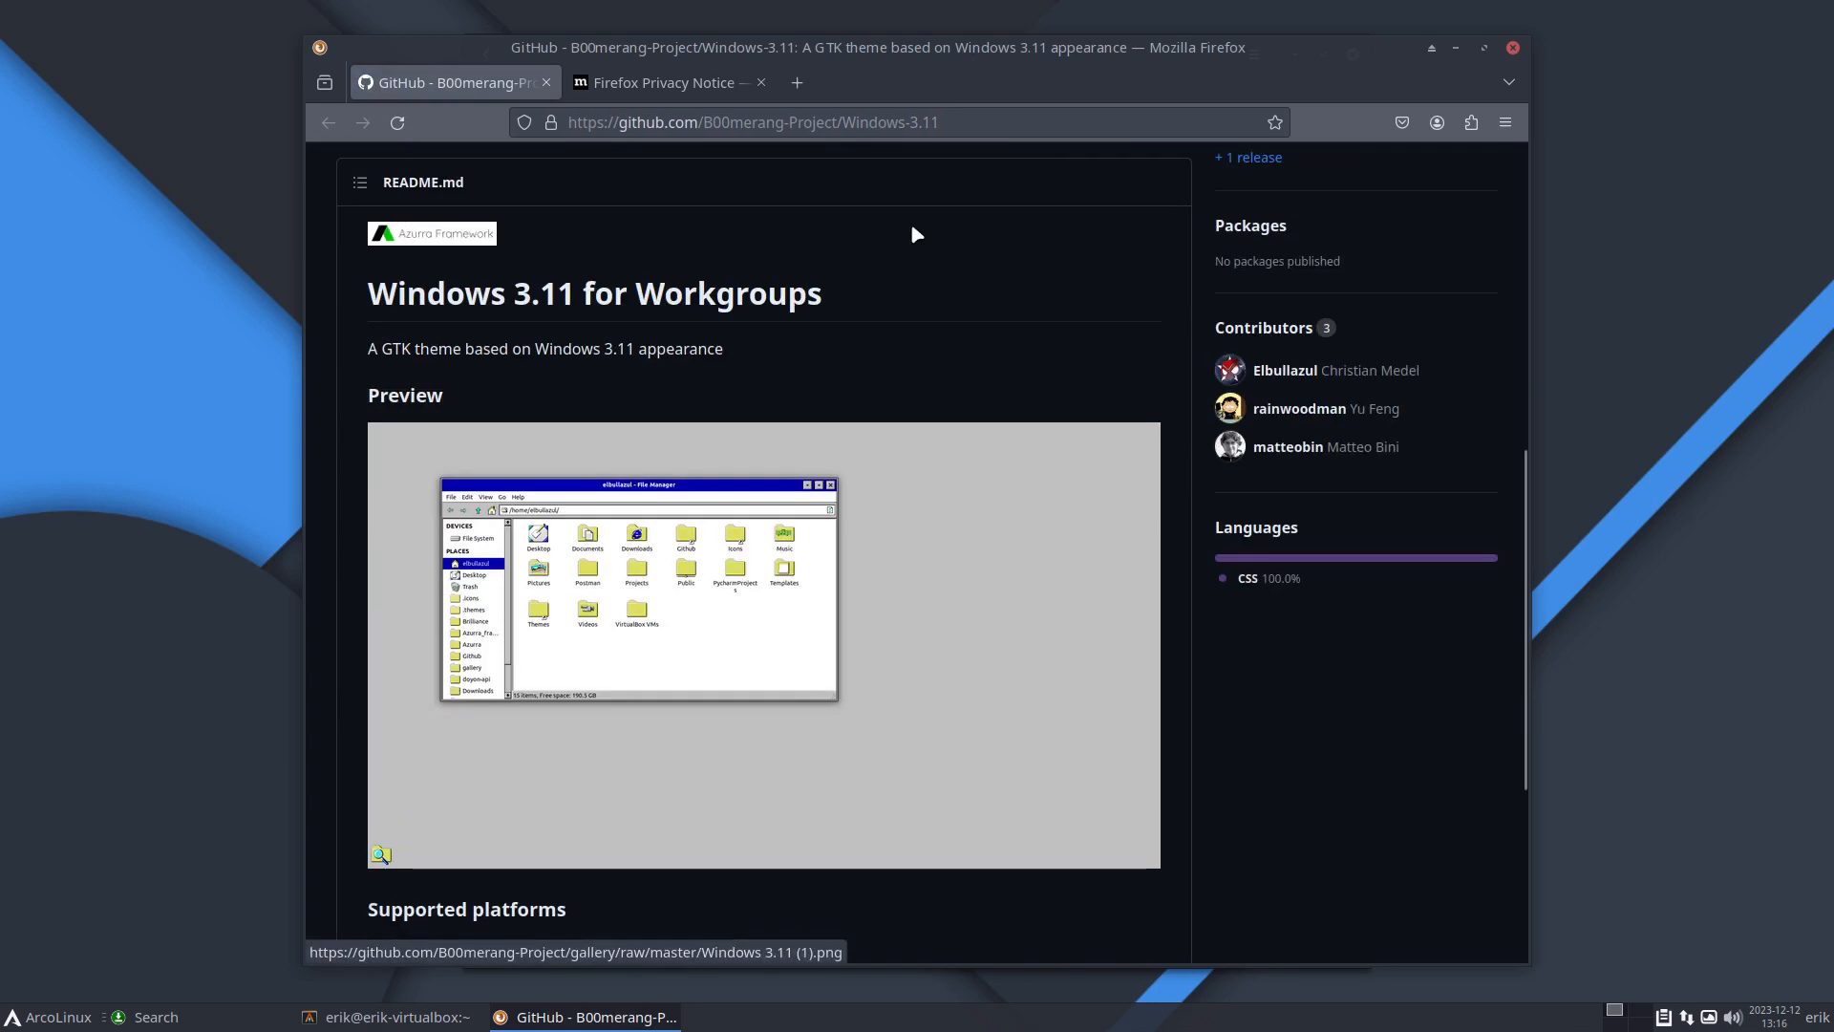
pyautogui.scroll(-3)
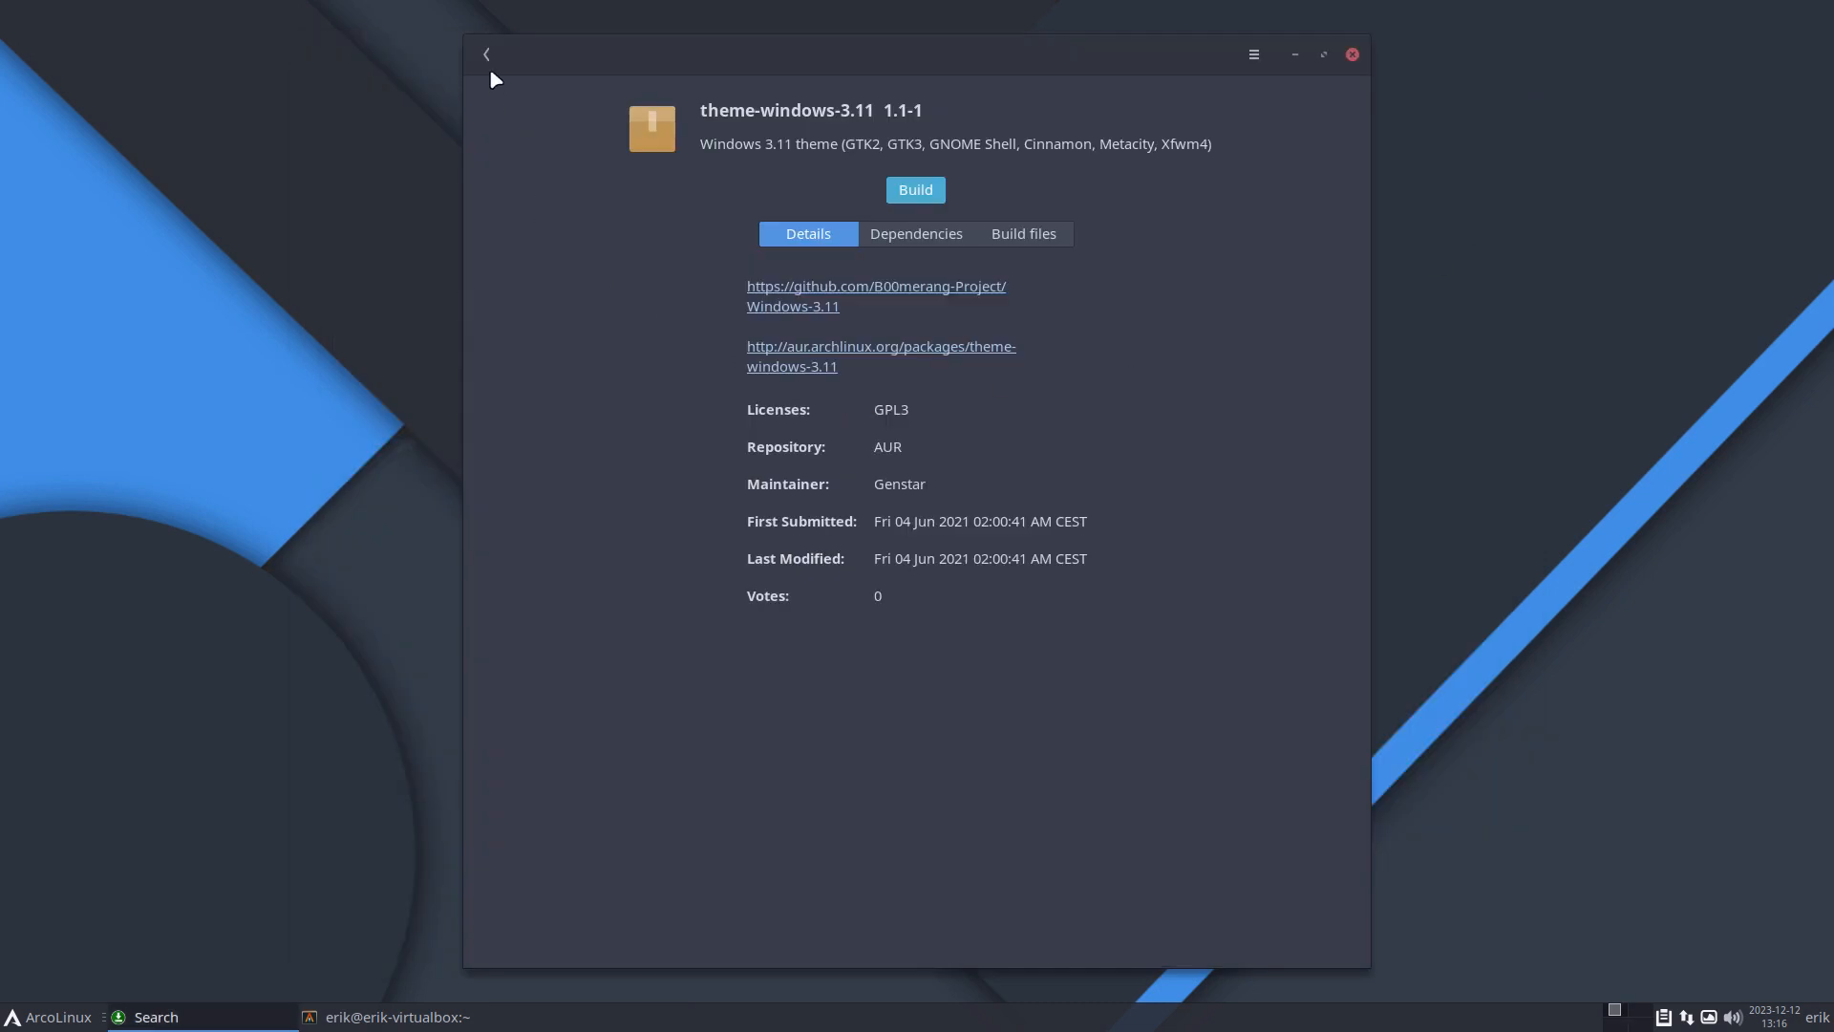
# Step: Return to theme results and view themechanger-git's dependencies and build files
pyautogui.click(486, 54)
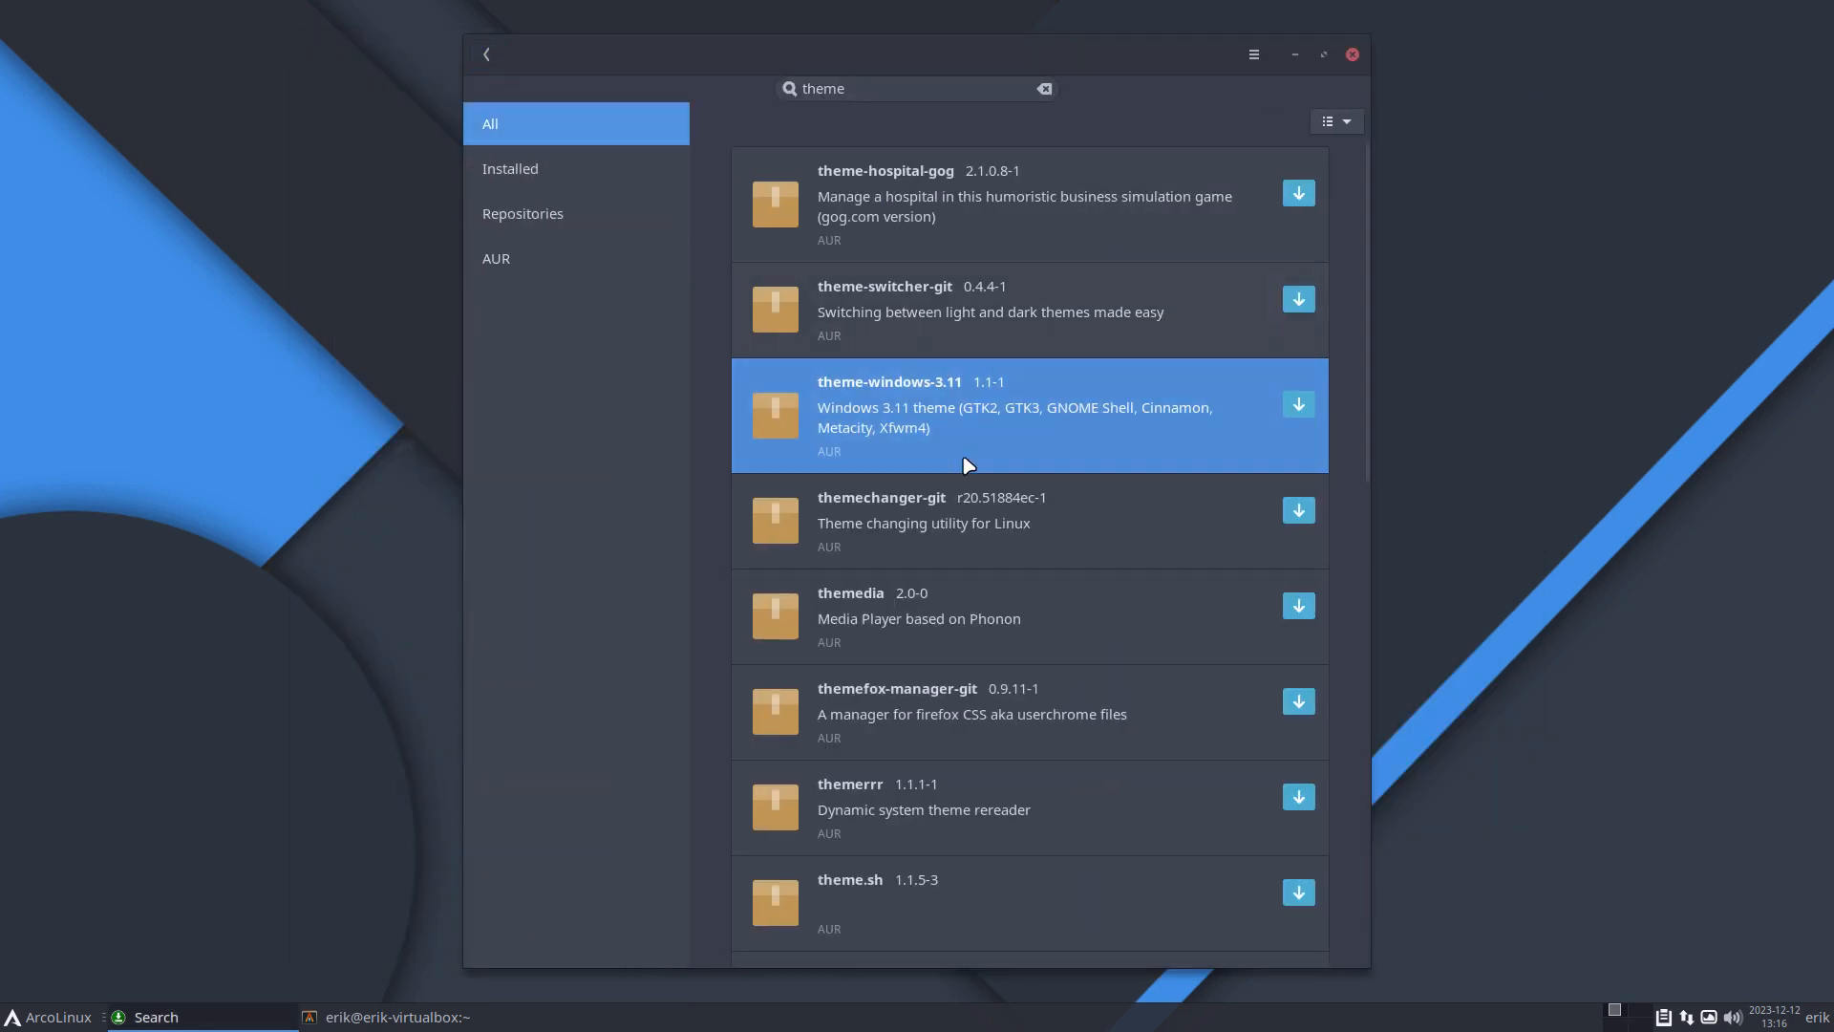
pyautogui.click(983, 521)
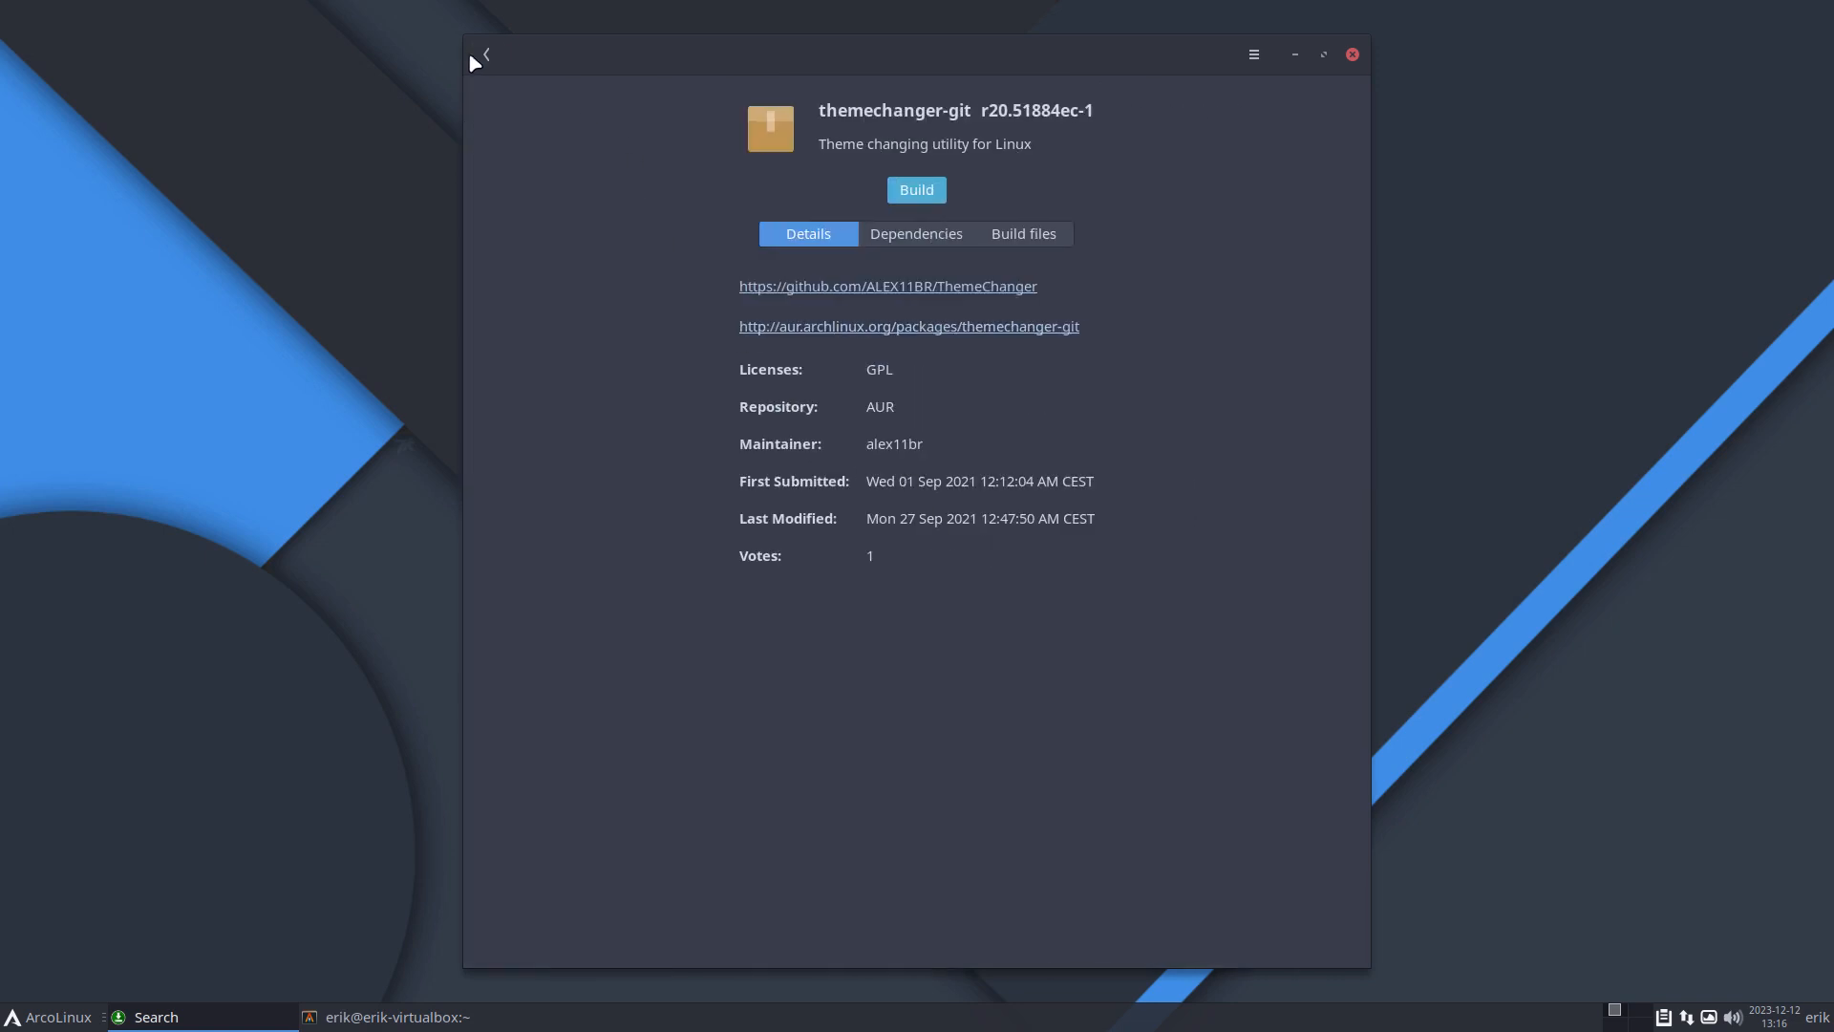
pyautogui.moveTo(919, 291)
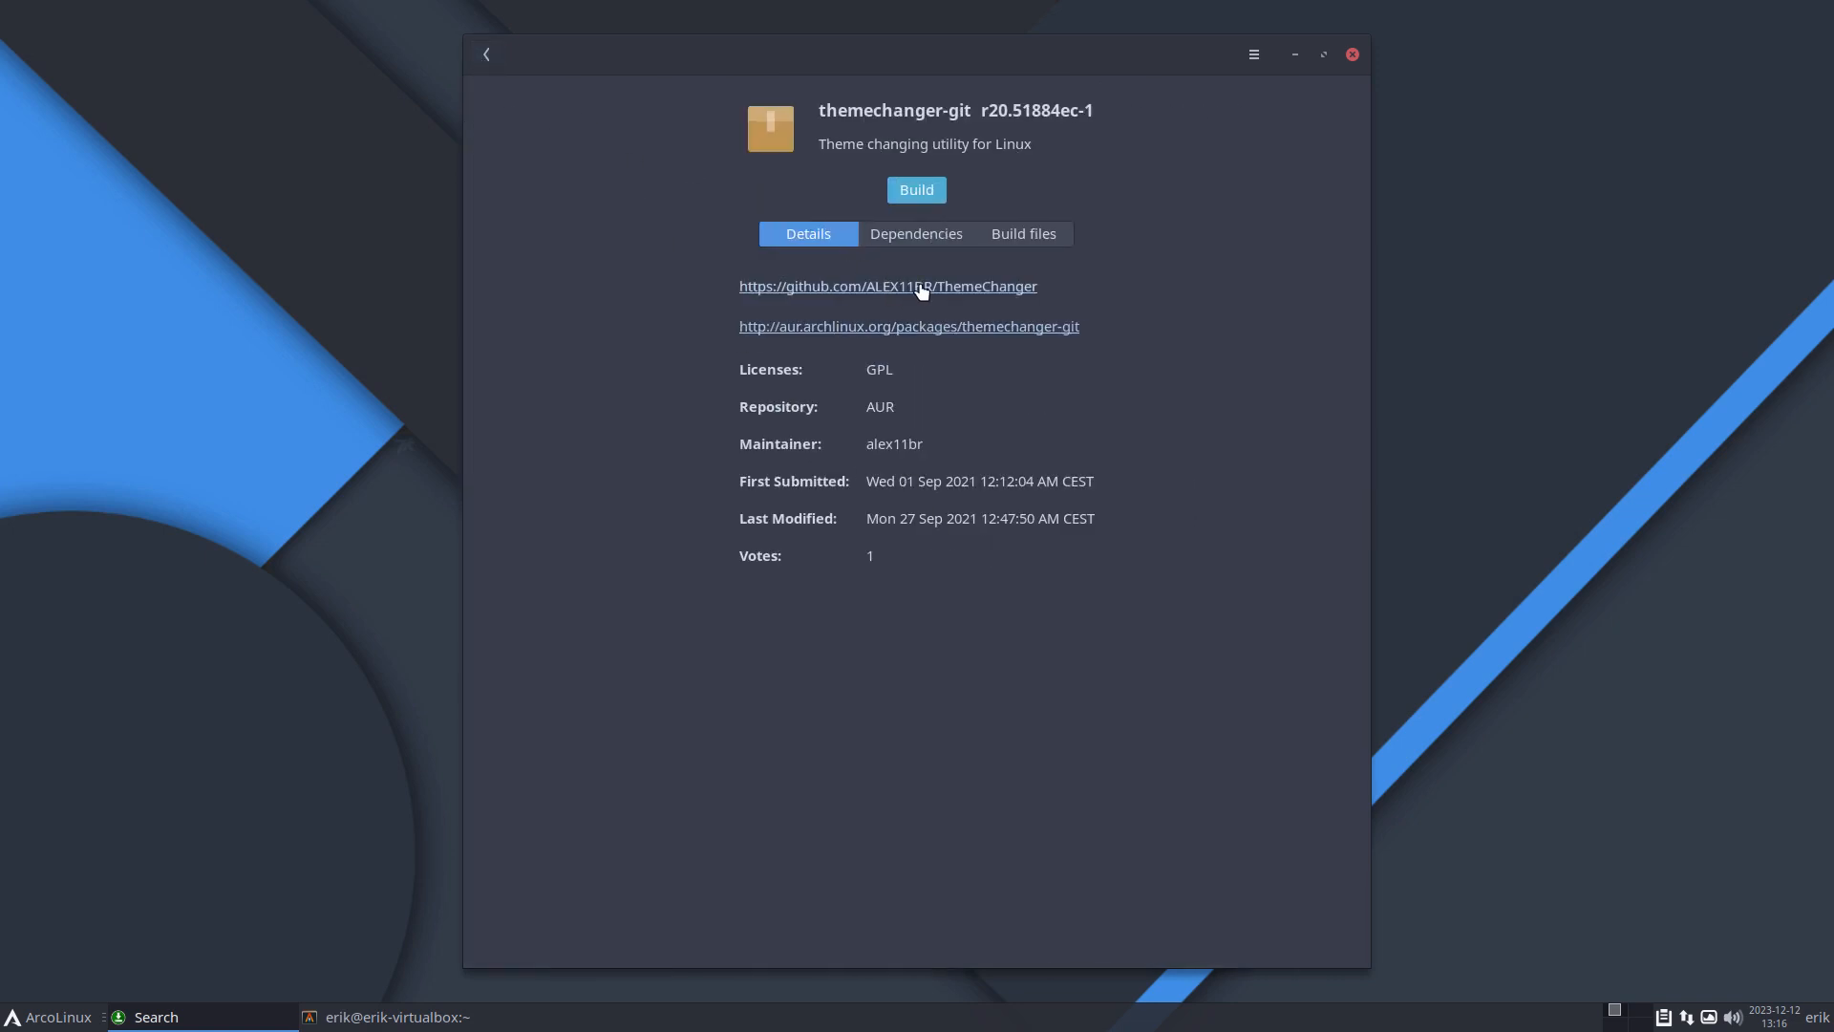
pyautogui.click(917, 233)
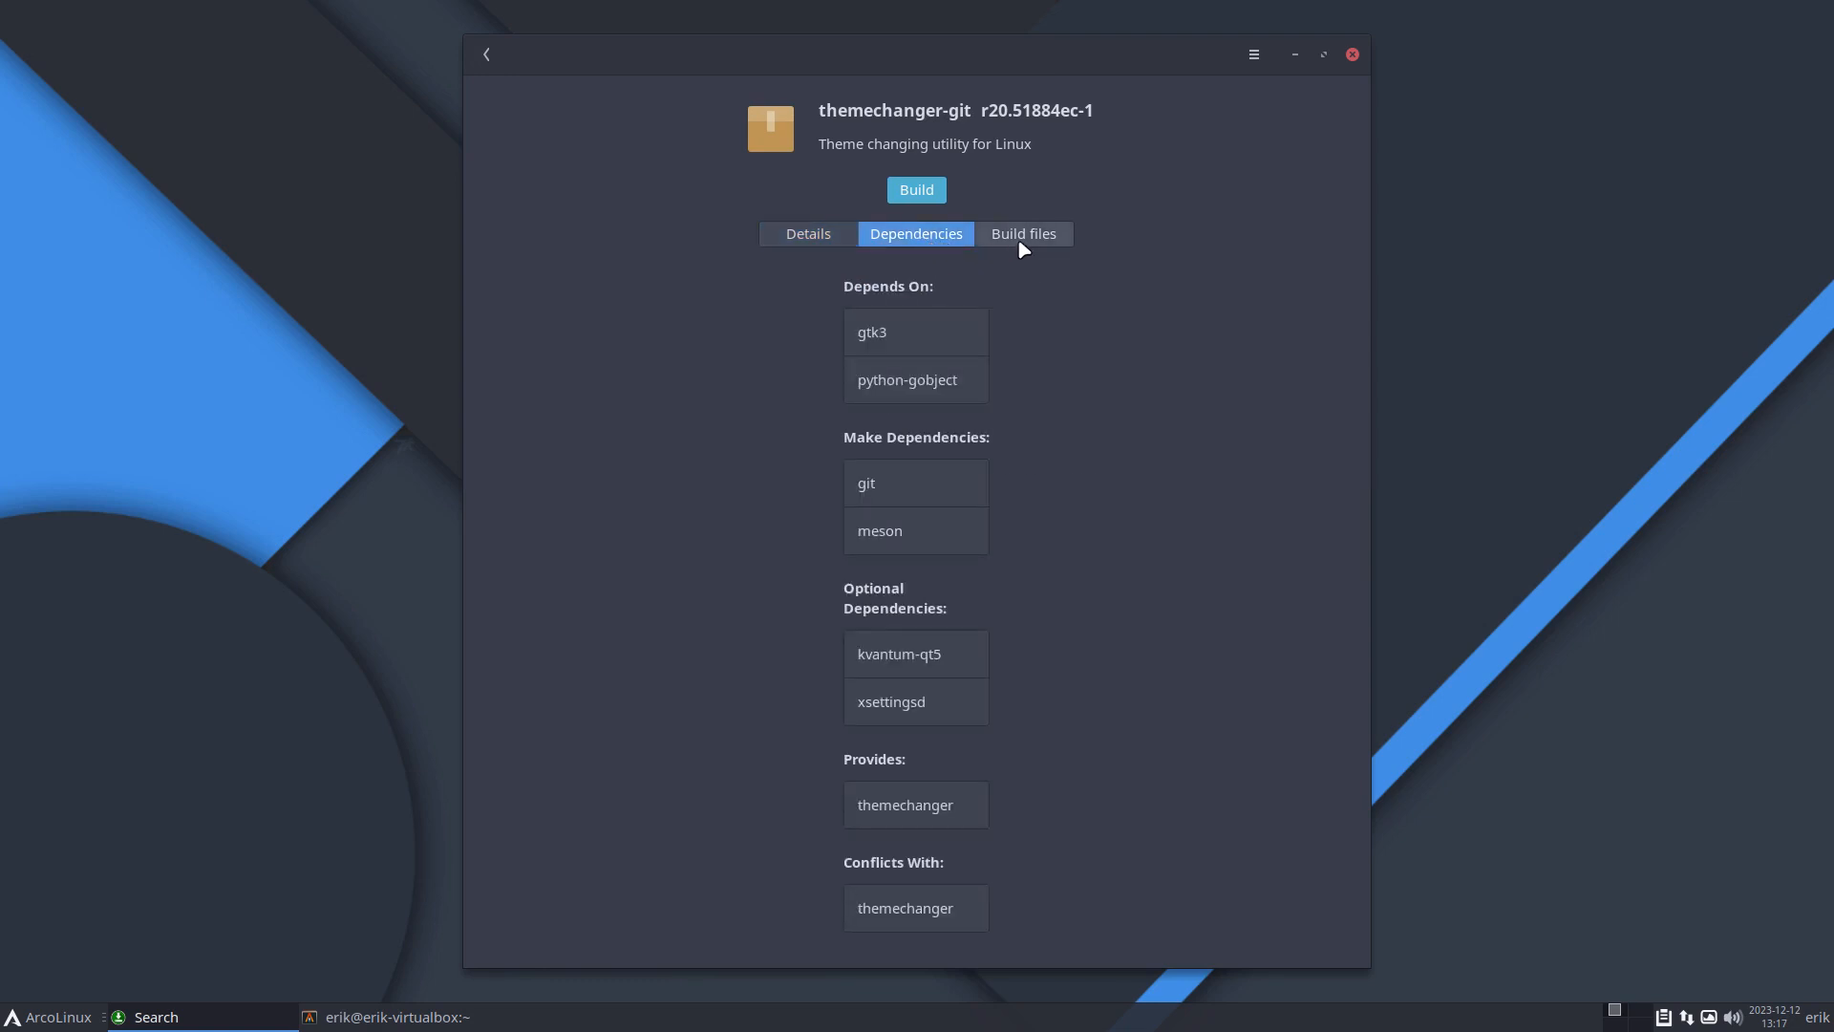
pyautogui.click(1023, 233)
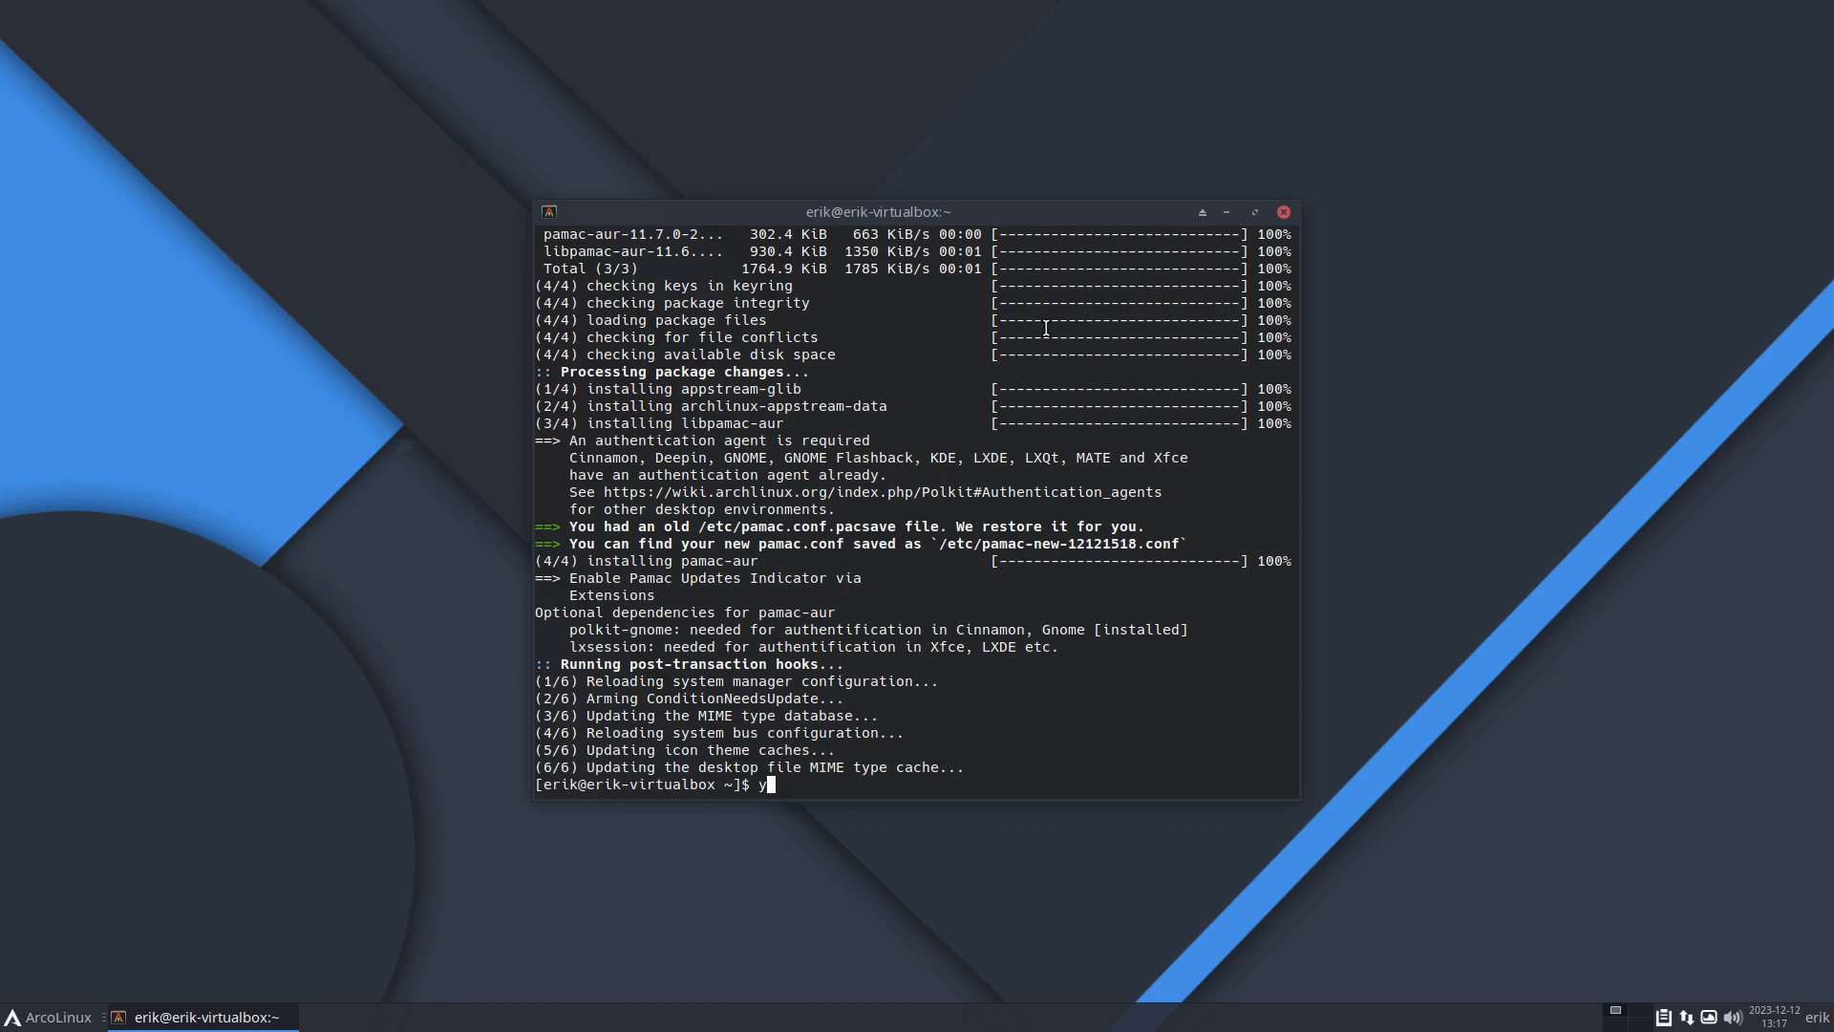
# Step: Erase the stray 'y', type 'paru' without running it, and close the terminal
pyautogui.press('Backspace')
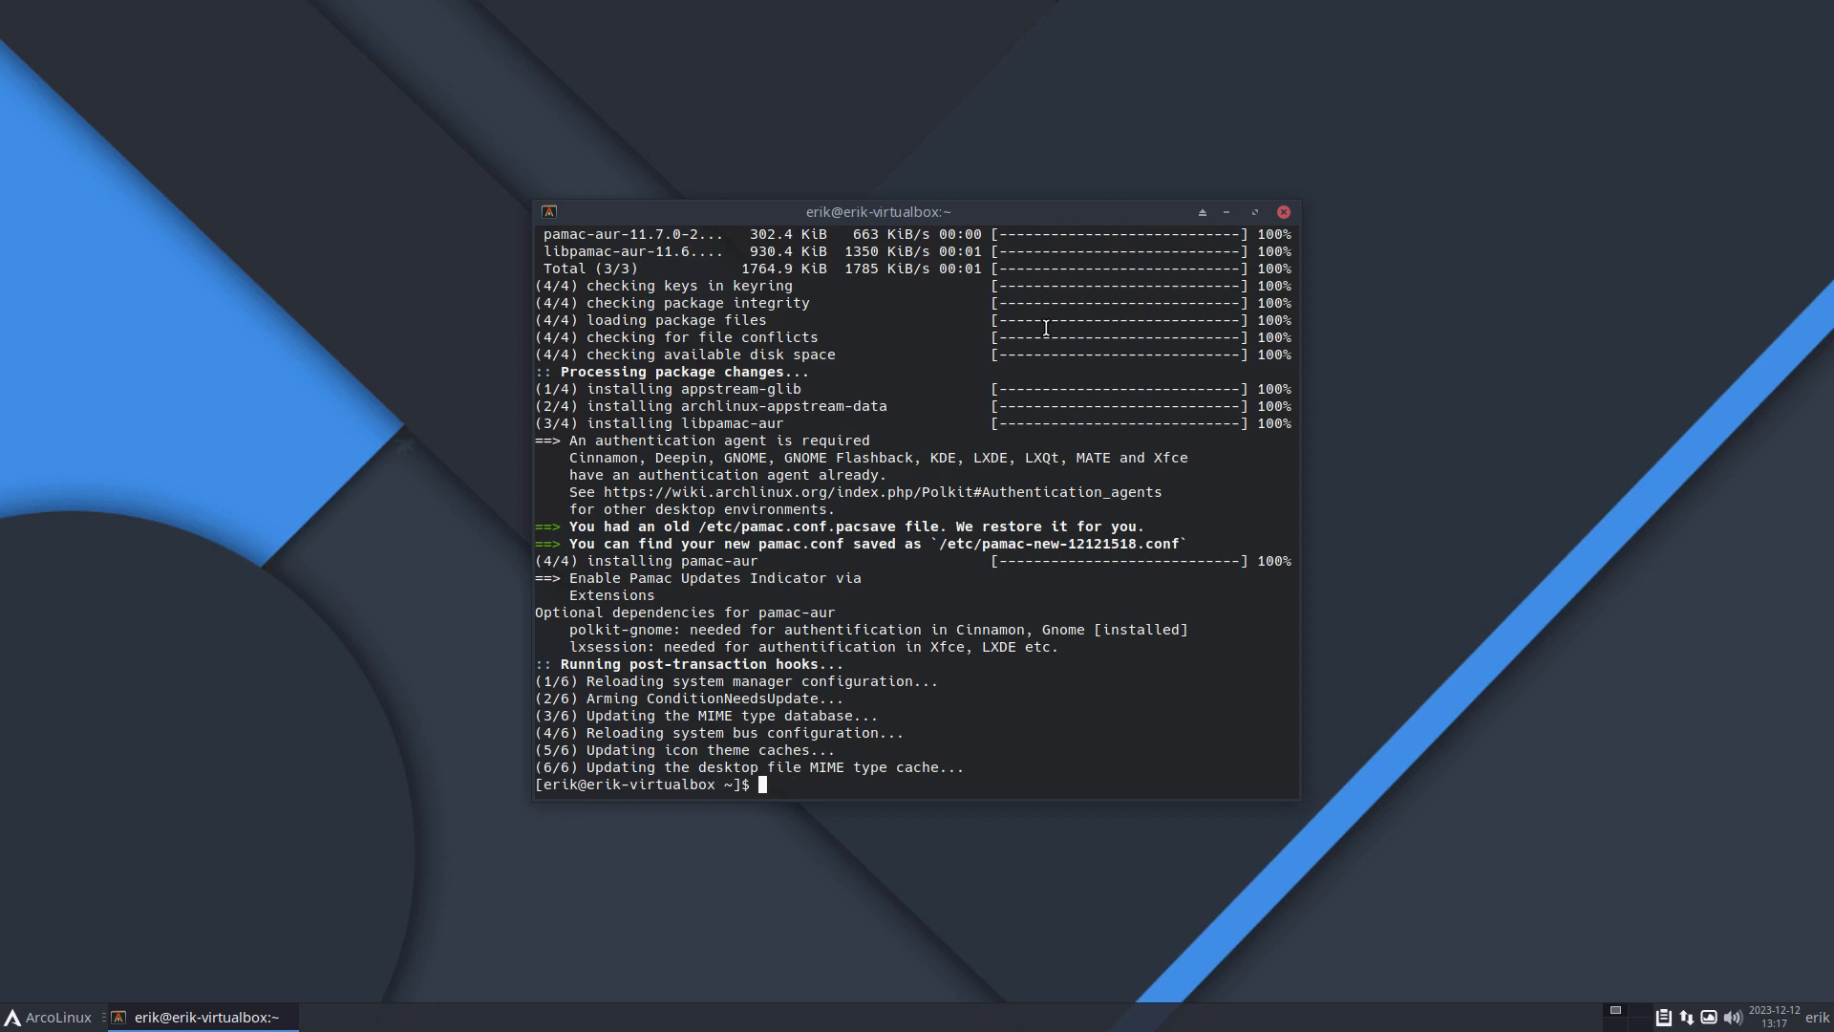
pyautogui.write('paru')
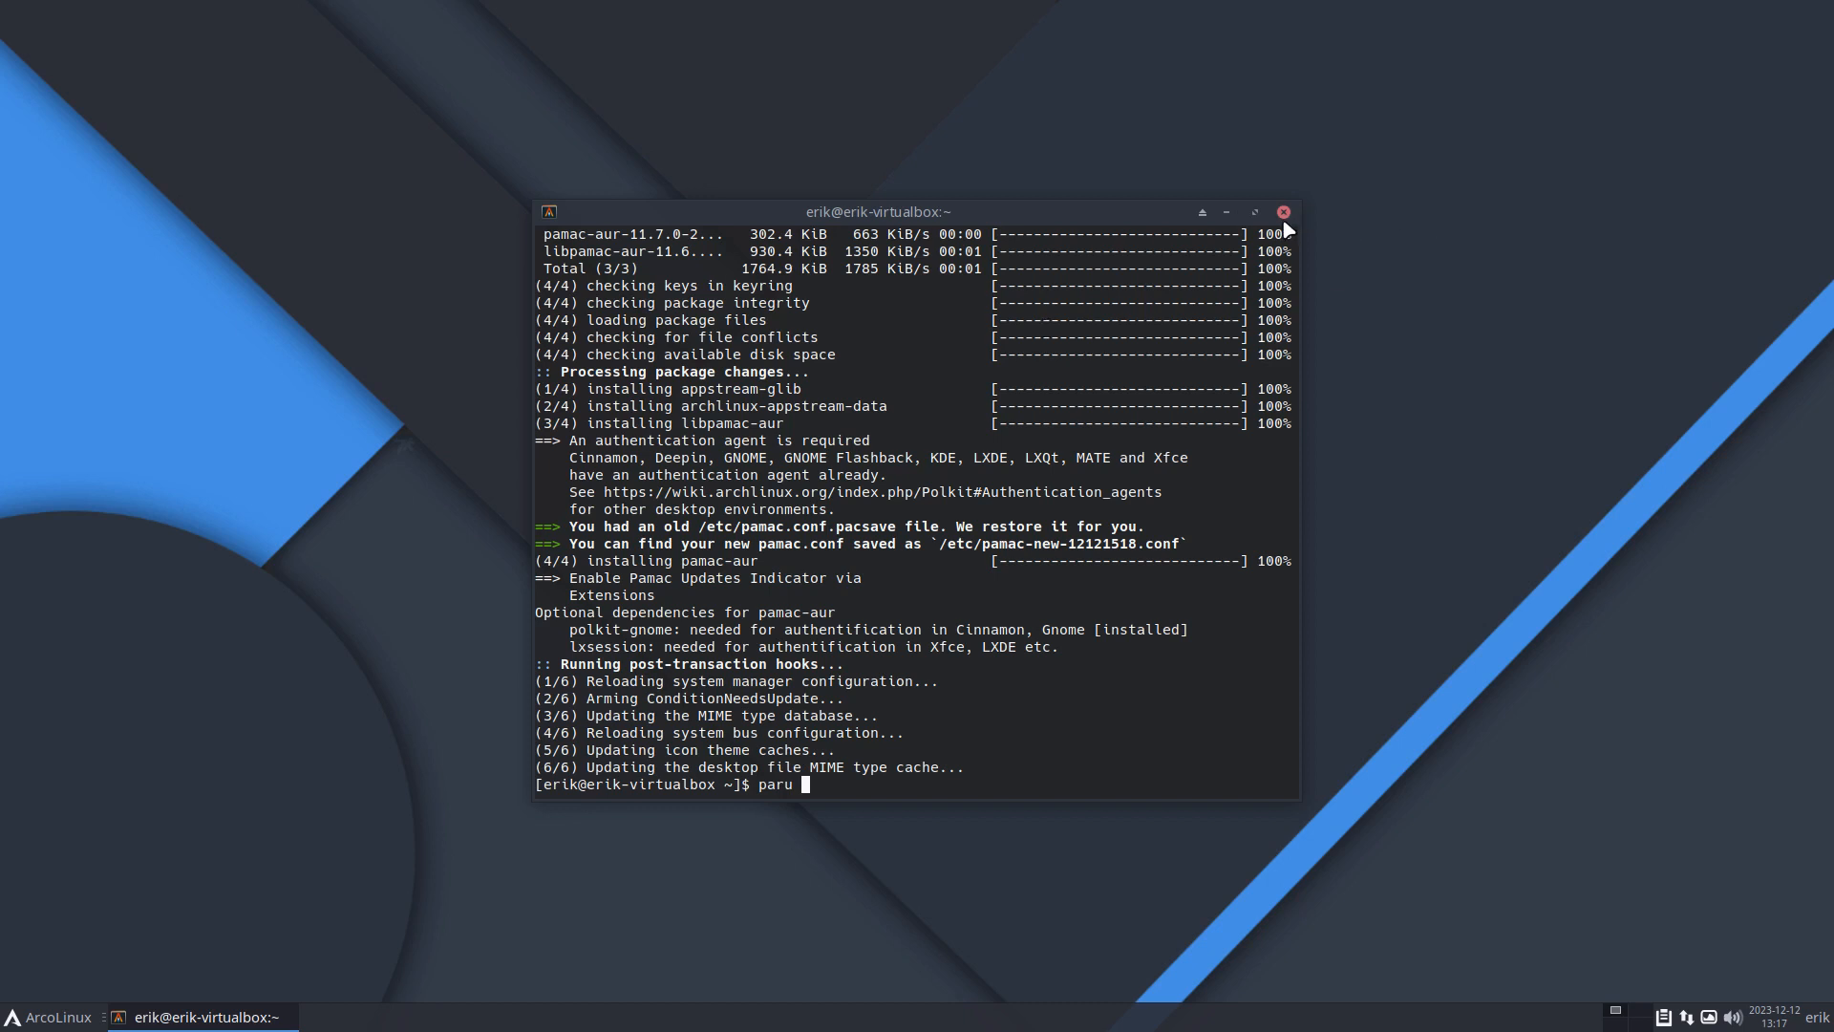
pyautogui.click(1282, 212)
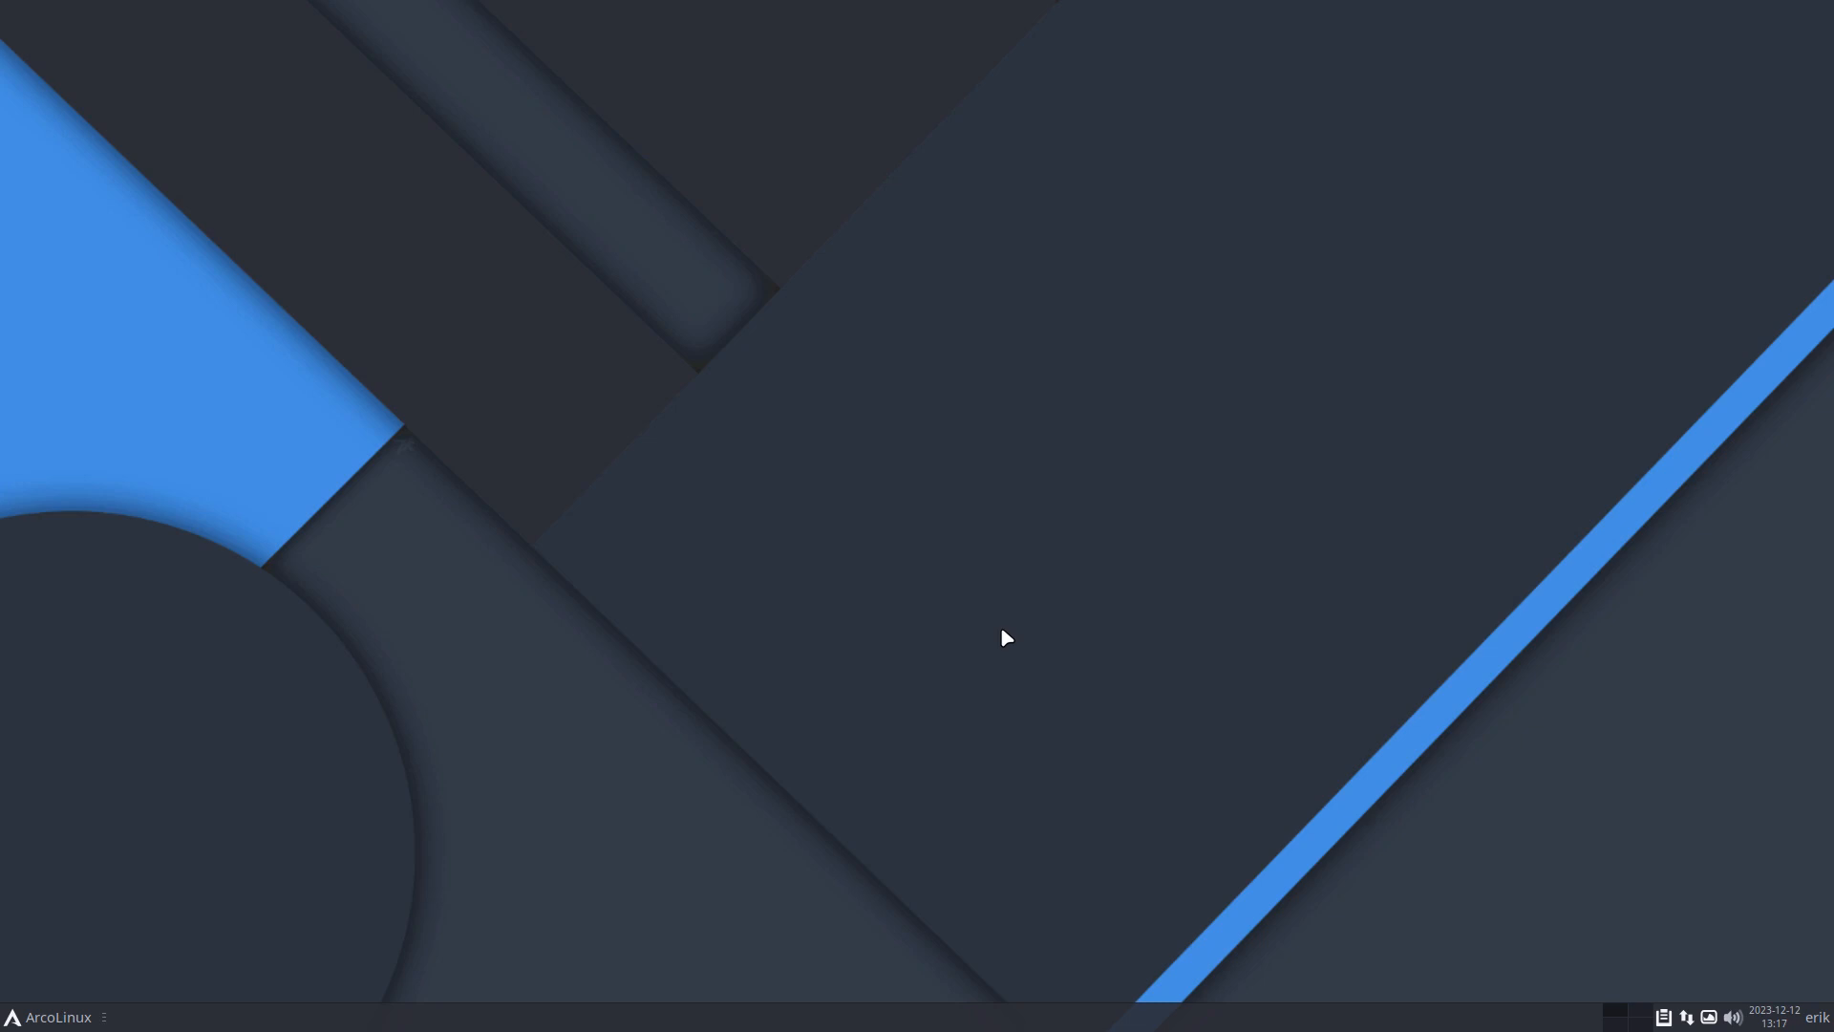
pyautogui.moveTo(1418, 872)
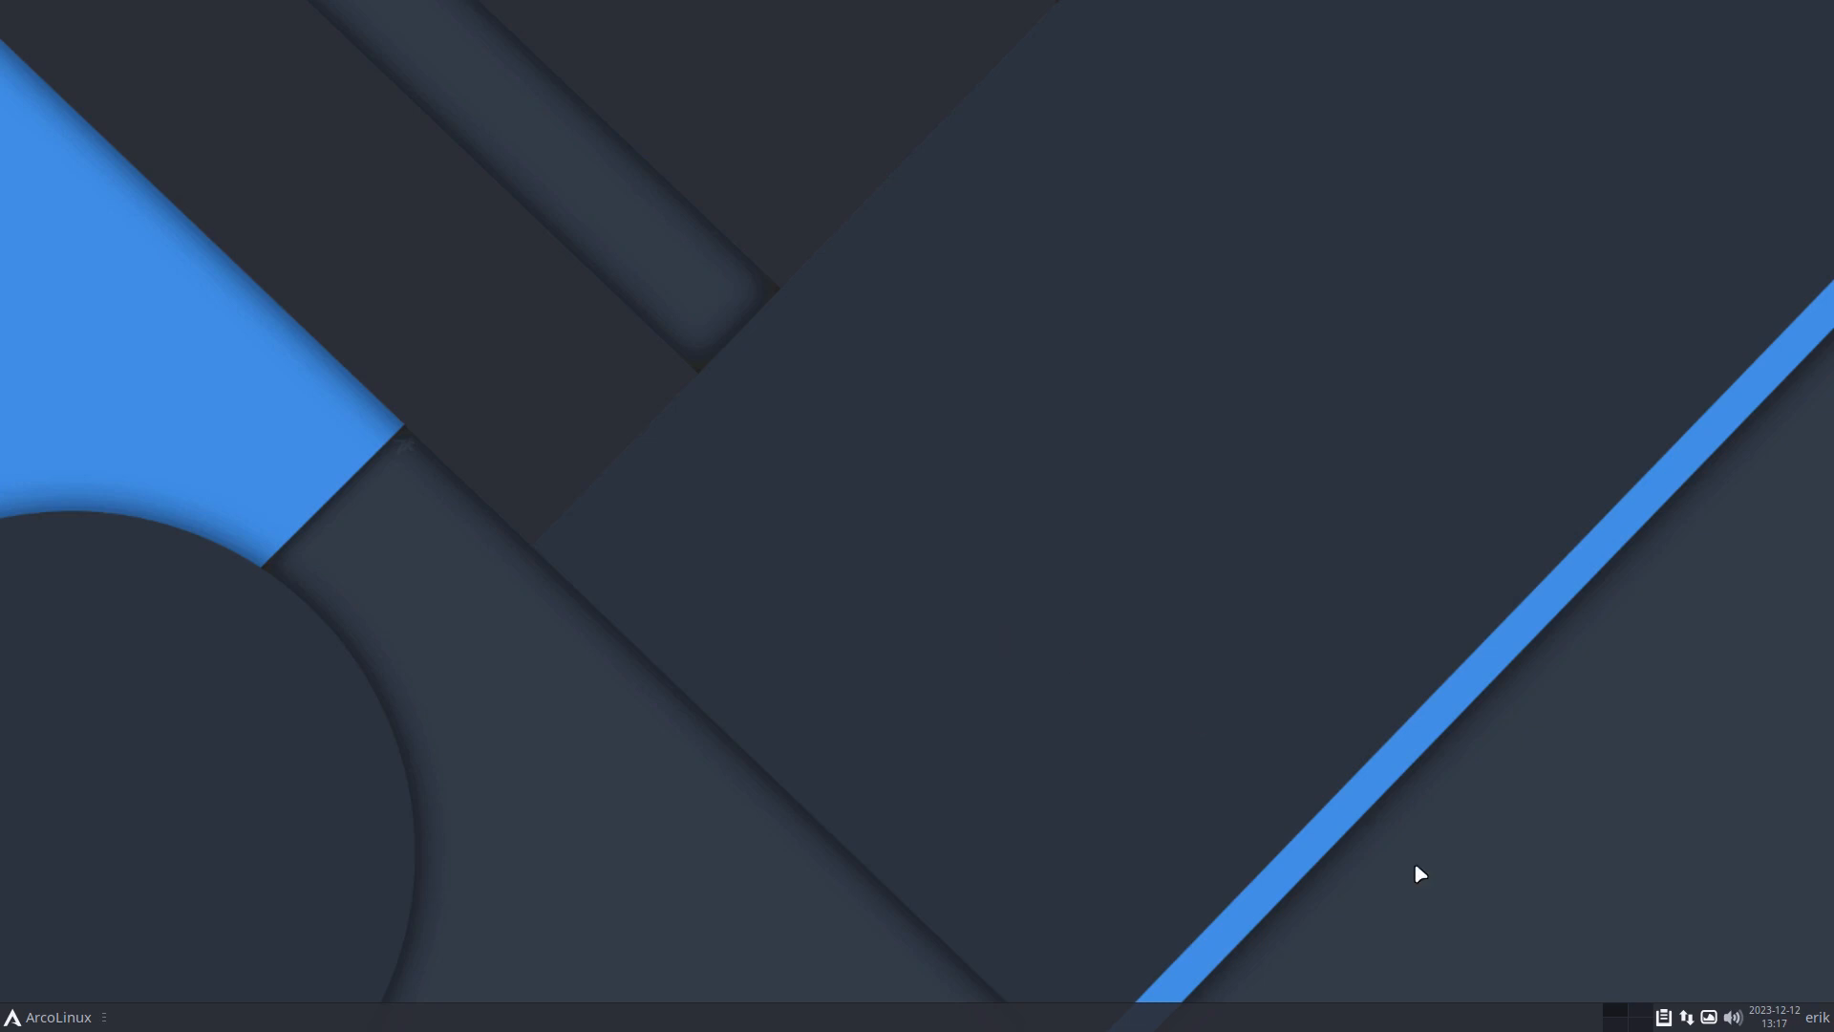
pyautogui.moveTo(141, 1012)
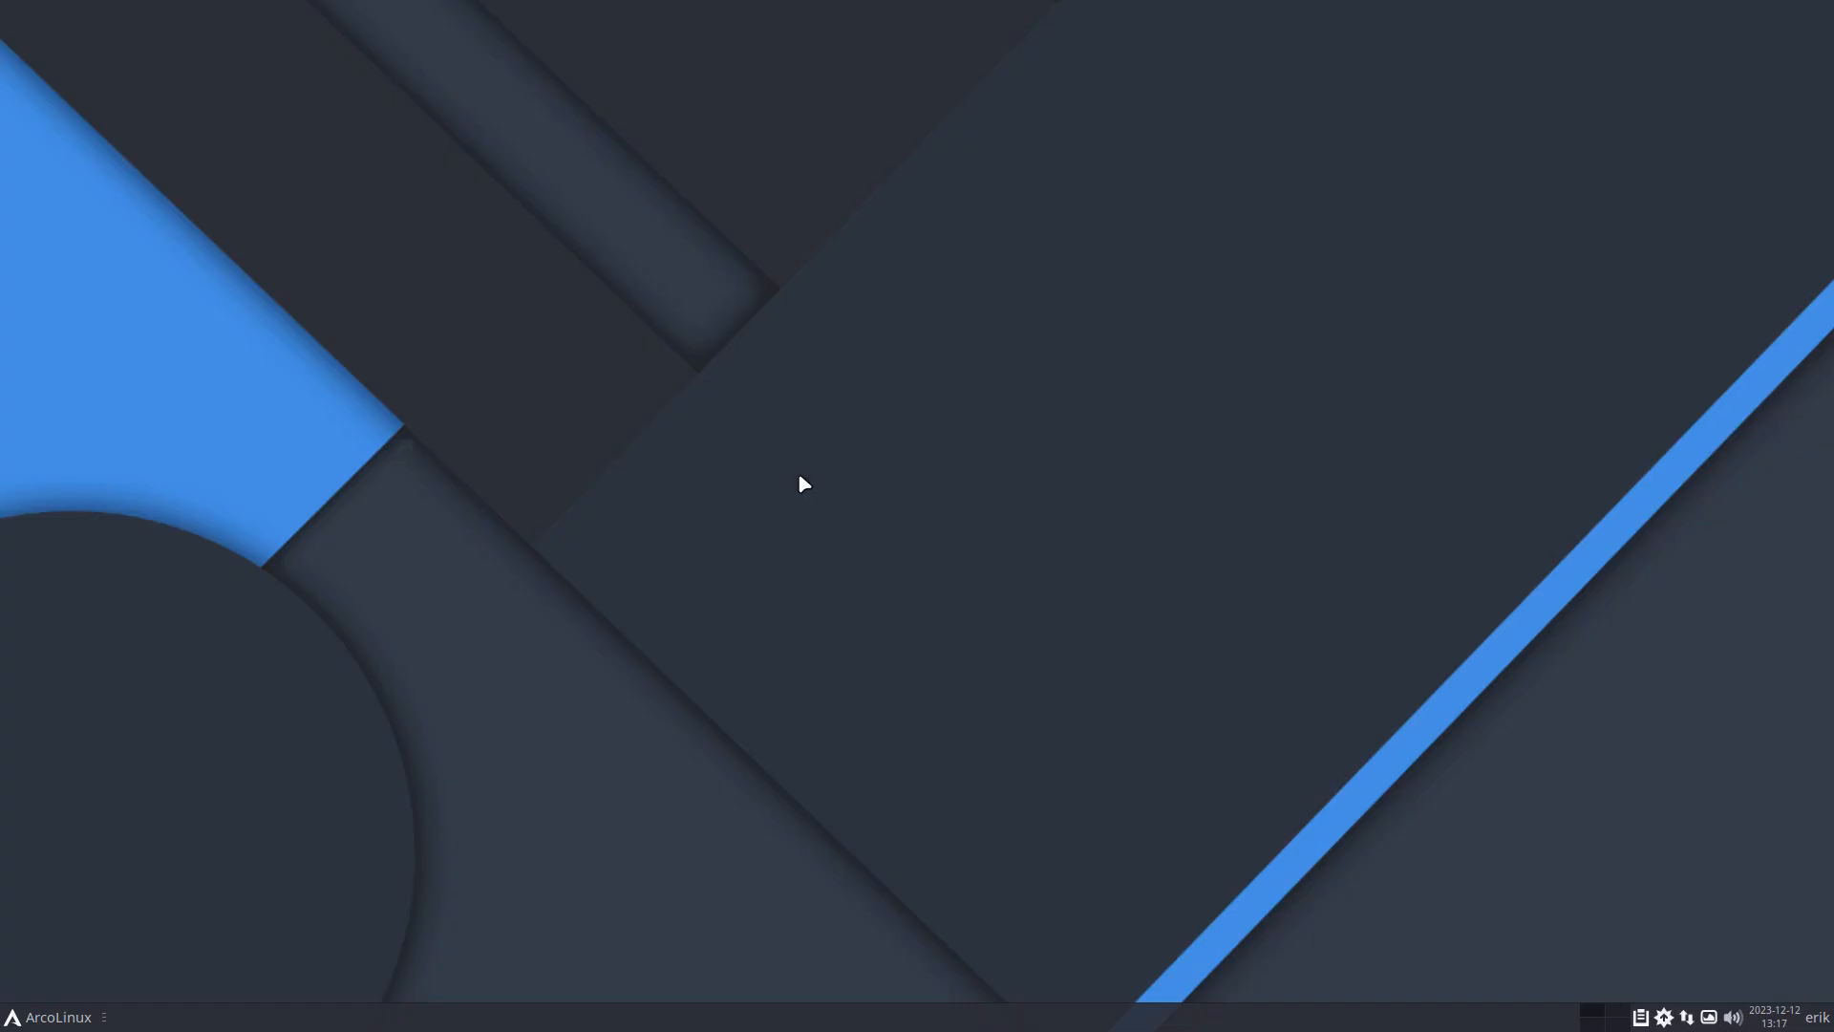
pyautogui.moveTo(1294, 446)
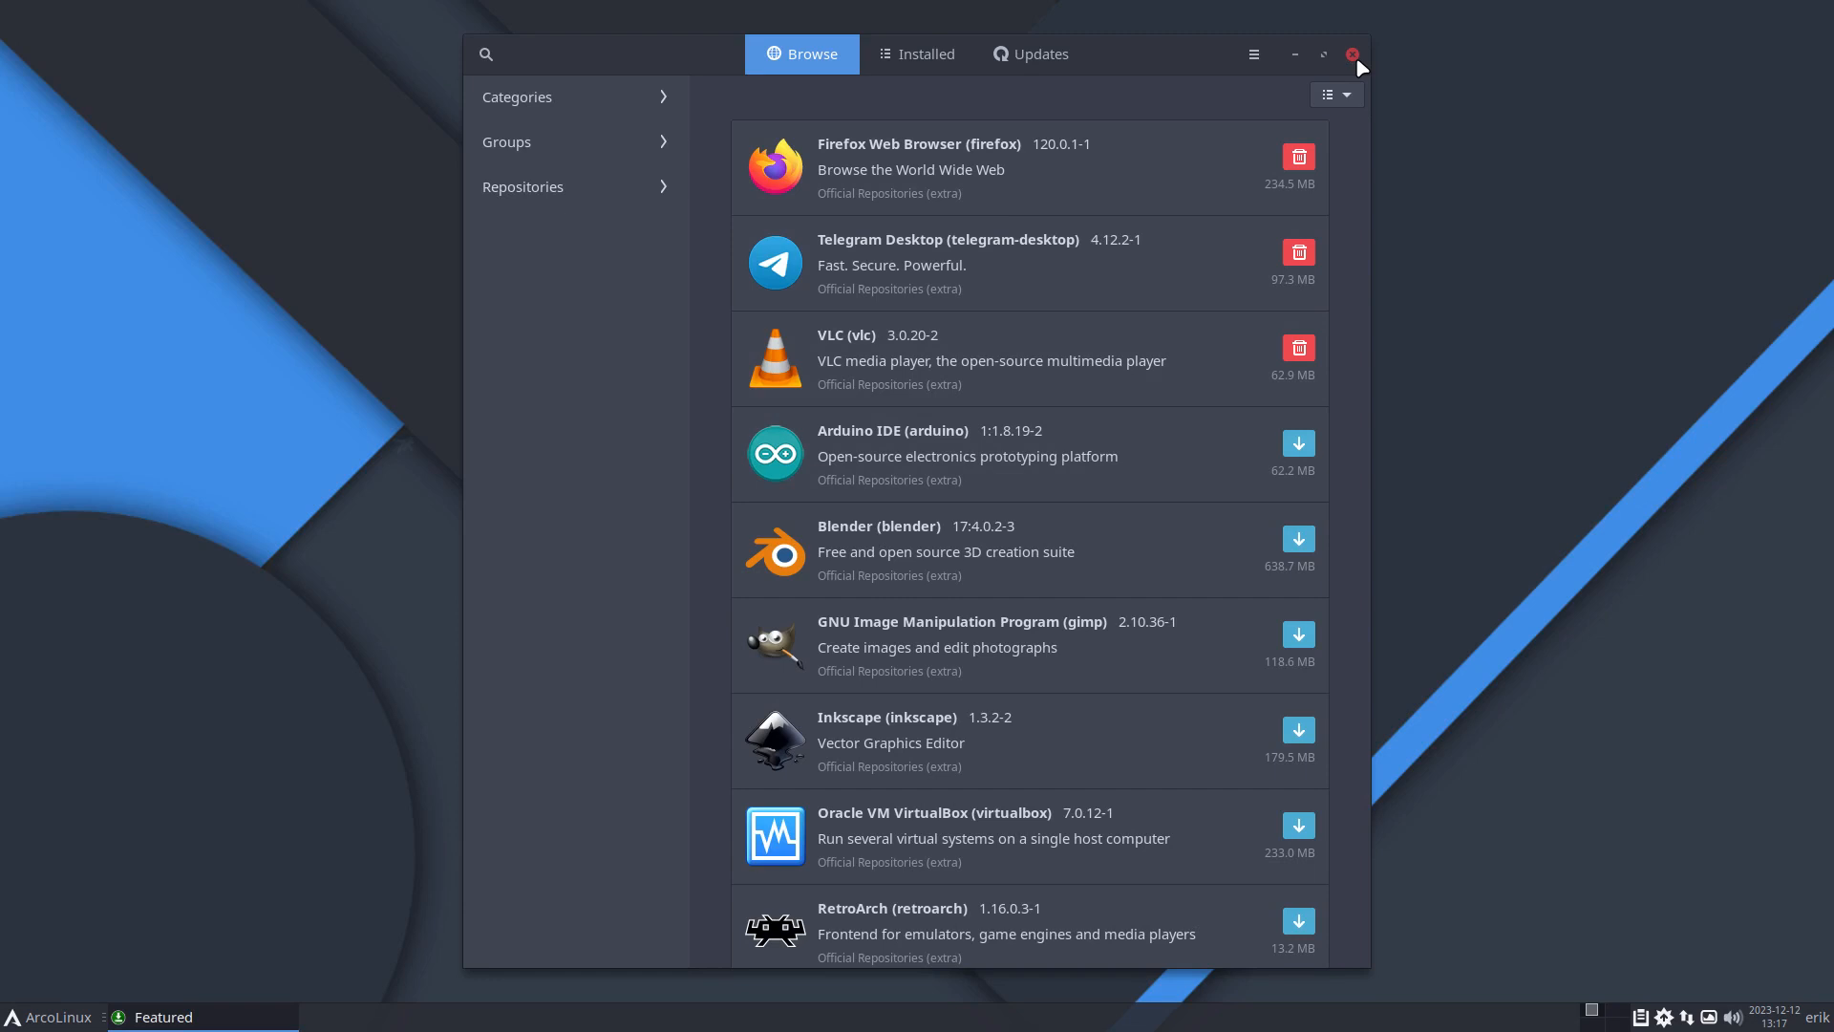
pyautogui.click(1354, 53)
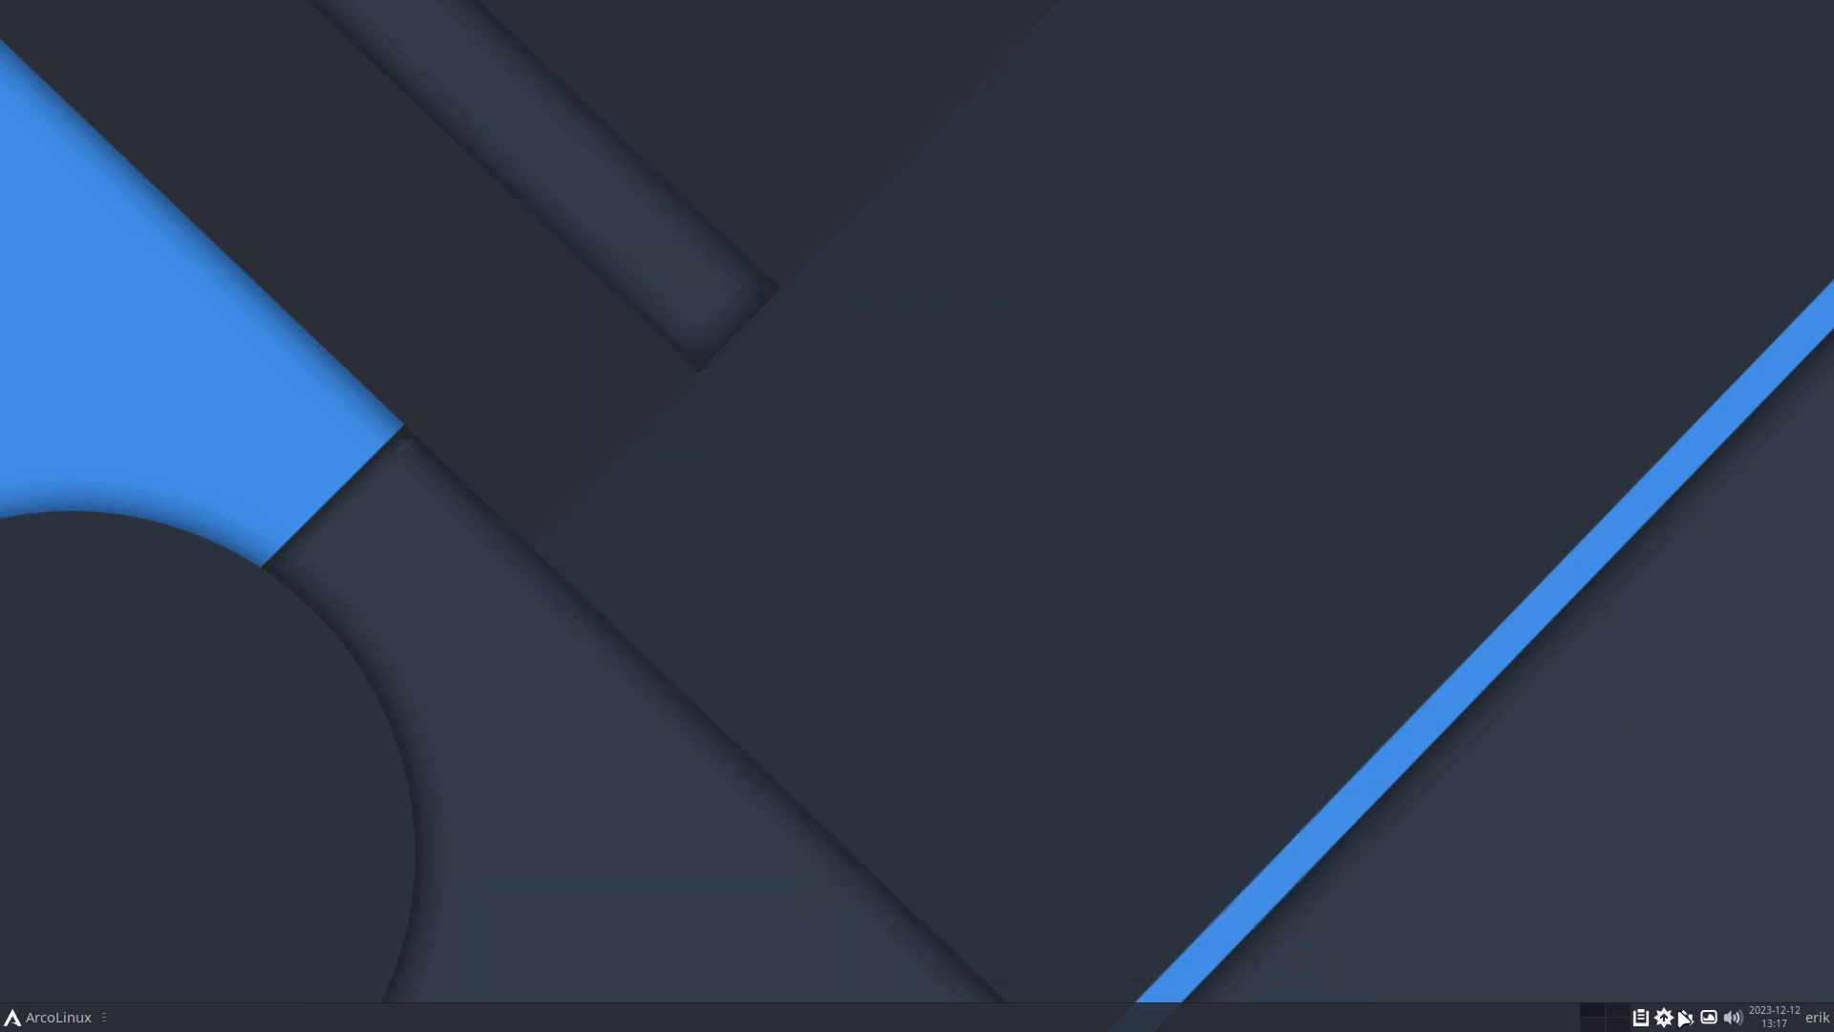
pyautogui.moveTo(1518, 731)
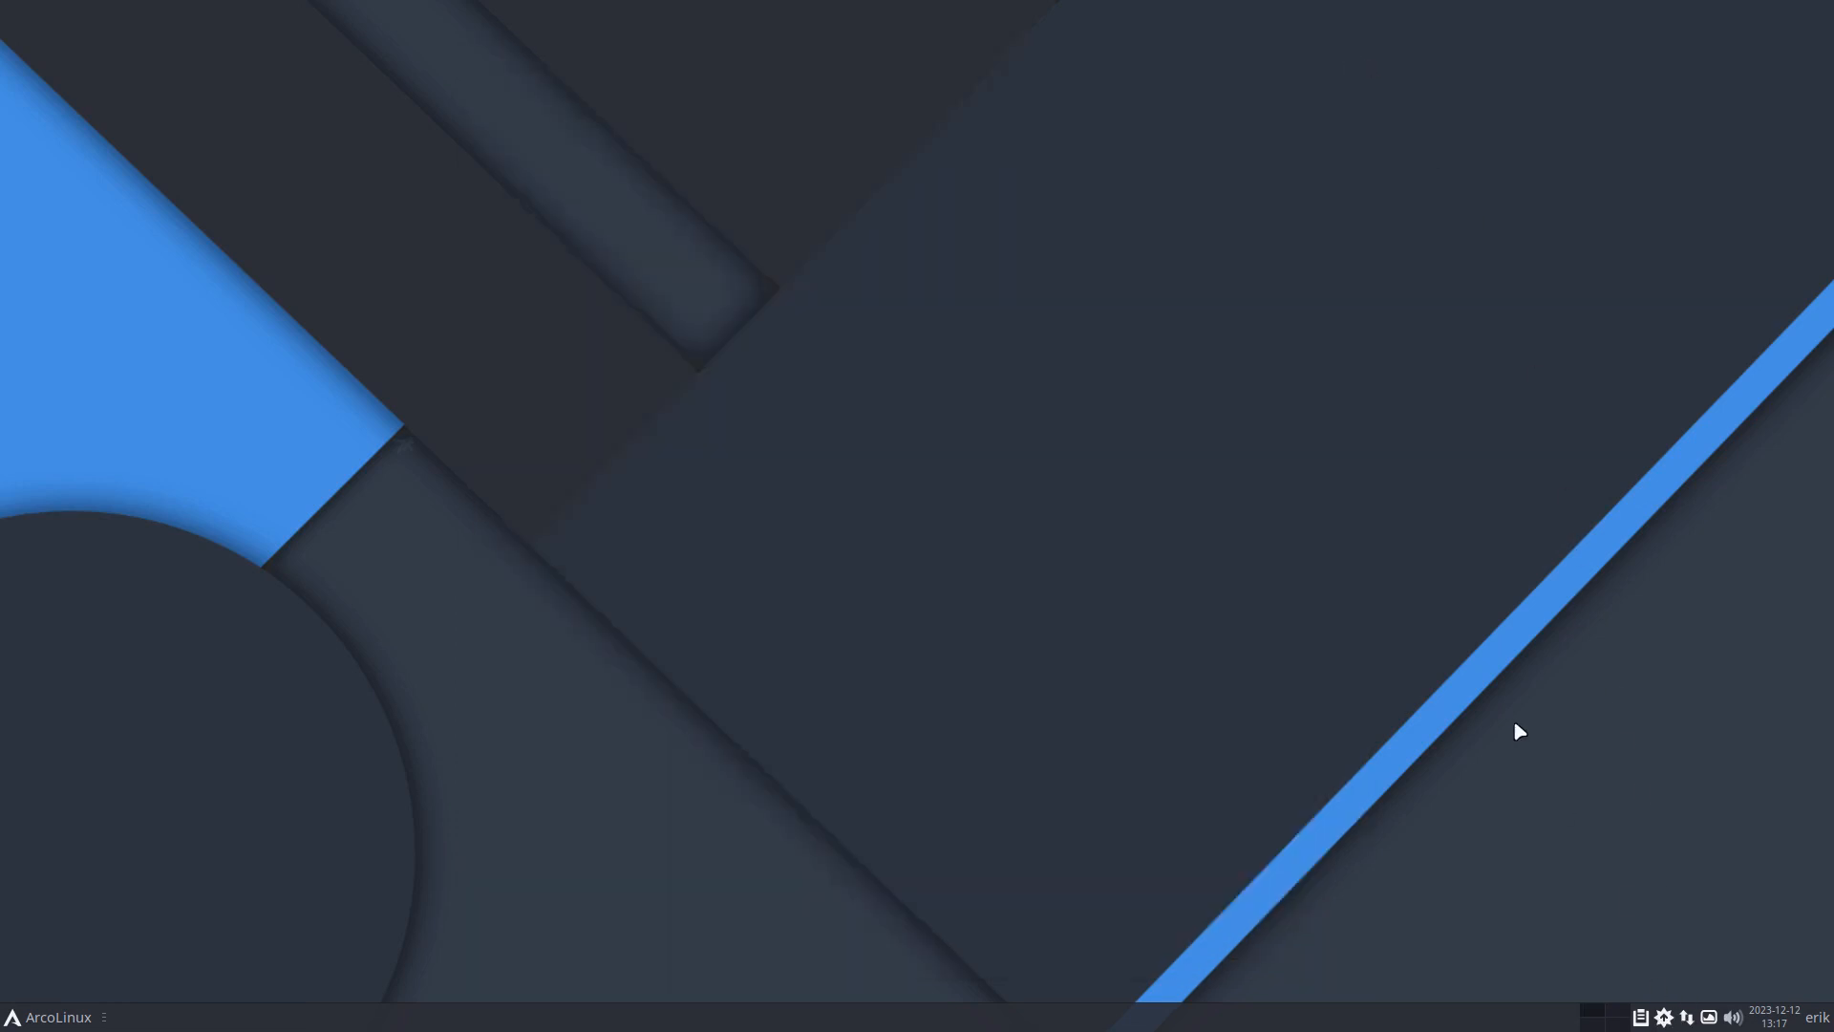